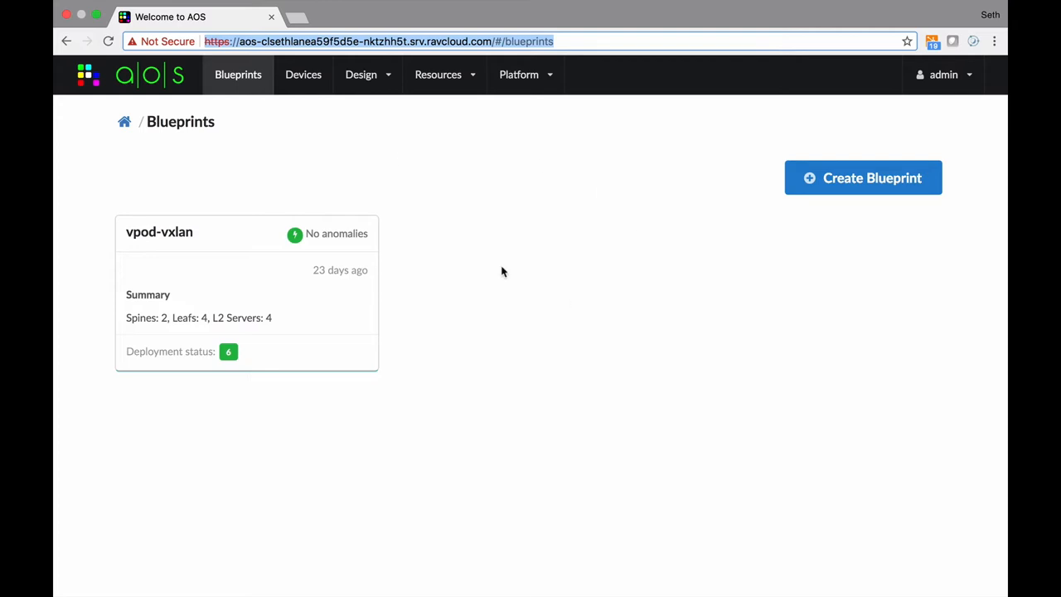
mouse_move(227, 252)
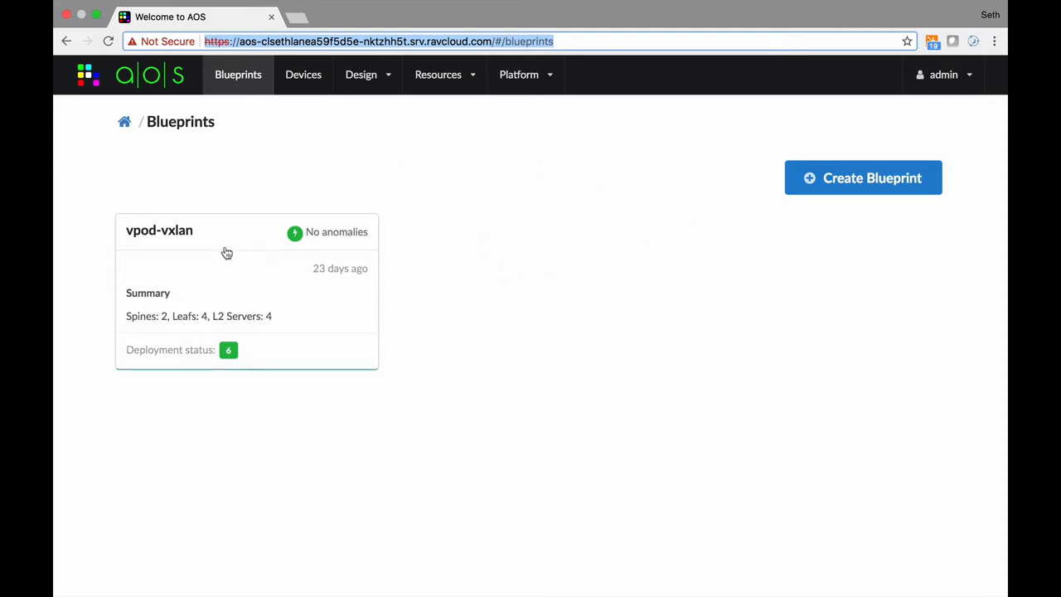
Open the vpod-vxlan blueprint's active topology, showing spines and leafs with zero anomalies
click(159, 230)
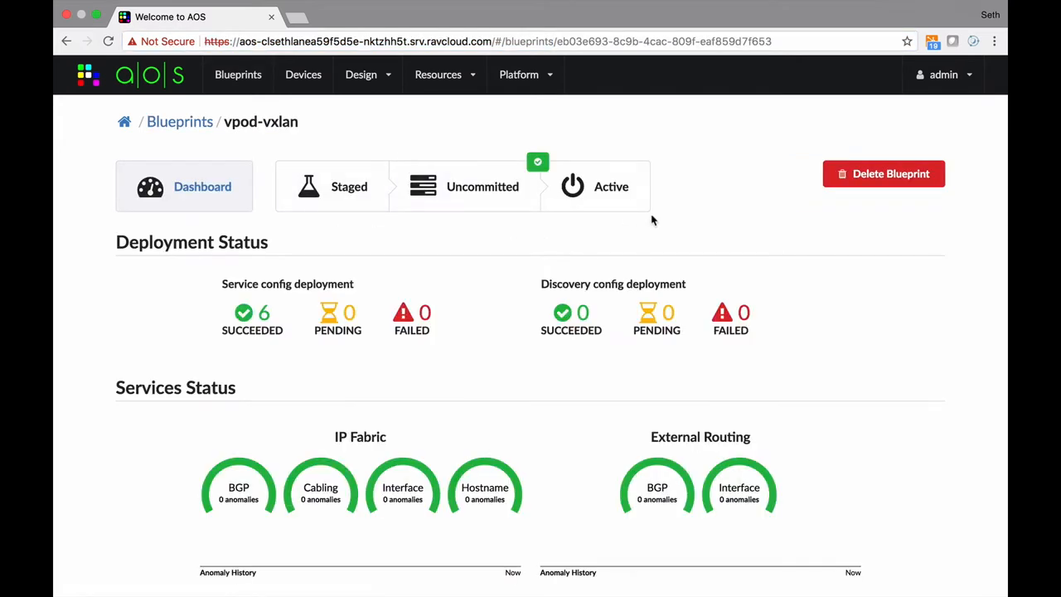
click(611, 185)
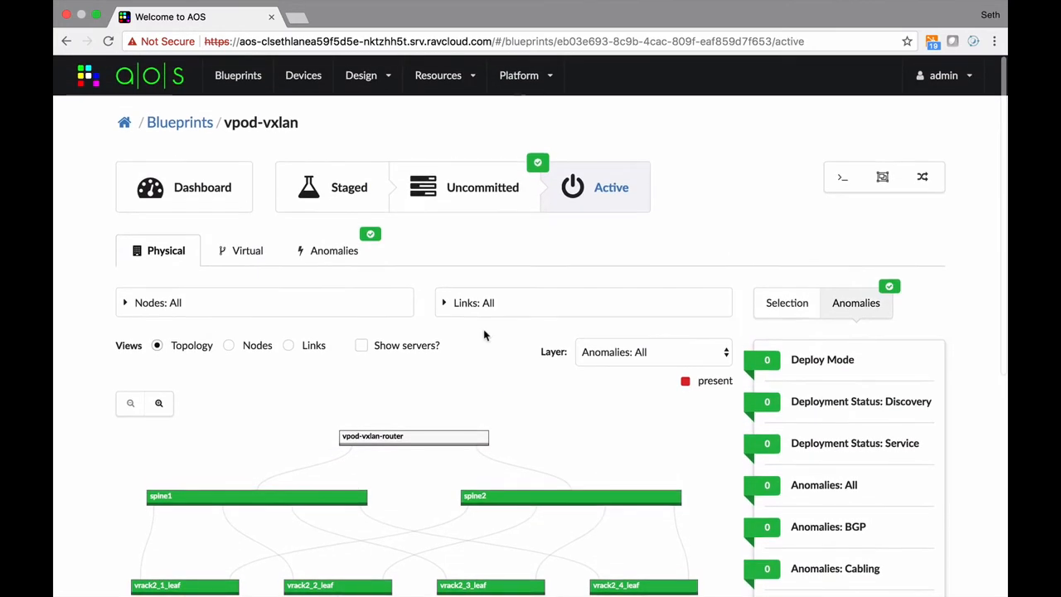
click(361, 74)
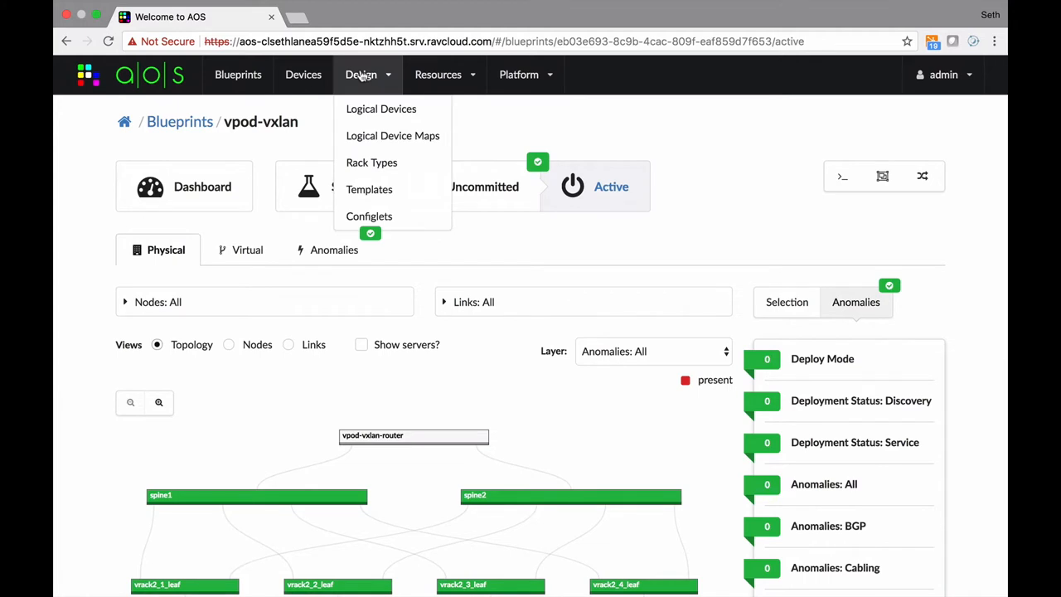
mouse_move(369, 189)
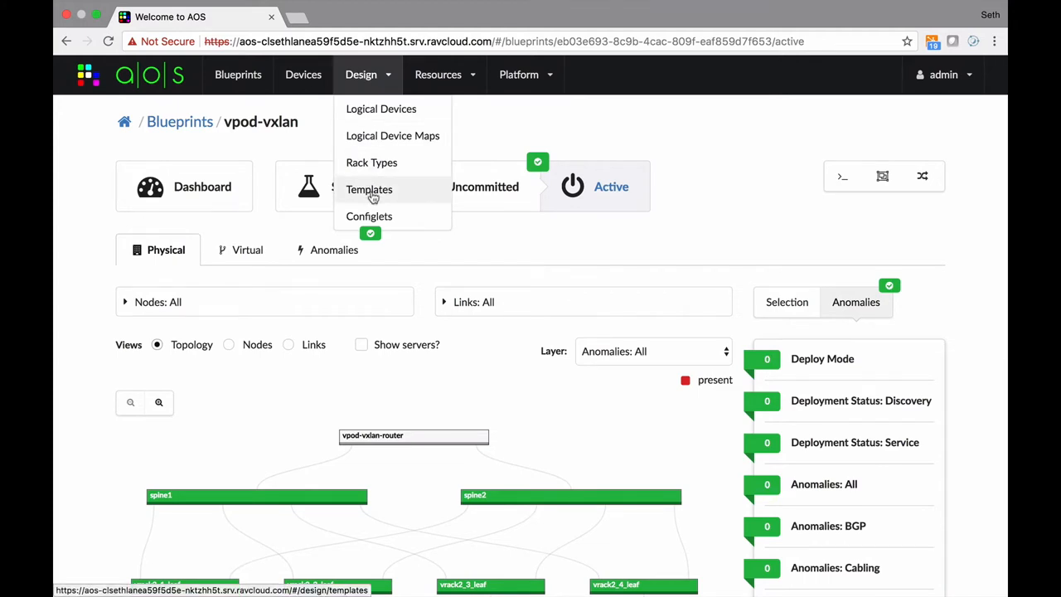
Go to Design > Templates to list the twelve rack-based and server-based templates
click(369, 189)
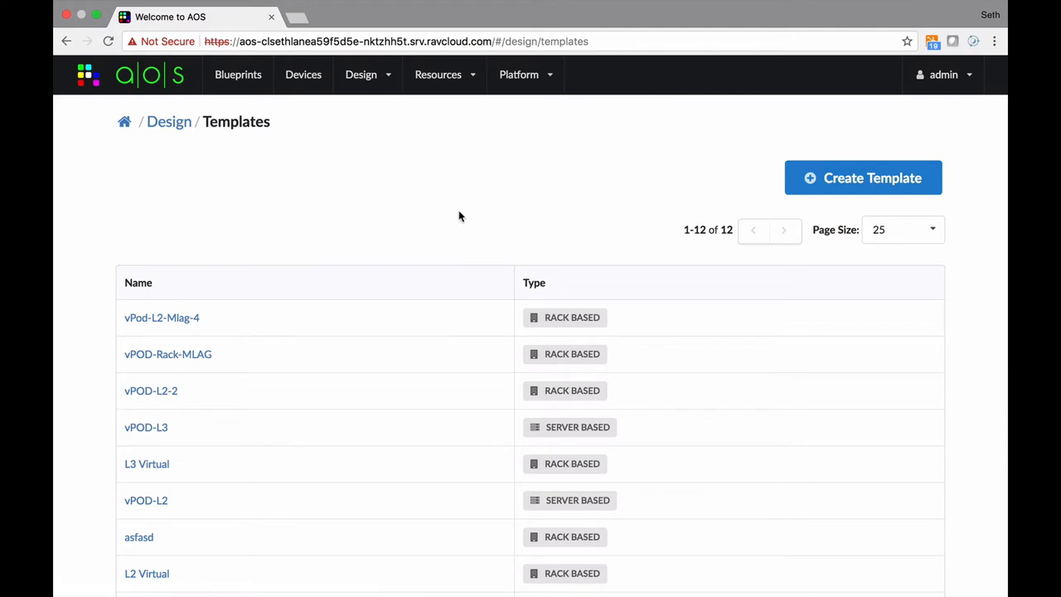
click(361, 74)
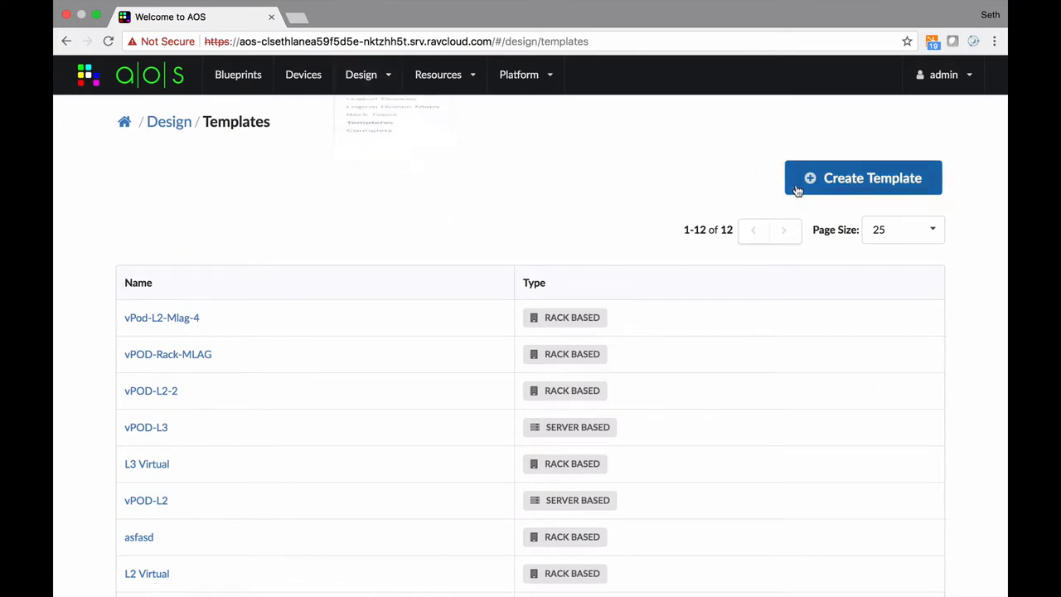
Start a new template, reaching the Rack Based or Server Based type choice
click(863, 177)
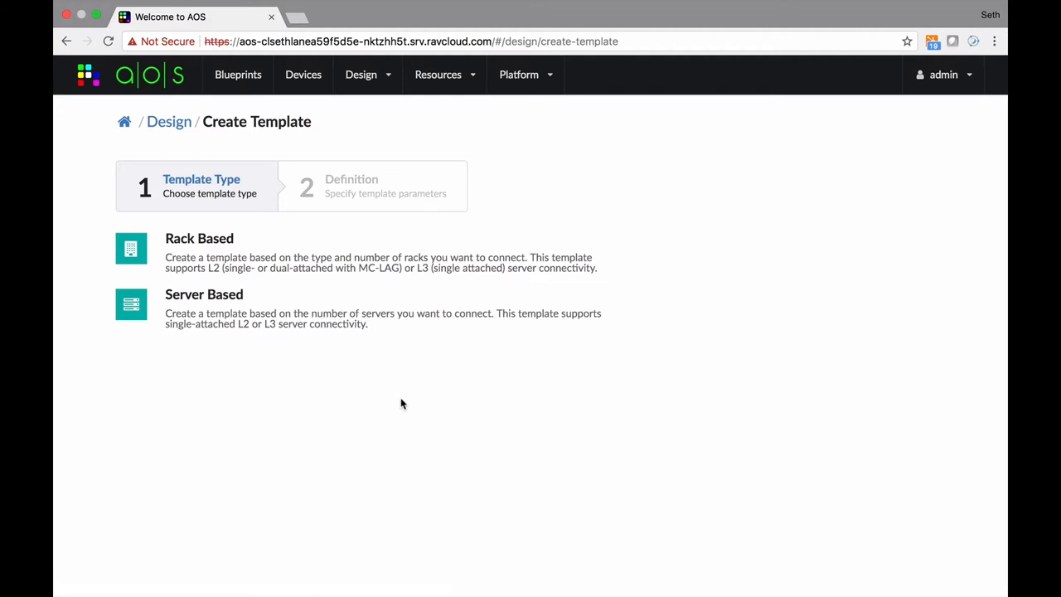
click(199, 238)
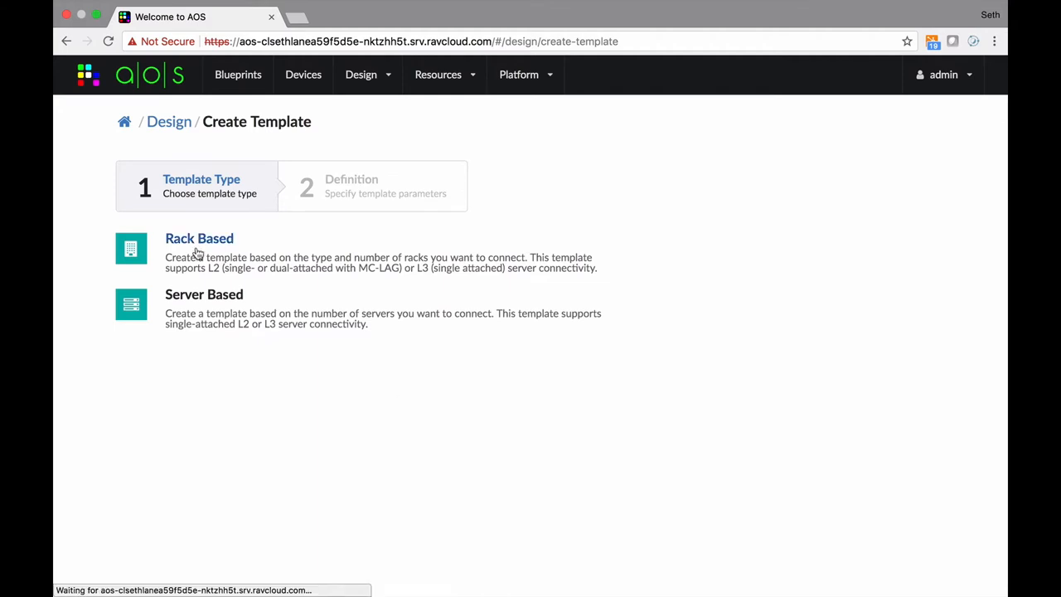
Name a rack-based template demo-ref-arch and keep edge IP connectivity at L2
click(199, 248)
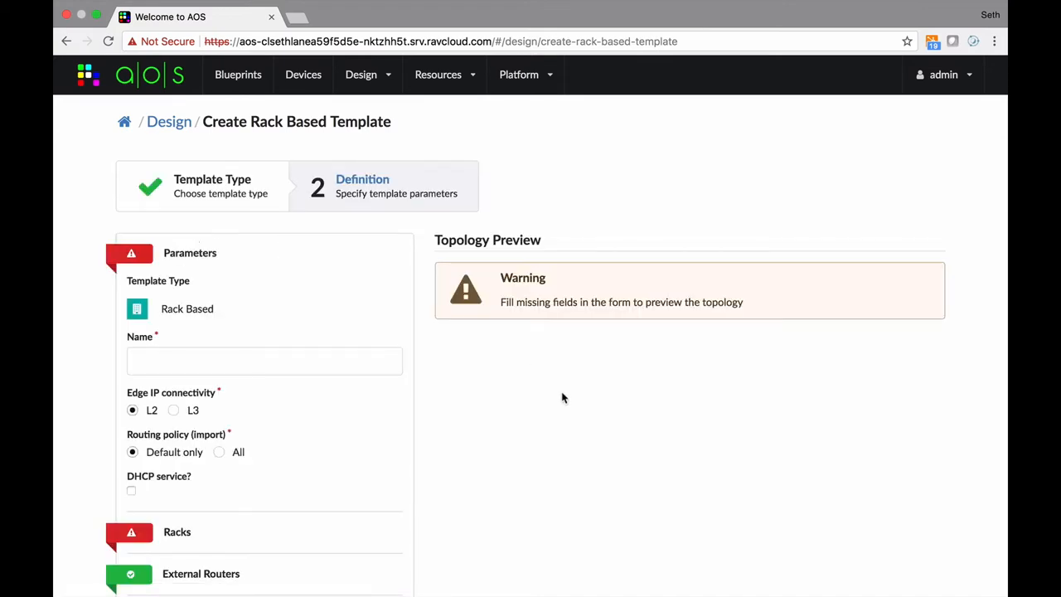
scroll(down, 3)
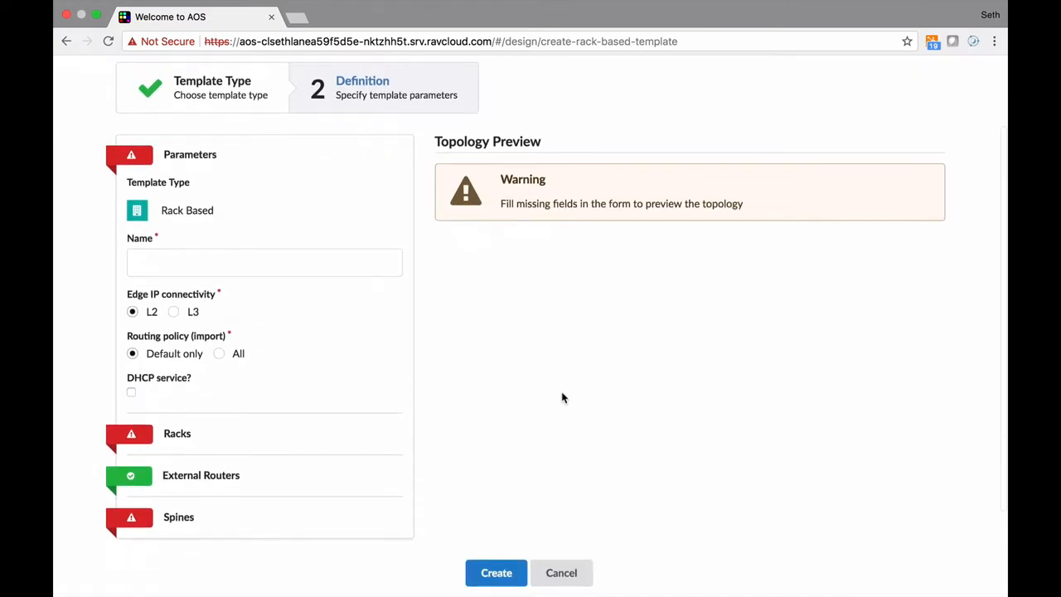
mouse_move(327, 291)
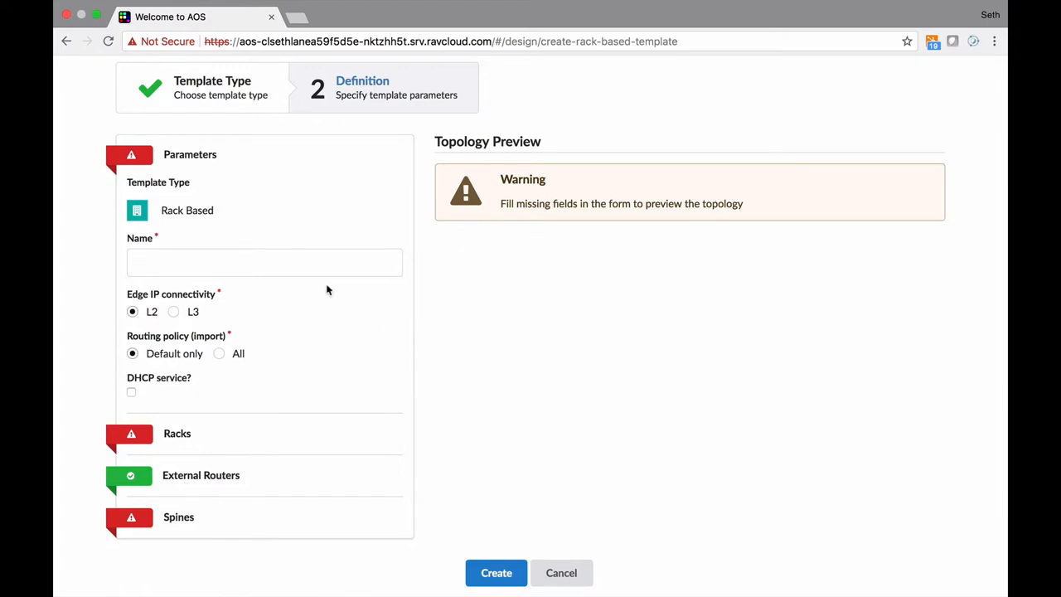
text(demo-ref)
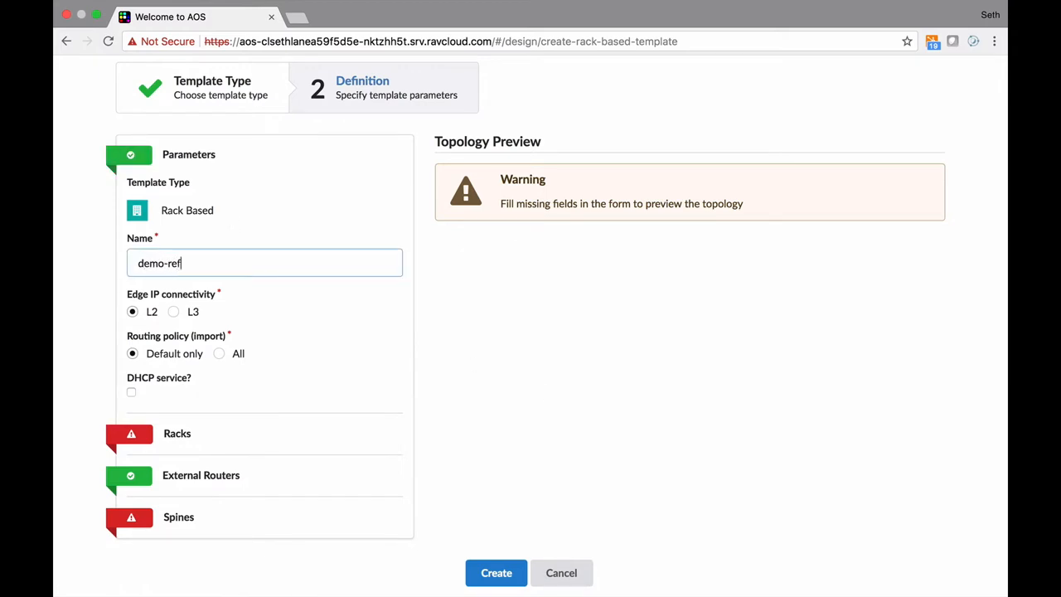
text(-arch)
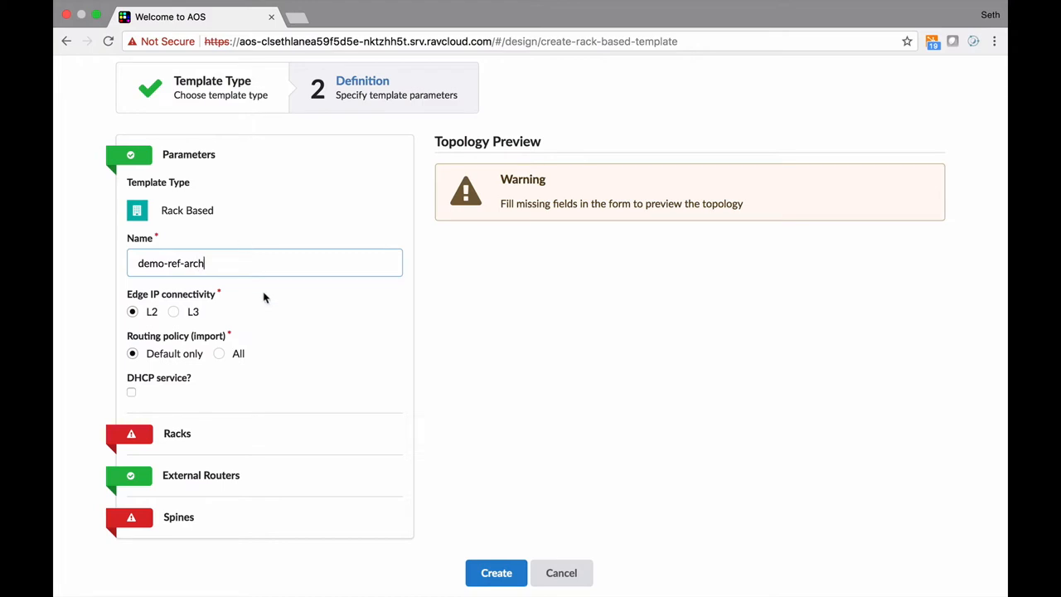
scroll(down, 3)
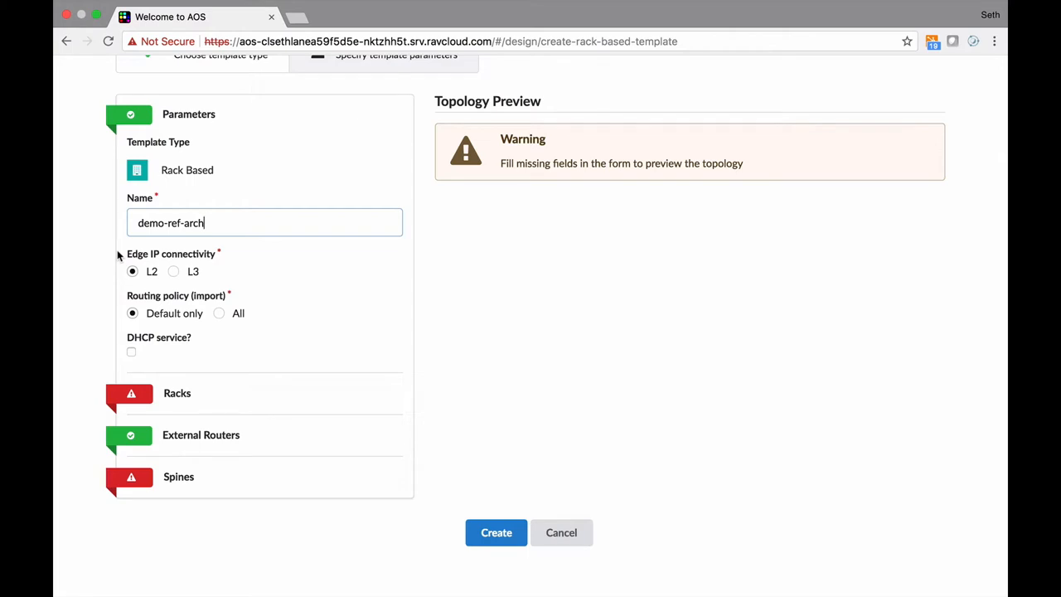
click(173, 271)
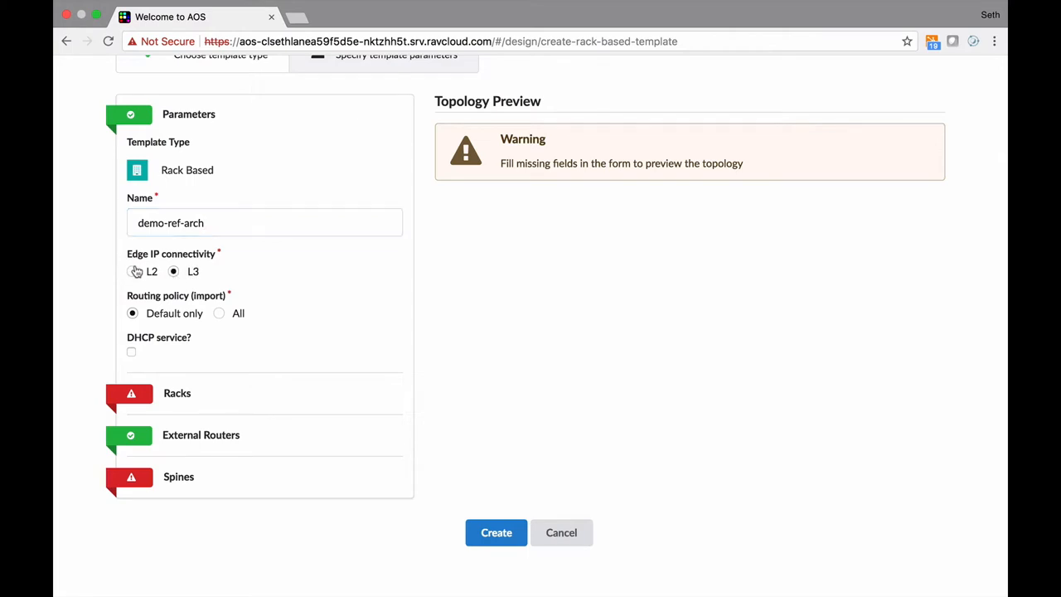
click(131, 272)
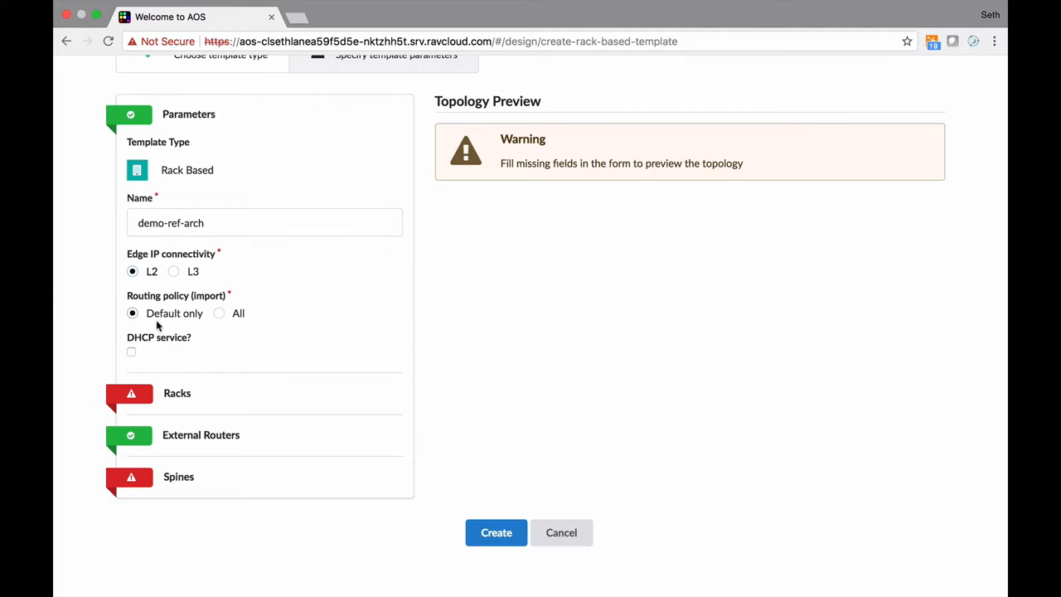
mouse_move(201, 318)
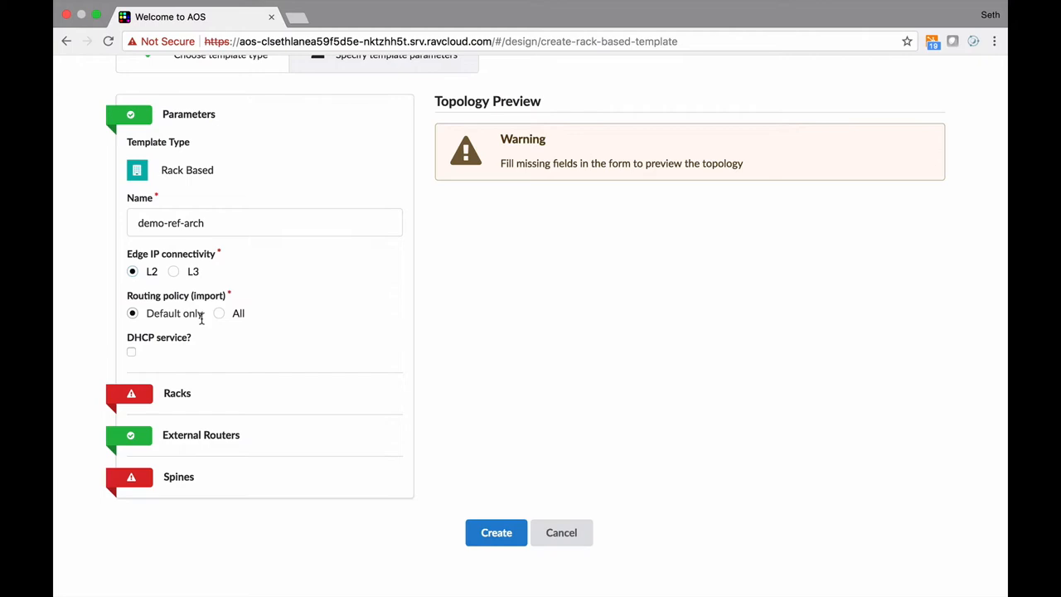
scroll(down, 3)
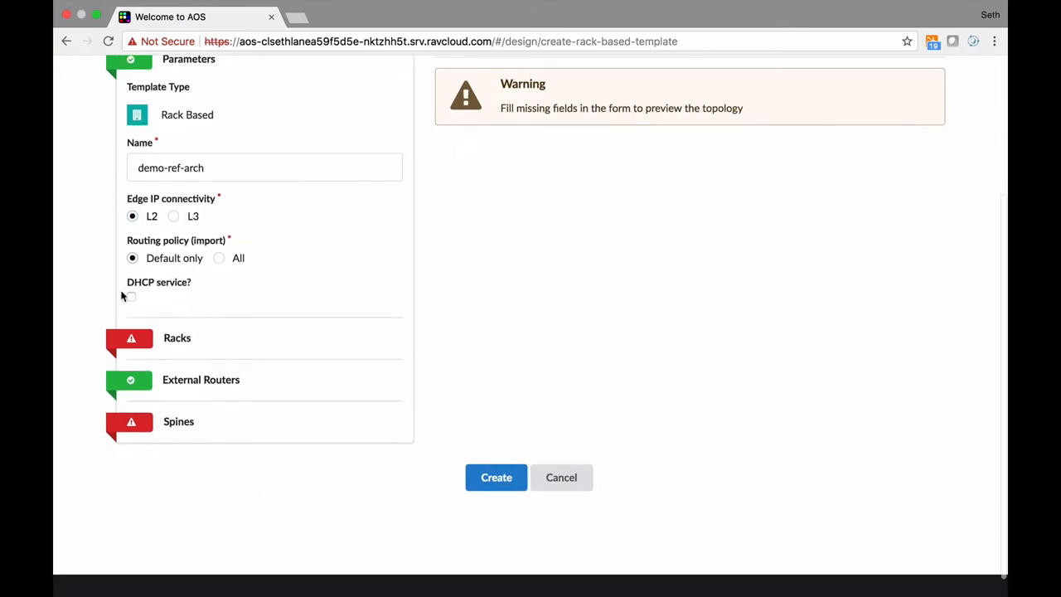
mouse_move(147, 300)
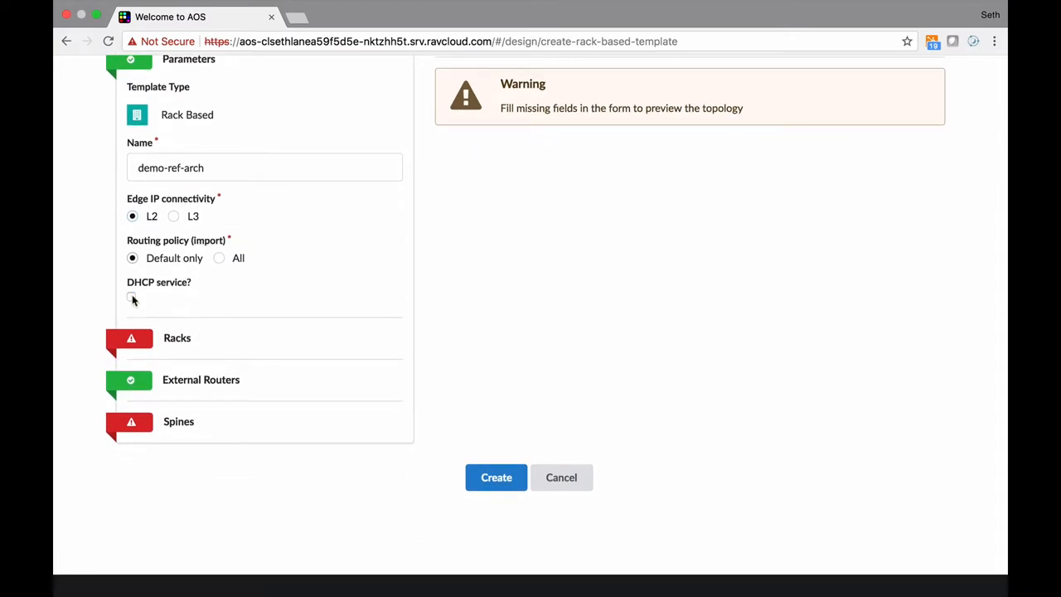
Add five L2 HPC racks to the template's Racks section
click(177, 337)
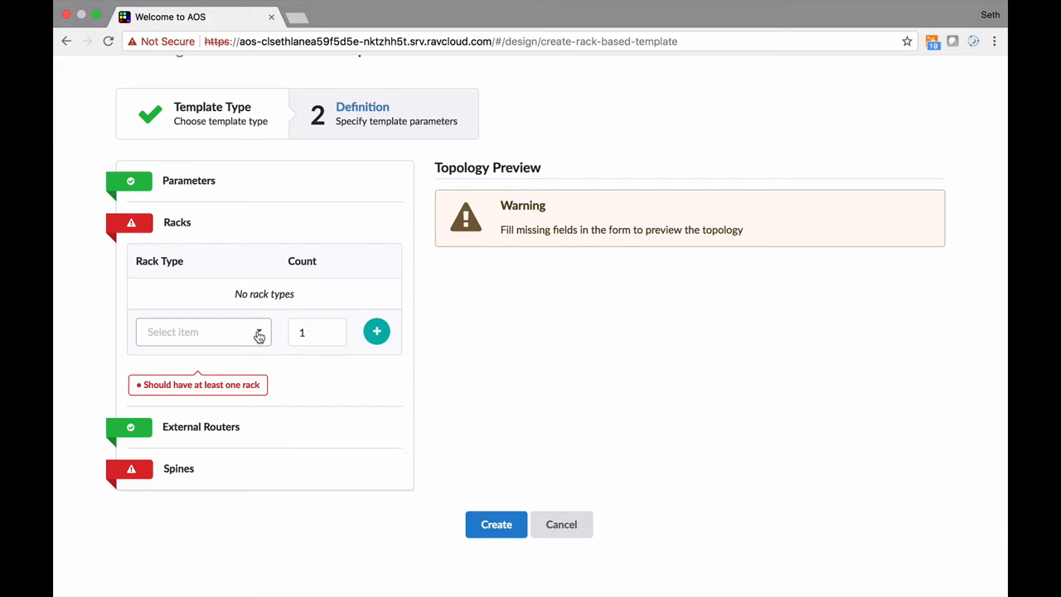
click(203, 332)
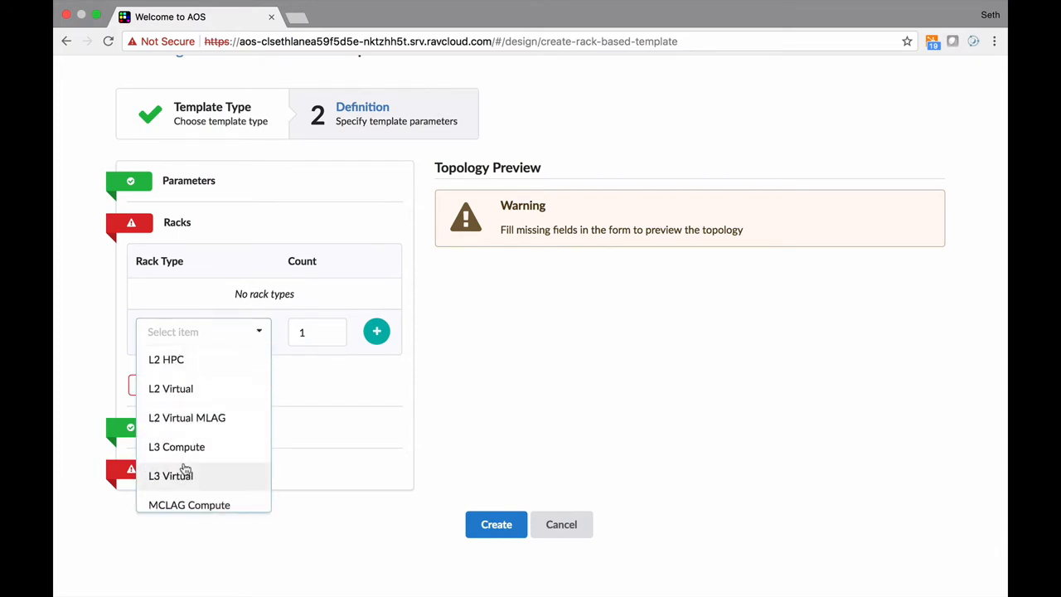
mouse_move(165, 359)
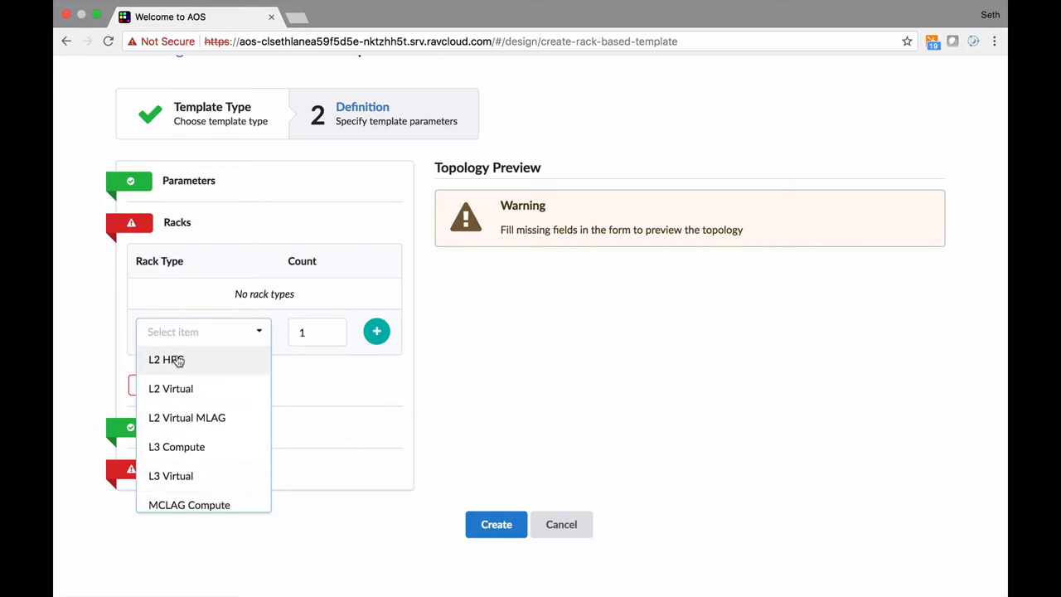
click(166, 359)
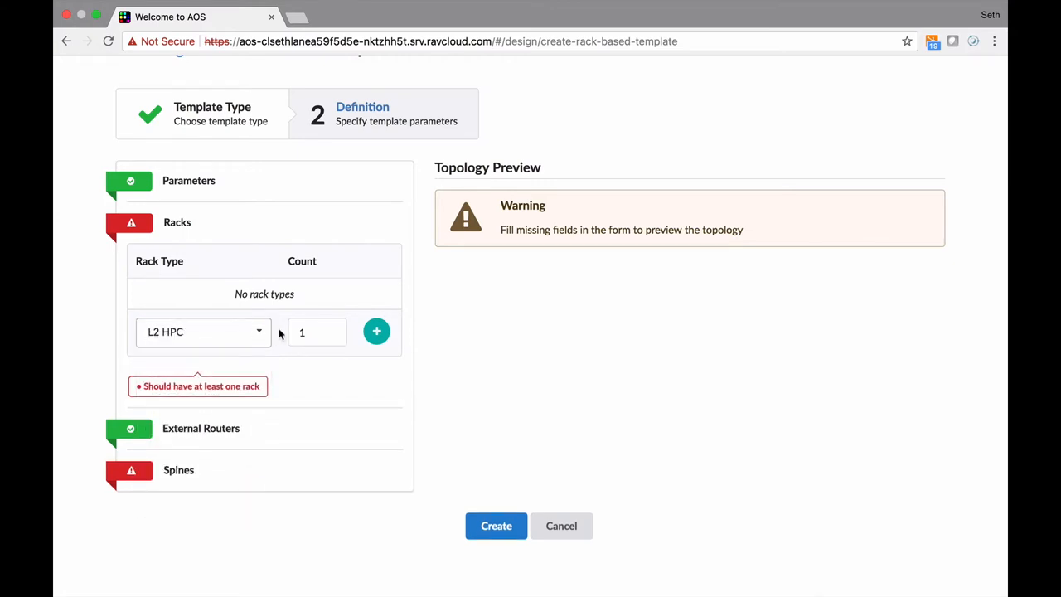
click(315, 332)
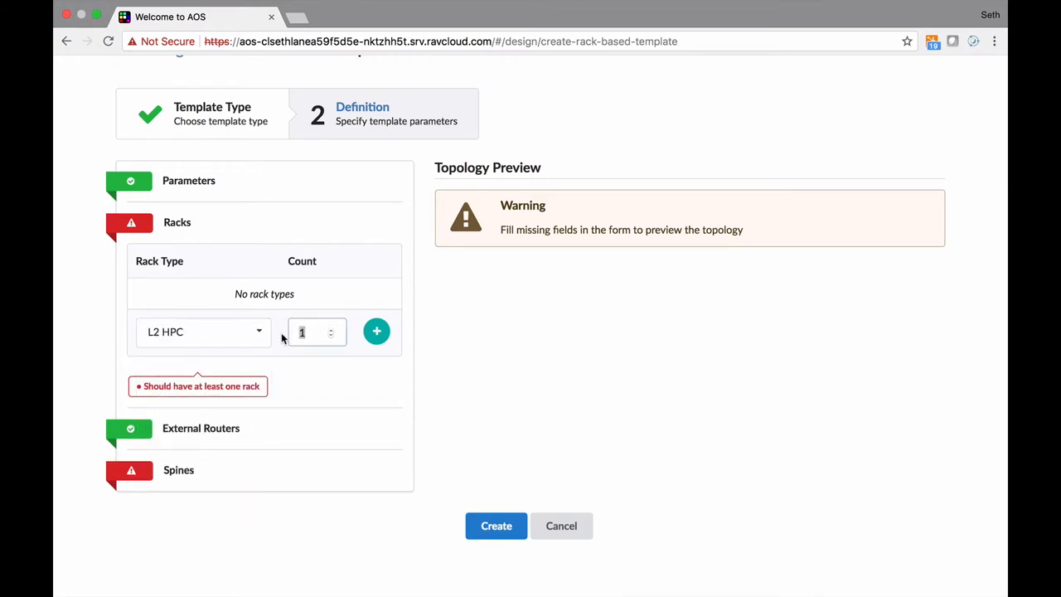
click(377, 331)
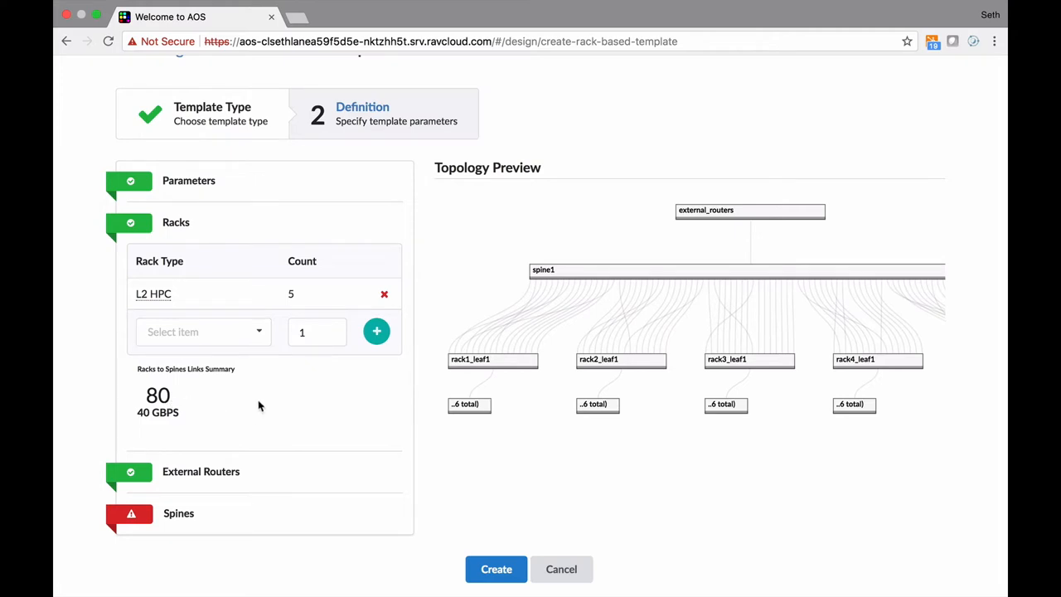
mouse_move(277, 370)
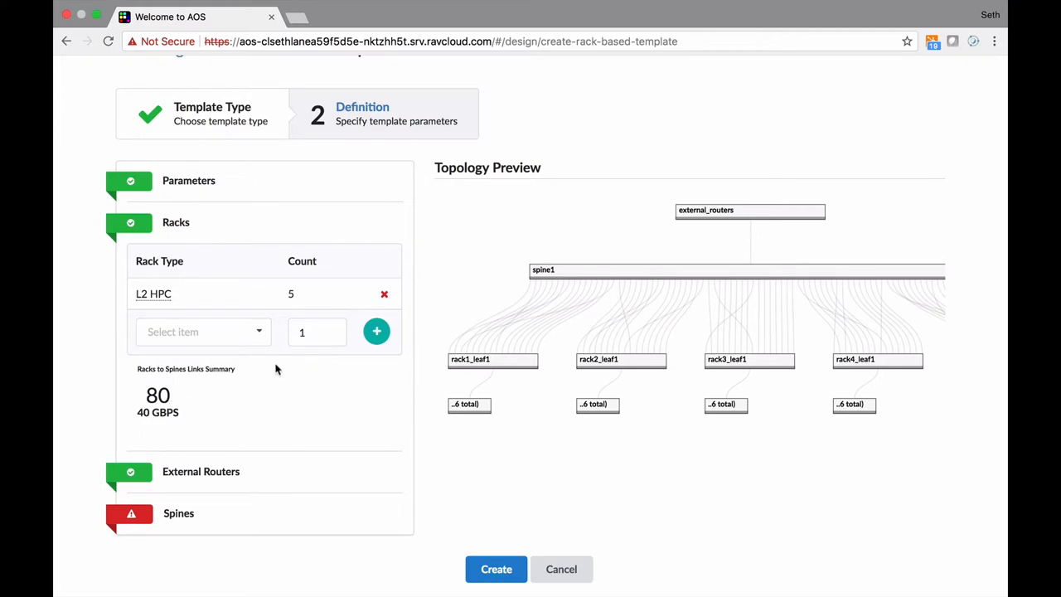
Add ten L3 Compute racks and four MCLAG Compute racks
click(203, 332)
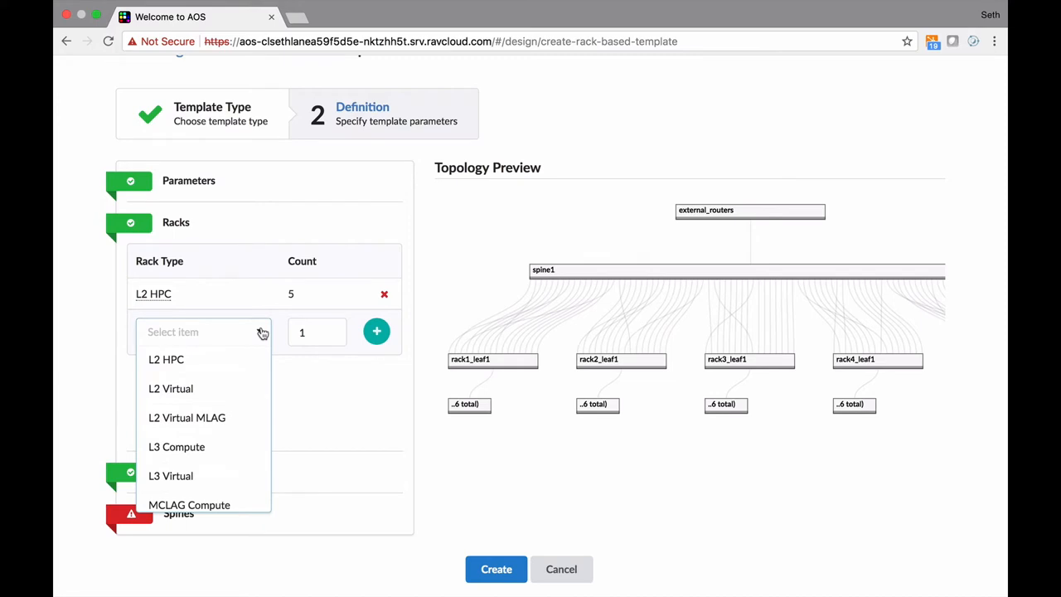
click(176, 446)
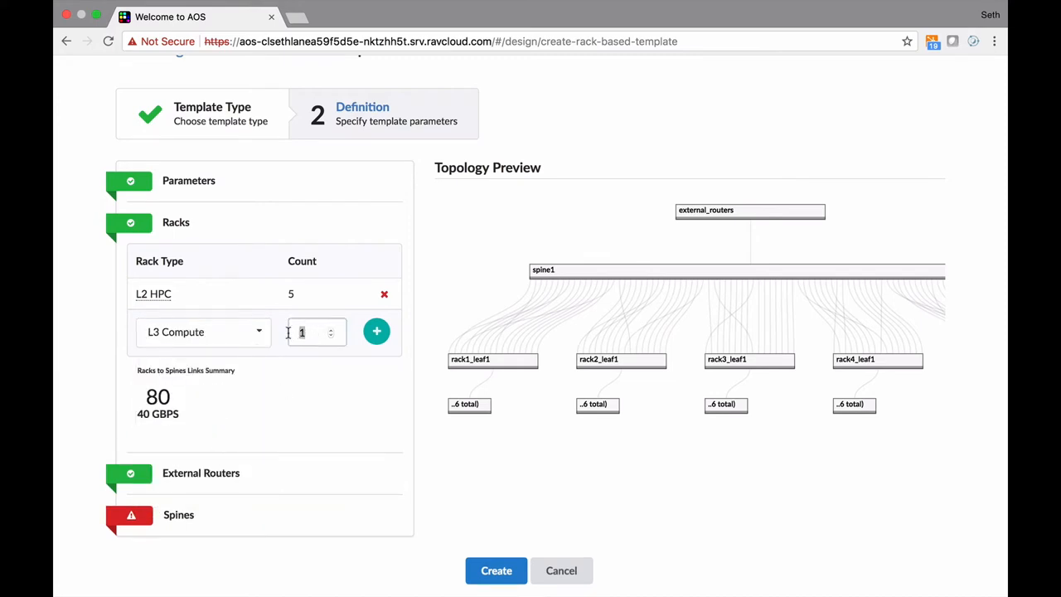
text(10)
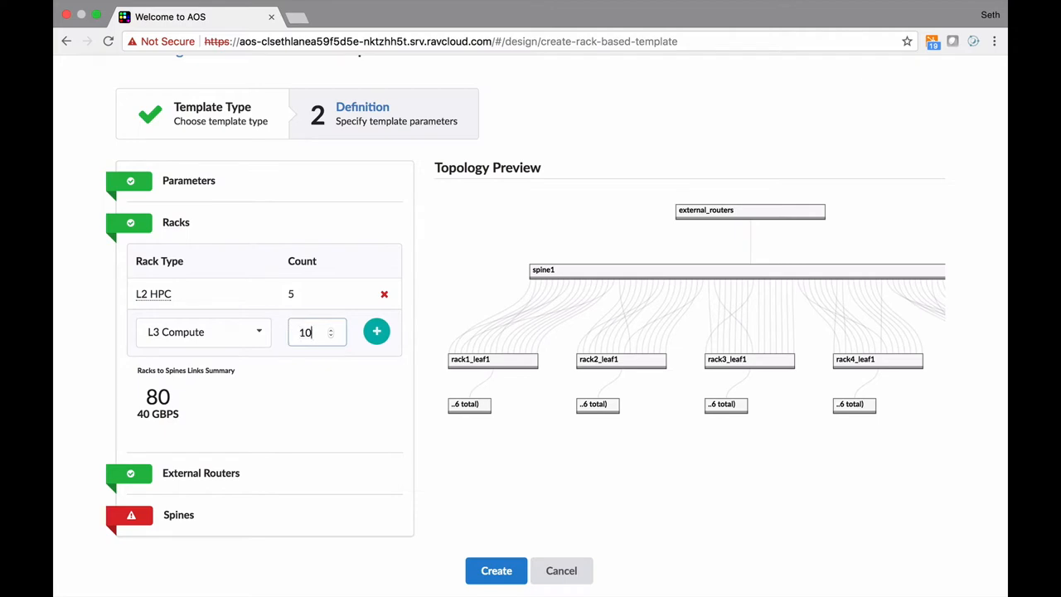
click(376, 332)
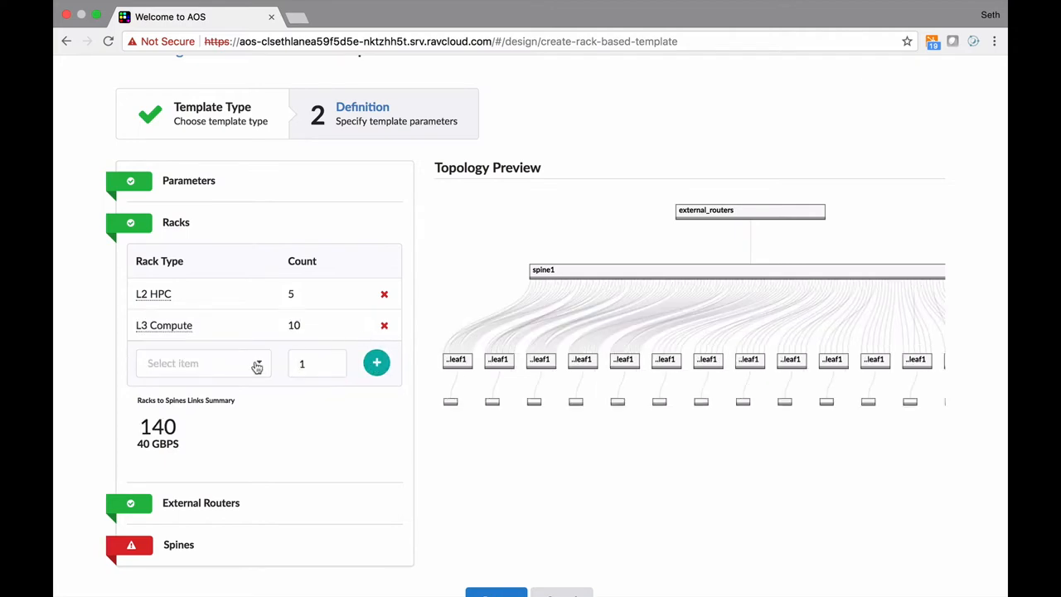
click(203, 363)
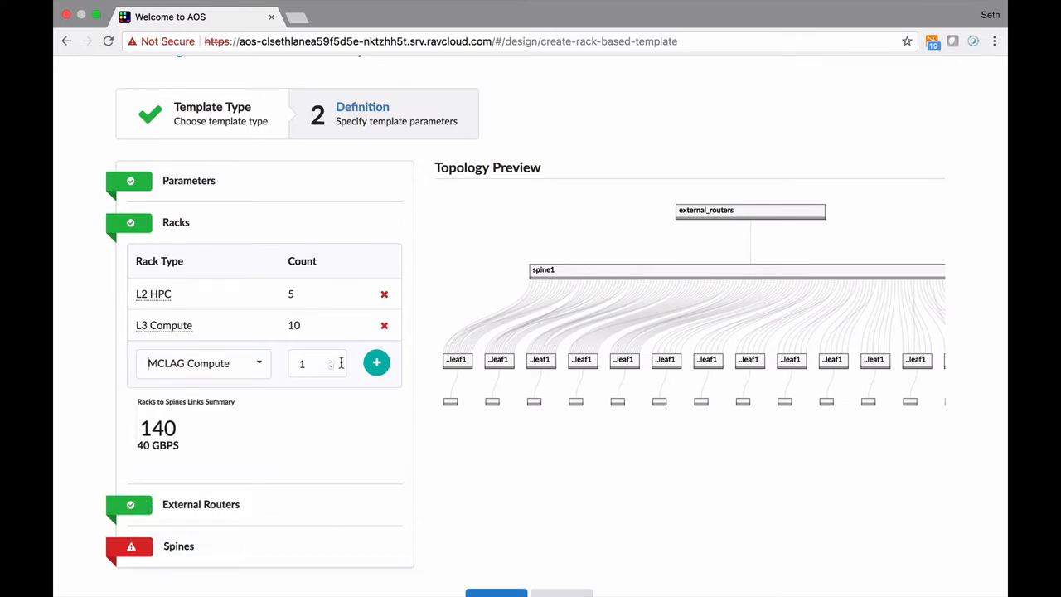
text(0)
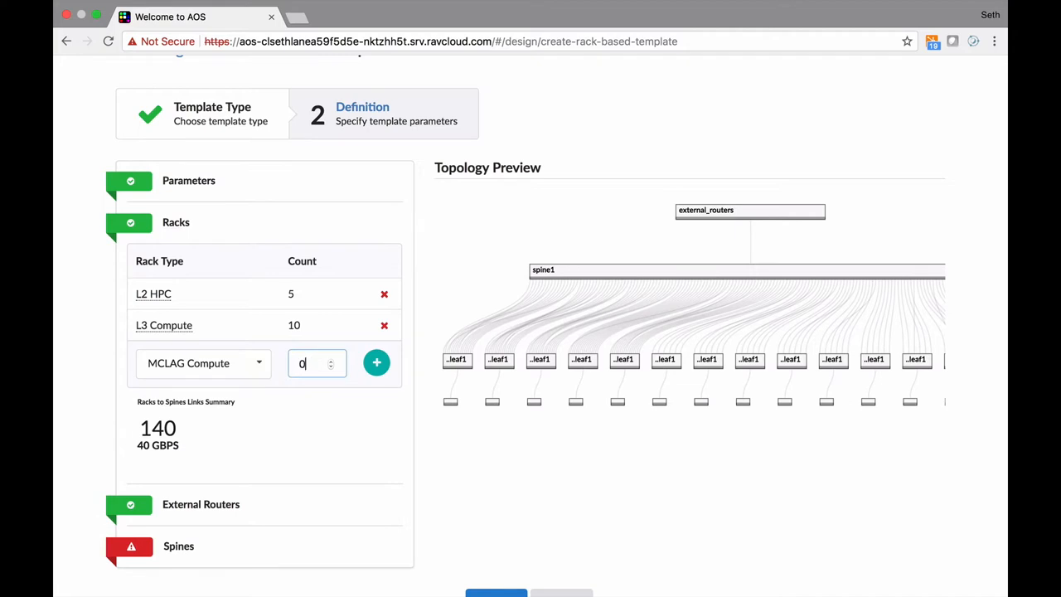
click(376, 362)
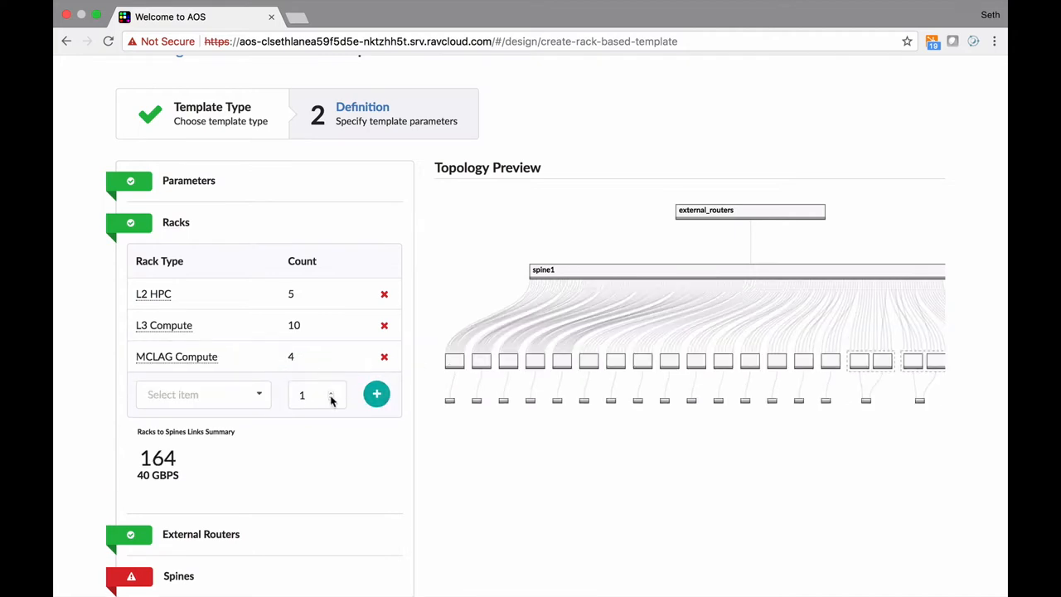
scroll(down, 3)
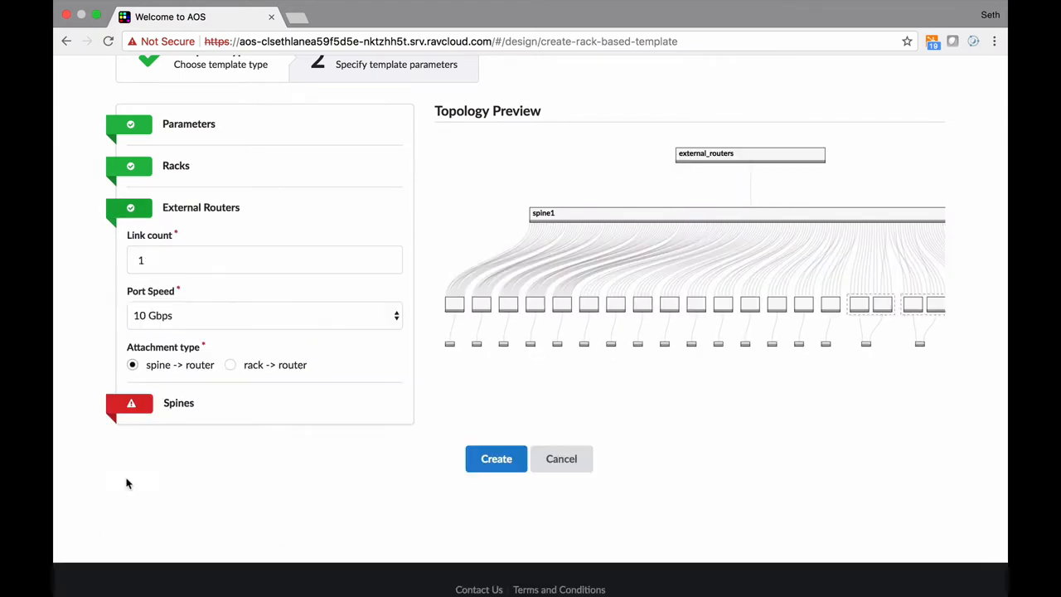
mouse_move(278, 226)
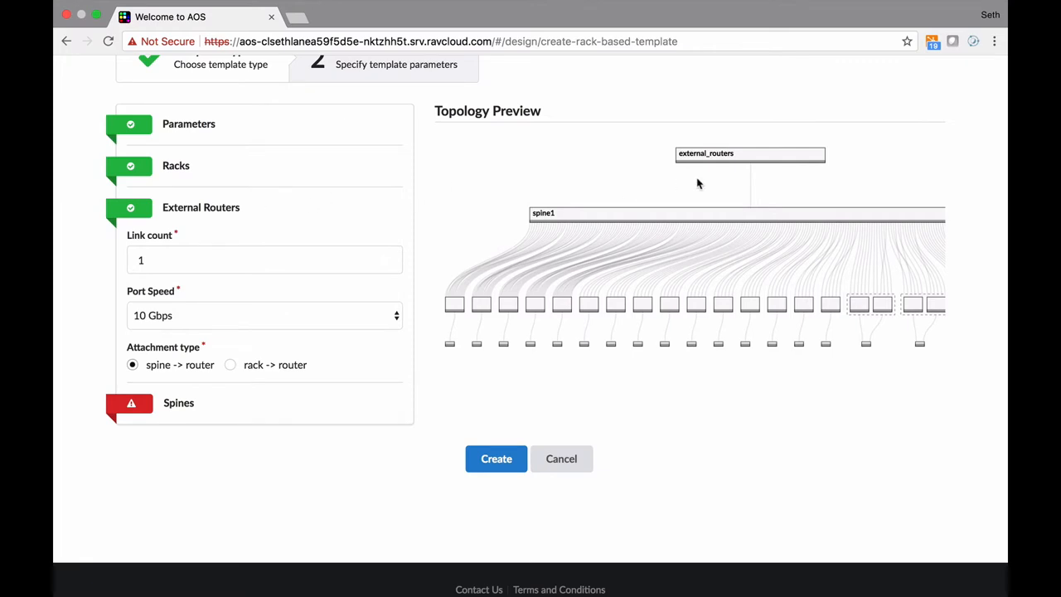
mouse_move(610, 215)
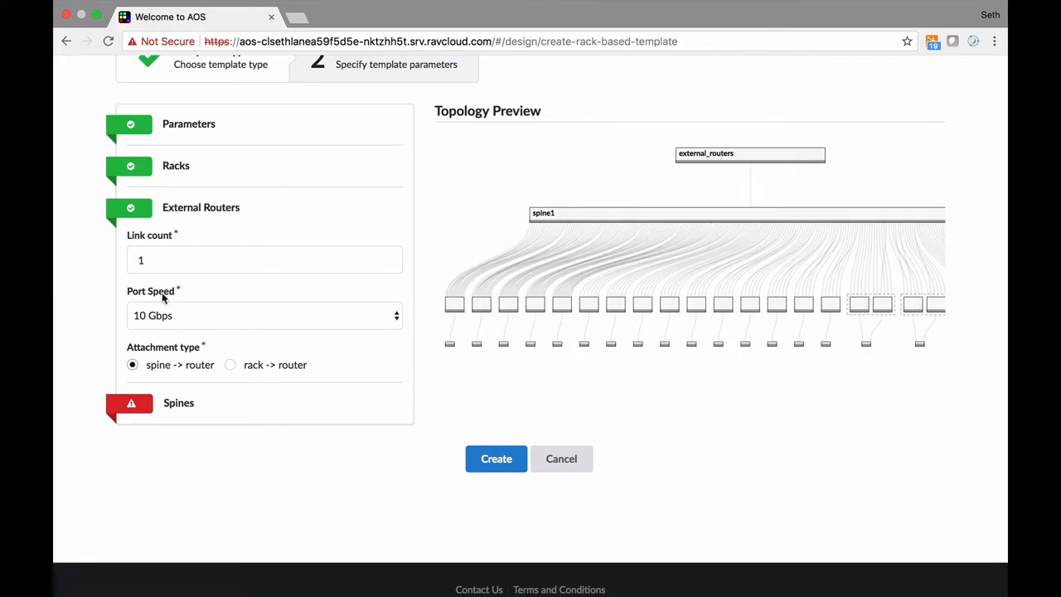
Set the external router link count to 4 at 40 Gbps port speed
click(264, 260)
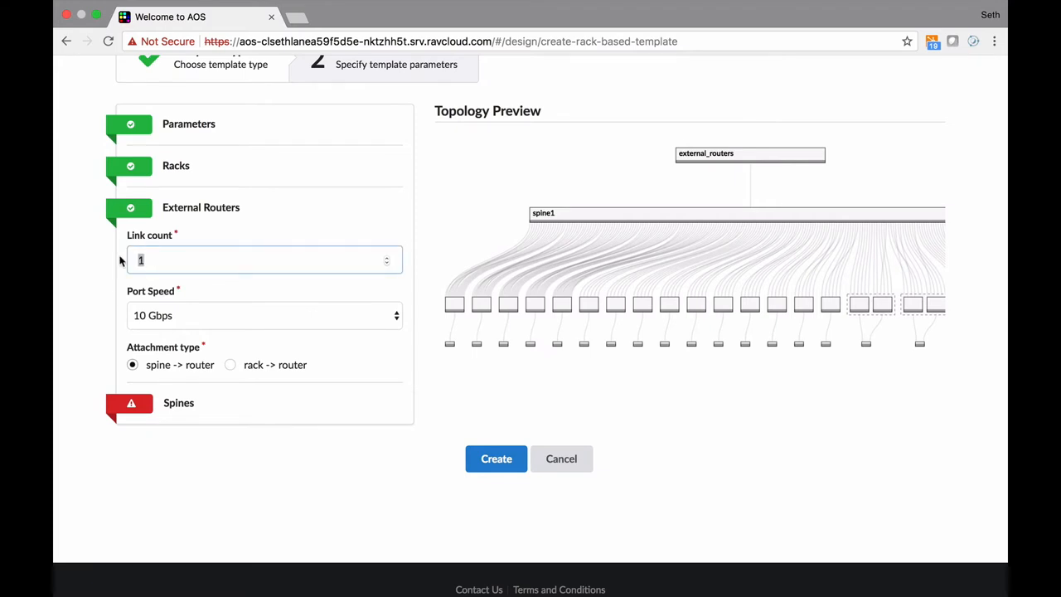
text(4)
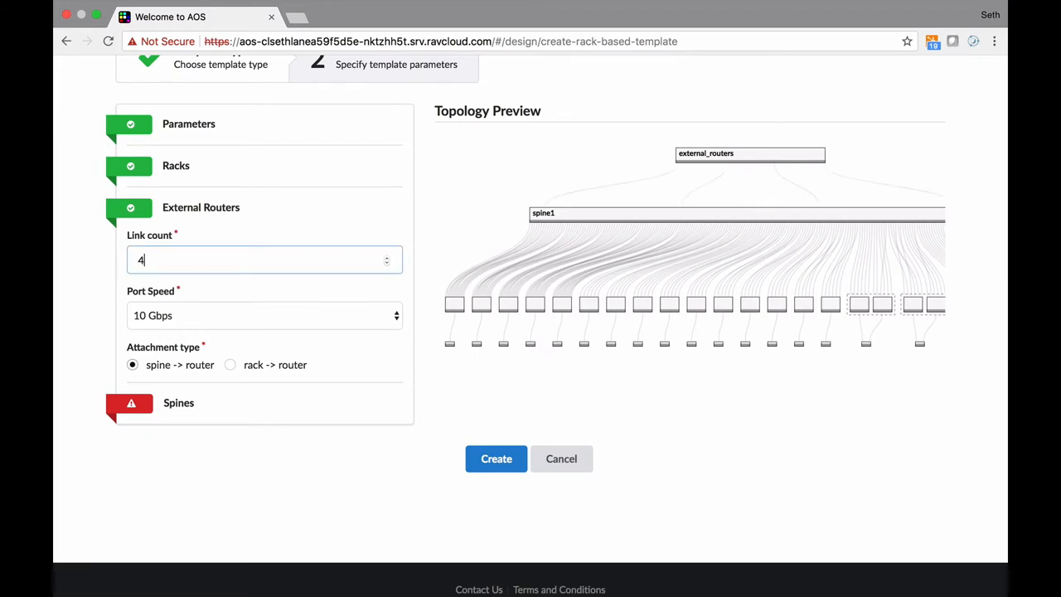
mouse_move(257, 322)
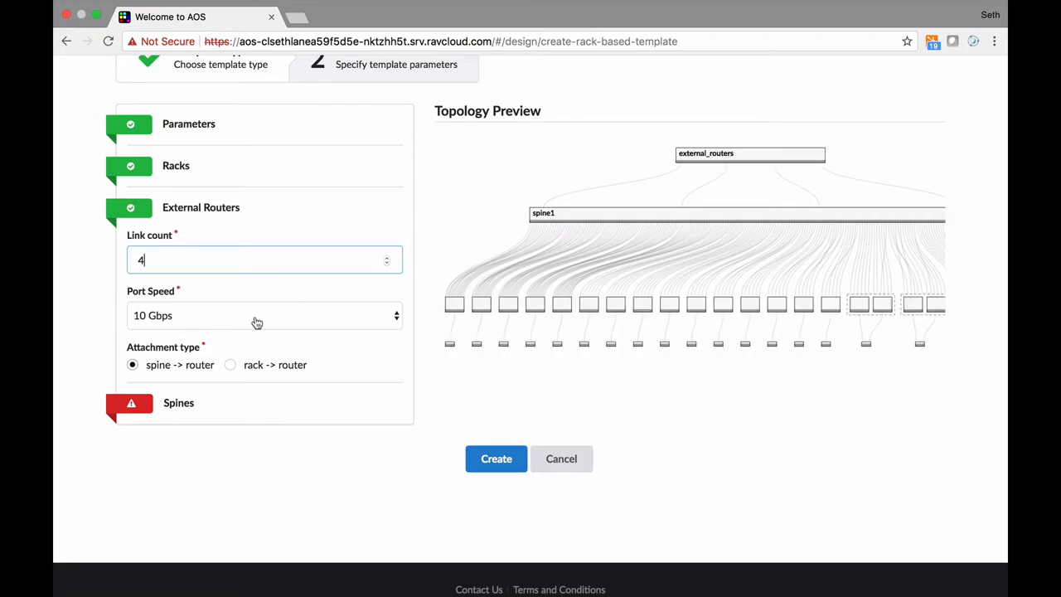
click(265, 315)
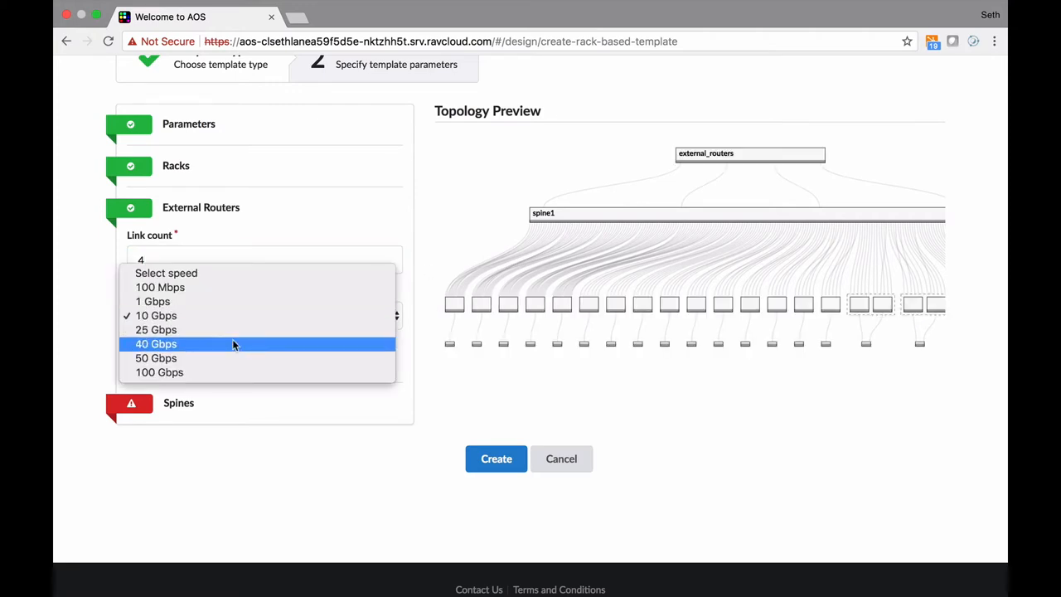
click(156, 343)
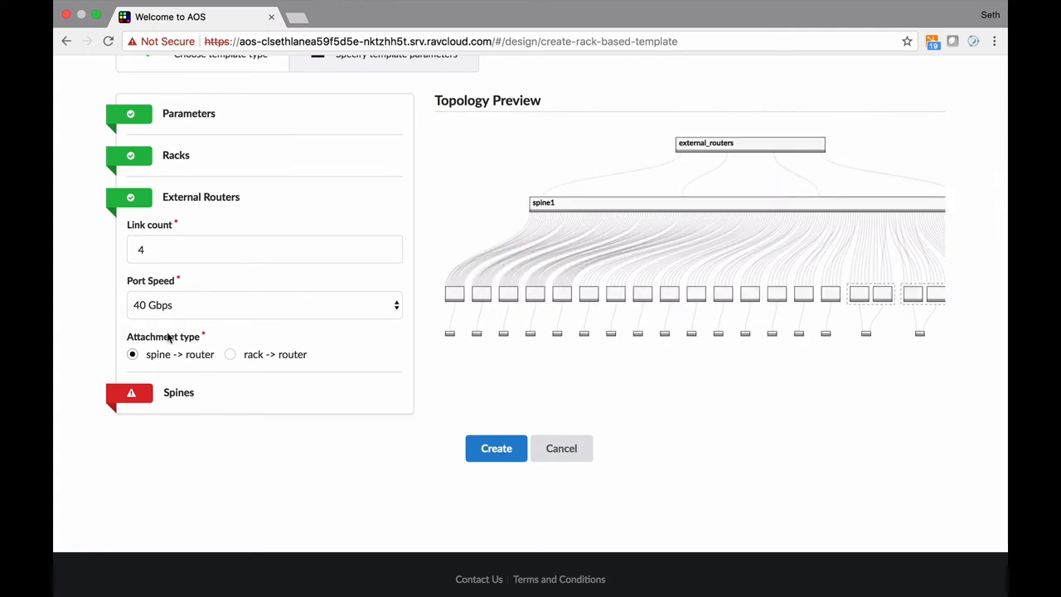
click(178, 392)
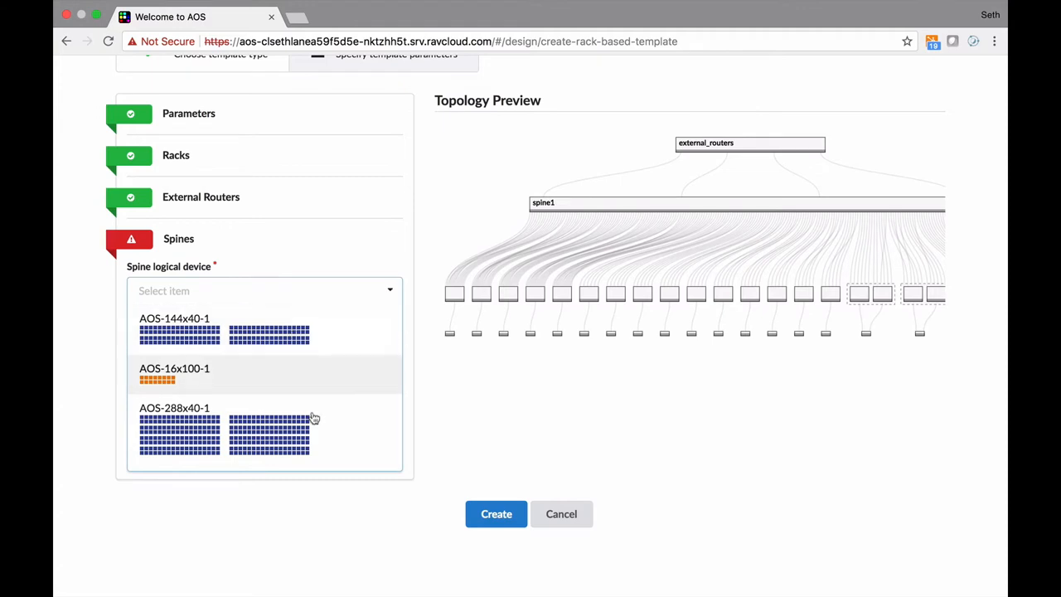
Define four AOS-64x40-1 spines, giving 256 ports against 168 required links
scroll(down, 3)
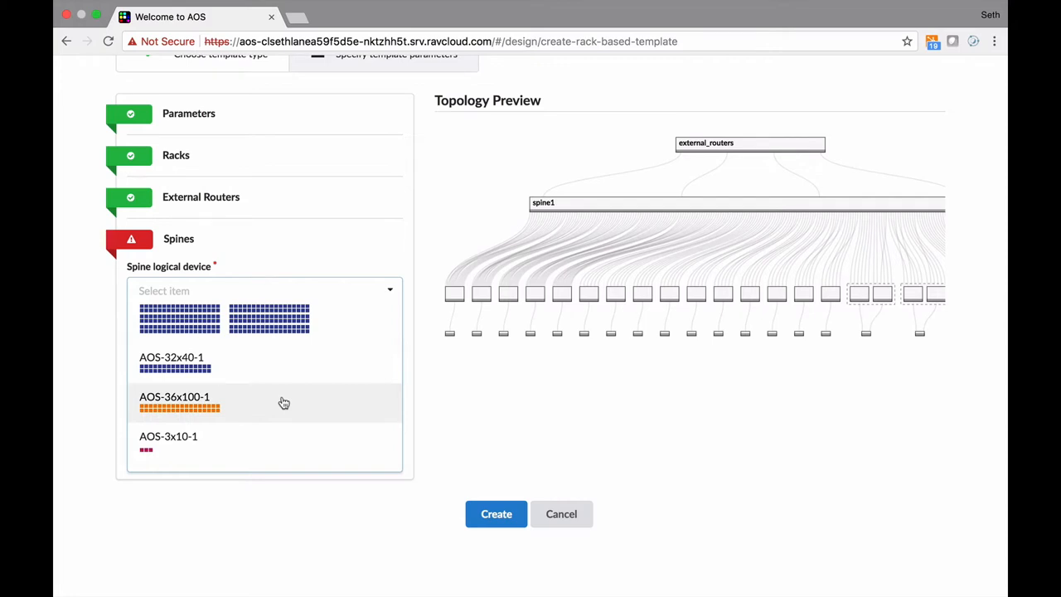
mouse_move(212, 362)
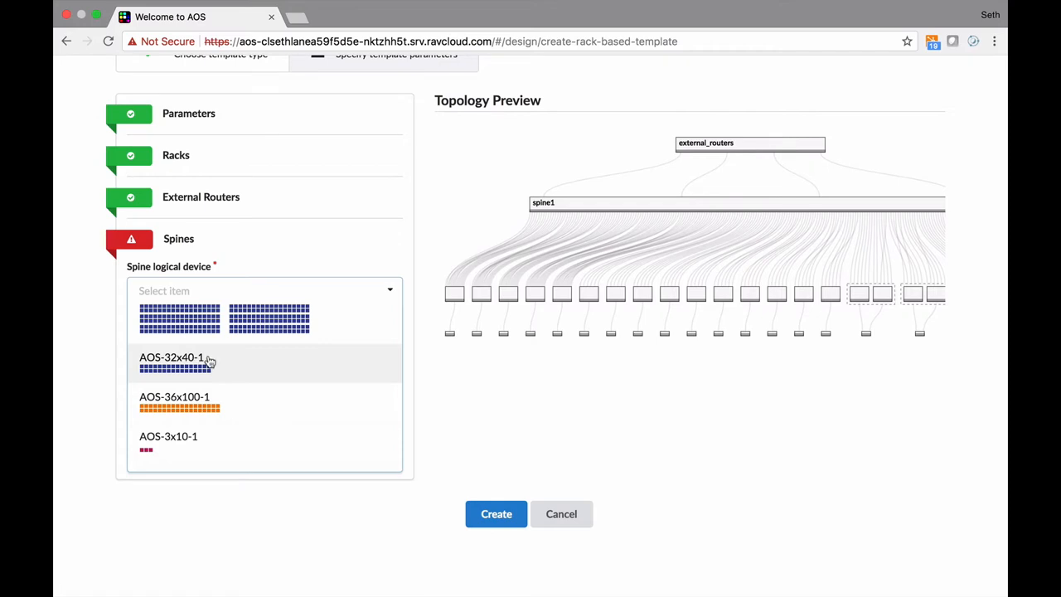
click(171, 358)
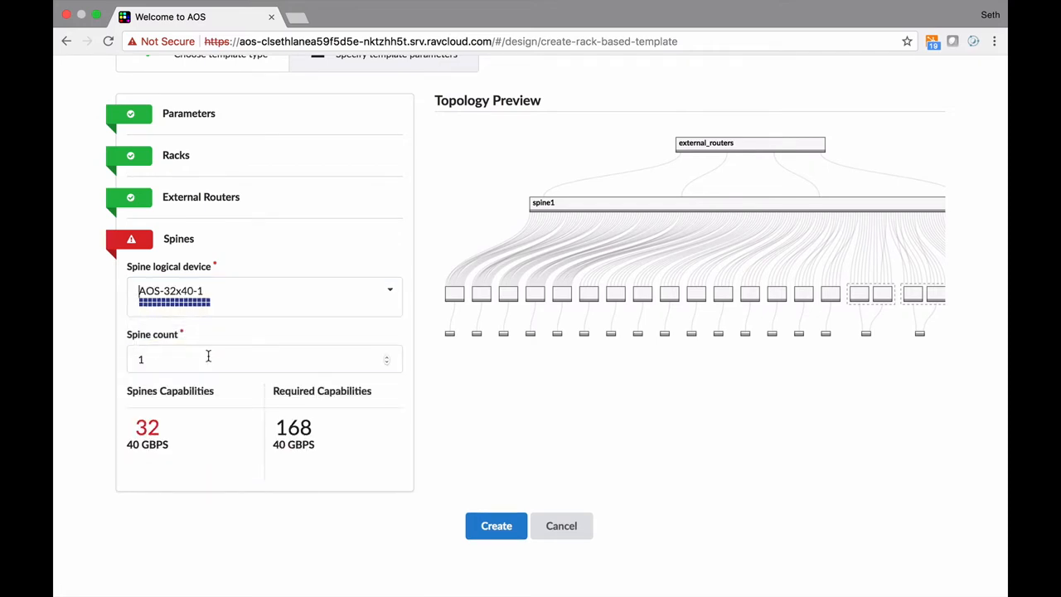
text(4)
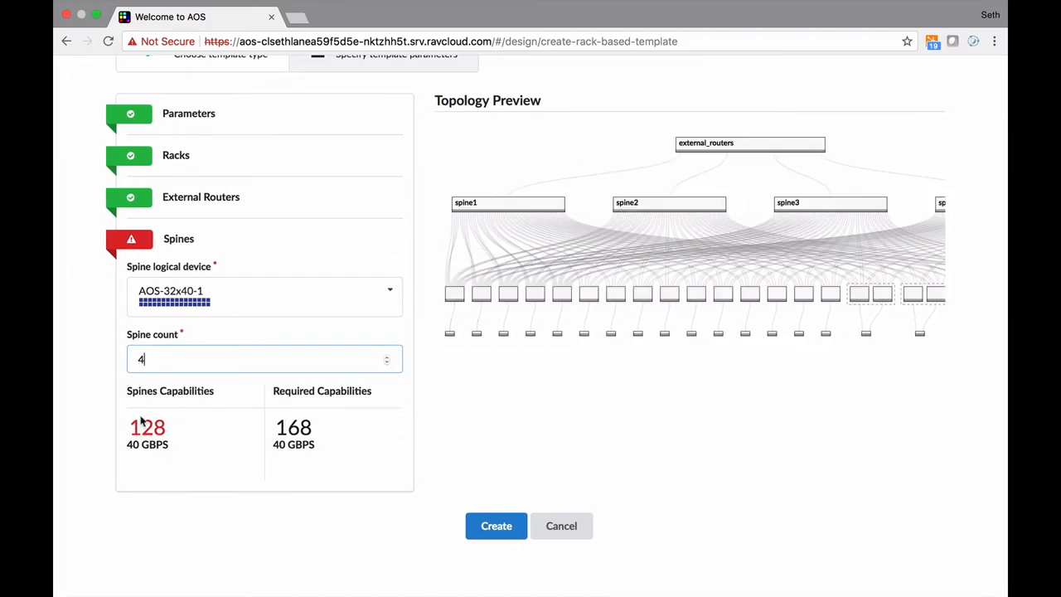
mouse_move(73, 400)
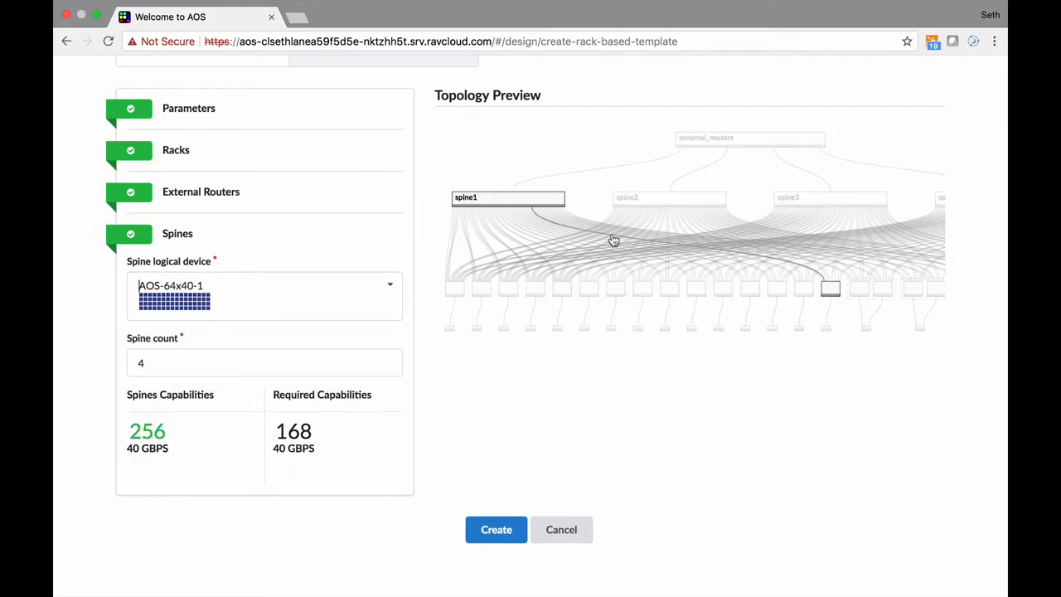
click(264, 363)
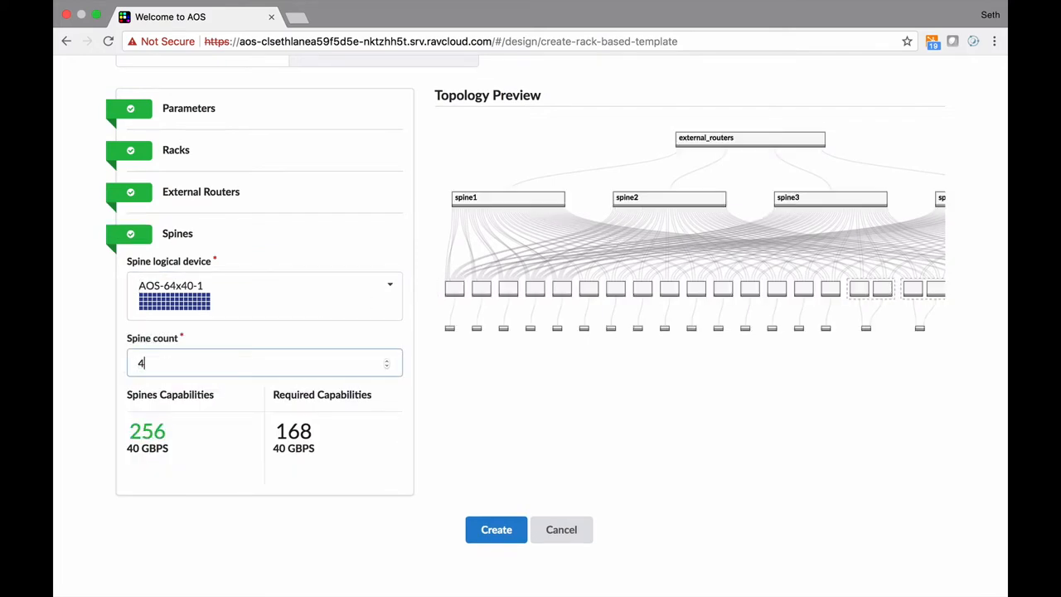
text(2)
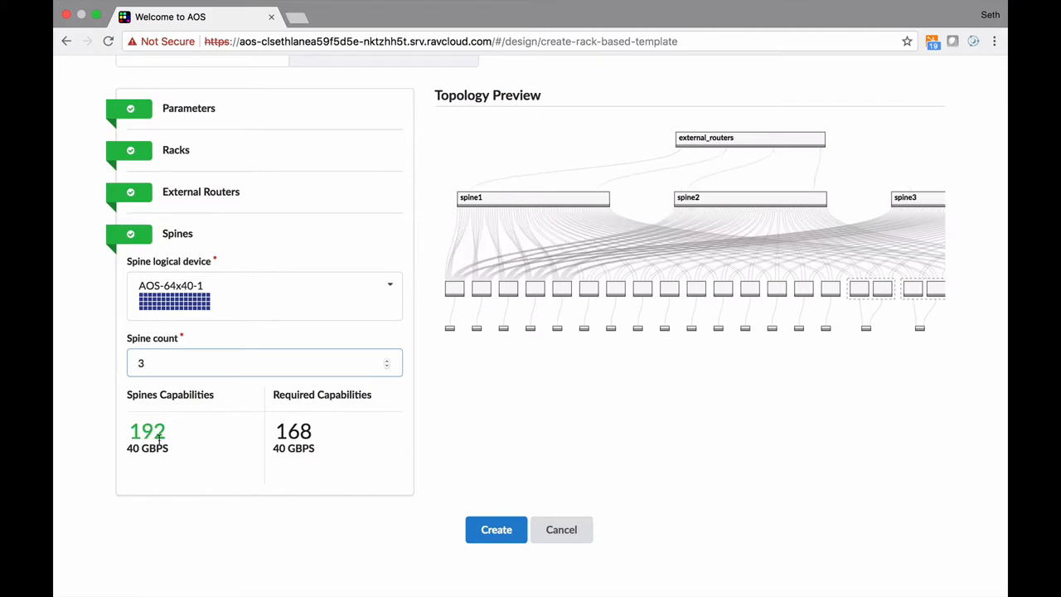
scroll(right, 3)
text(4)
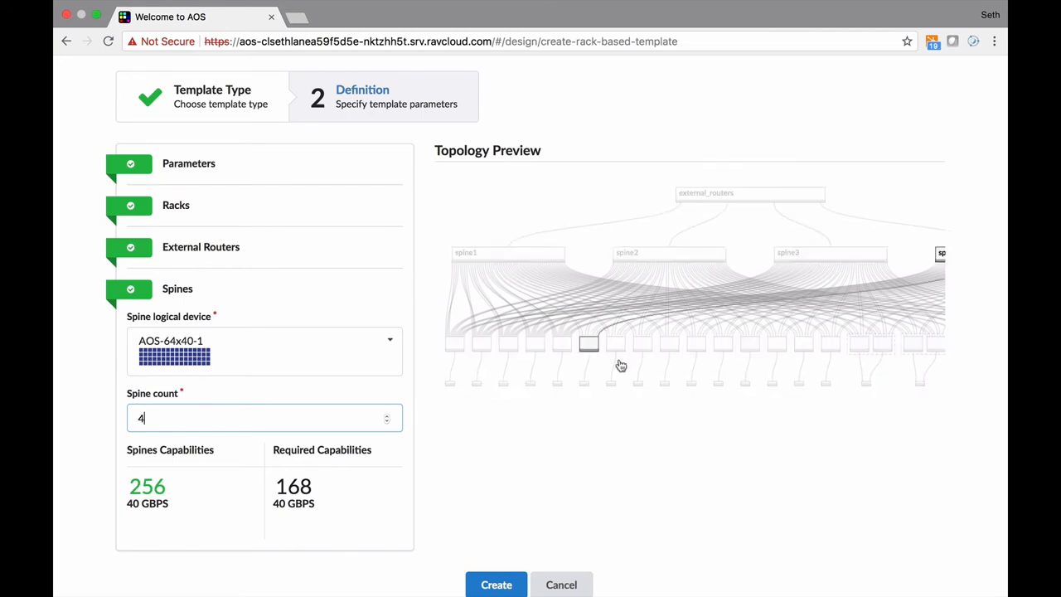
scroll(down, 3)
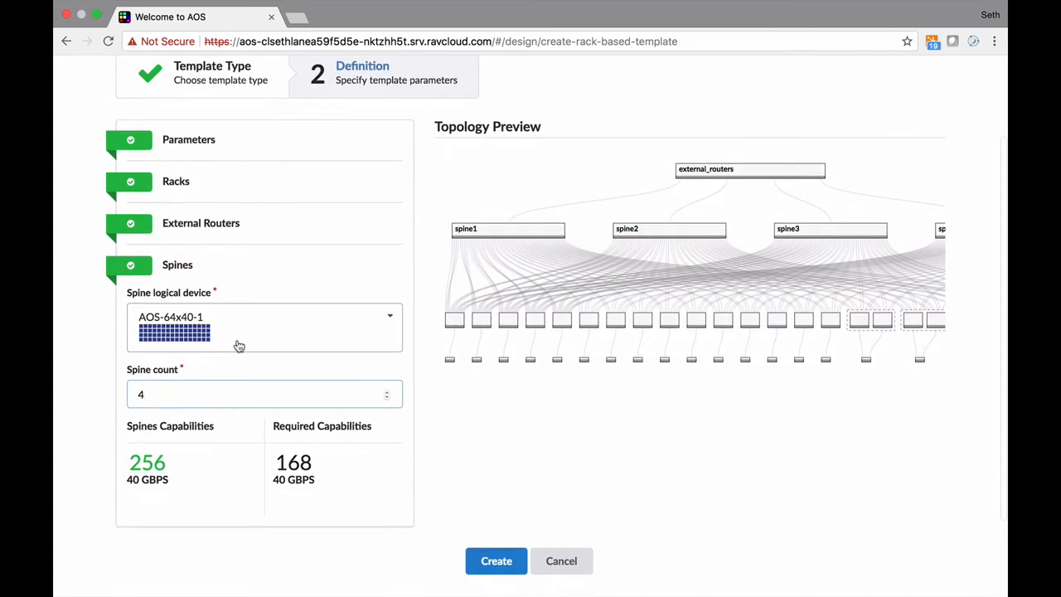
Save demo-ref-arch, then inspect rack types, external routers connectivity and the four-spine topology preview
click(496, 561)
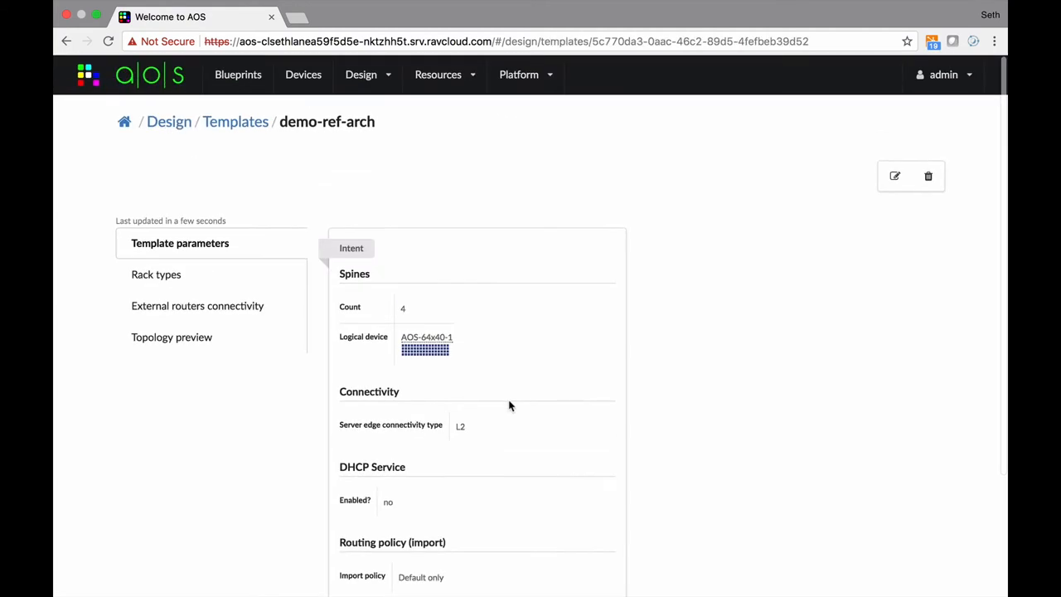
mouse_move(527, 242)
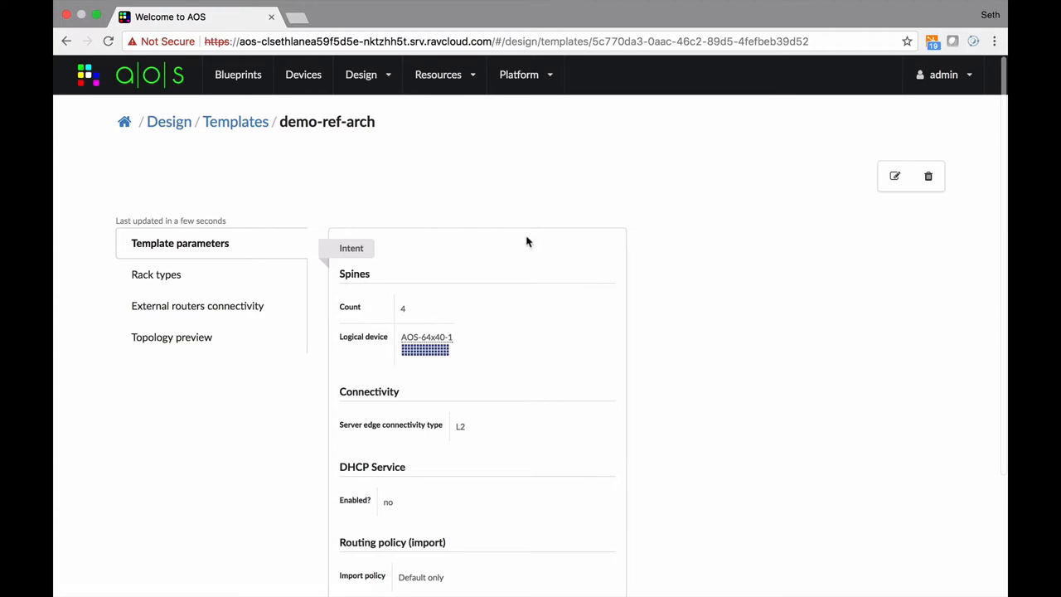
scroll(down, 3)
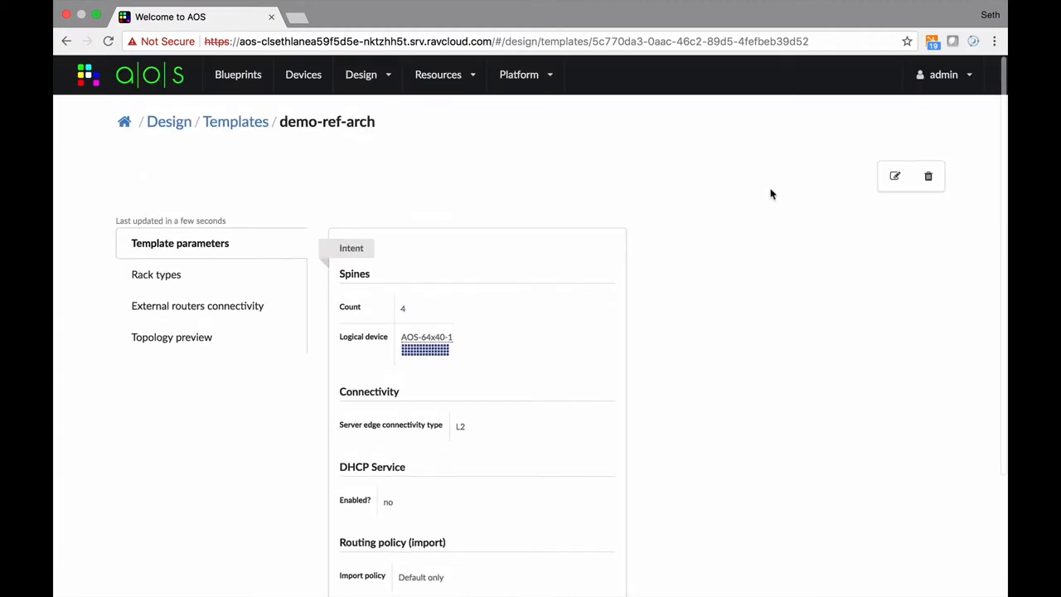
click(155, 275)
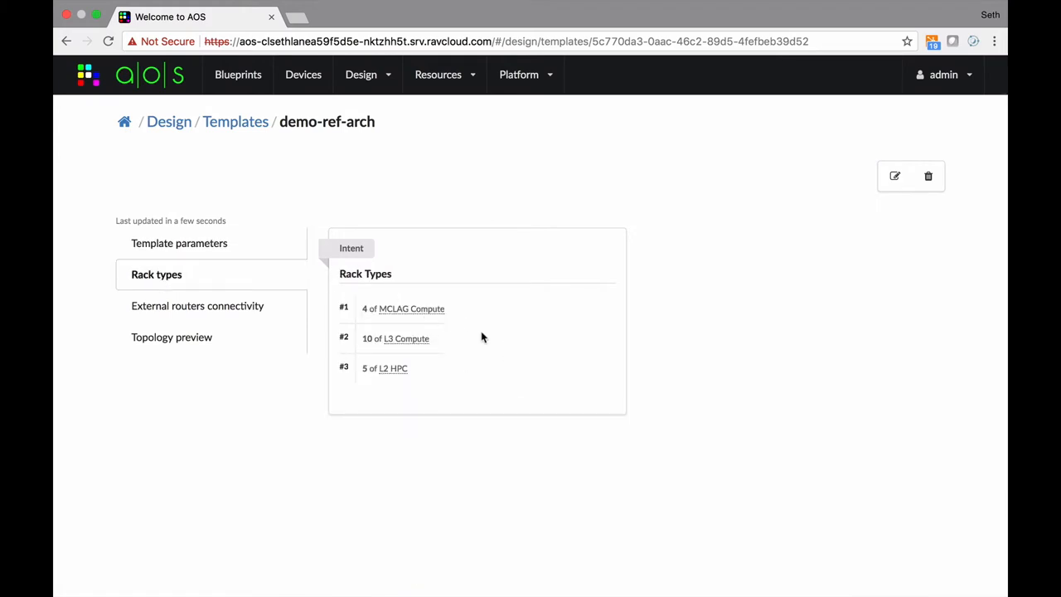
click(198, 305)
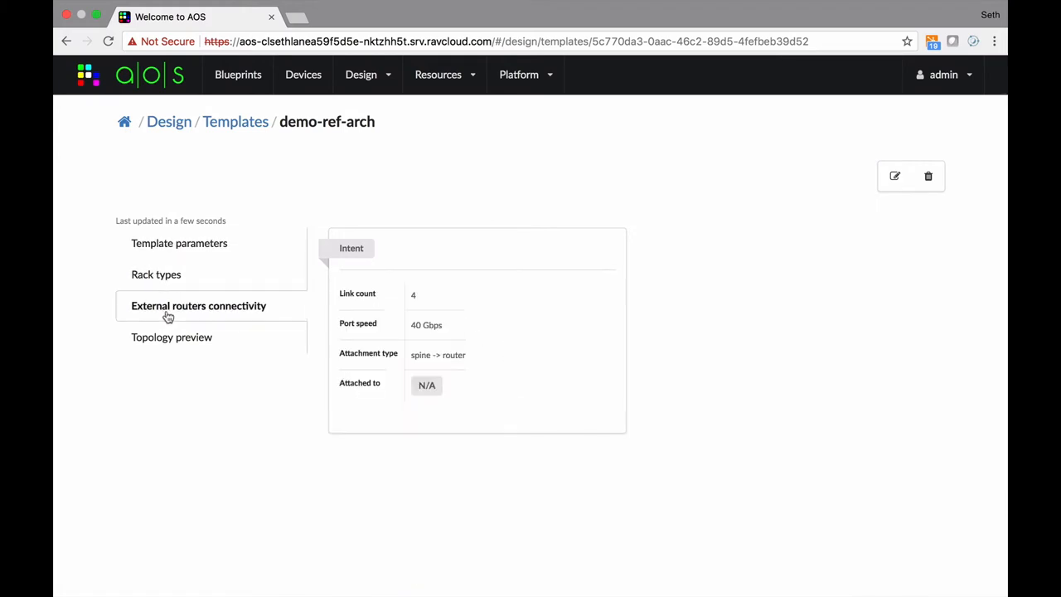
click(172, 336)
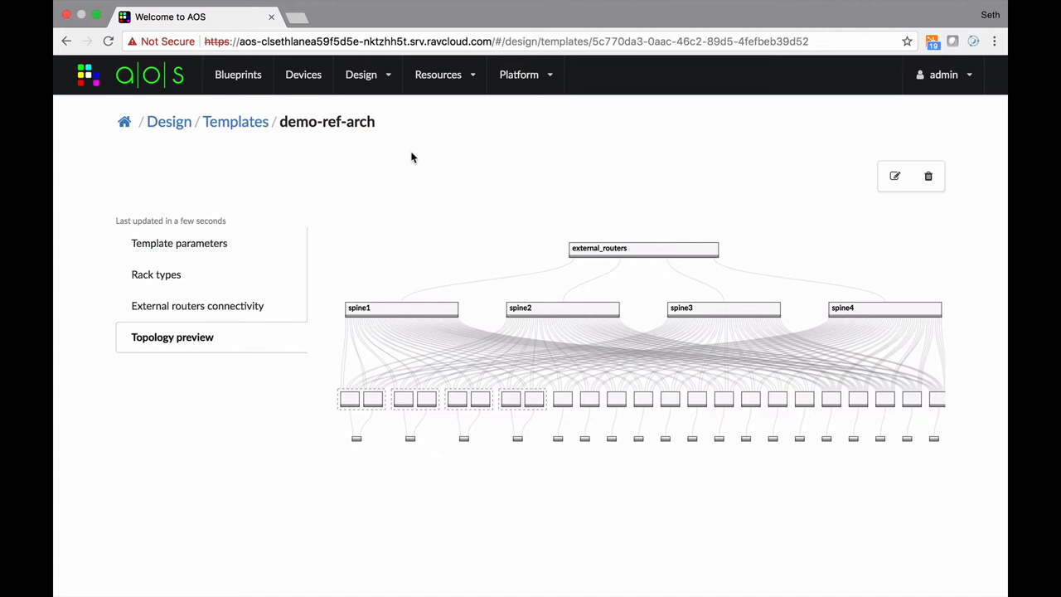
Go to the Blueprints list, where vpod-vxlan shows no anomalies
click(238, 74)
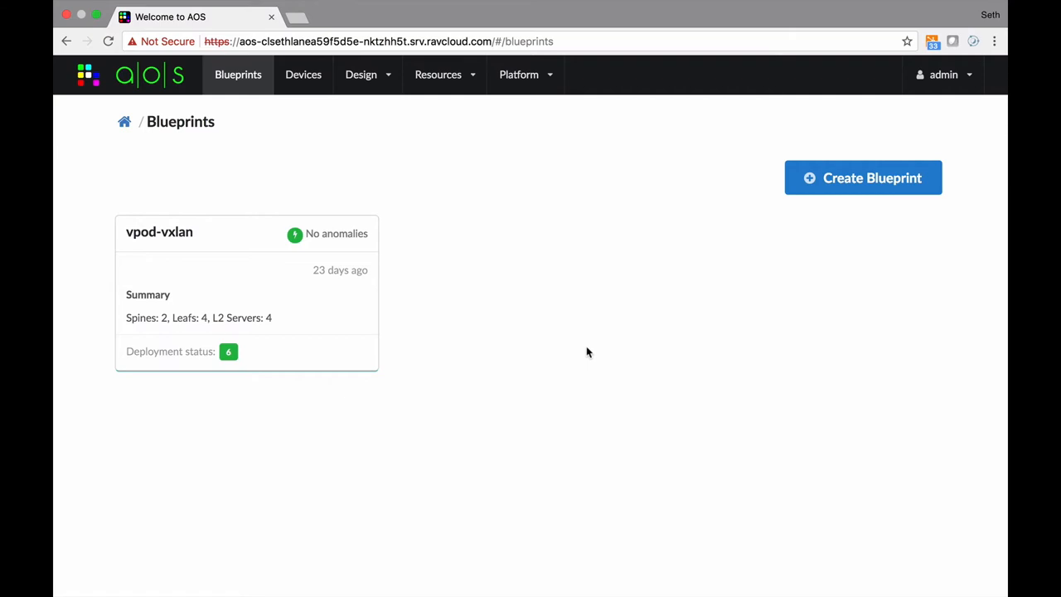
mouse_move(589, 270)
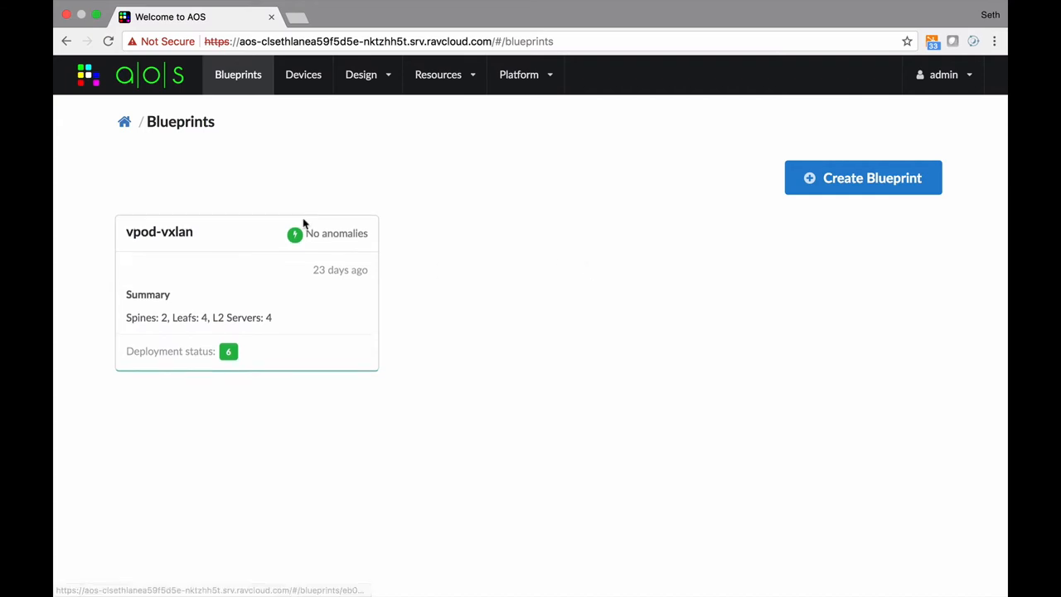
Name a new blueprint demo-dc-nj-newark1 using demo-ref-arch and preview its topology
click(159, 231)
text(d)
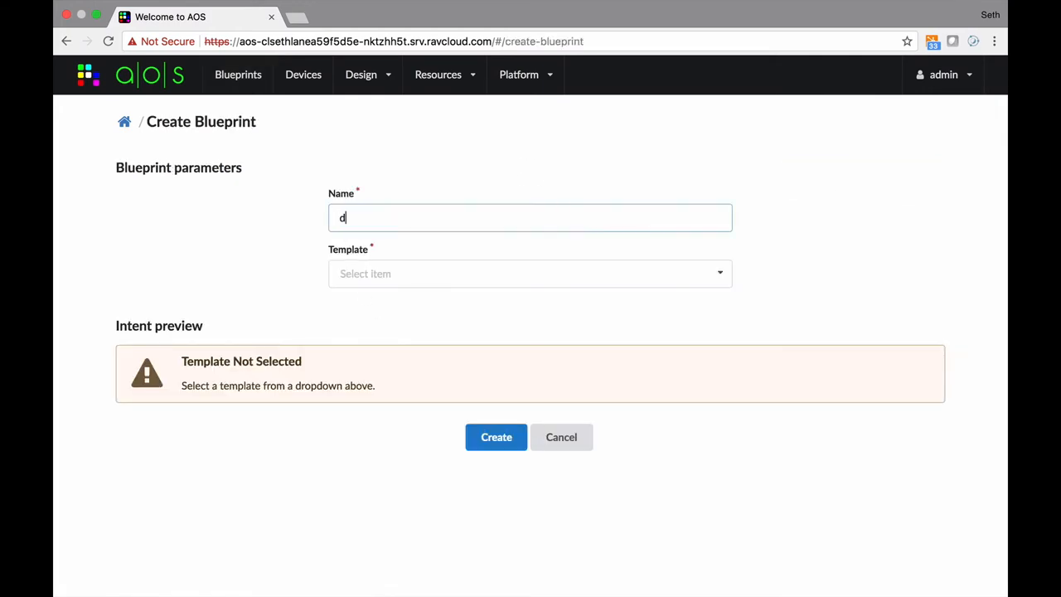
text(emo-)
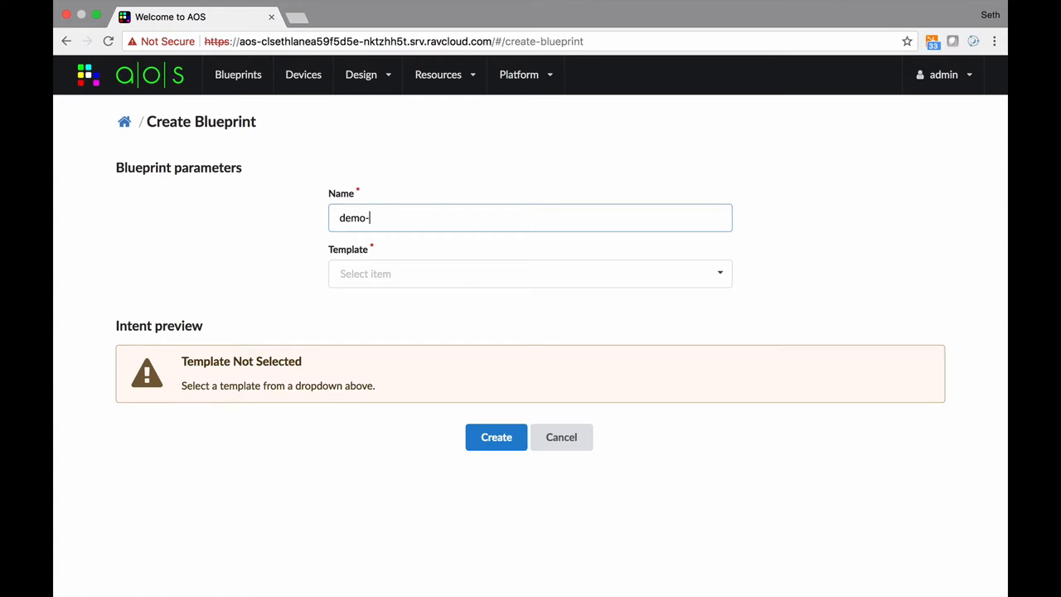
text(dc-)
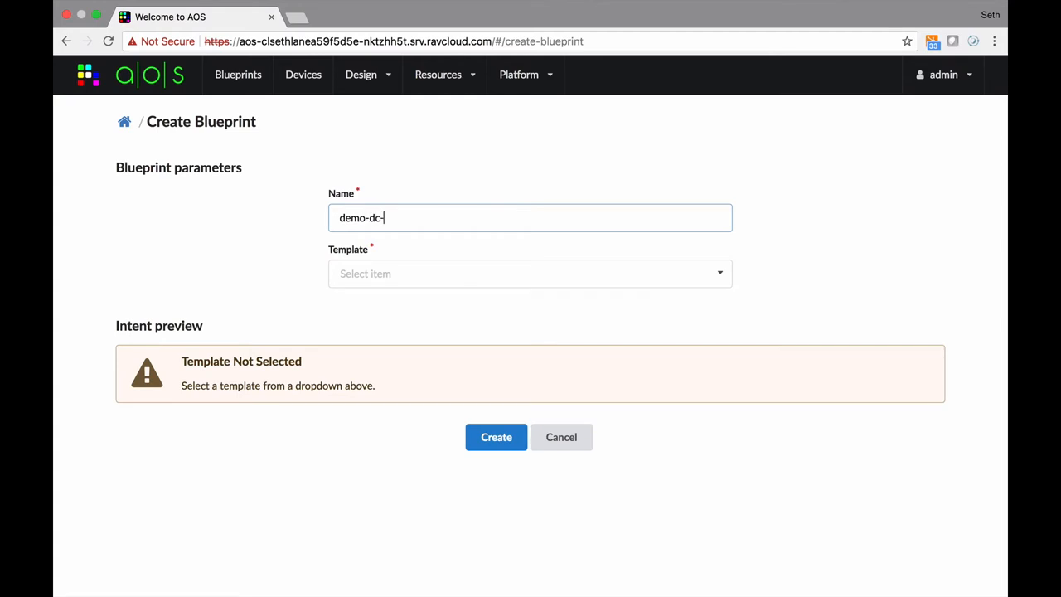
text(n)
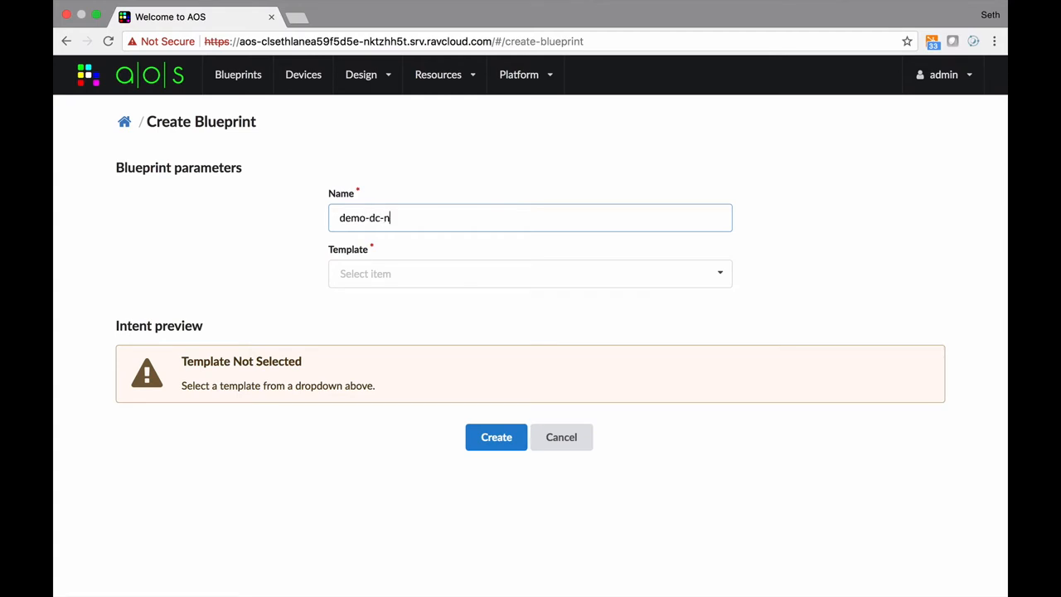
text(j-newark1)
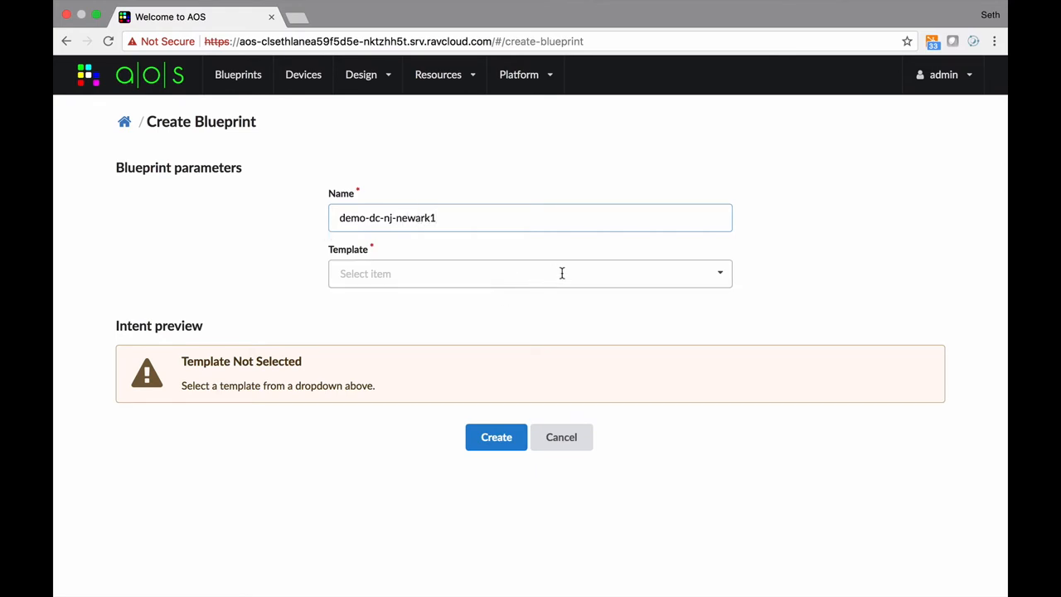
click(530, 273)
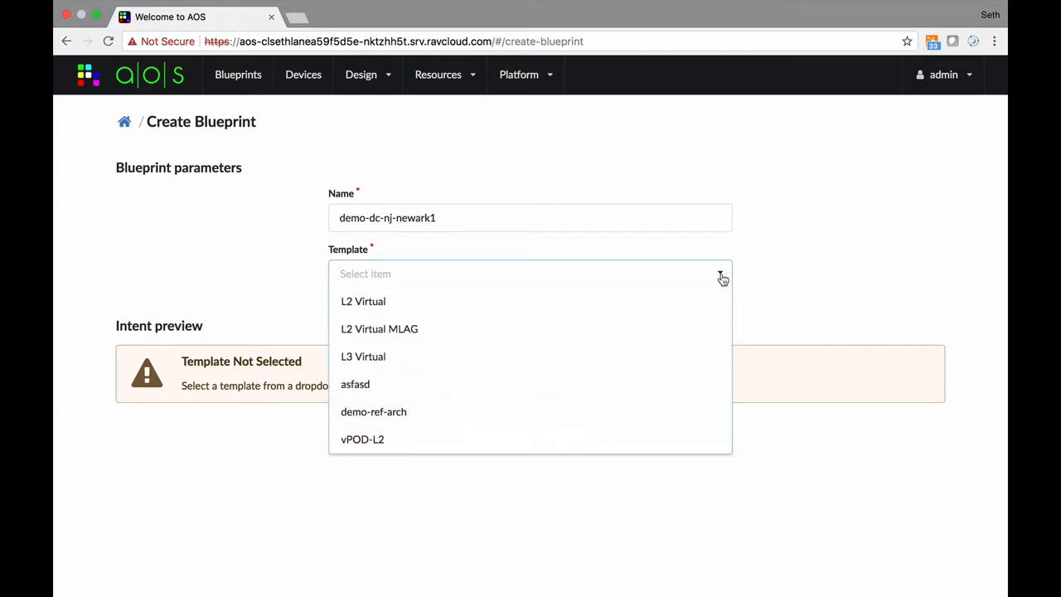
click(373, 412)
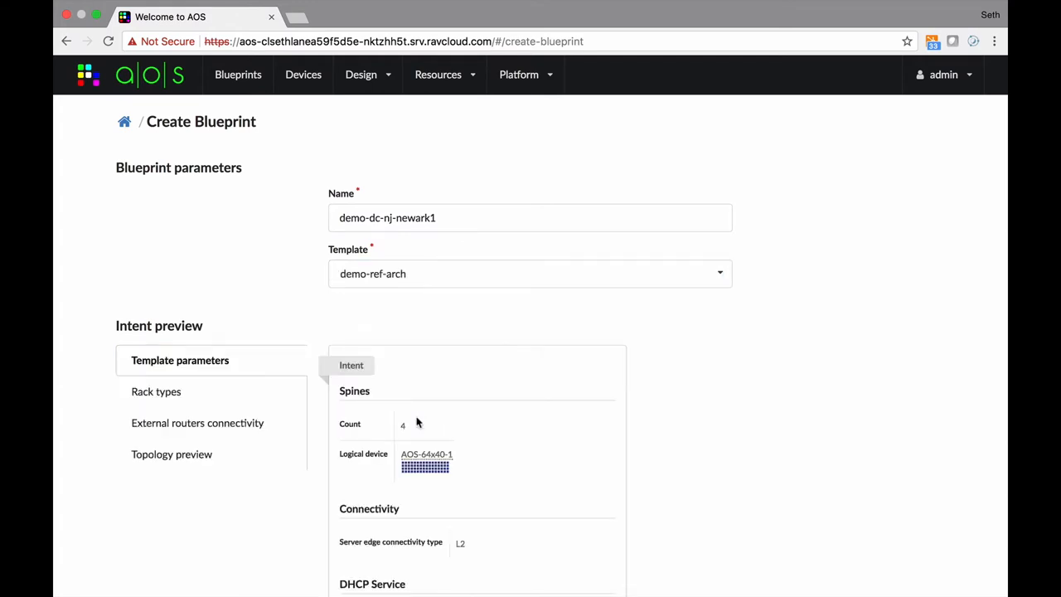
scroll(down, 3)
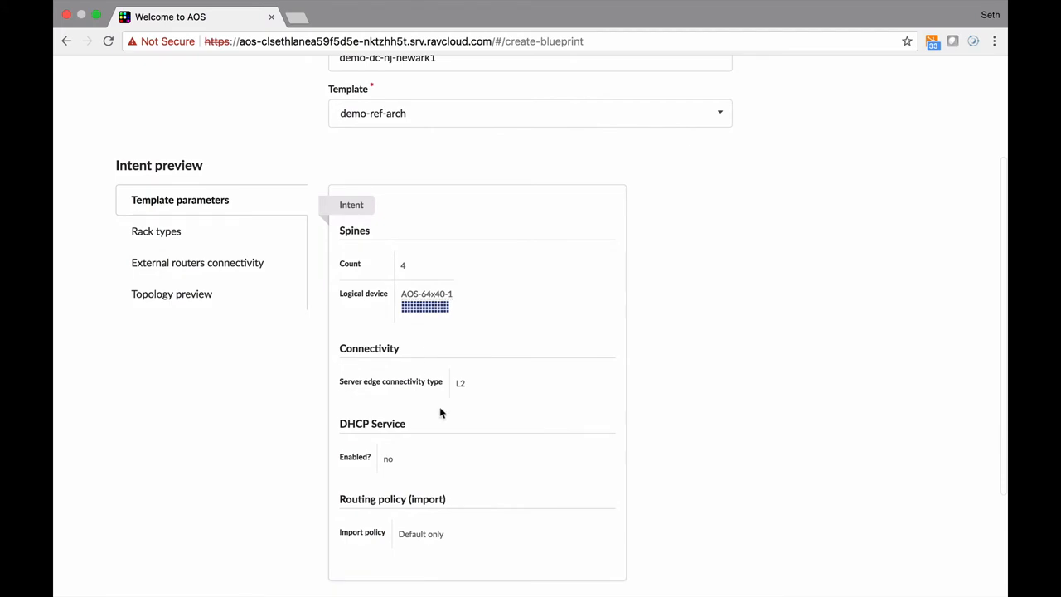
mouse_move(577, 459)
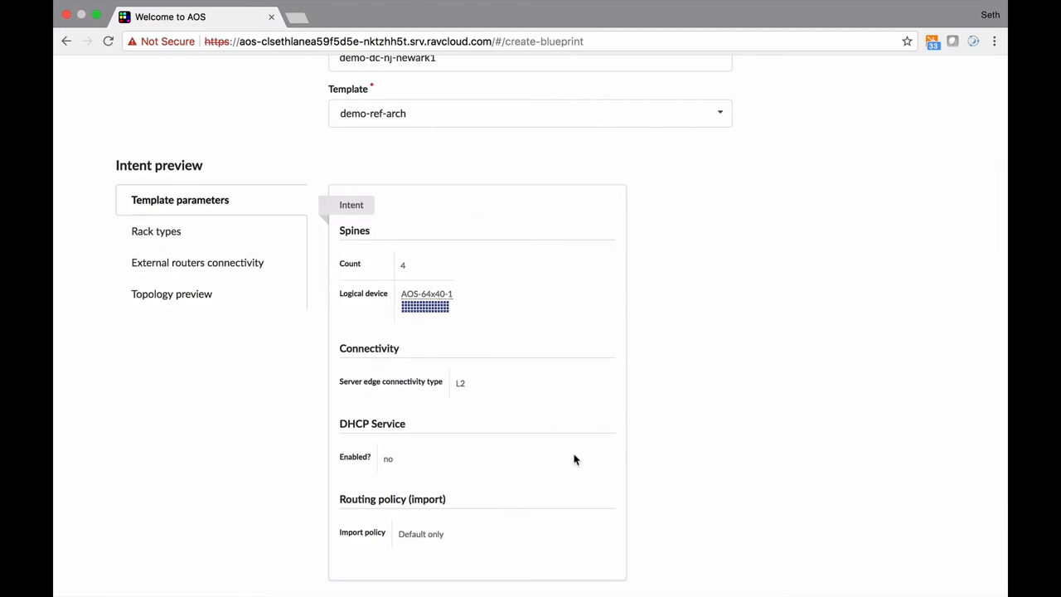
scroll(down, 3)
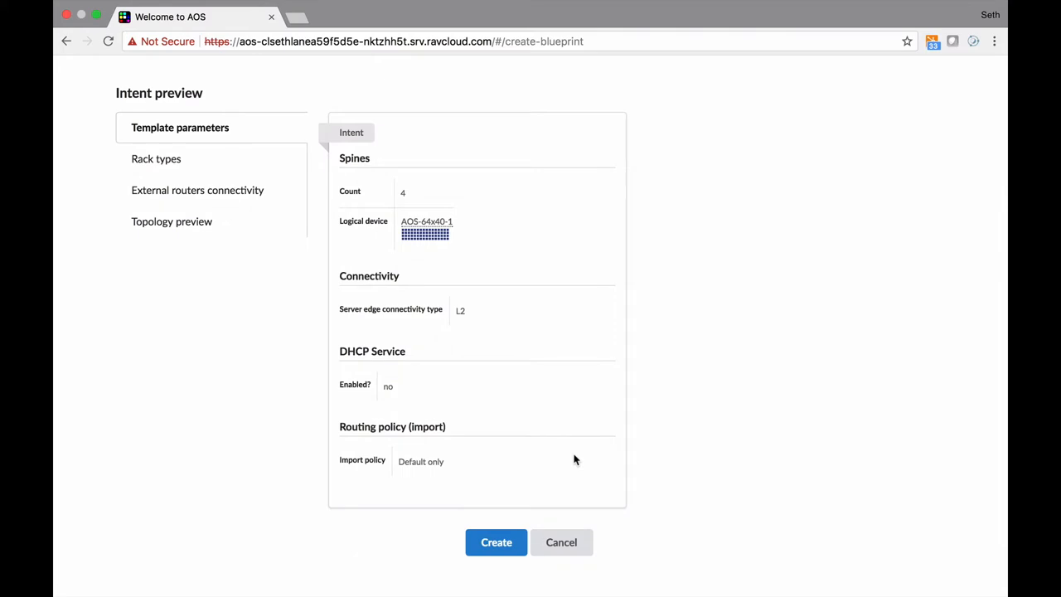
click(172, 221)
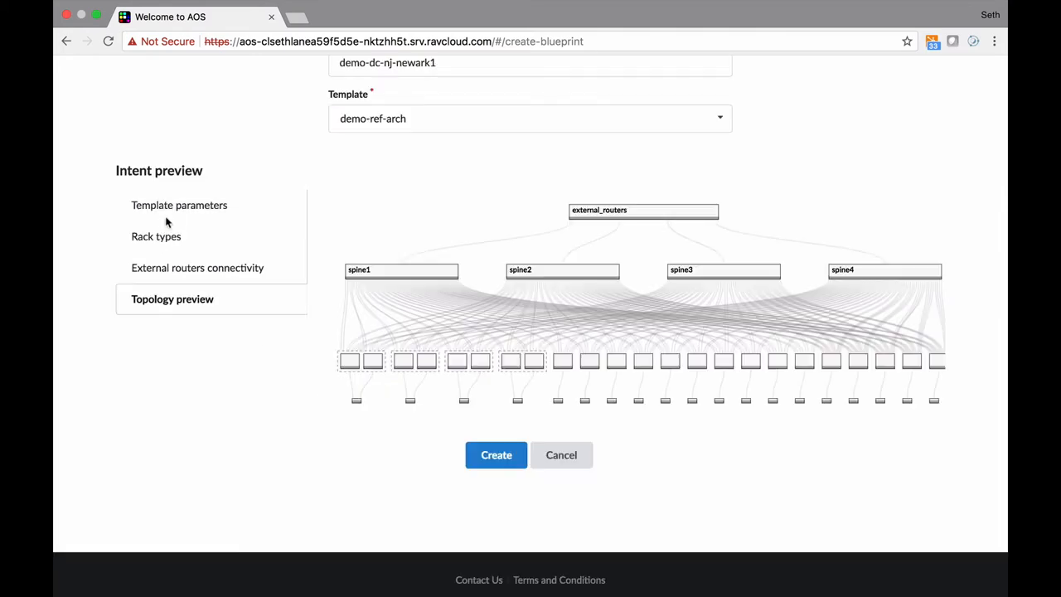
Create the demo-dc-nj-newark1 blueprint and toggle servers on and off in the staged topology
click(496, 454)
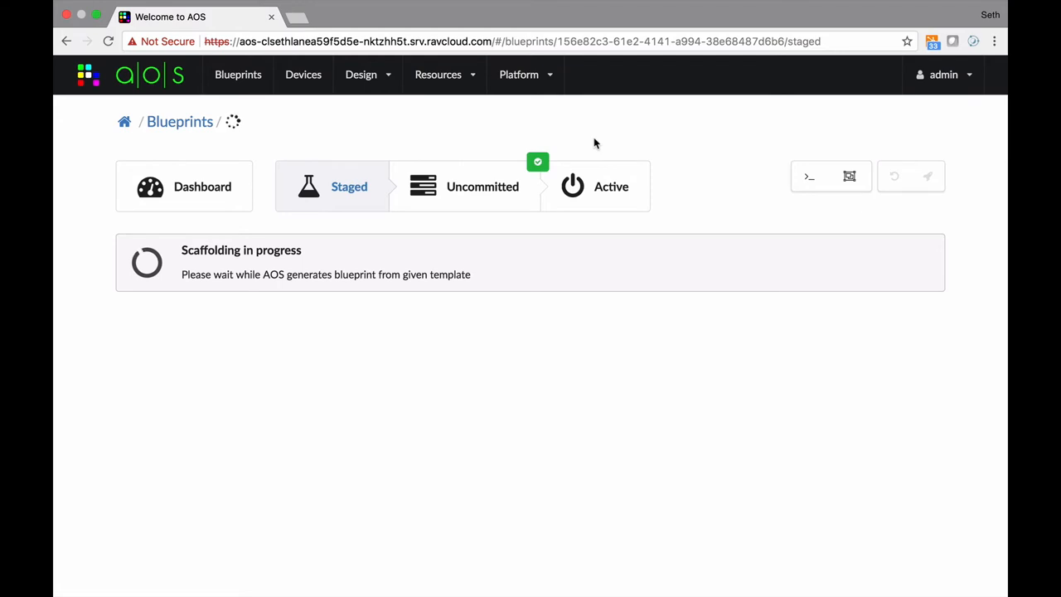
mouse_move(512, 419)
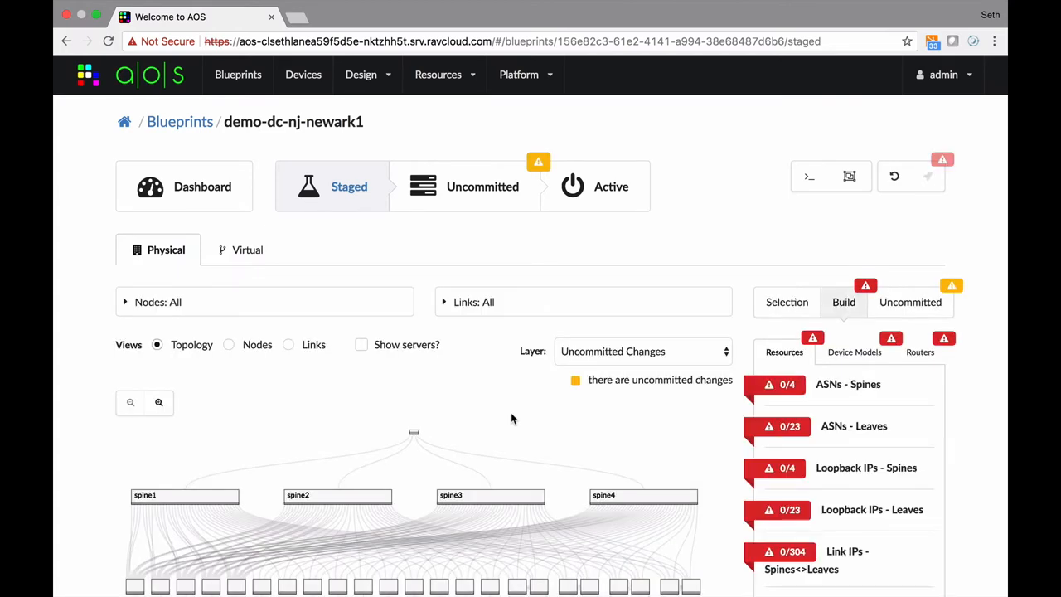
mouse_move(470, 404)
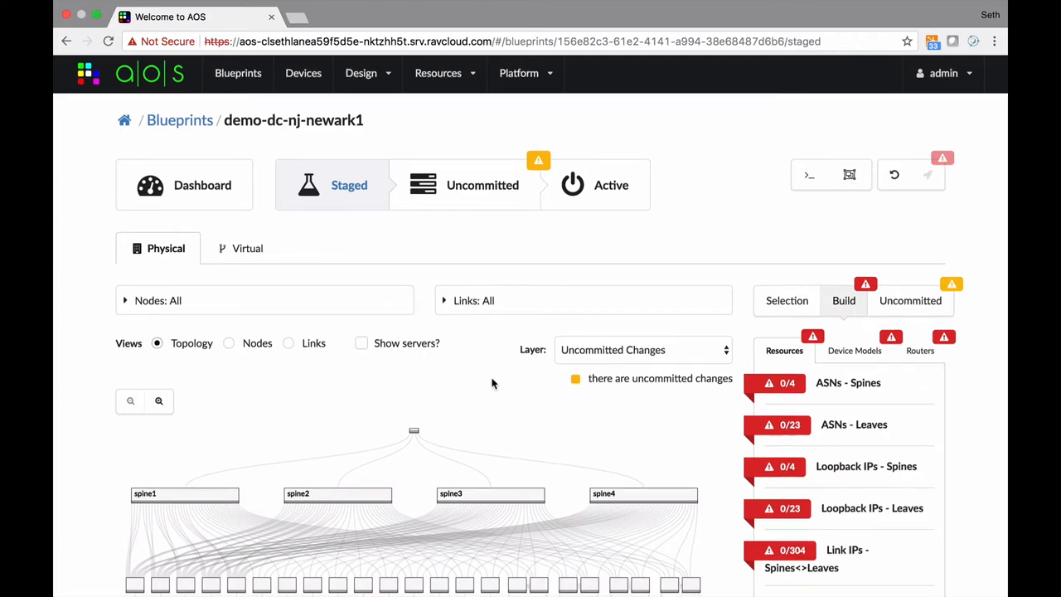
scroll(down, 3)
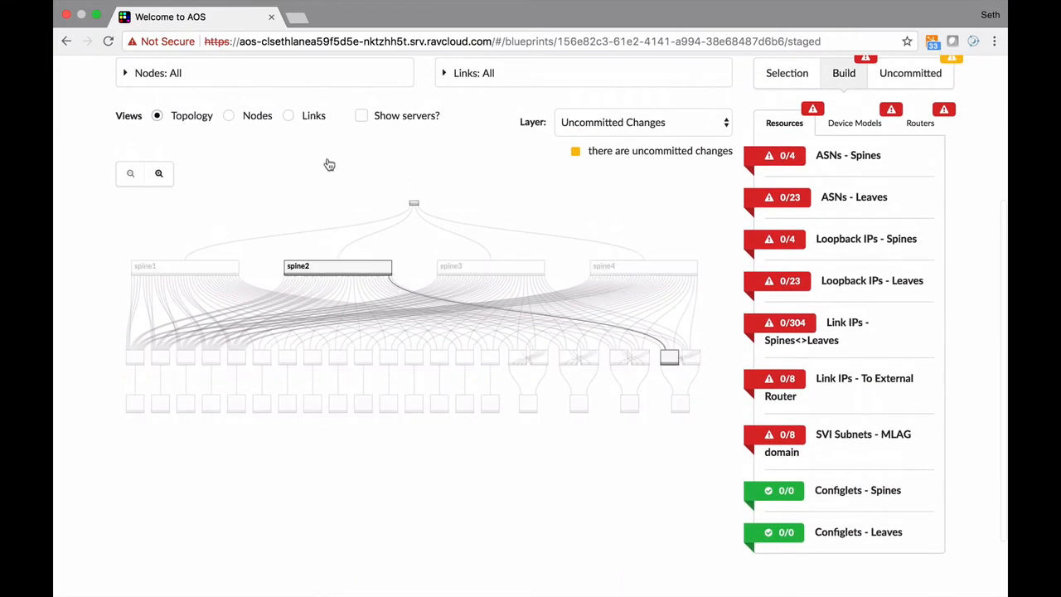
click(361, 115)
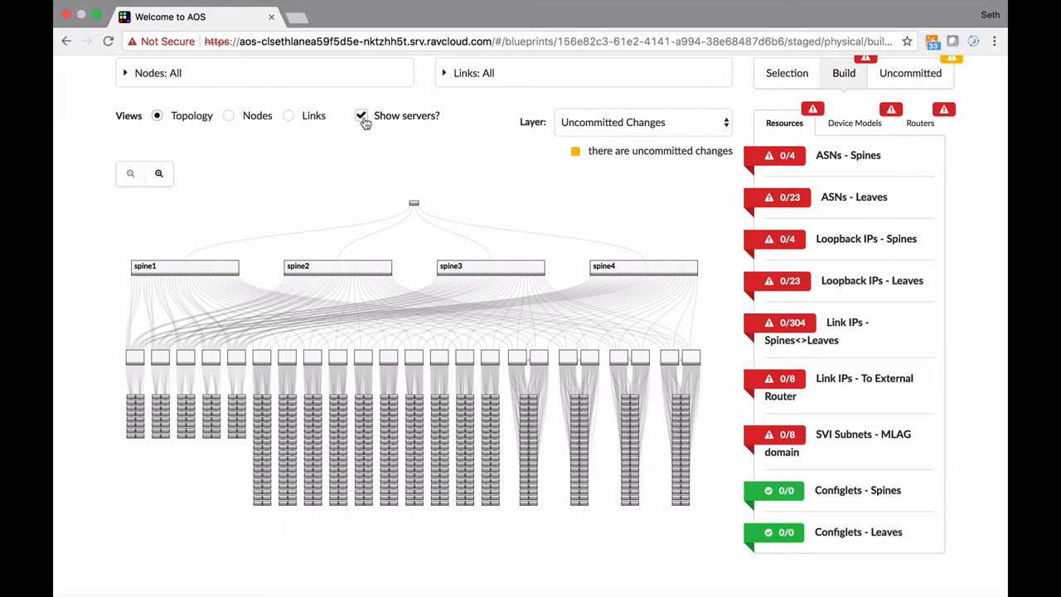
click(362, 116)
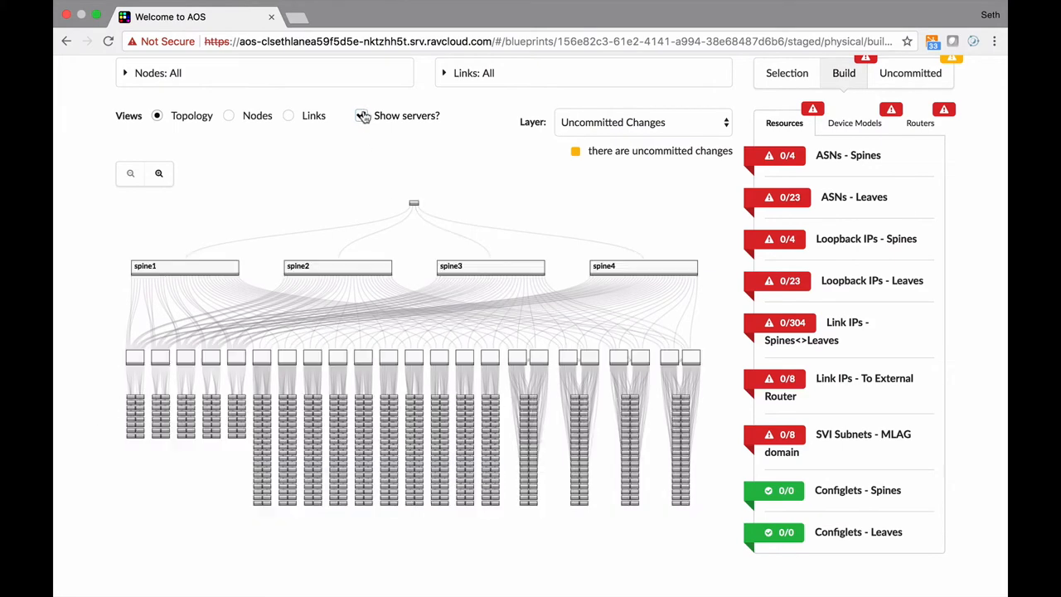
click(361, 115)
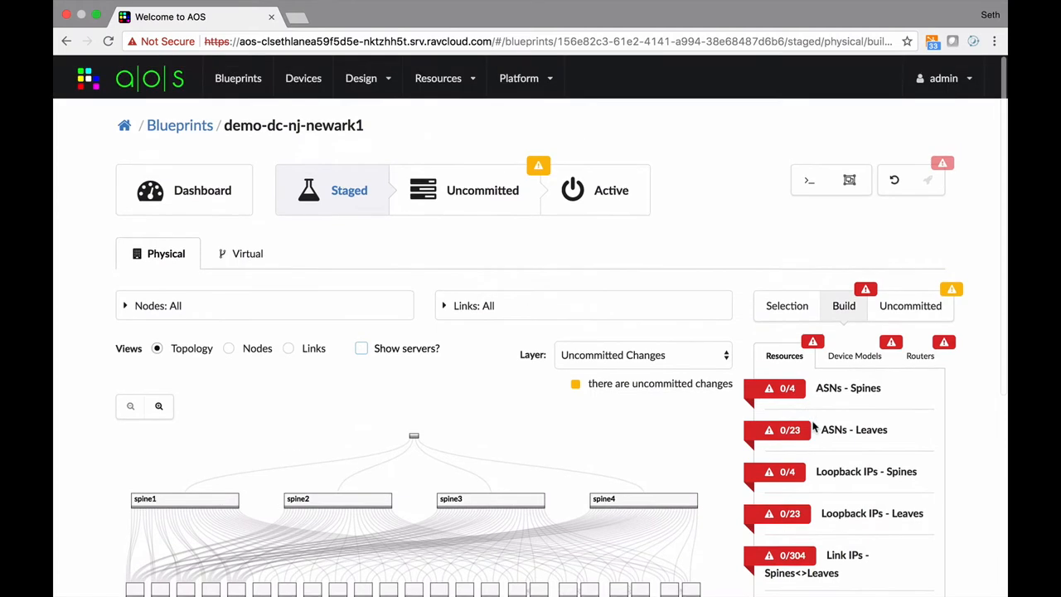
click(437, 78)
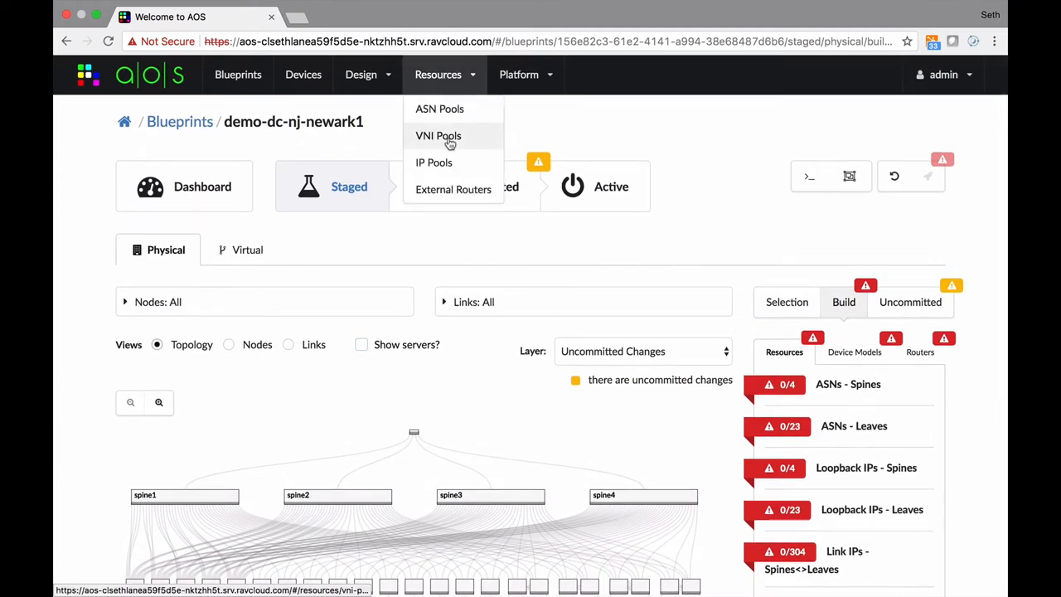
click(433, 162)
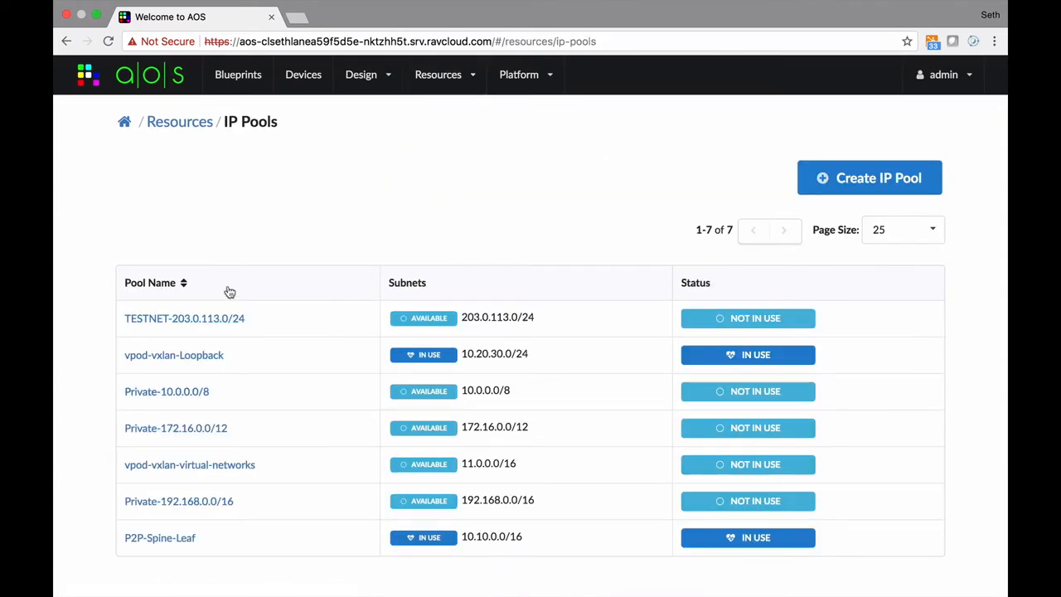
mouse_move(422, 445)
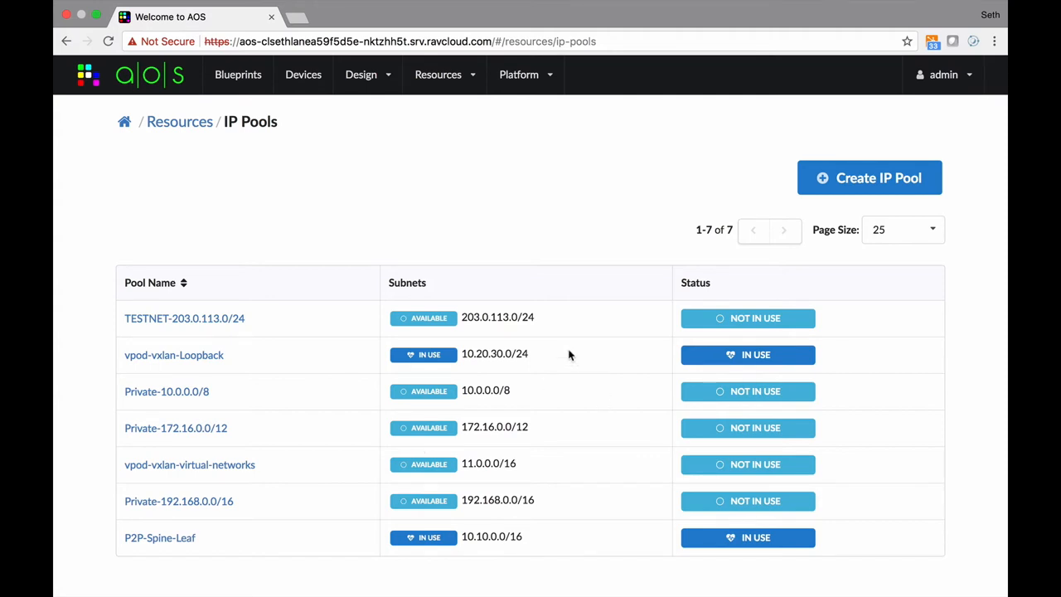
mouse_move(238, 75)
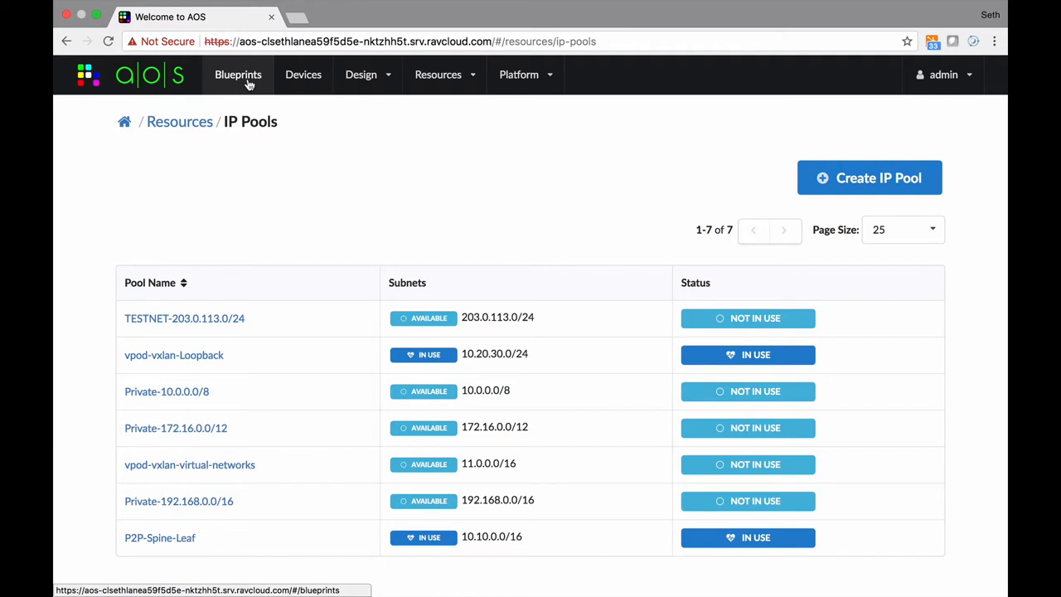
click(238, 74)
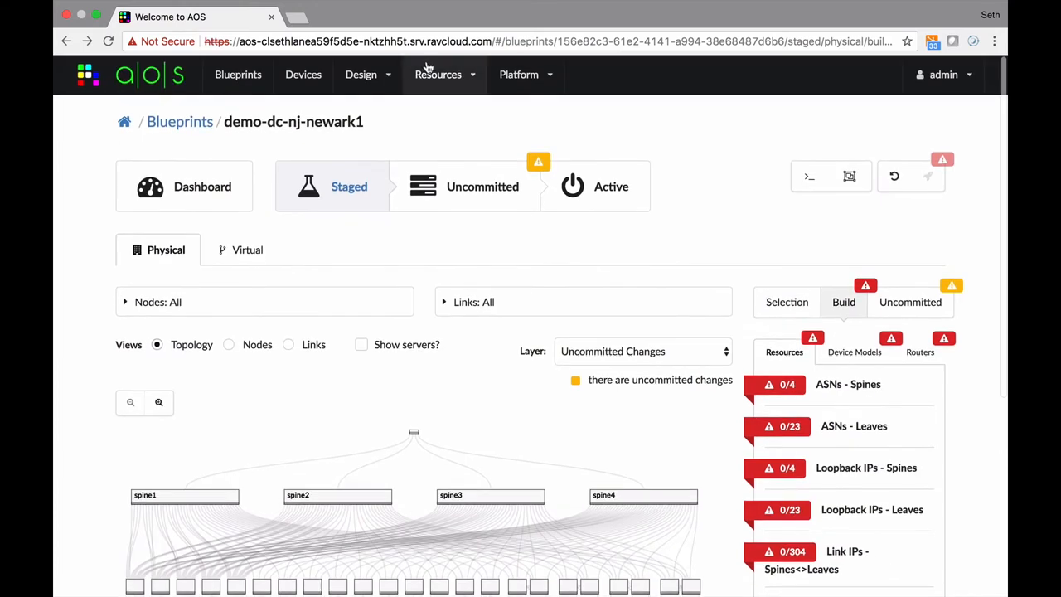
Assign spine ASNs (4/4) from an ASN pool and begin assigning leaf ASNs
click(438, 74)
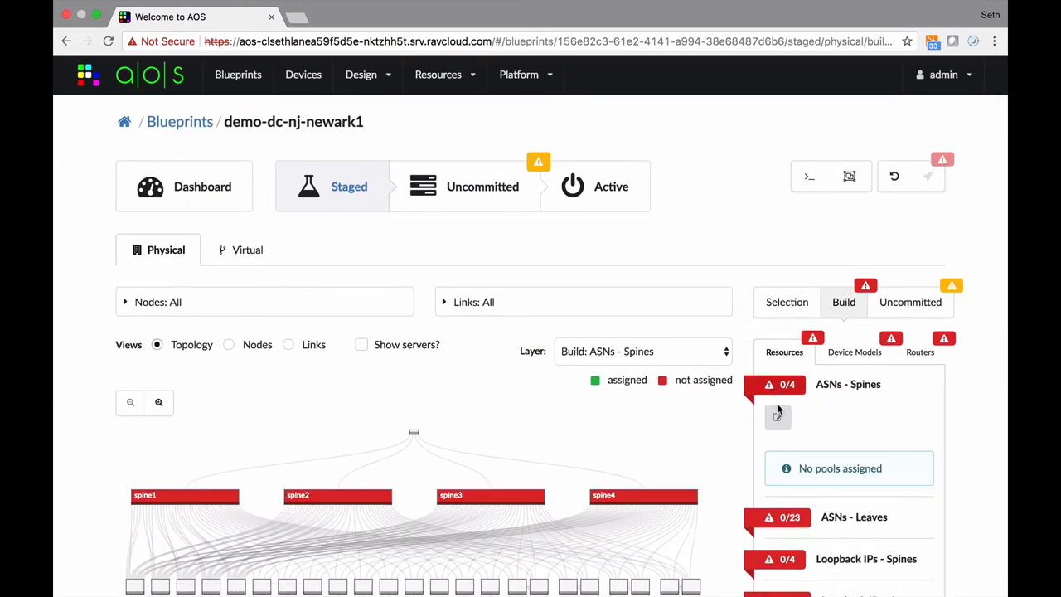
click(777, 416)
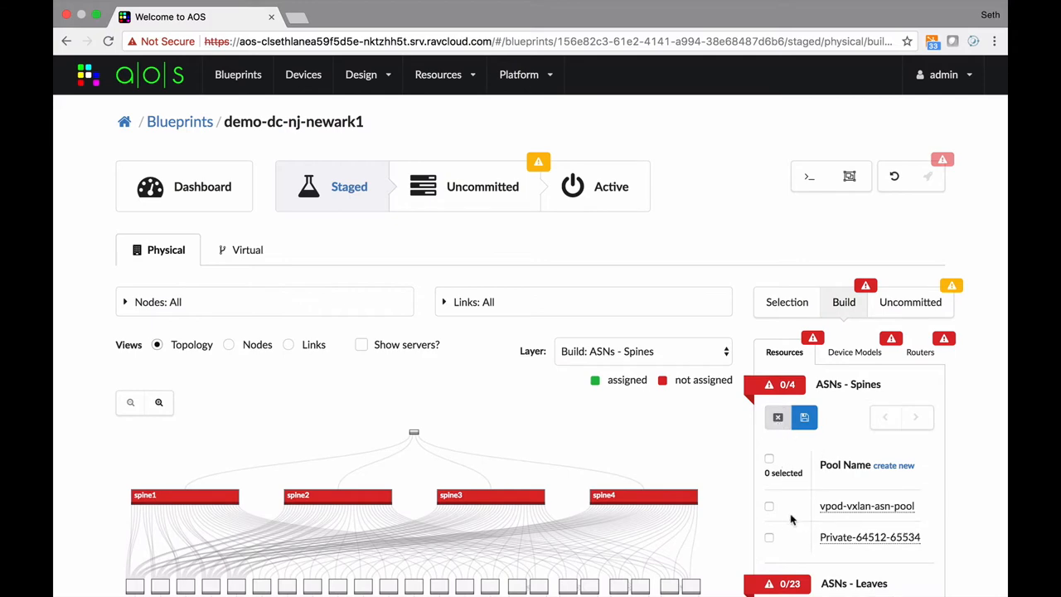
click(804, 417)
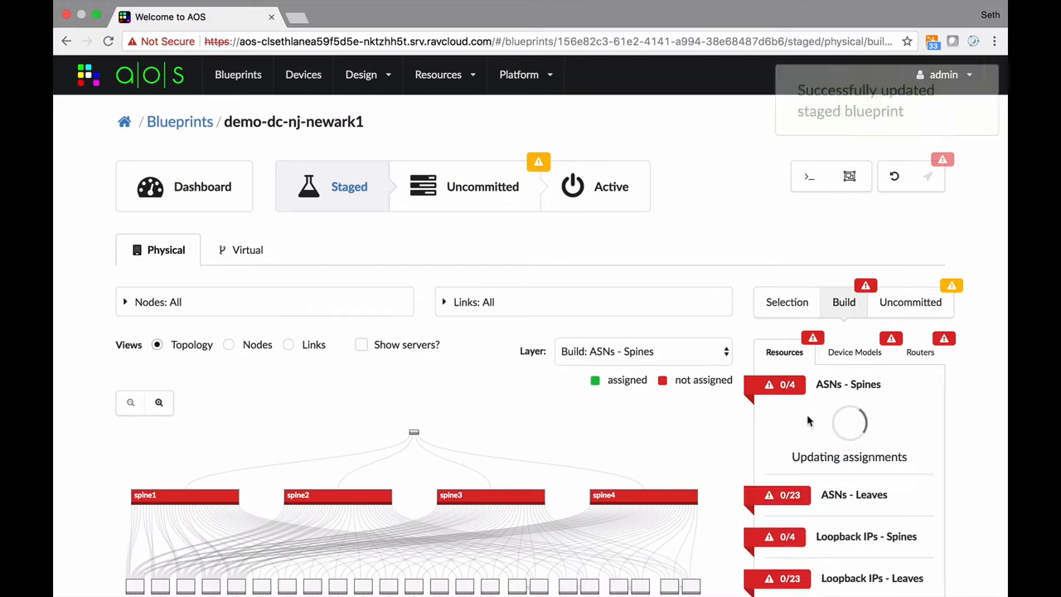
scroll(down, 3)
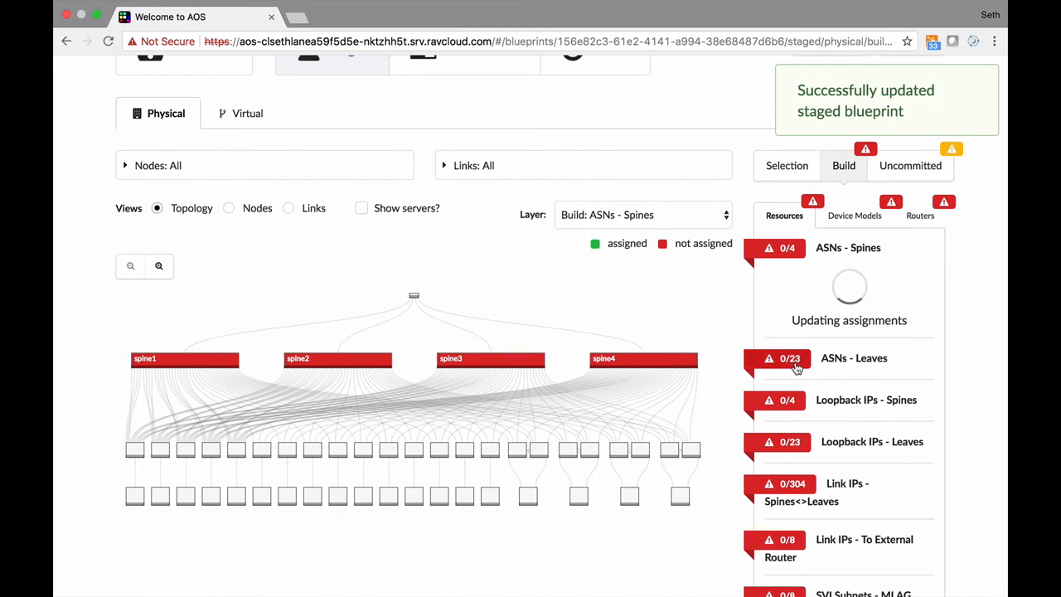
click(854, 358)
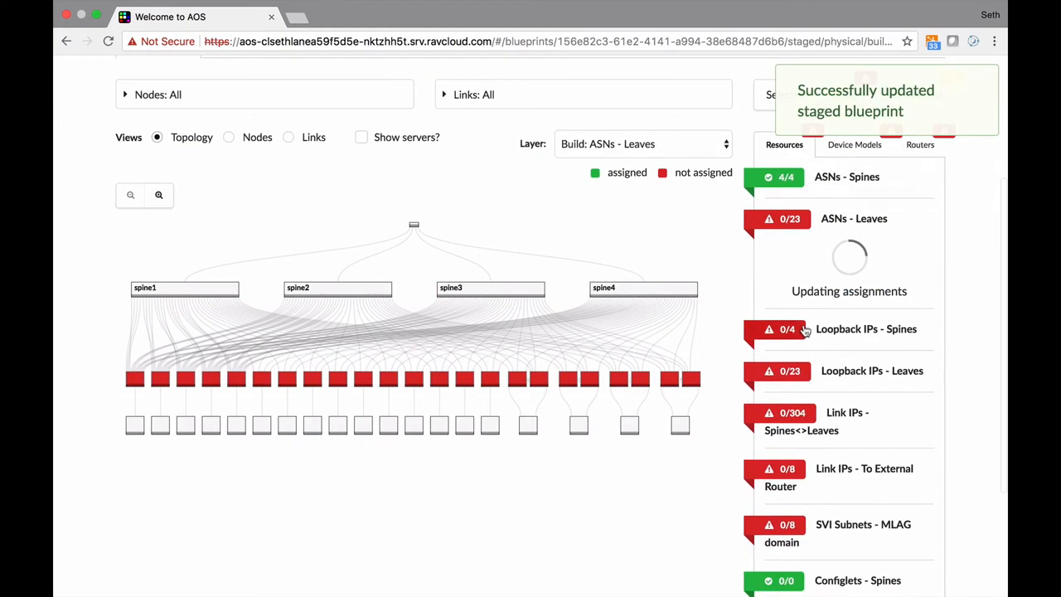
Assign a loopback IP pool to the spines and cancel the spine-leaf link IP edit
click(867, 328)
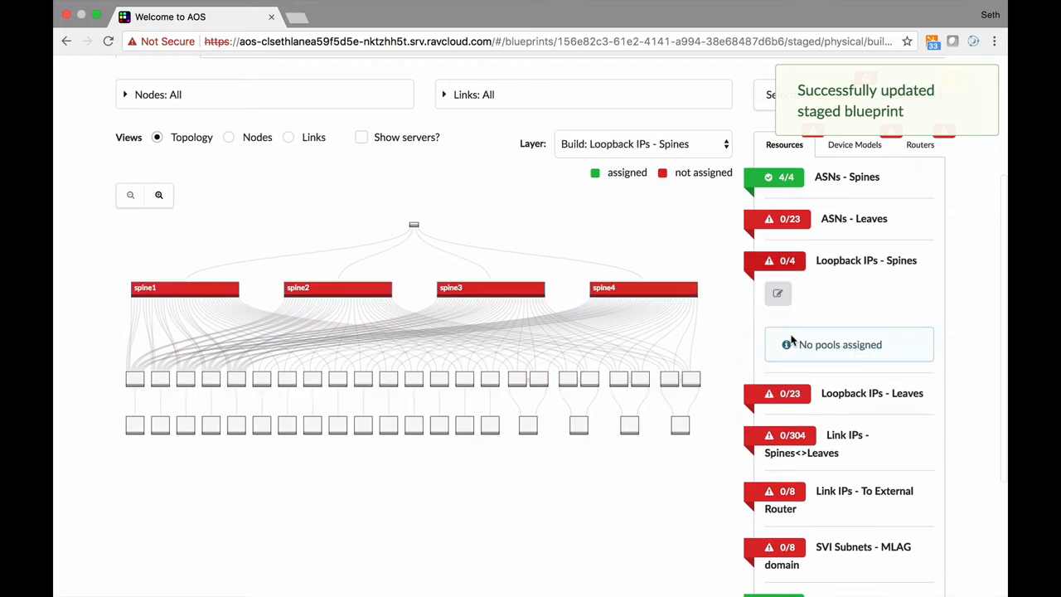
click(777, 293)
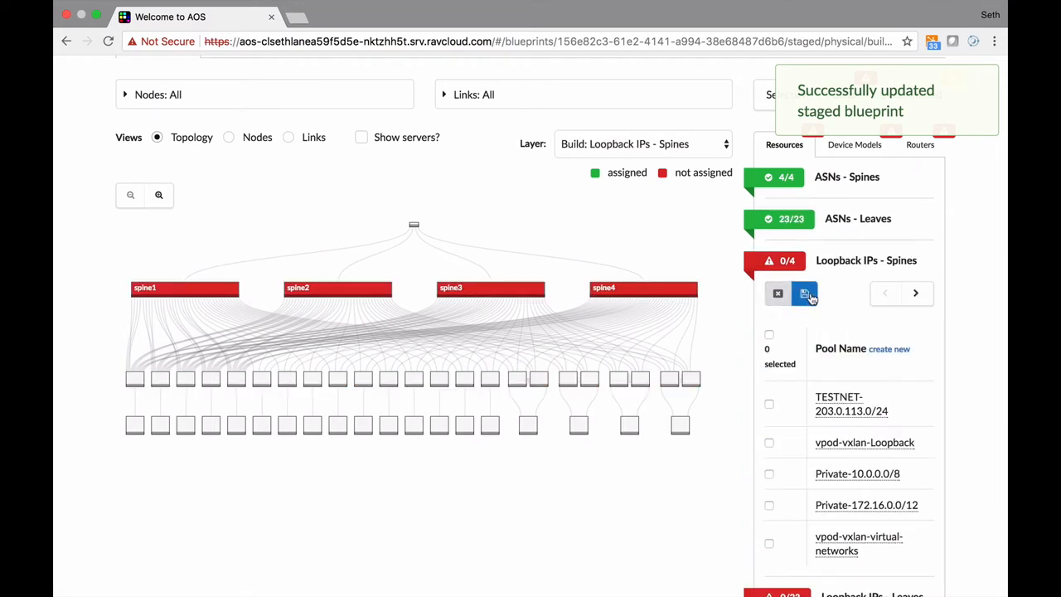
click(777, 294)
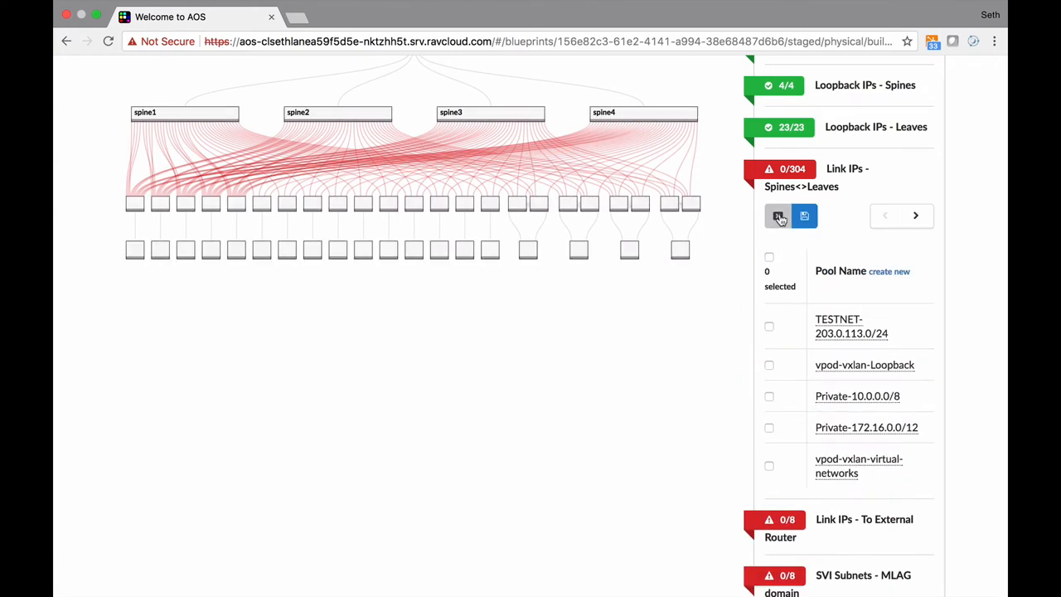
click(803, 217)
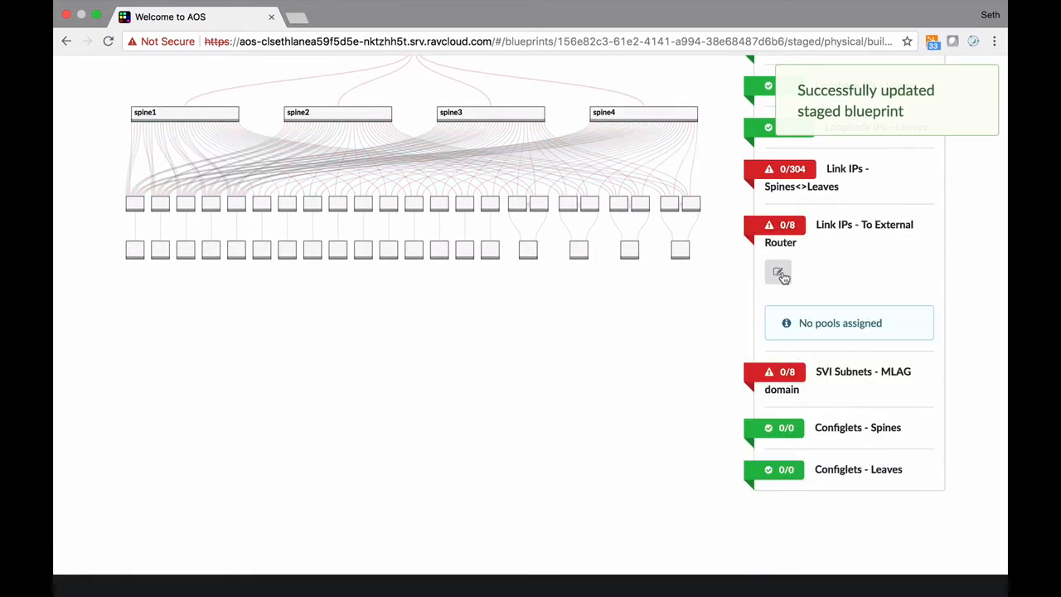
Assign address pools to external-router link IPs (8/8) and the MLAG domain SVI subnets
click(777, 272)
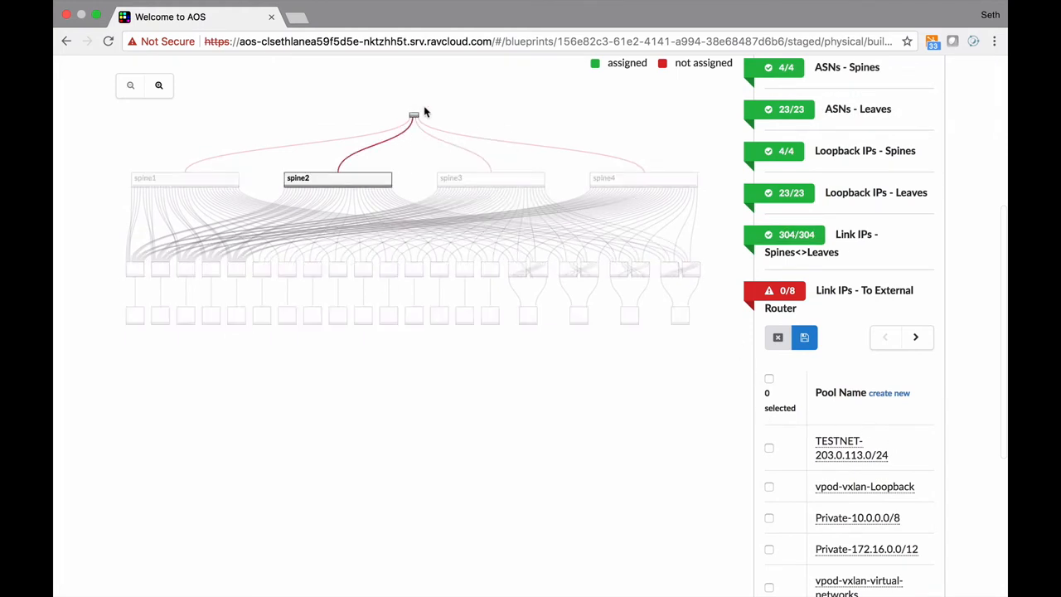
click(804, 337)
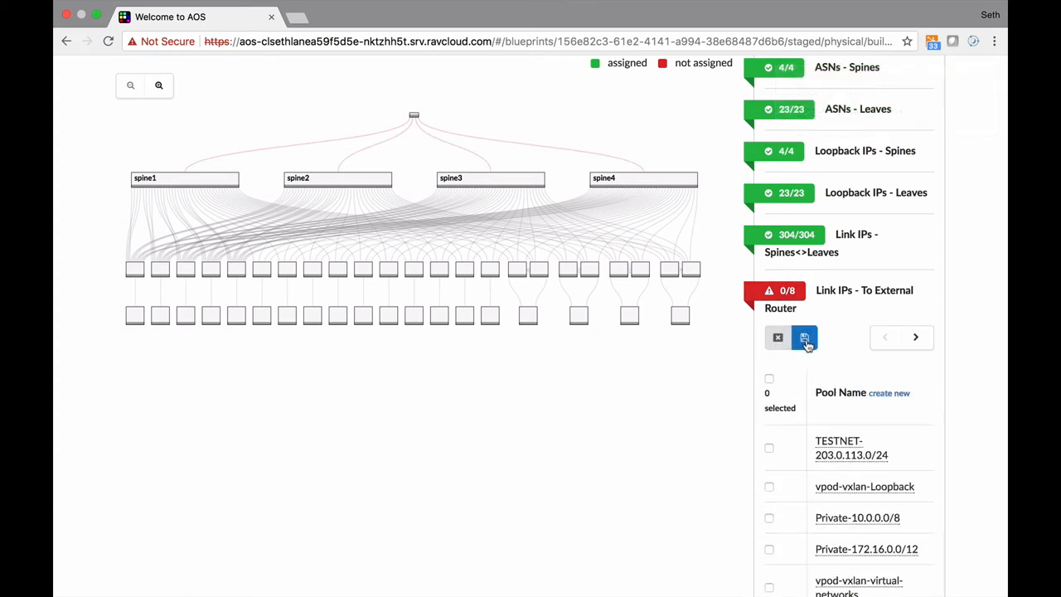
click(803, 336)
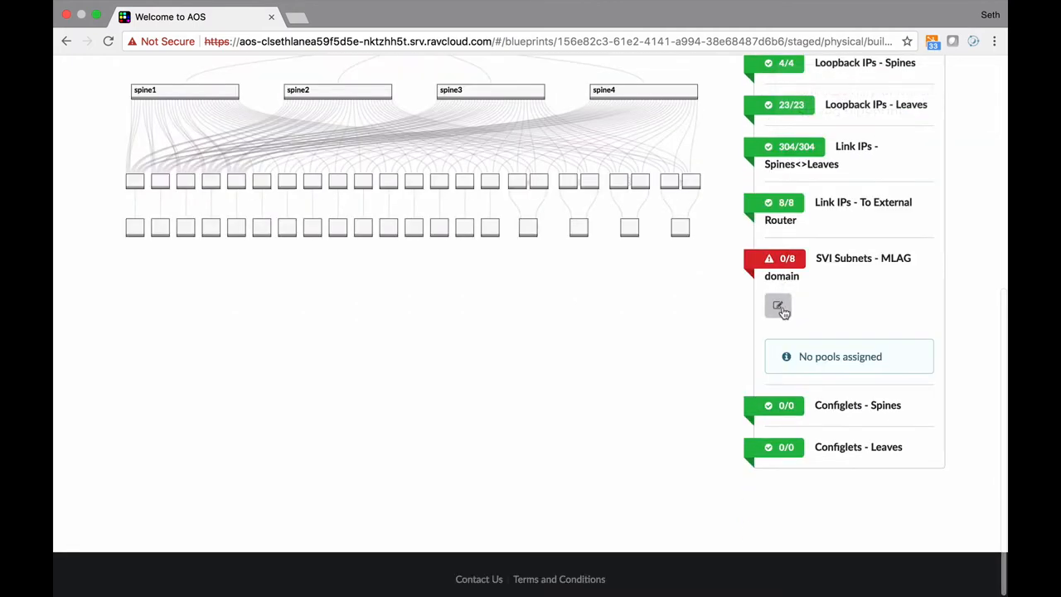
click(777, 305)
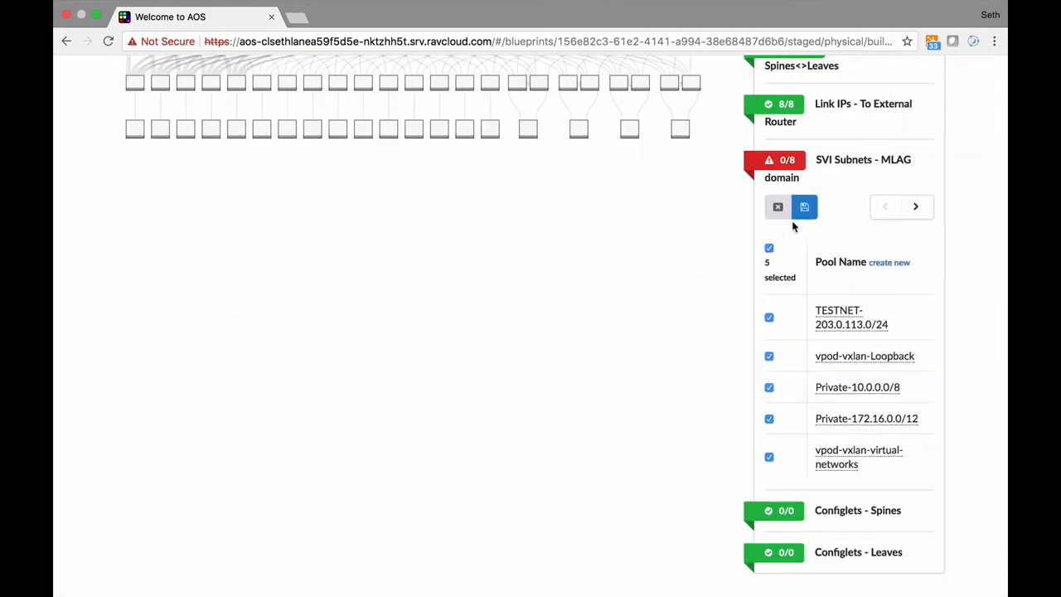
click(804, 207)
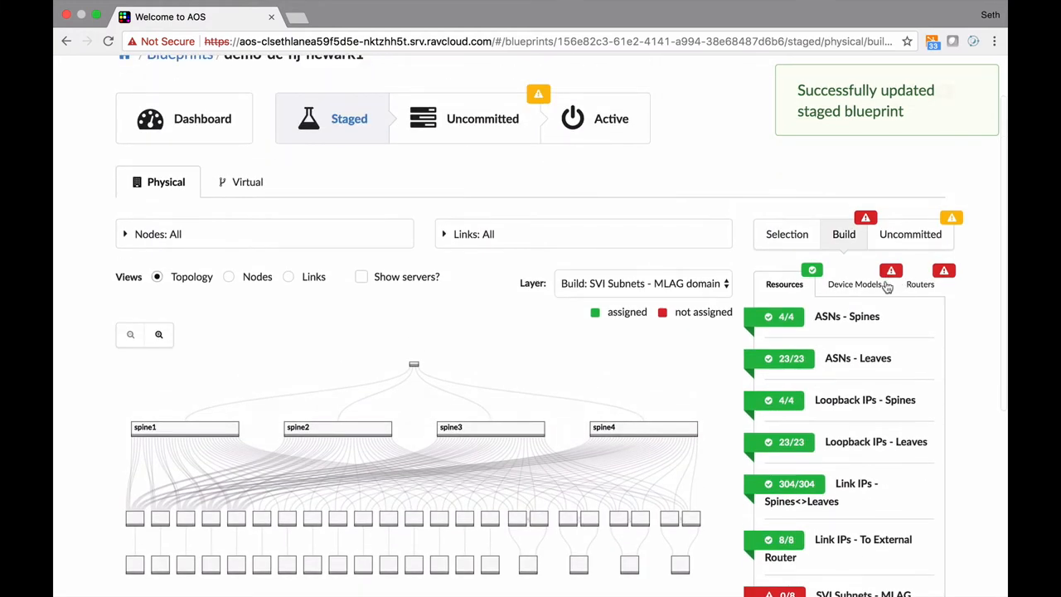
Scroll to the device model assignments showing spine 0/4 and leaf types 0/5, 0/8, 0/10
scroll(down, 3)
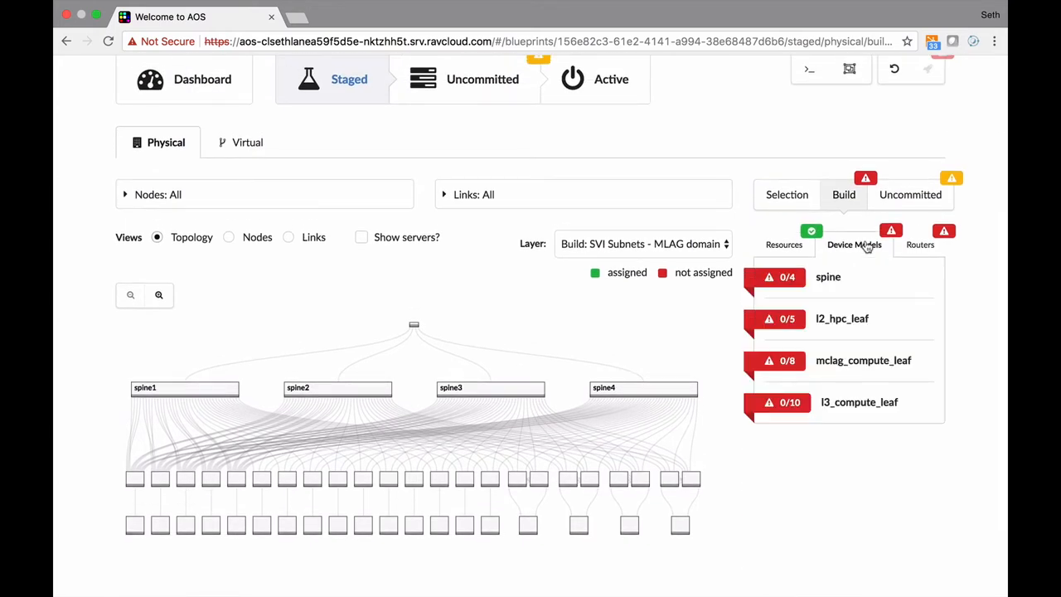
Batch-assign the Cisco 3164PQ device model to all four spines
click(829, 276)
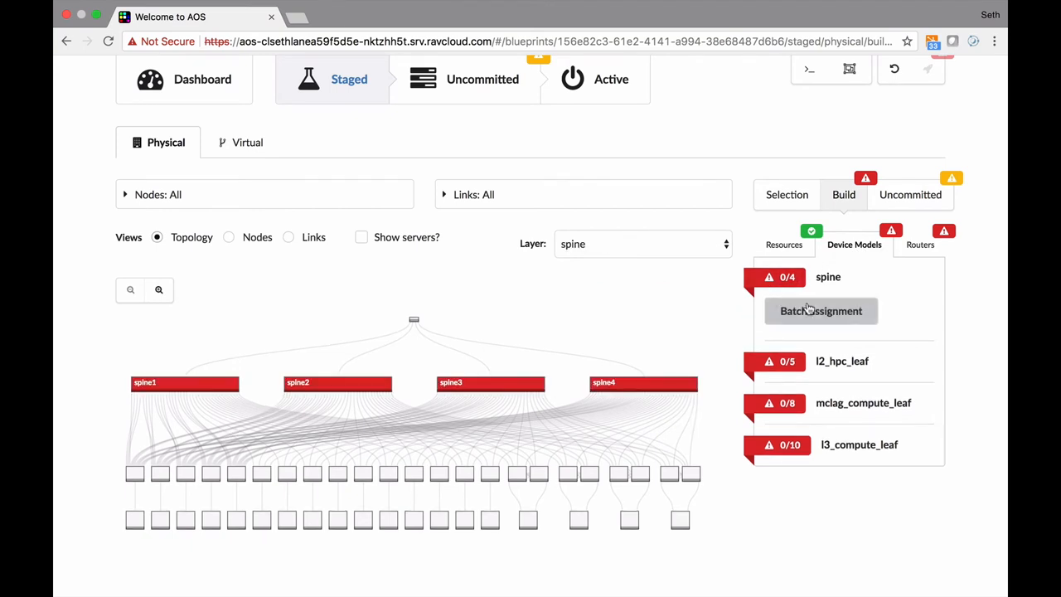
click(821, 311)
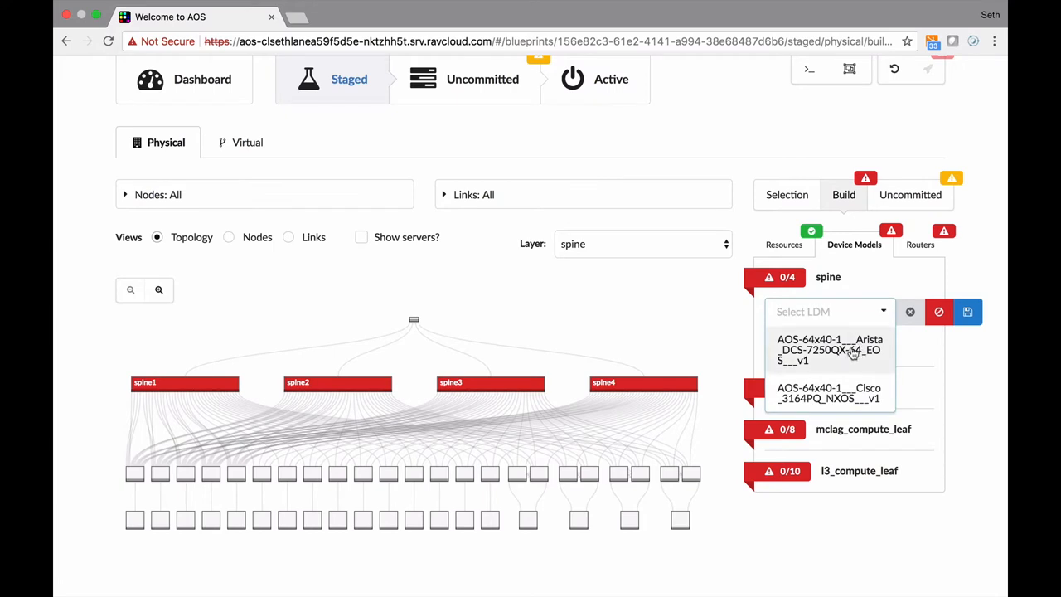
scroll(down, 3)
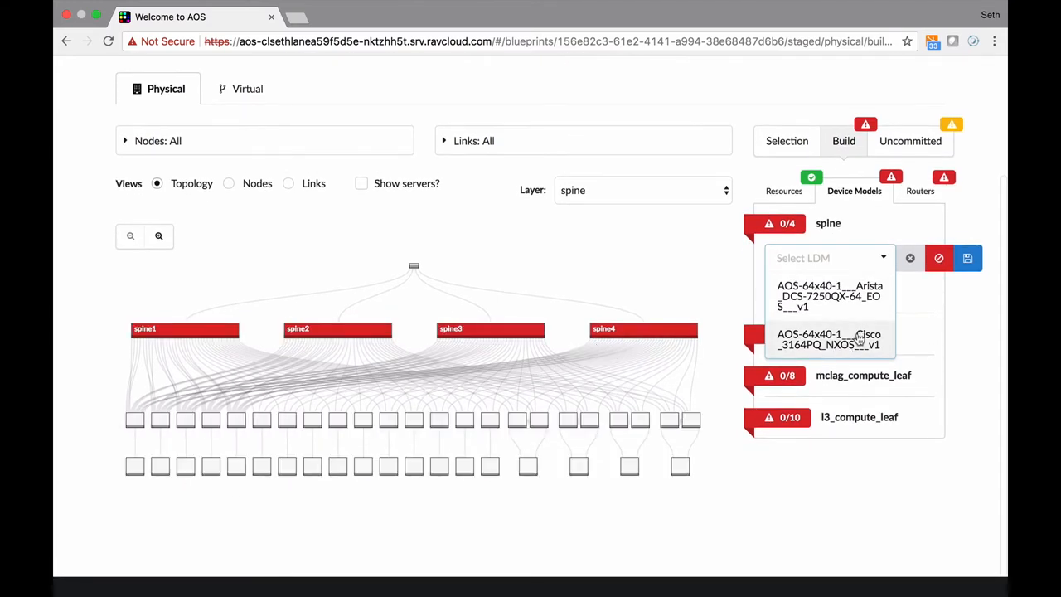
click(829, 339)
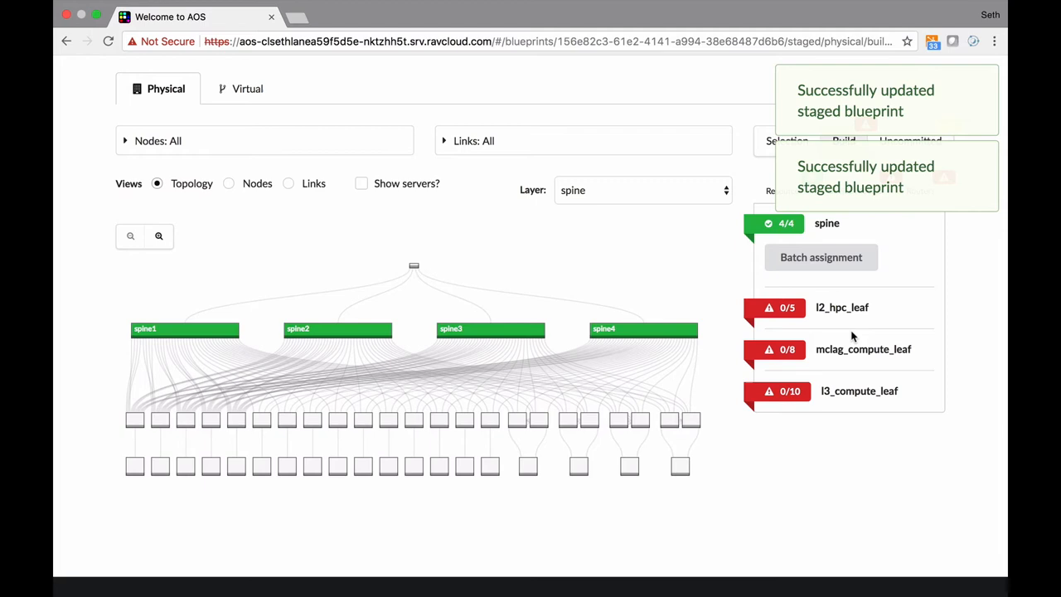
click(843, 307)
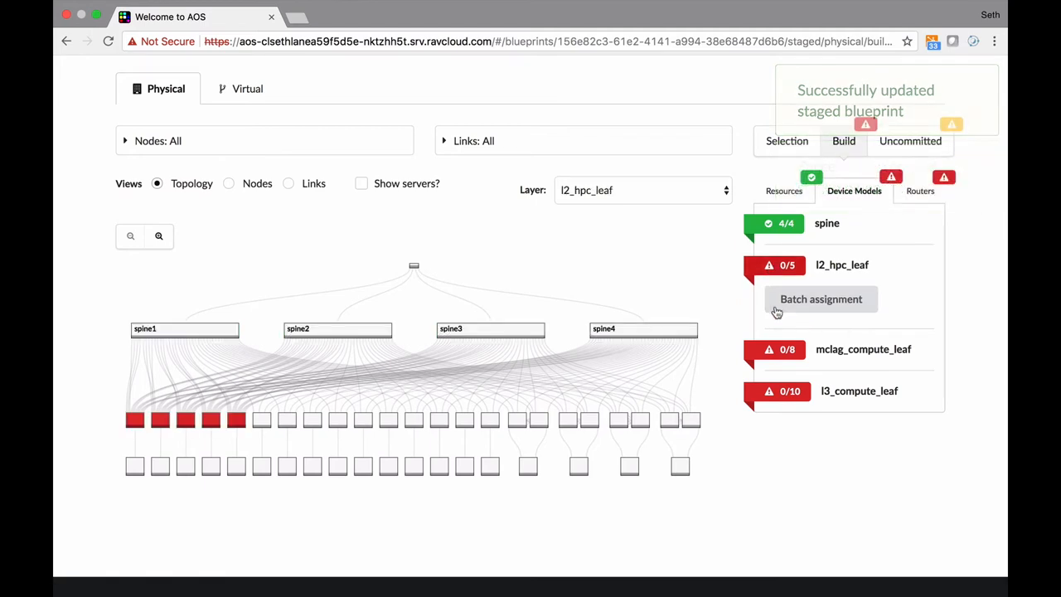
Batch-assign the Cisco 9372PX device model to the eight mclag_compute_leaf switches
click(820, 298)
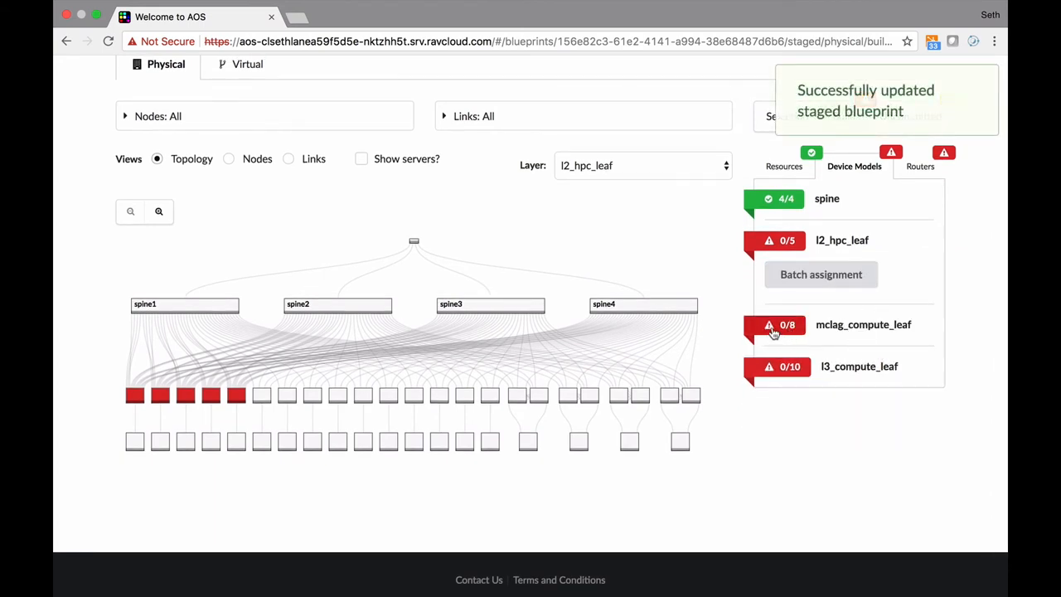
click(863, 324)
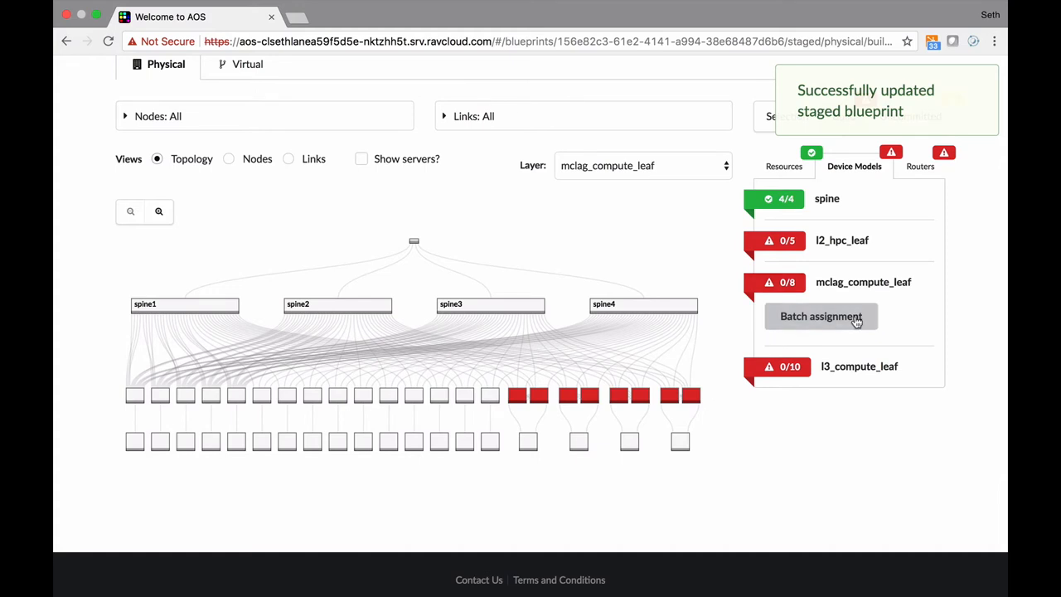
click(821, 316)
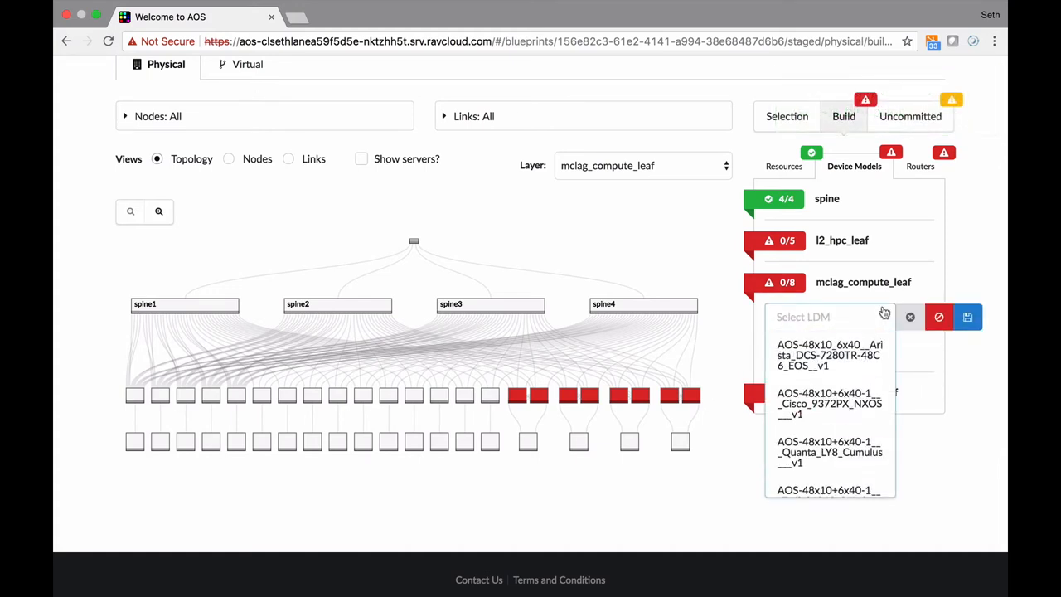
scroll(down, 3)
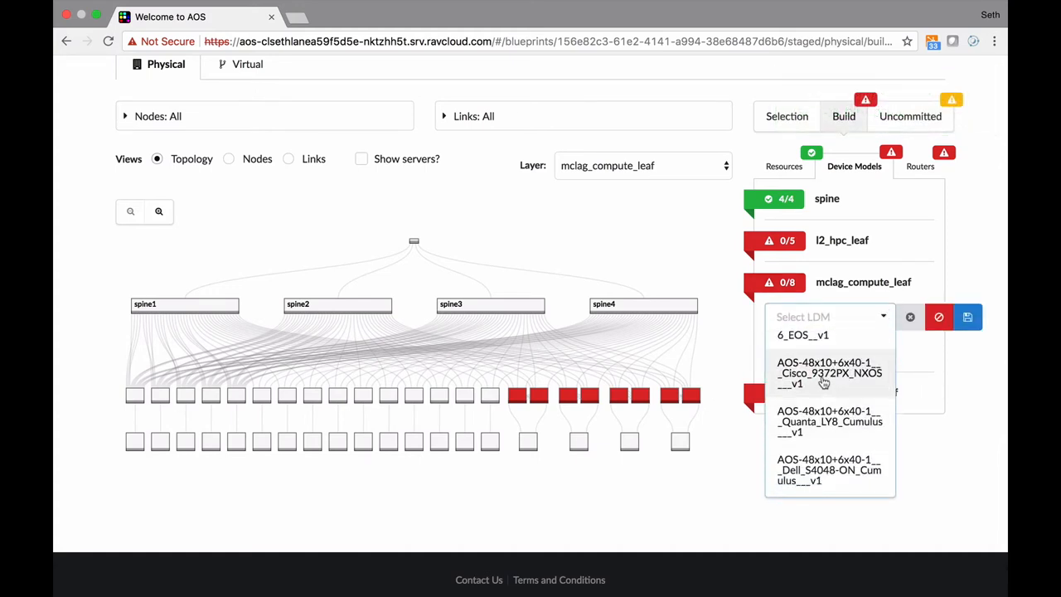
click(829, 372)
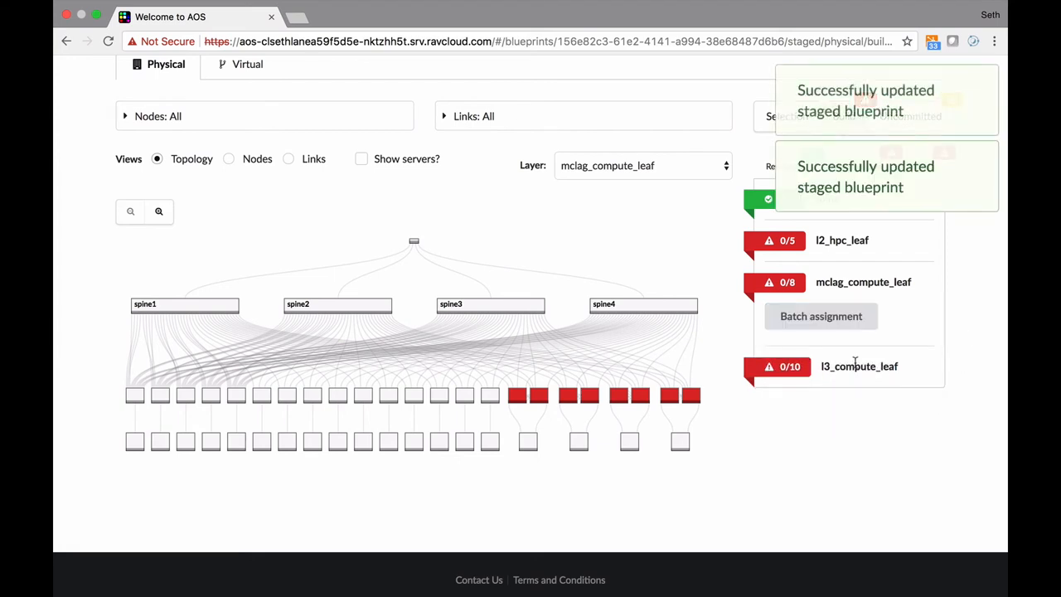
Choose the Arista 7280TR device model for l3_compute_leaf
click(859, 365)
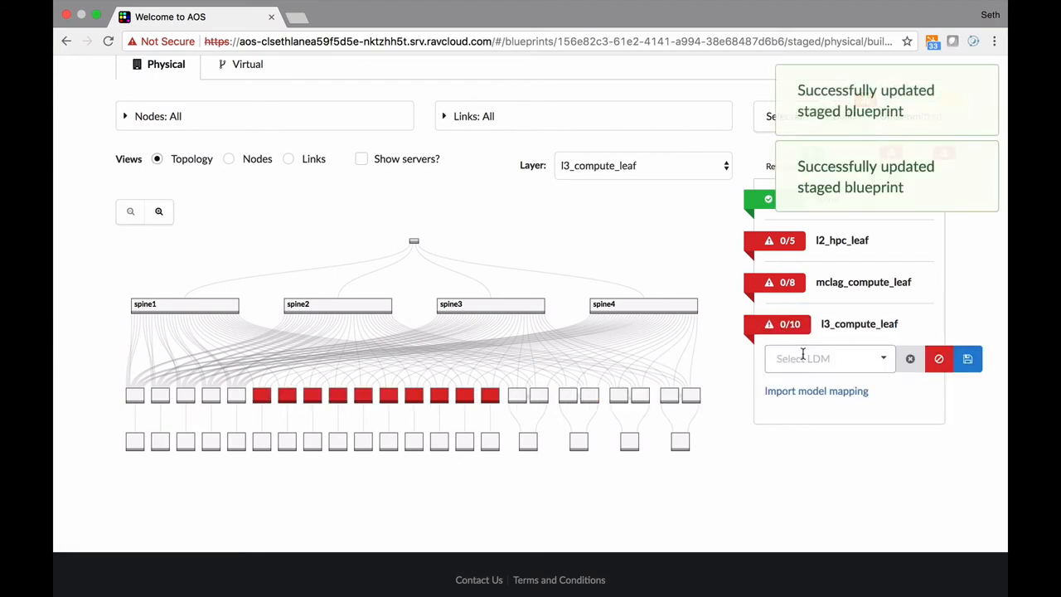
click(829, 358)
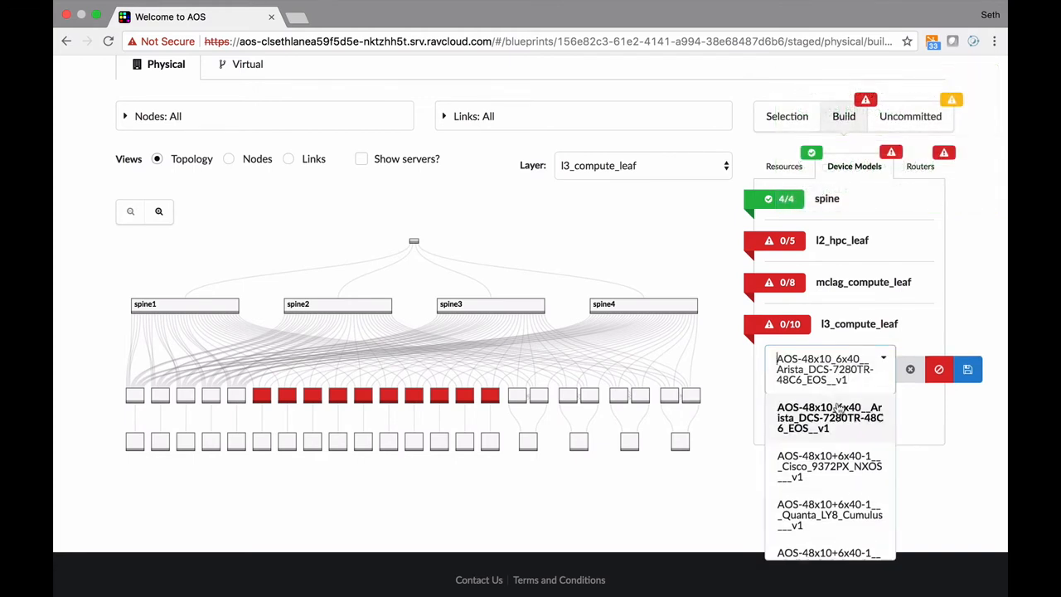
click(968, 369)
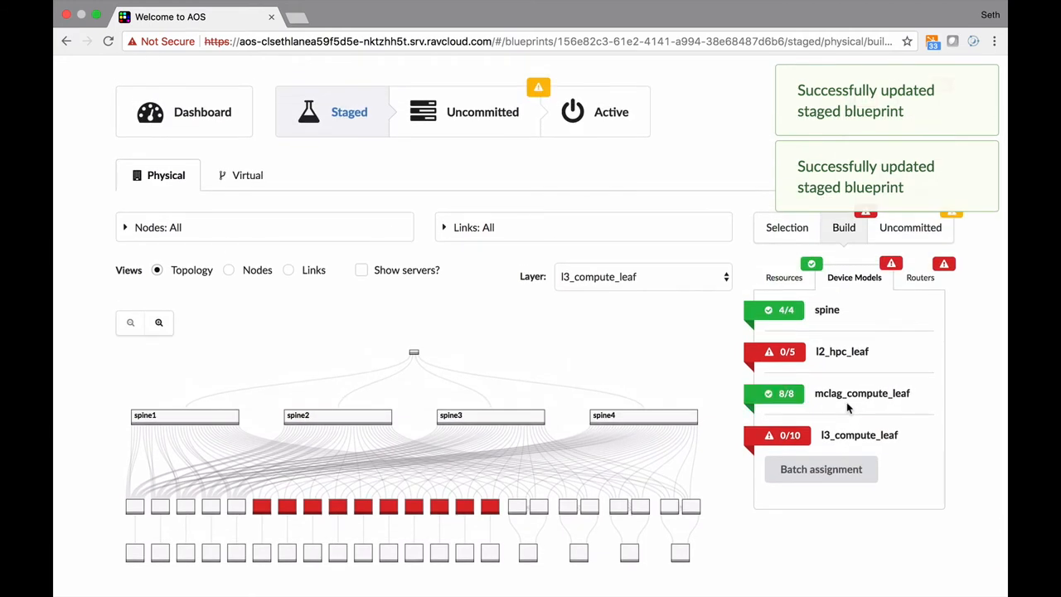
scroll(down, 3)
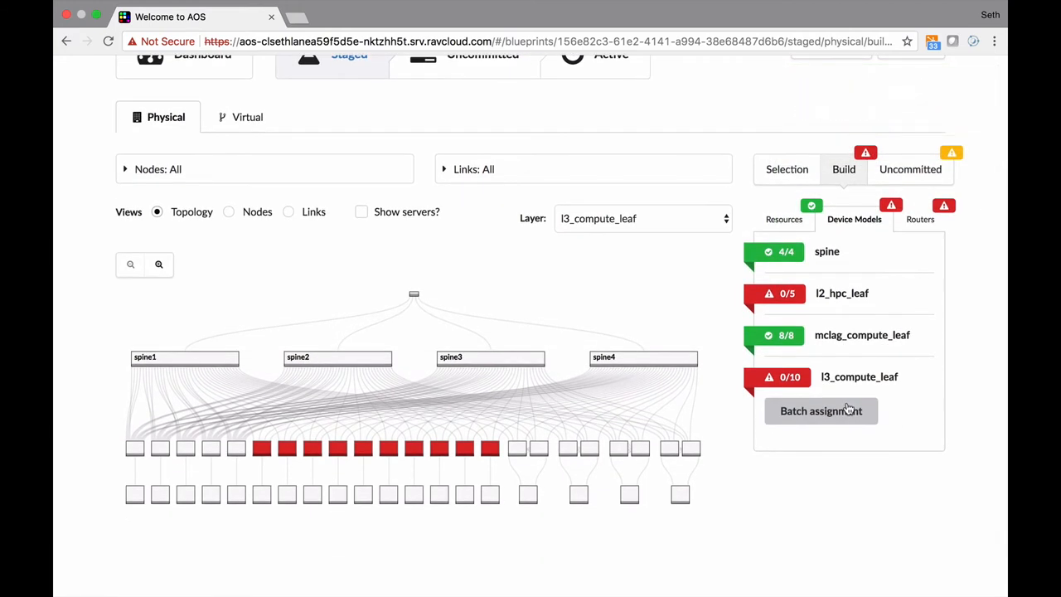
click(921, 219)
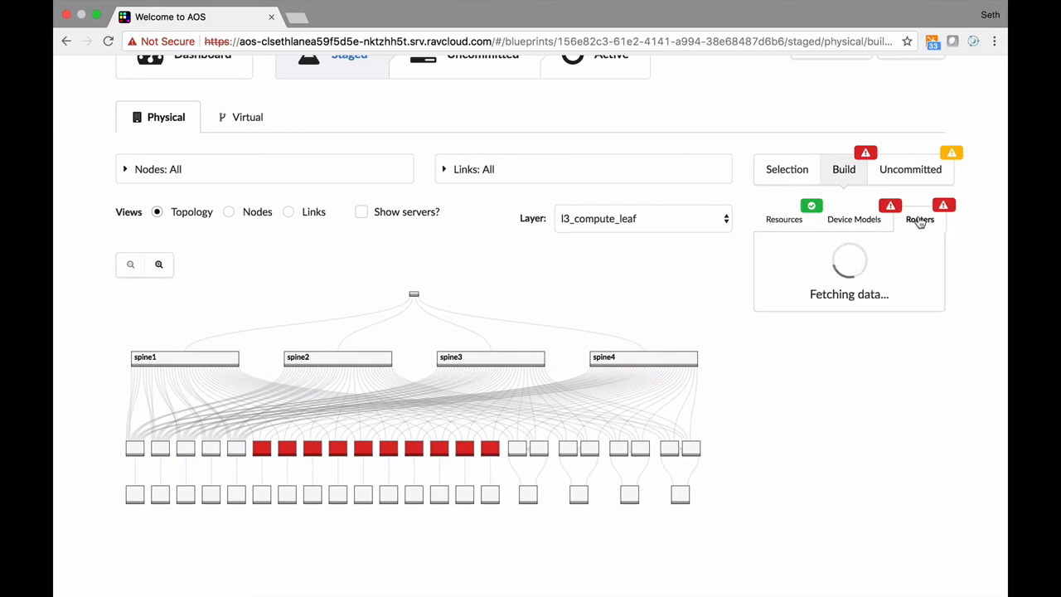
Attach example_router1 to the spine1 and spine2 router links
click(920, 219)
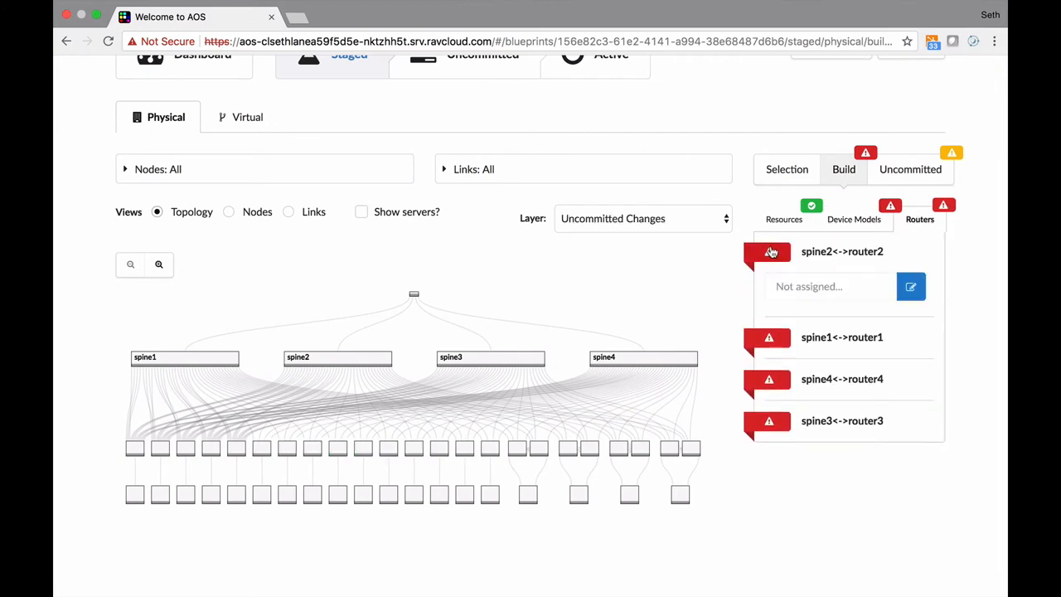
click(829, 286)
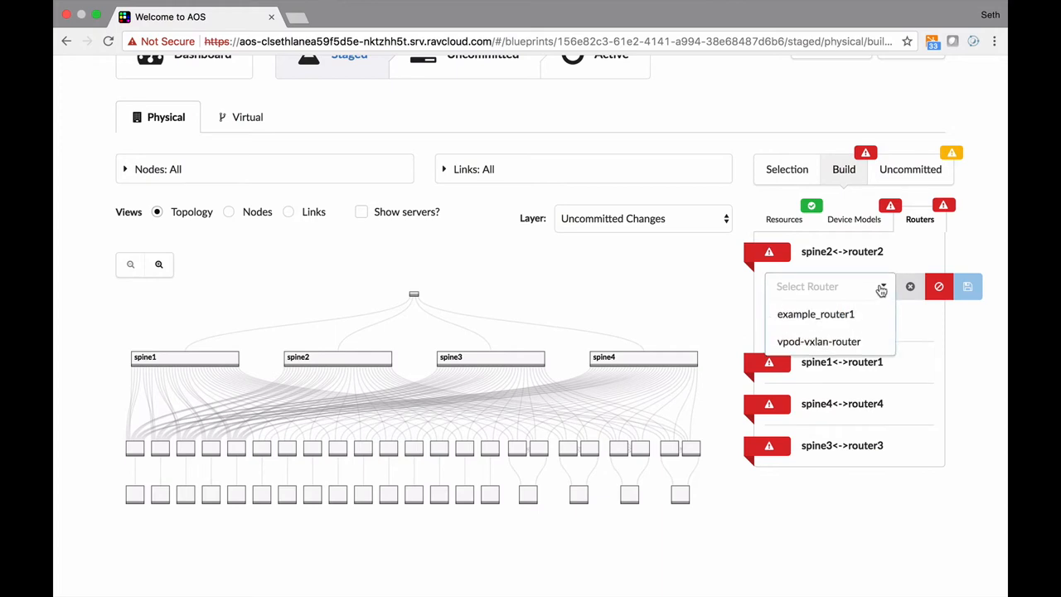
click(815, 313)
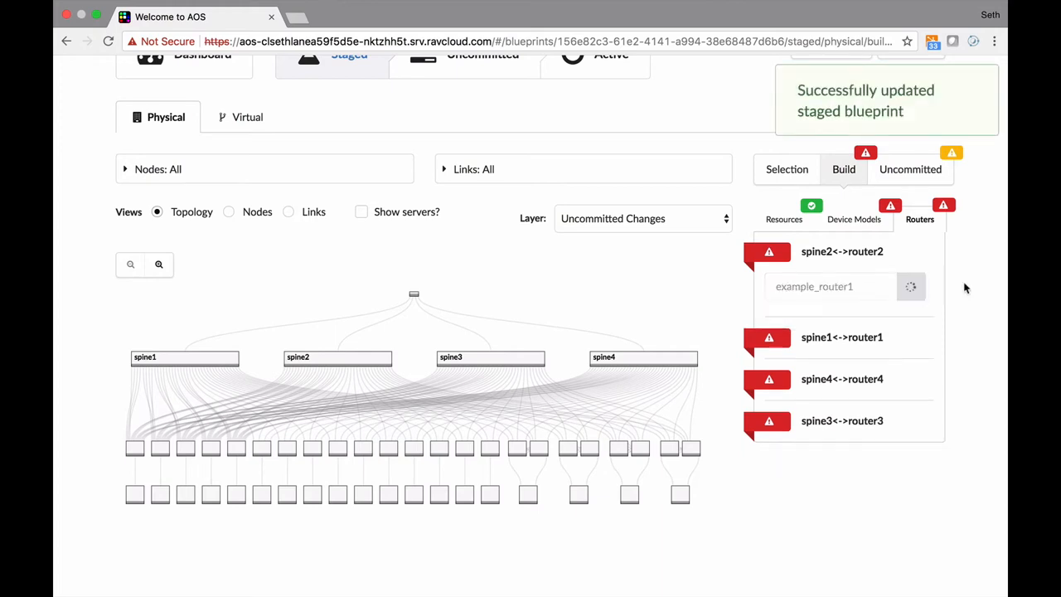
click(438, 74)
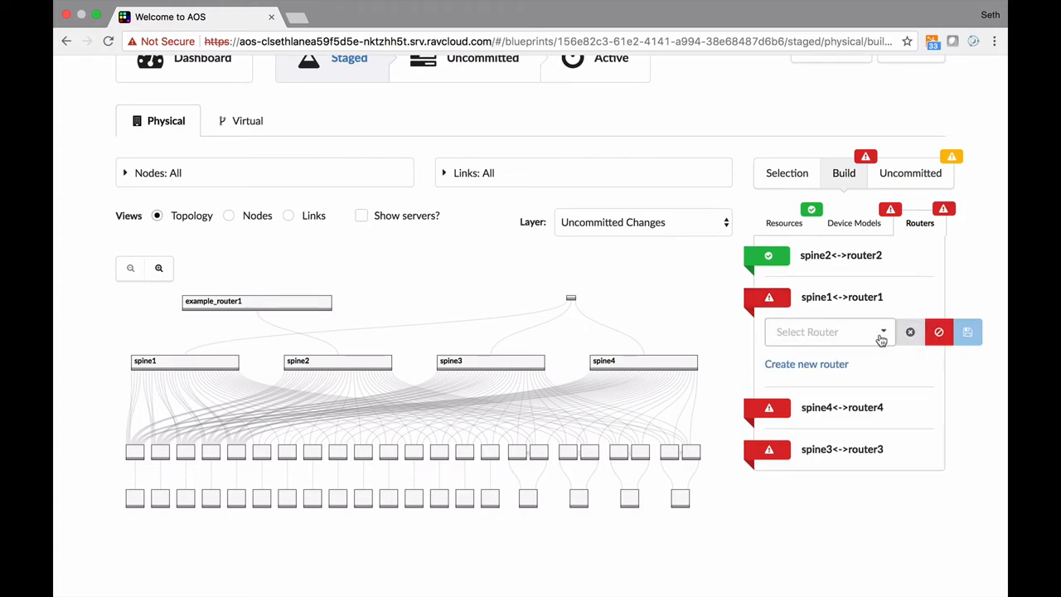
click(829, 332)
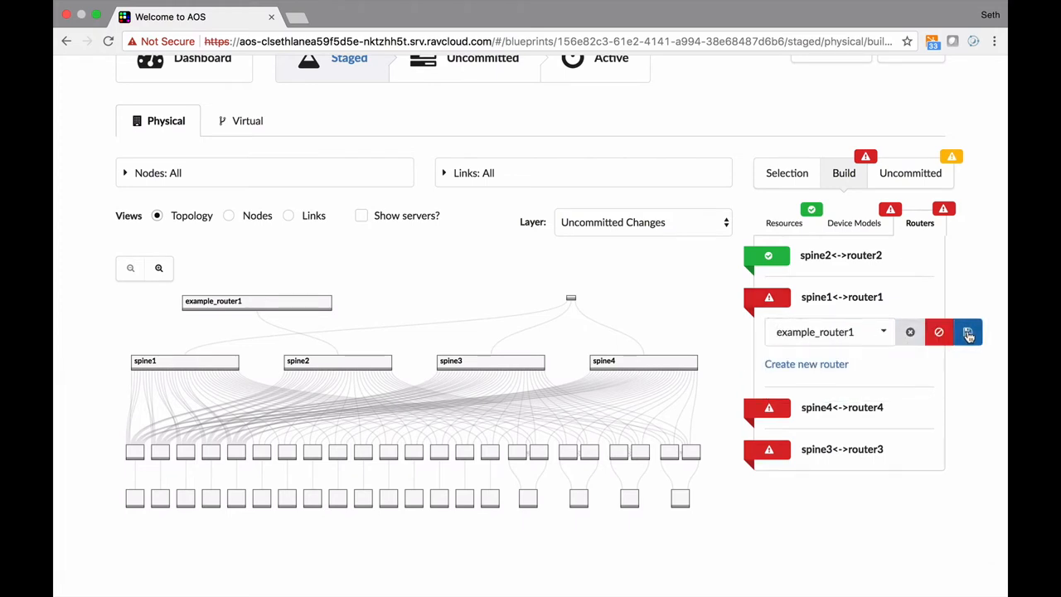
click(967, 331)
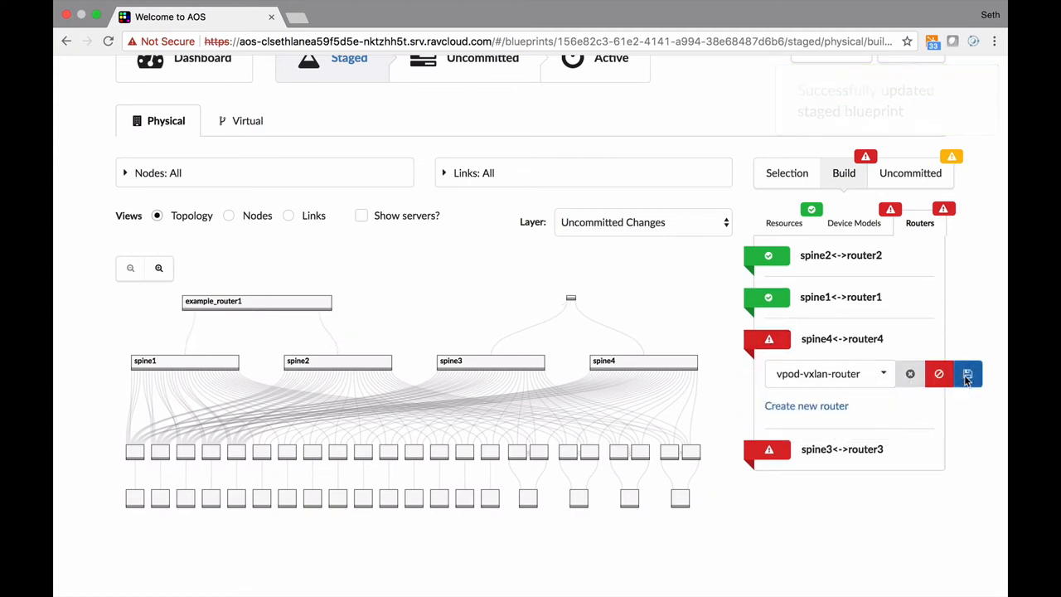
Attach vpod-vxlan-router to the spine3 and spine4 router links
click(967, 373)
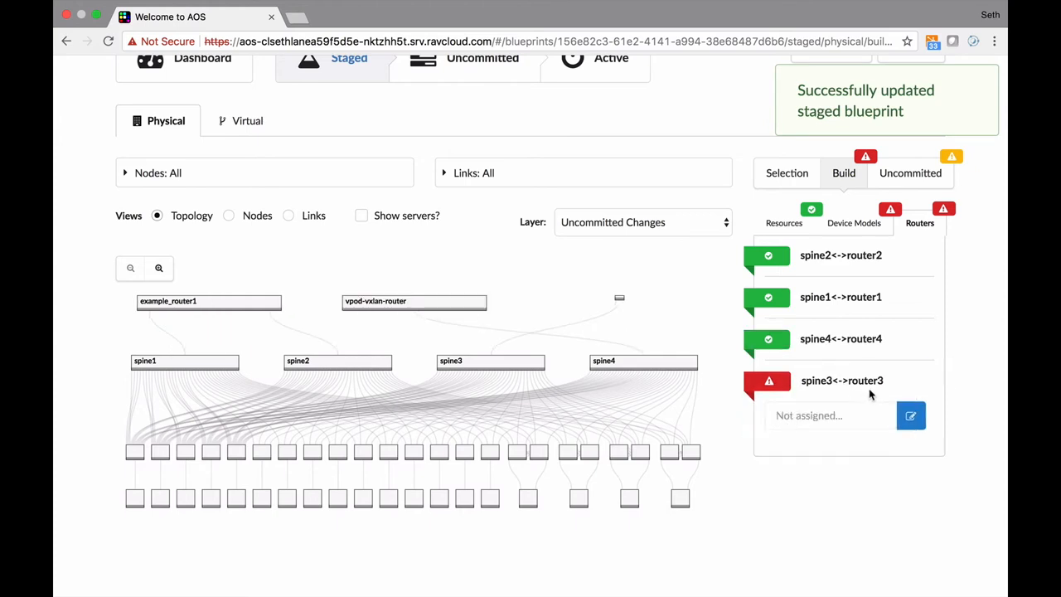
click(832, 415)
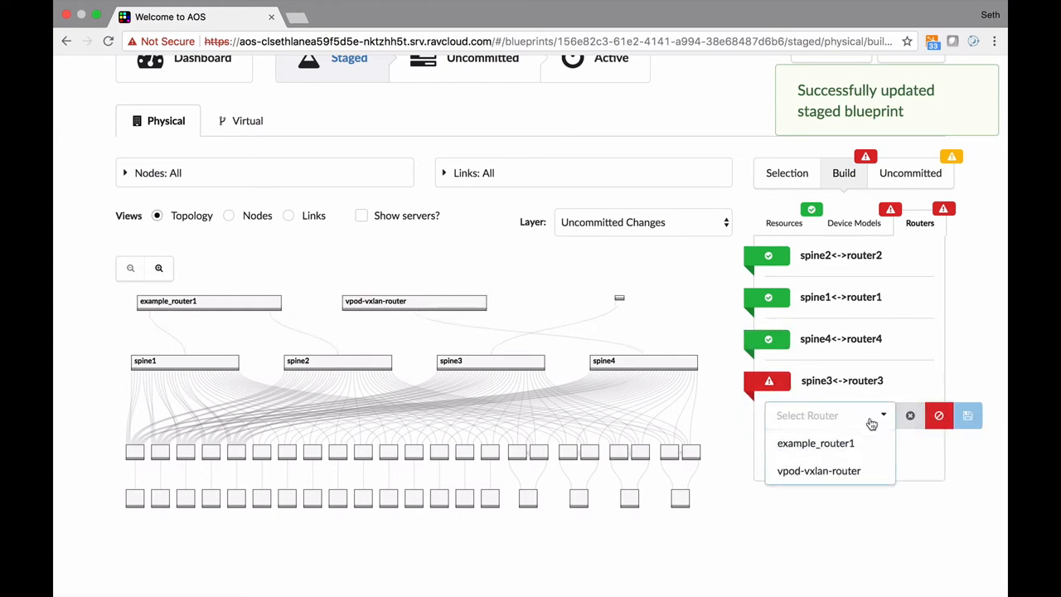
click(819, 470)
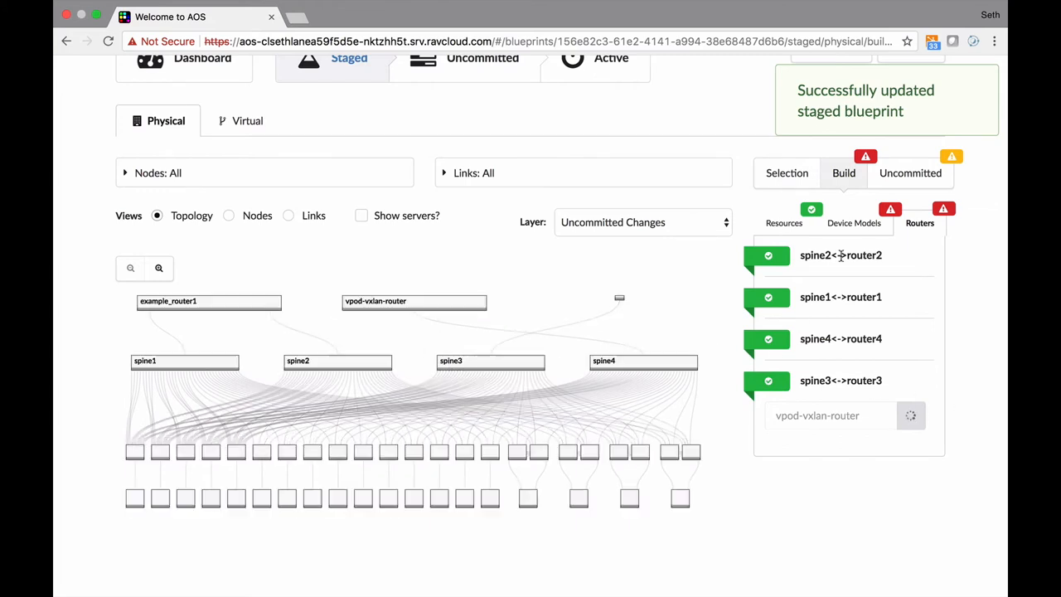
click(854, 222)
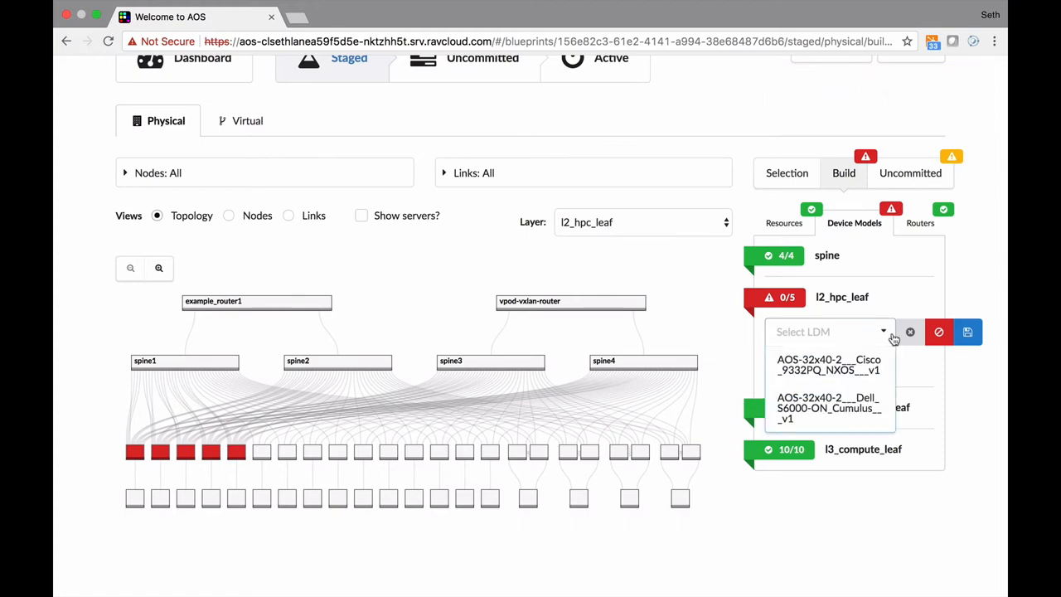
Batch-assign a device model to all five l2_hpc_leaf switches (5/5)
click(968, 332)
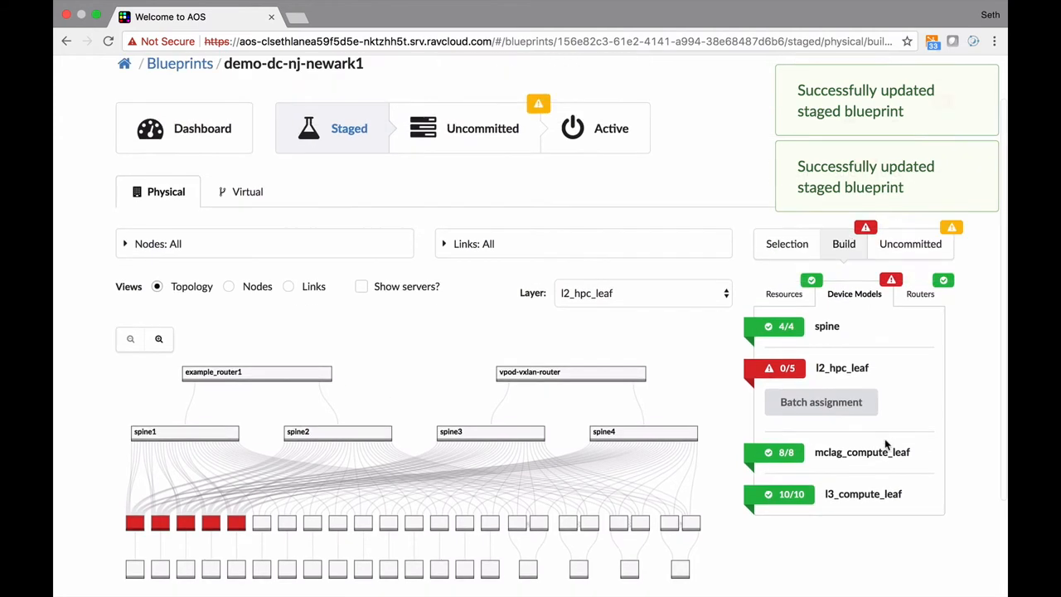
click(821, 402)
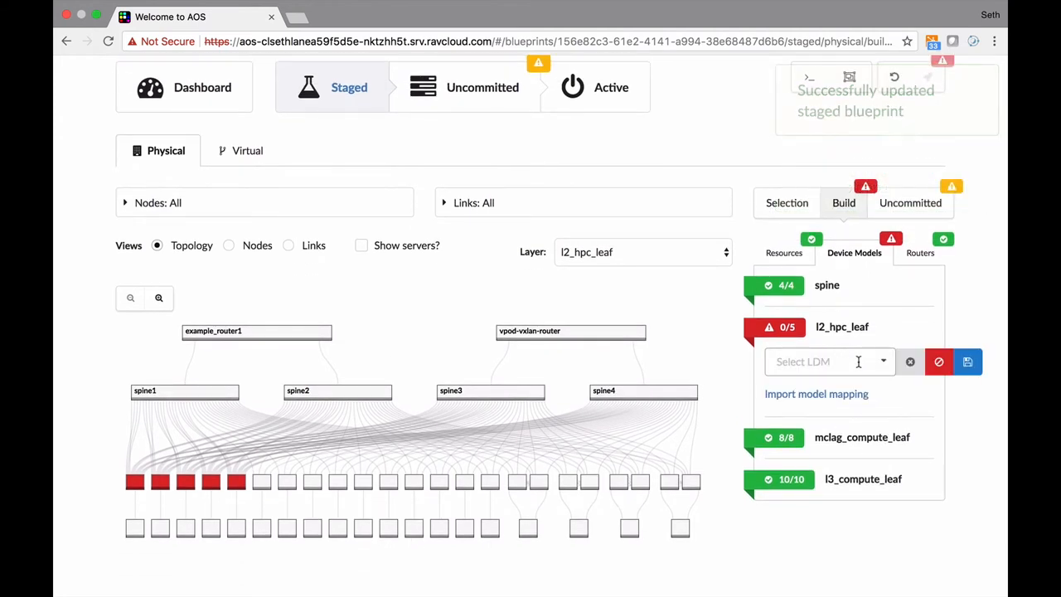
click(829, 362)
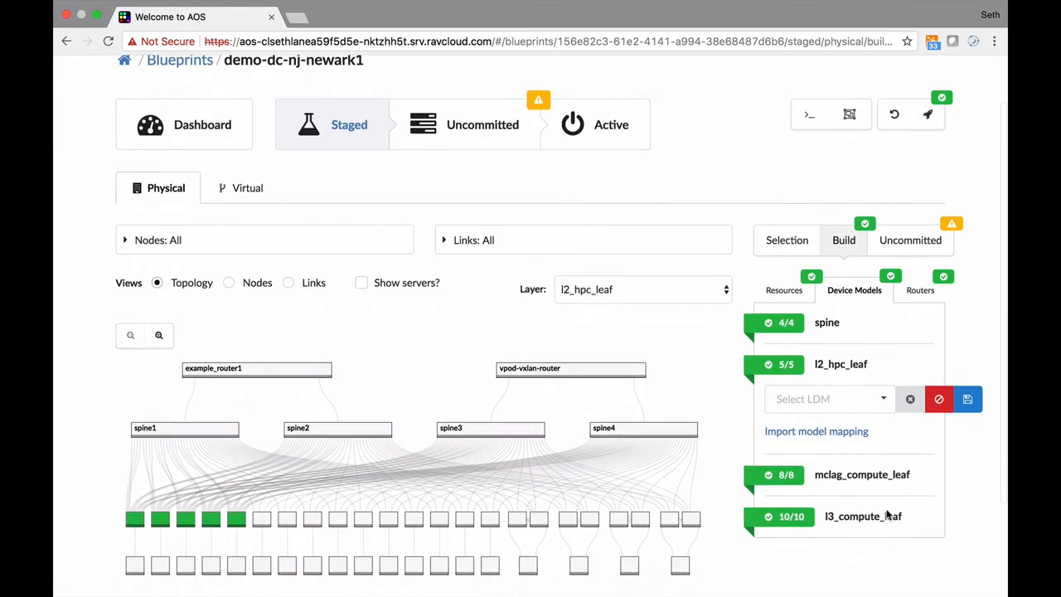
scroll(down, 3)
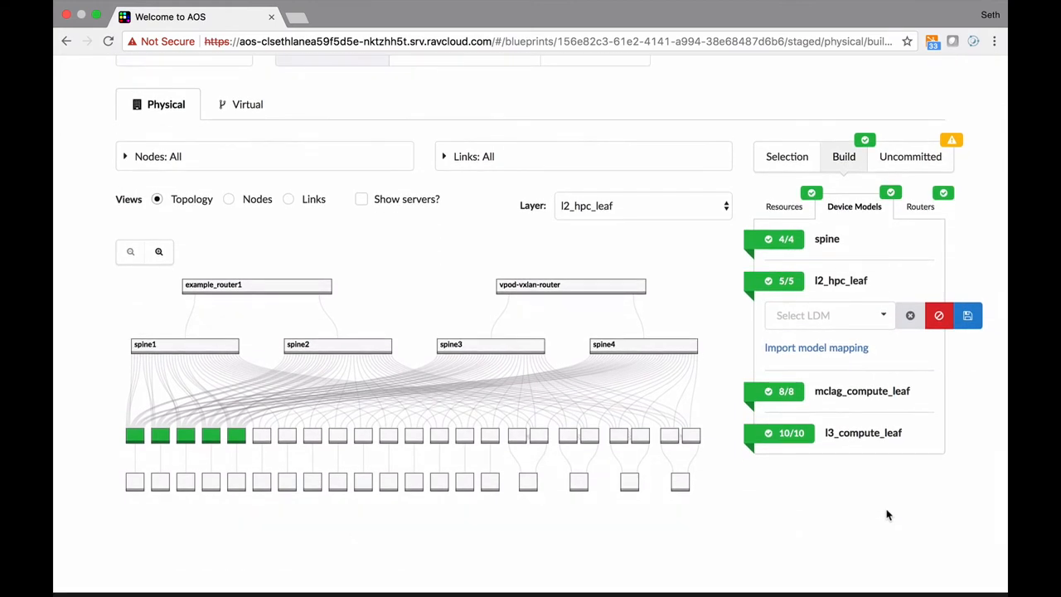
mouse_move(778, 196)
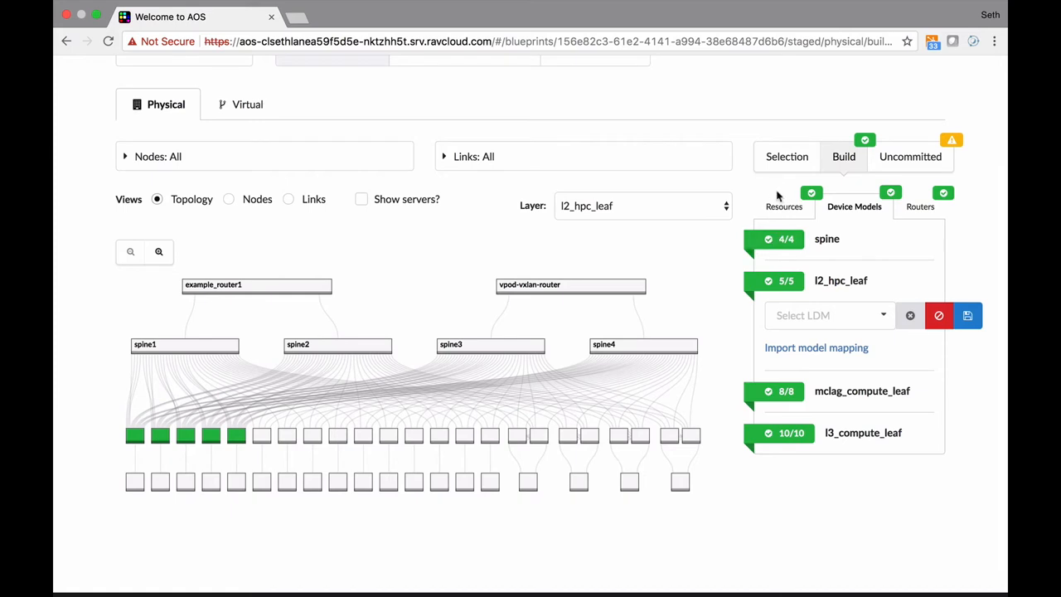
mouse_move(778, 203)
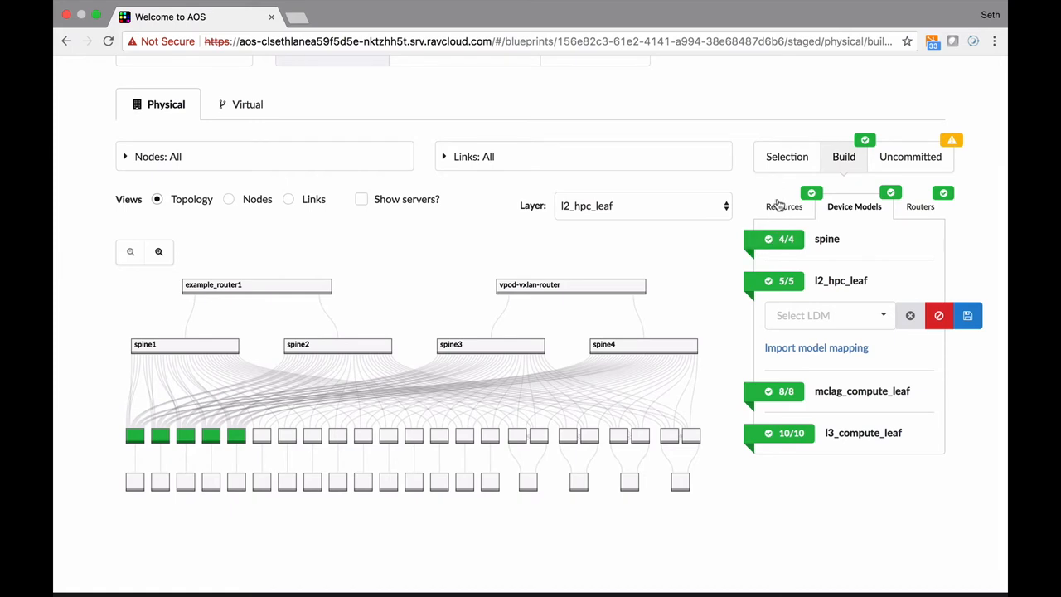
Preview spine1's rendered configuration, then close the preview
click(784, 207)
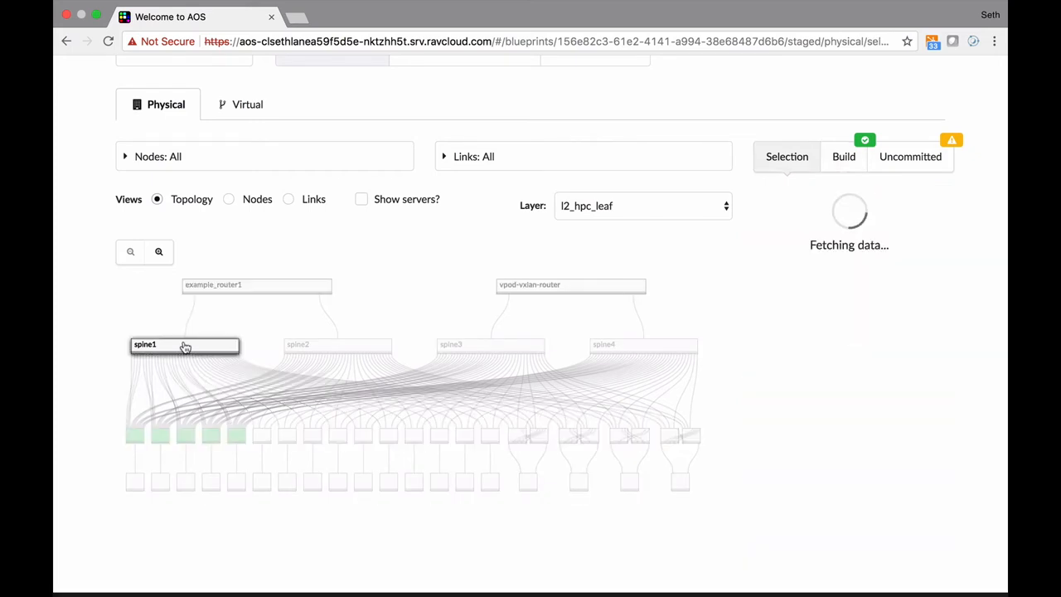
click(184, 345)
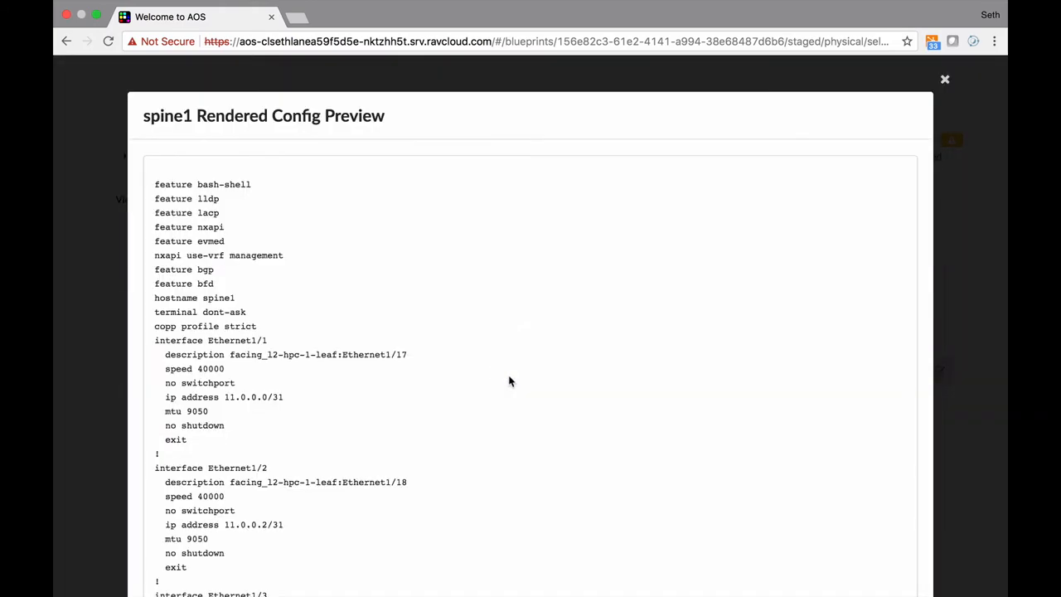
scroll(down, 3)
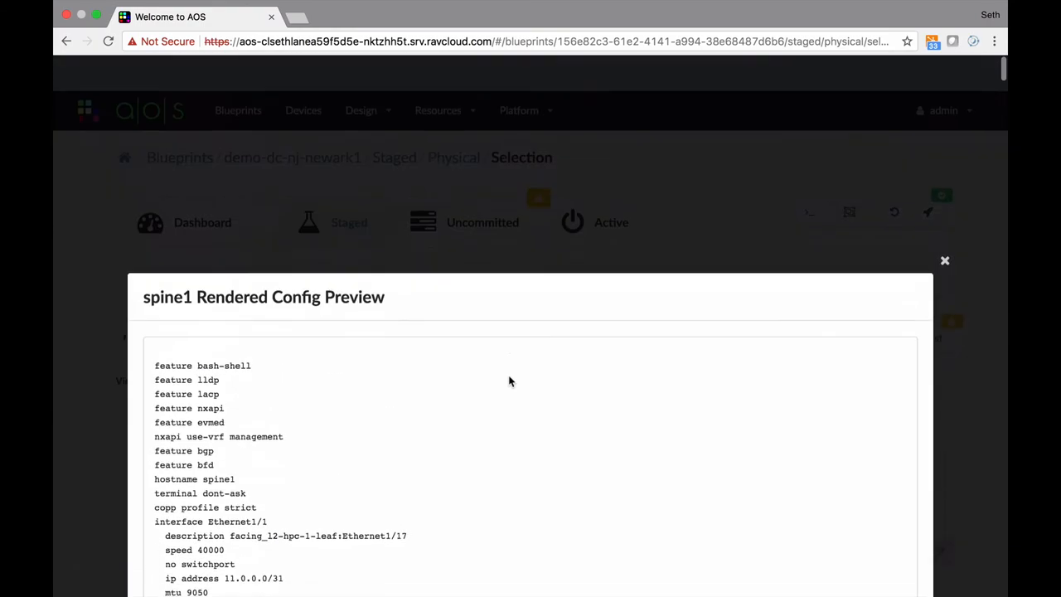
click(944, 260)
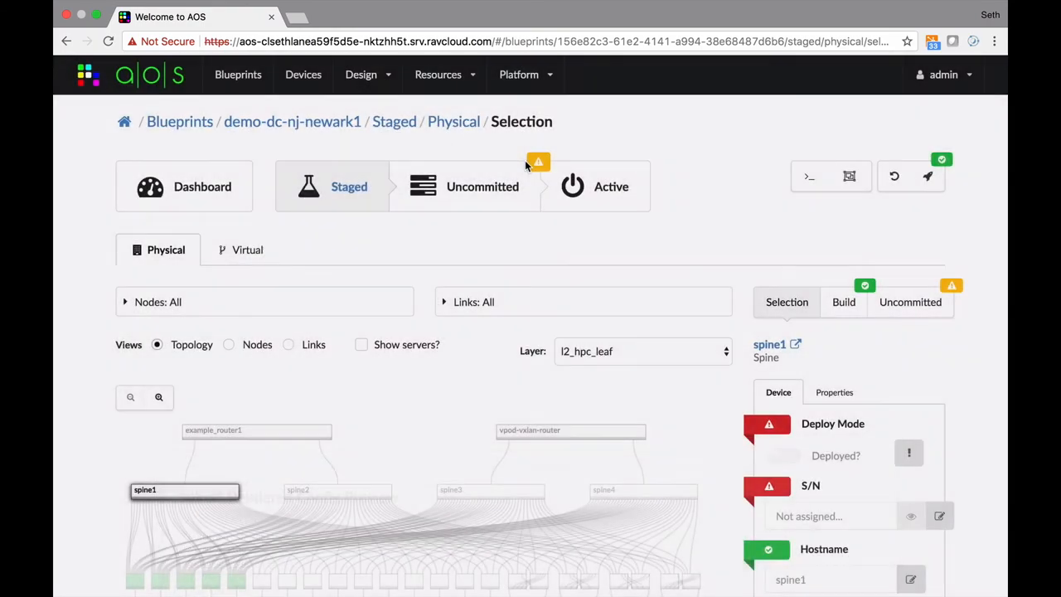
scroll(down, 3)
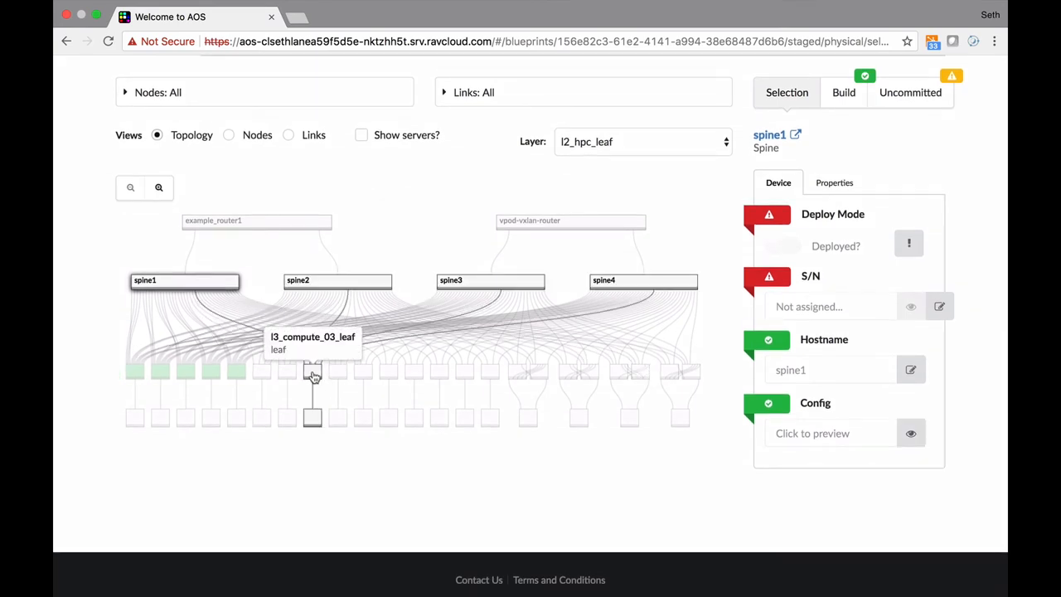
Preview the rendered configuration of l3_compute_03_leaf
click(312, 370)
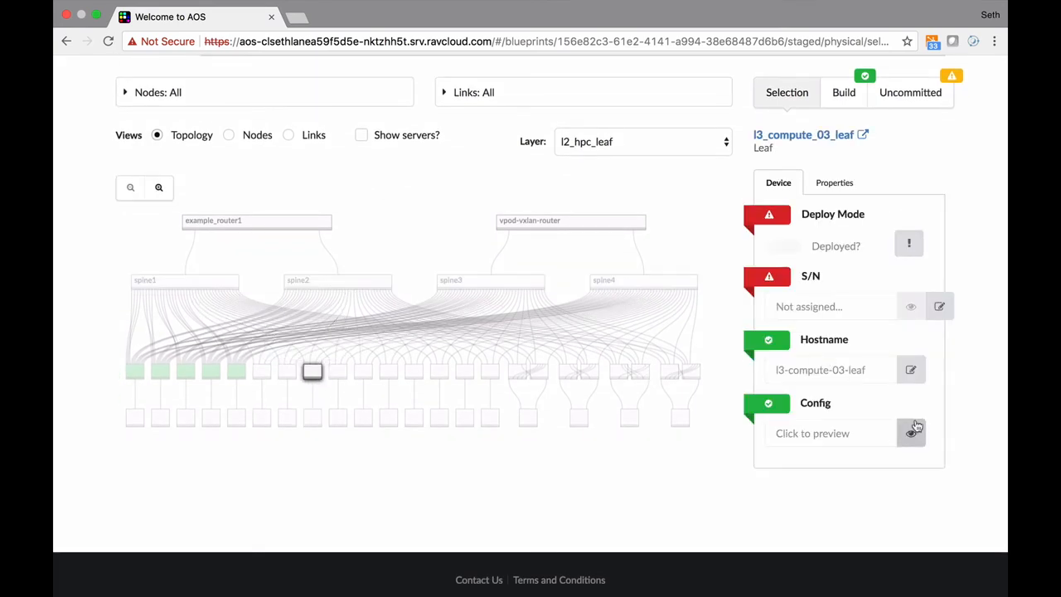
click(911, 433)
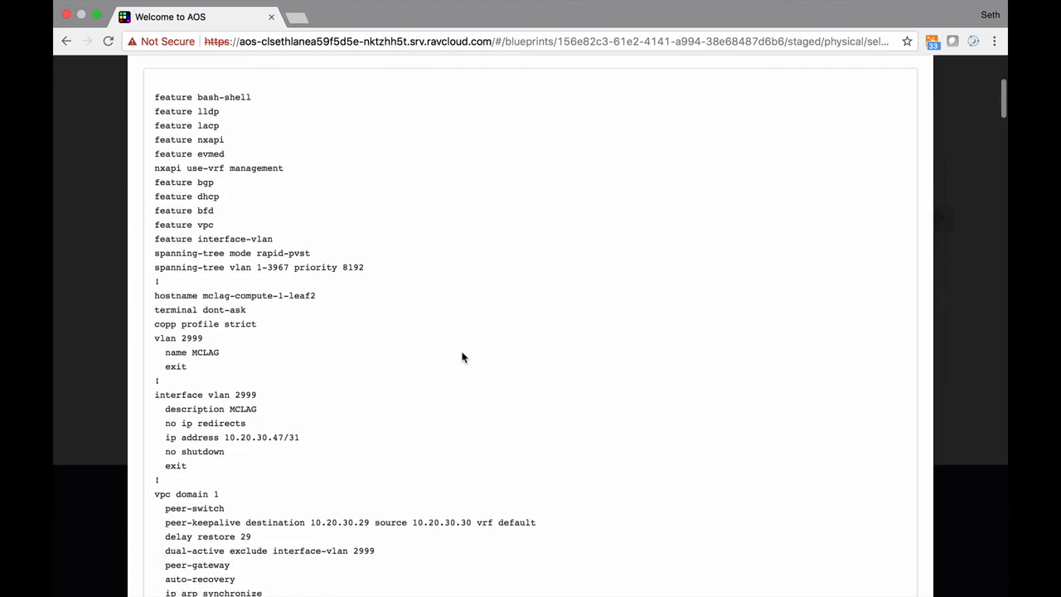
scroll(down, 3)
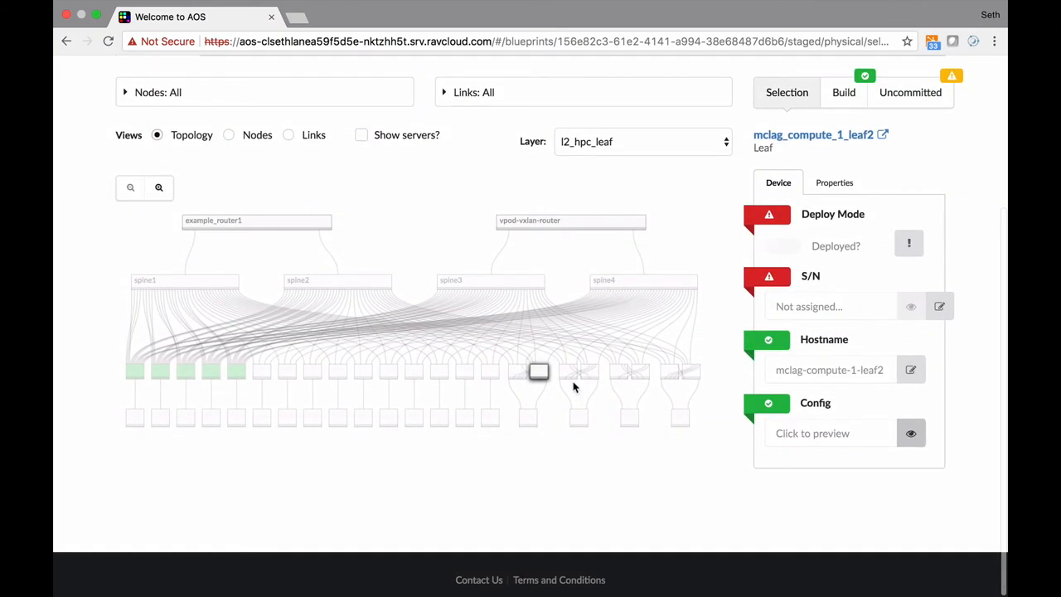
Switch mclag_compute_1_leaf2's Logical Device Map to a different map in its properties
click(834, 182)
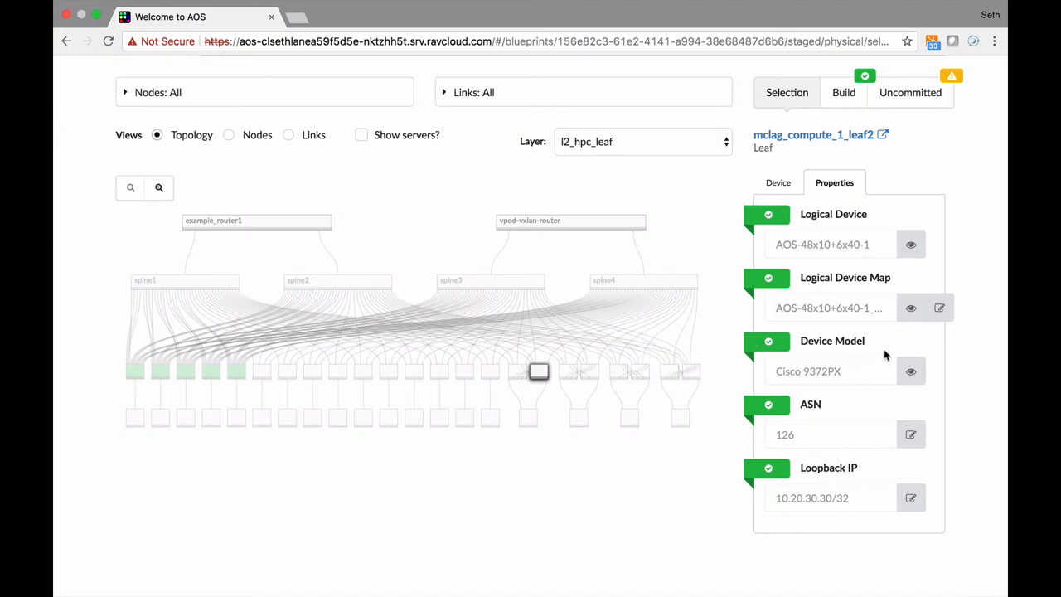
click(939, 308)
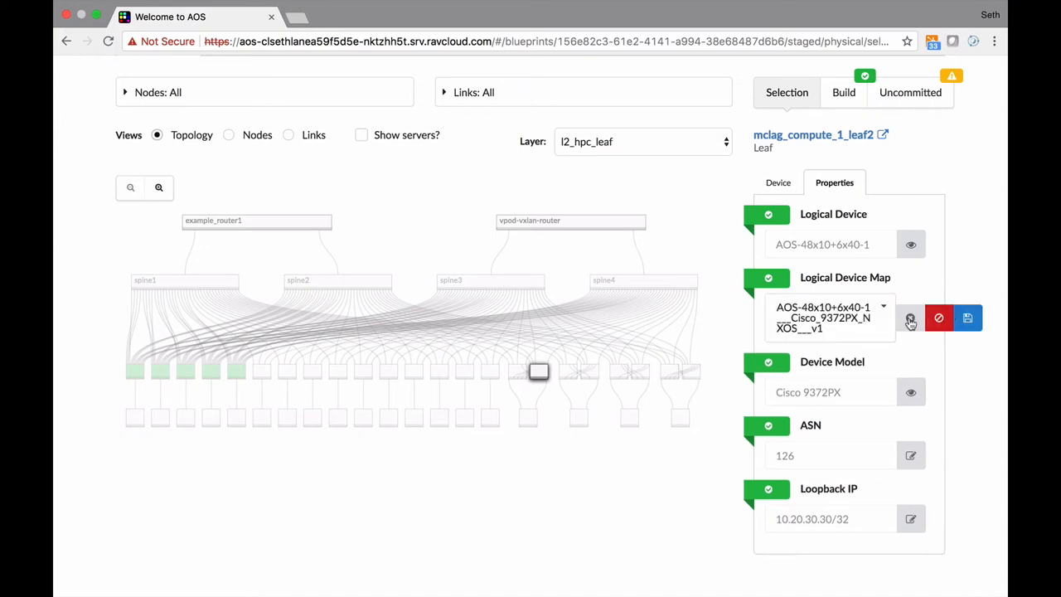
click(829, 317)
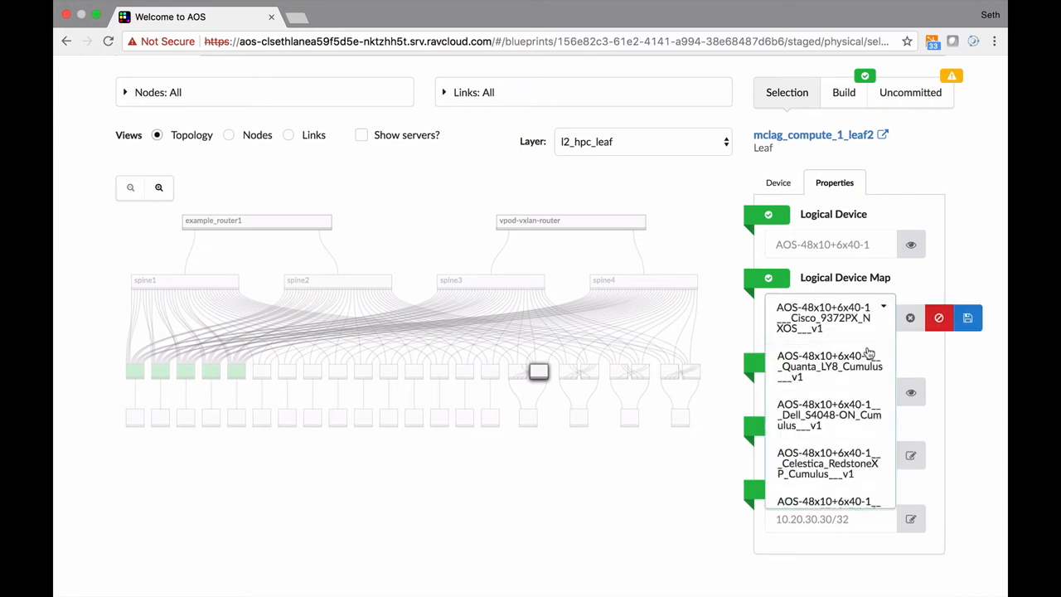
click(823, 318)
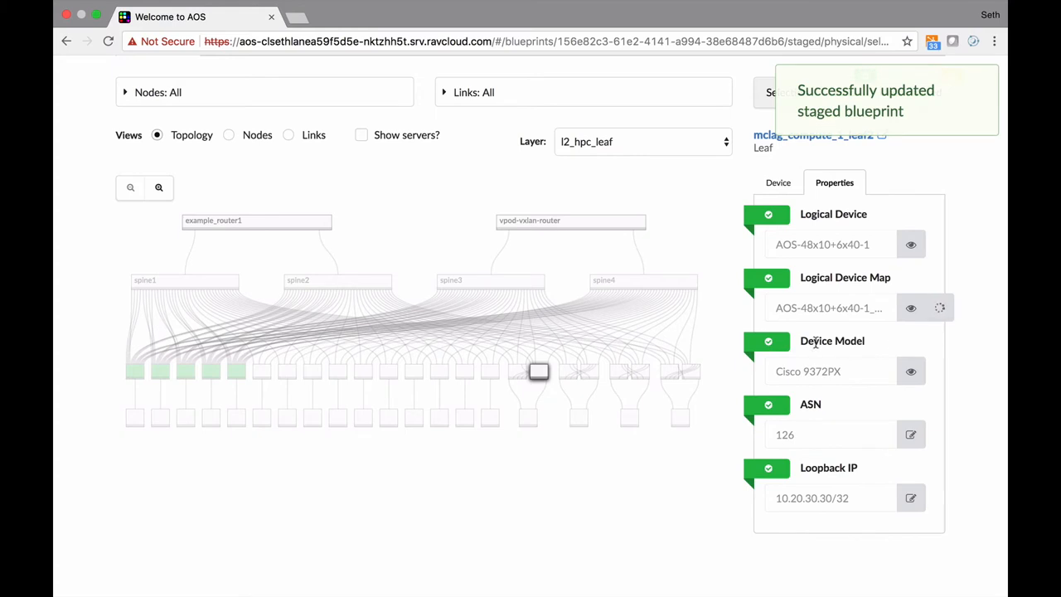
Preview mclag_compute_1_leaf2's re-rendered configuration, then close the preview
click(778, 182)
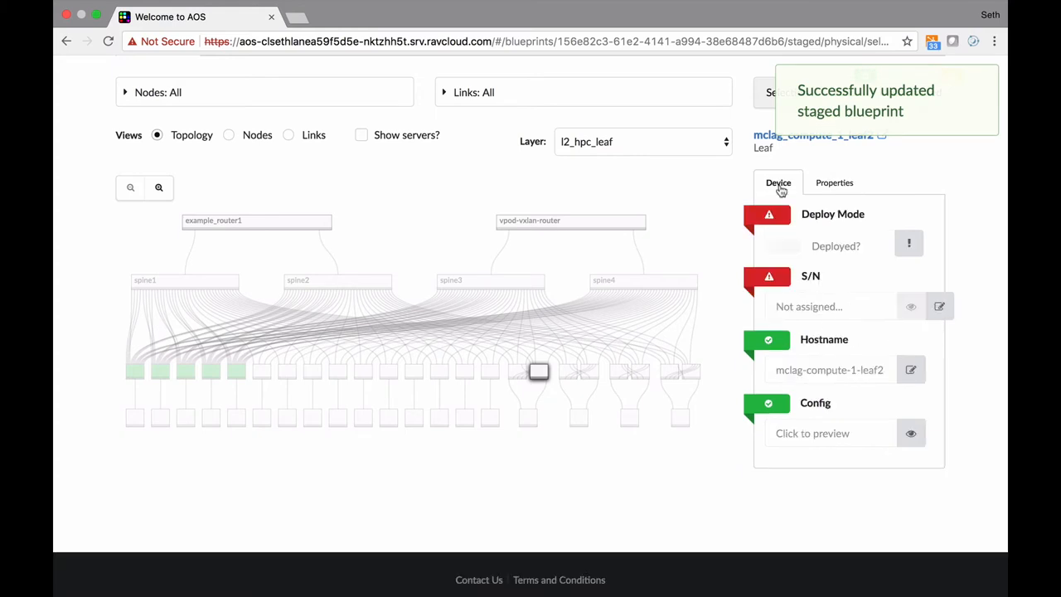
click(911, 433)
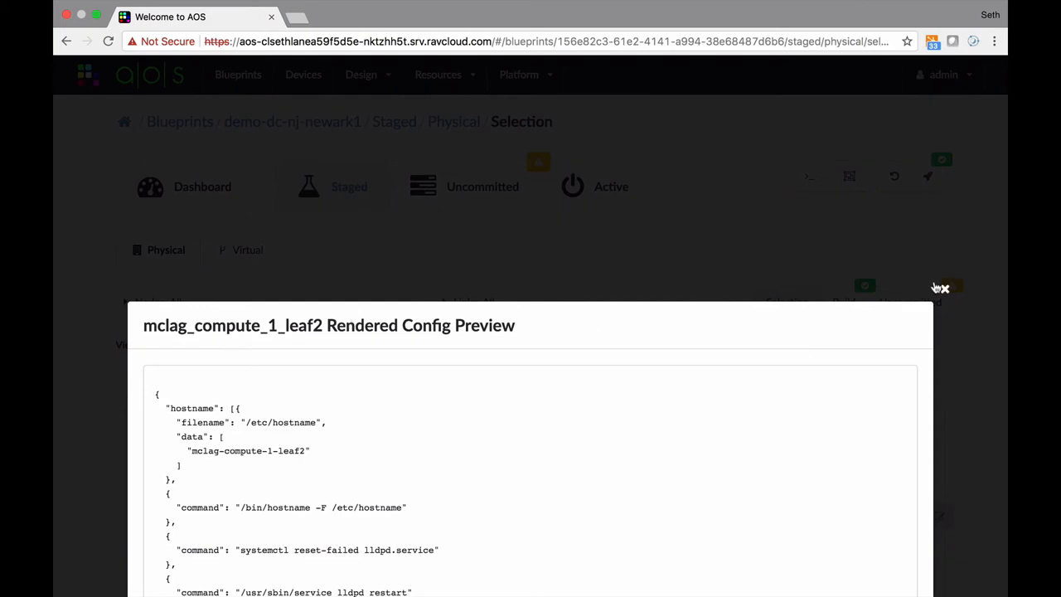
click(941, 288)
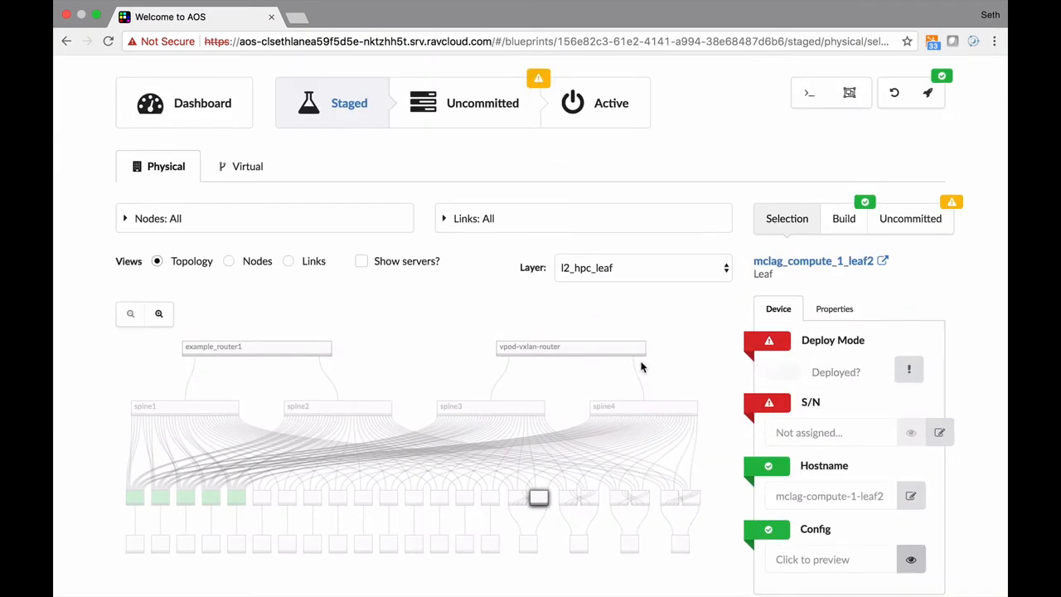
Show the blueprint's links as a table and export the cabling diagram CSV, then open it
scroll(down, 3)
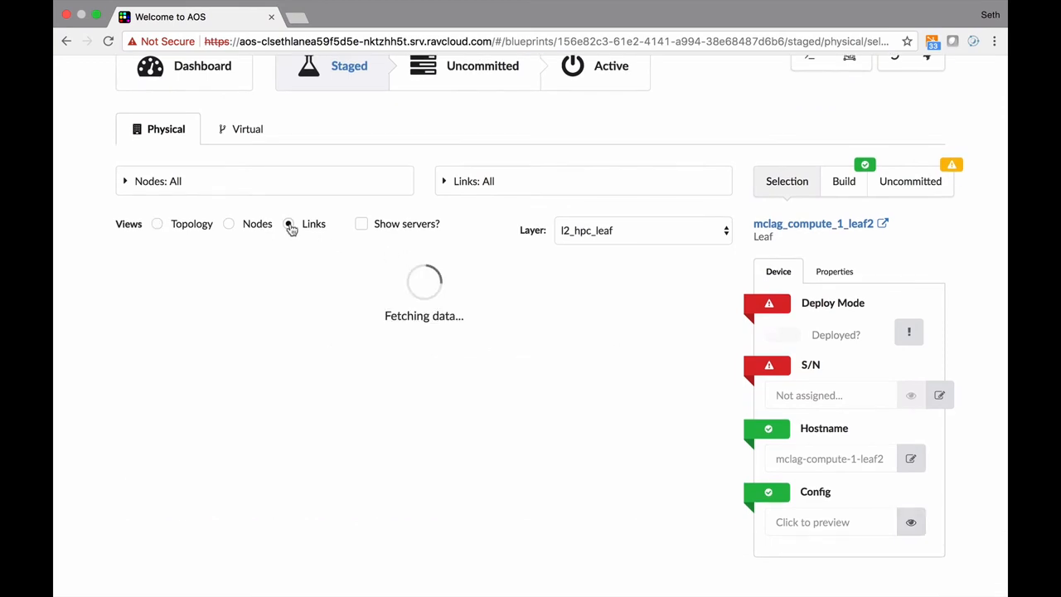
click(288, 224)
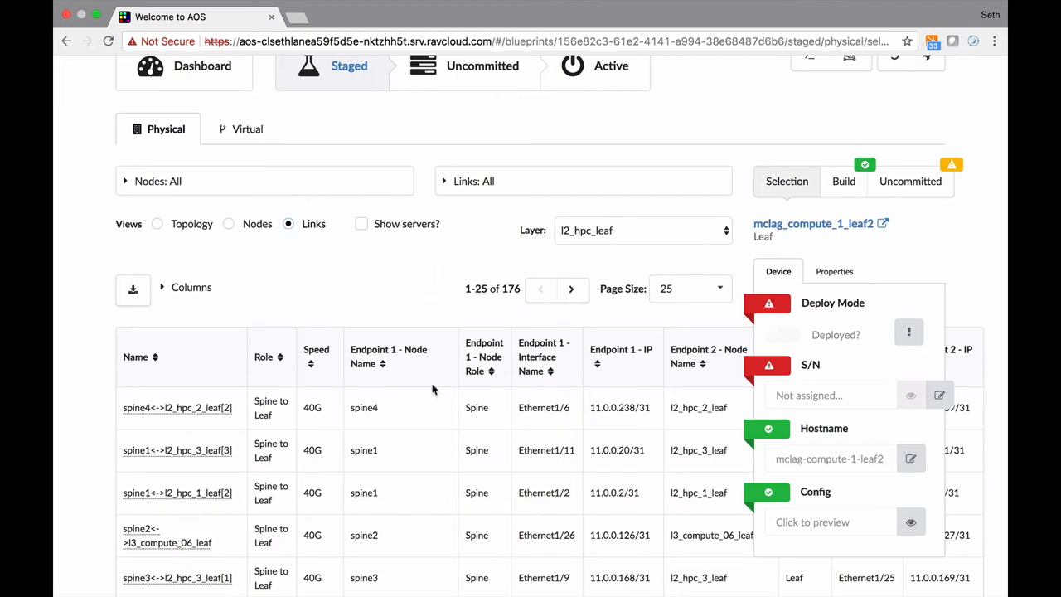
scroll(down, 3)
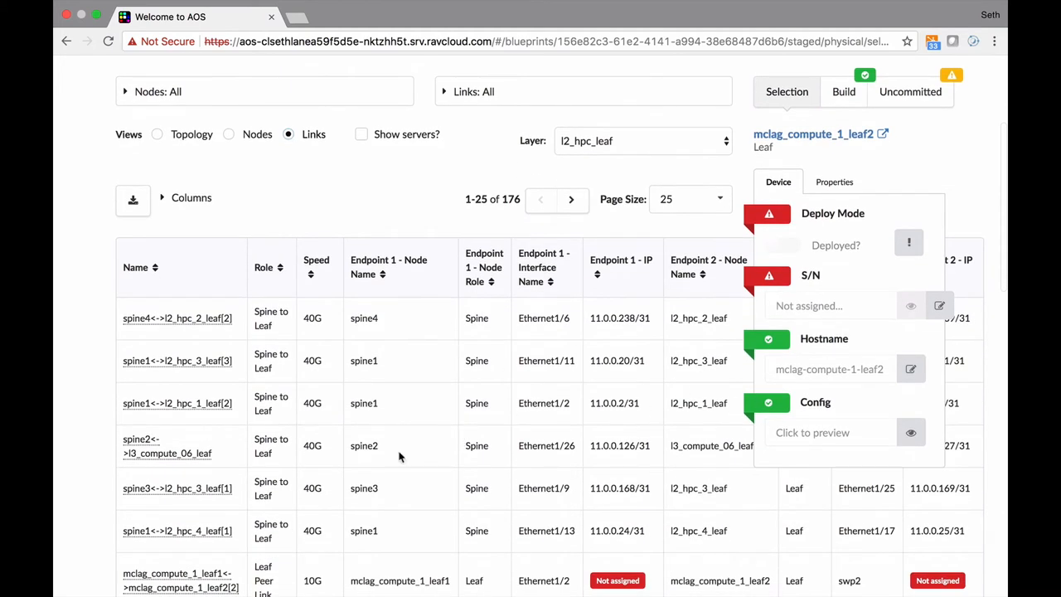
mouse_move(377, 395)
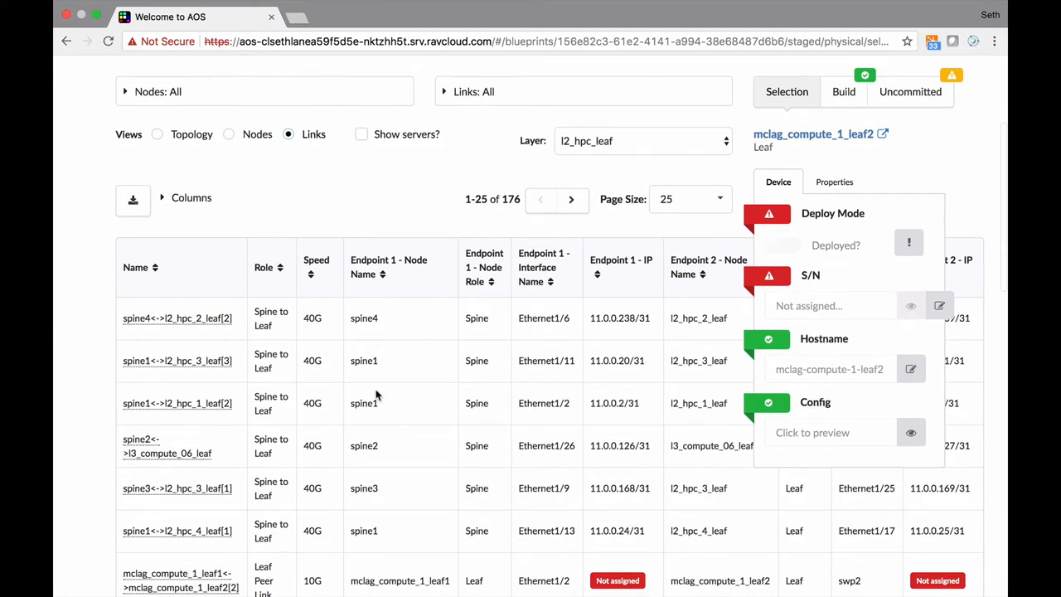
click(133, 201)
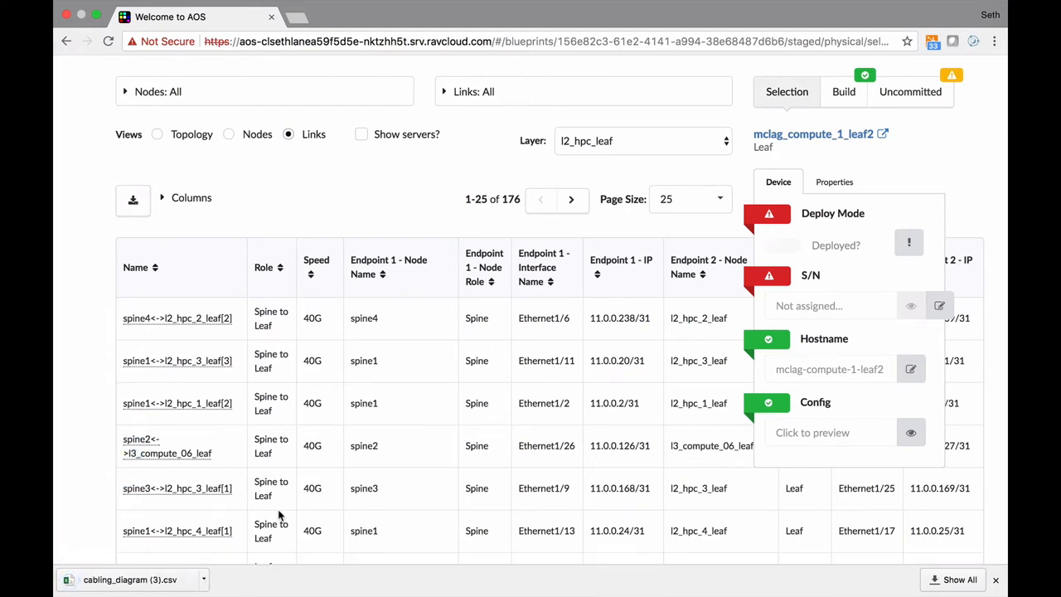
mouse_move(108, 593)
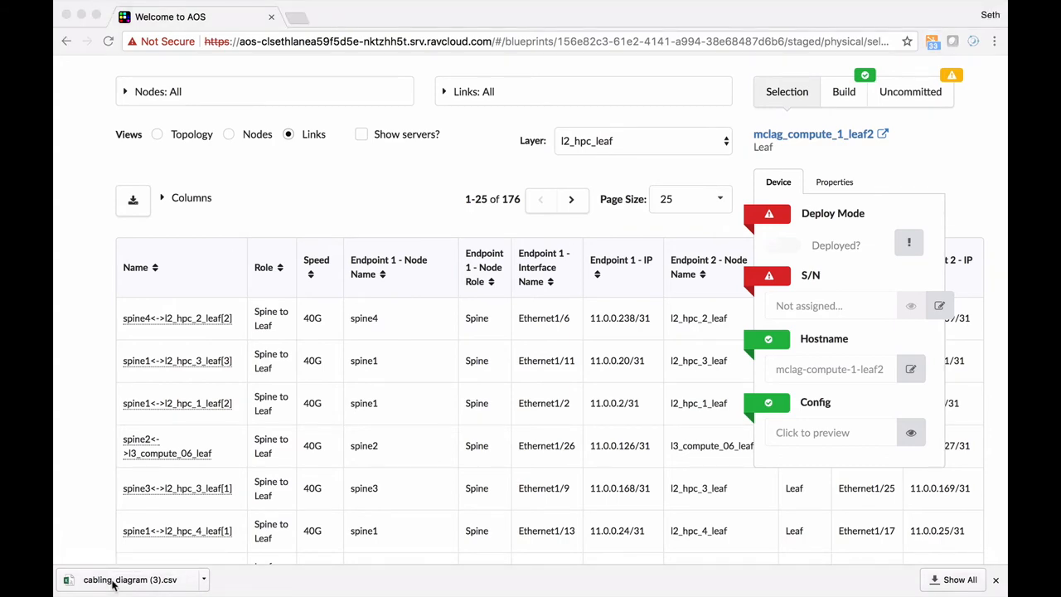
click(129, 580)
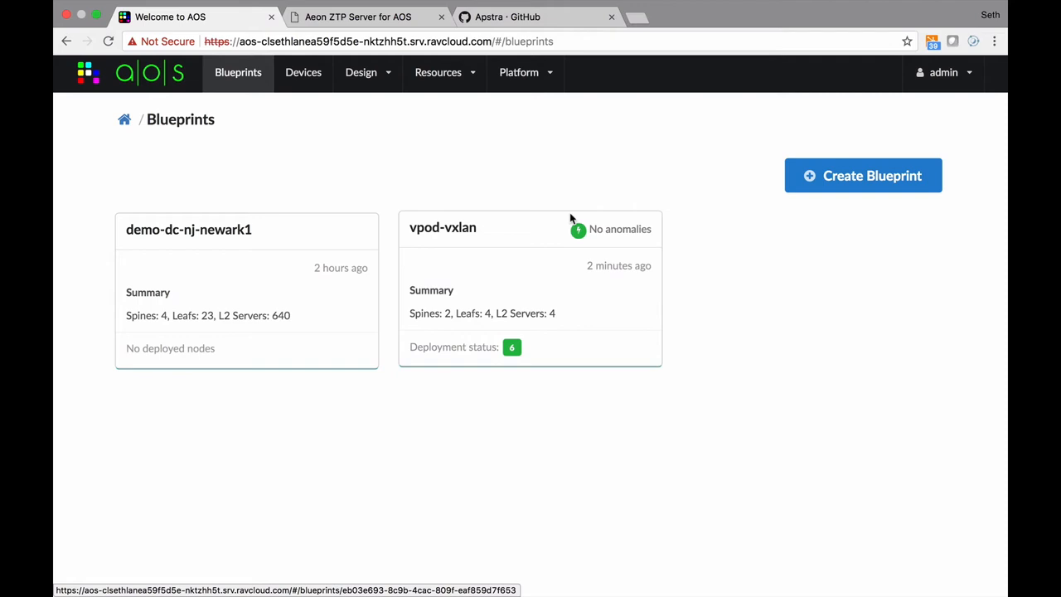
mouse_move(488, 239)
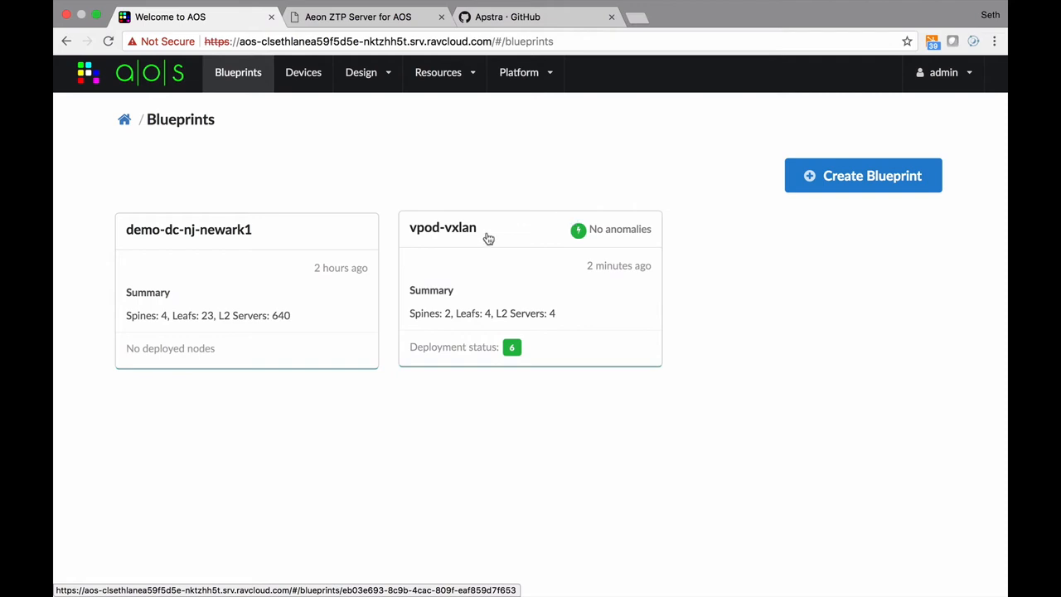
Open demo-dc-nj-newark1's staged build and view the Device Models assignment counts
click(188, 230)
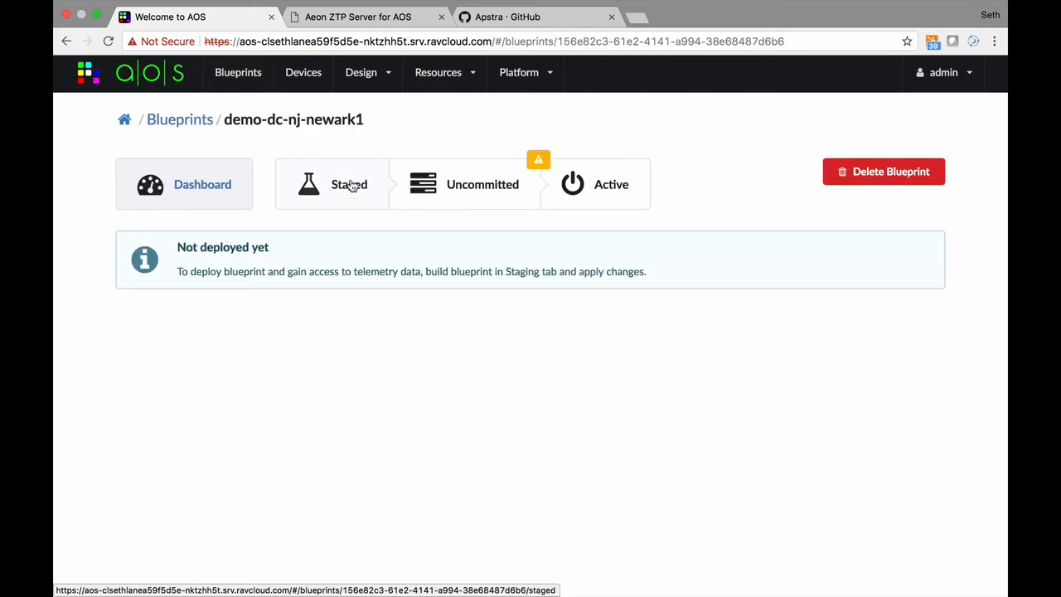
click(348, 184)
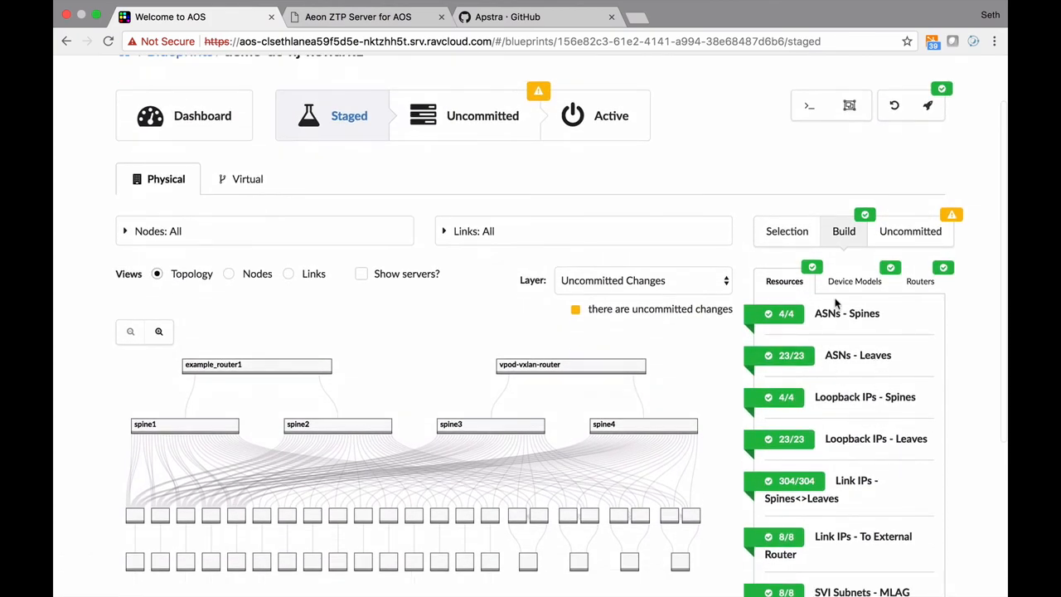
click(854, 281)
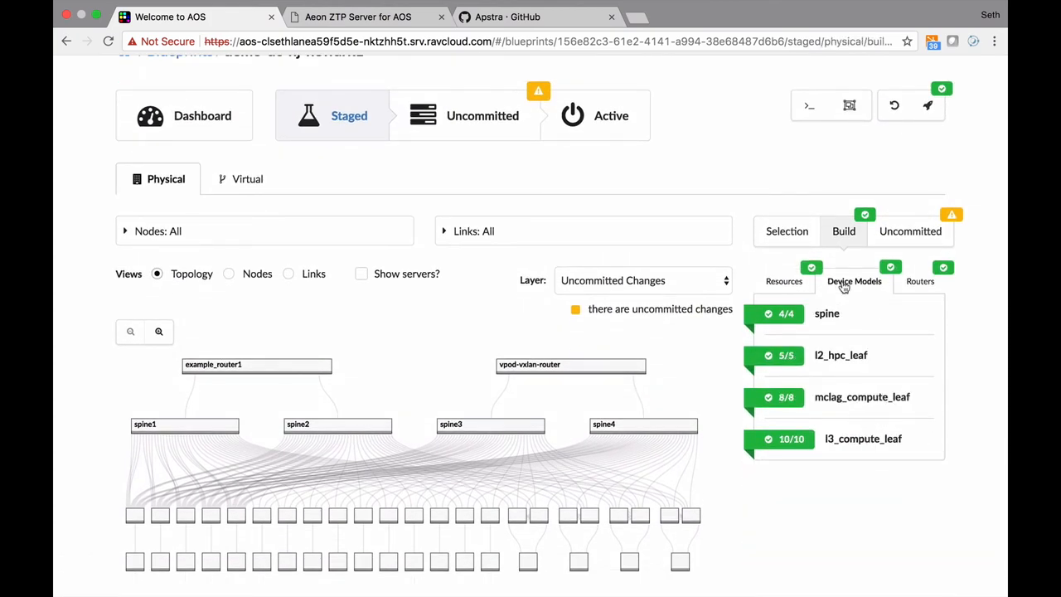
mouse_move(490, 424)
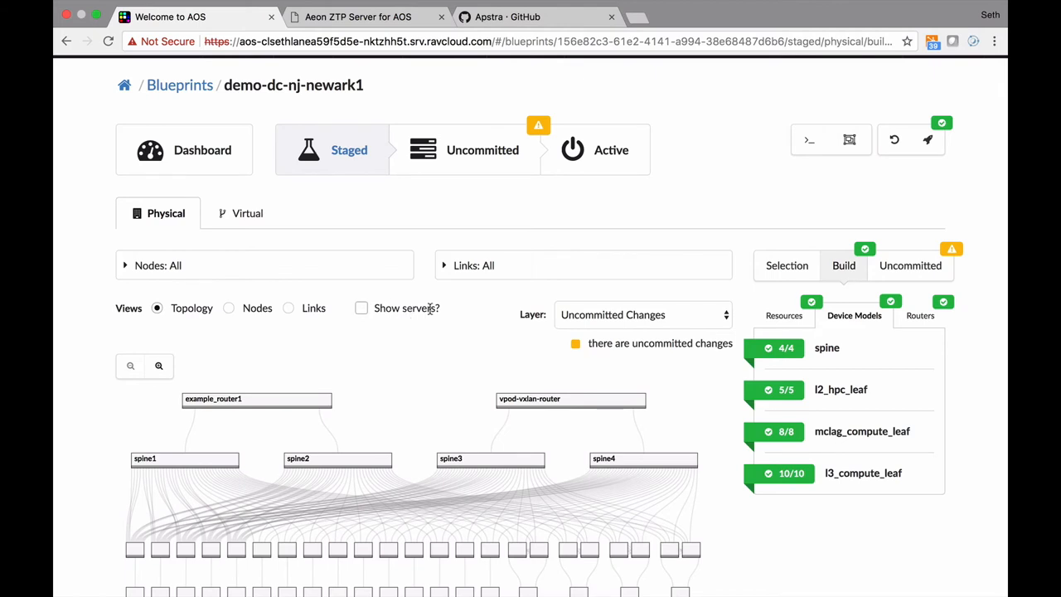
Switch demo-dc-nj-newark1's view to the Links table and scroll through its 176 links
click(288, 308)
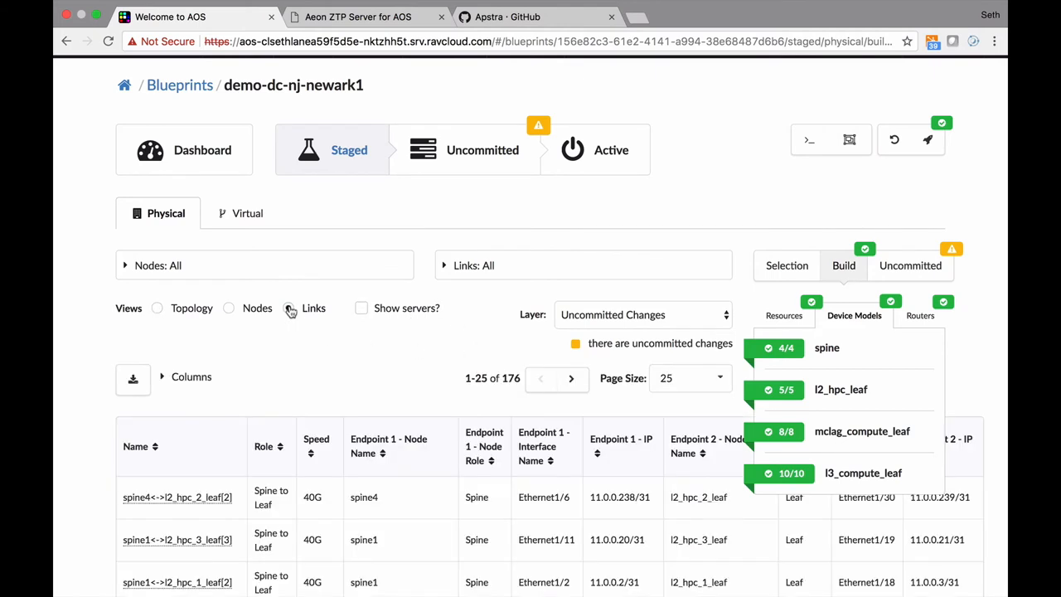
click(132, 379)
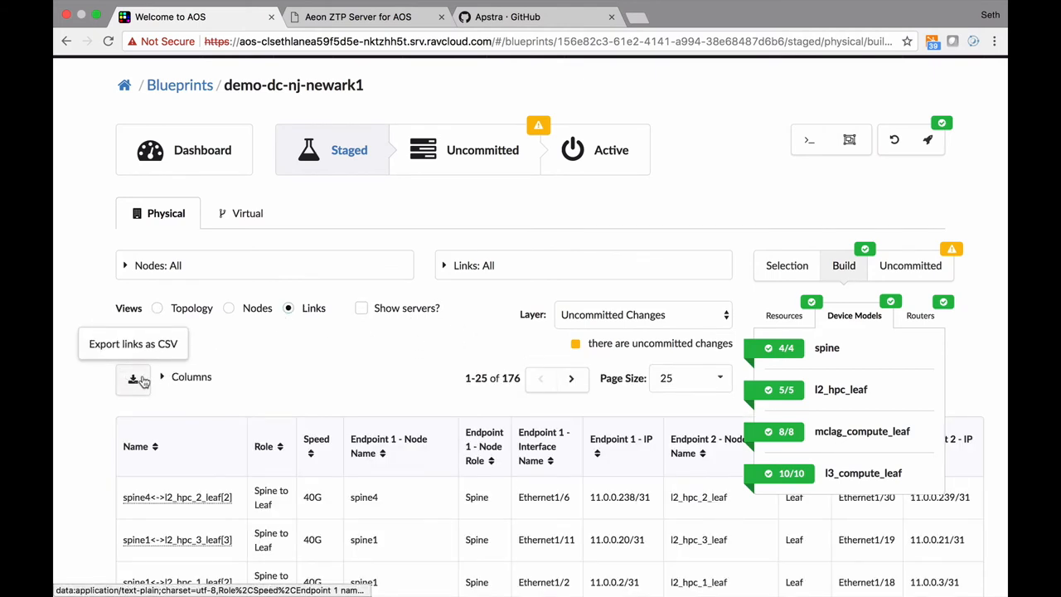
scroll(down, 3)
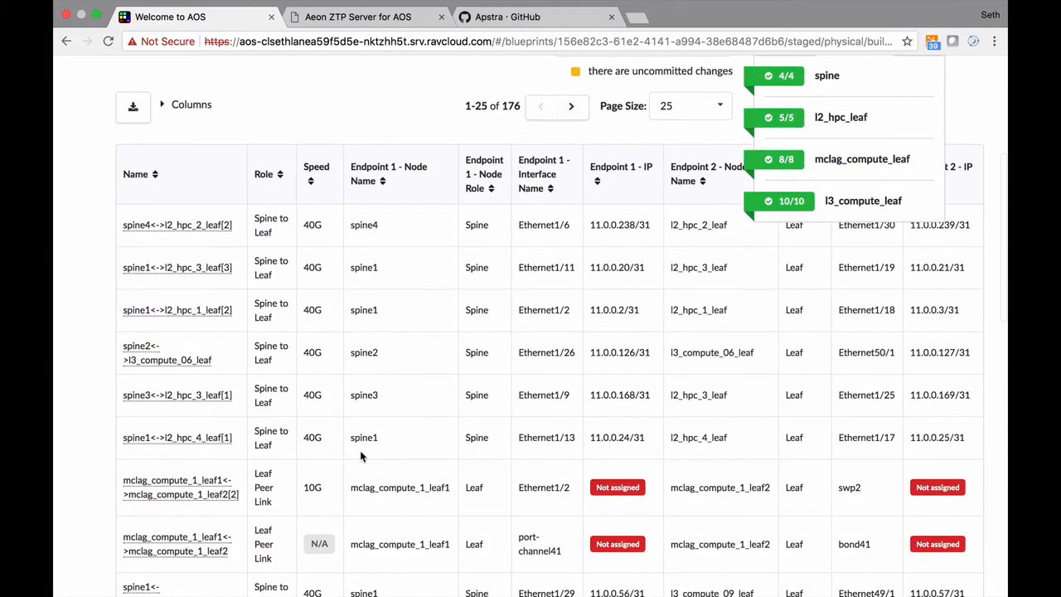
scroll(down, 3)
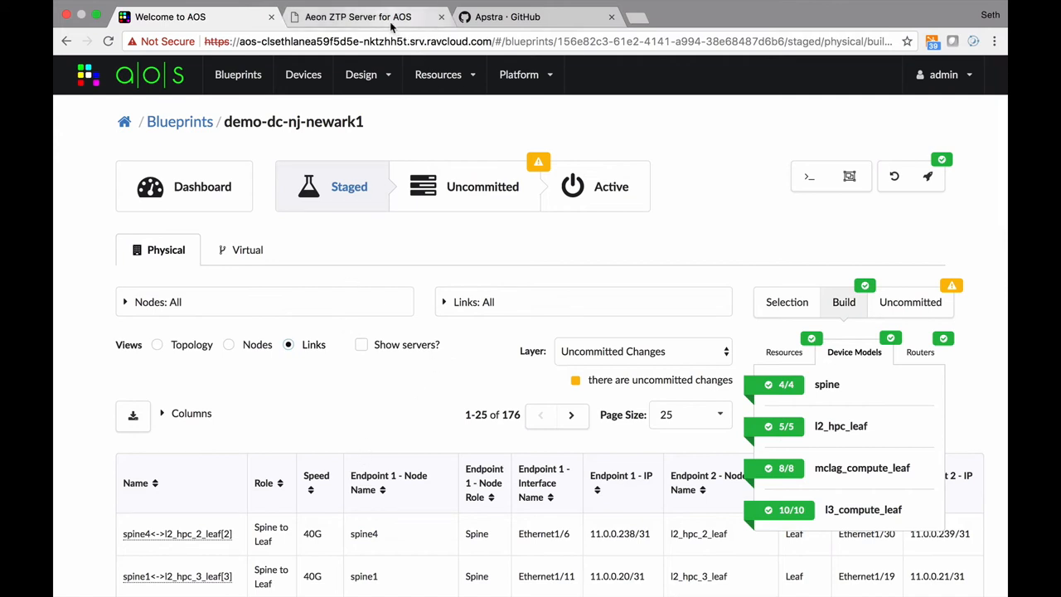
View the Aeon ZTP Server for AOS welcome page in its browser tab
click(358, 17)
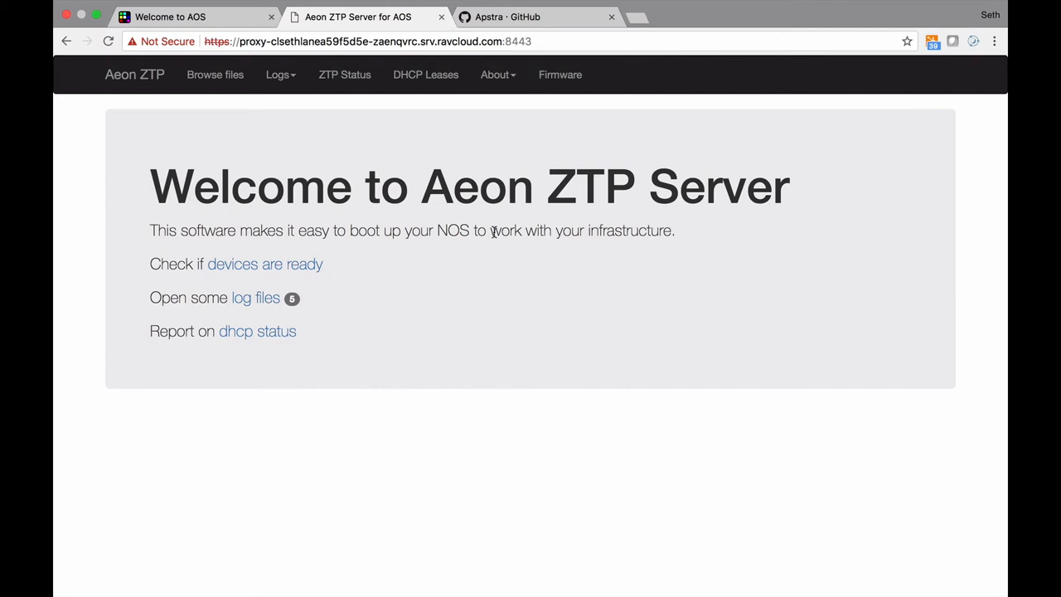
mouse_move(696, 262)
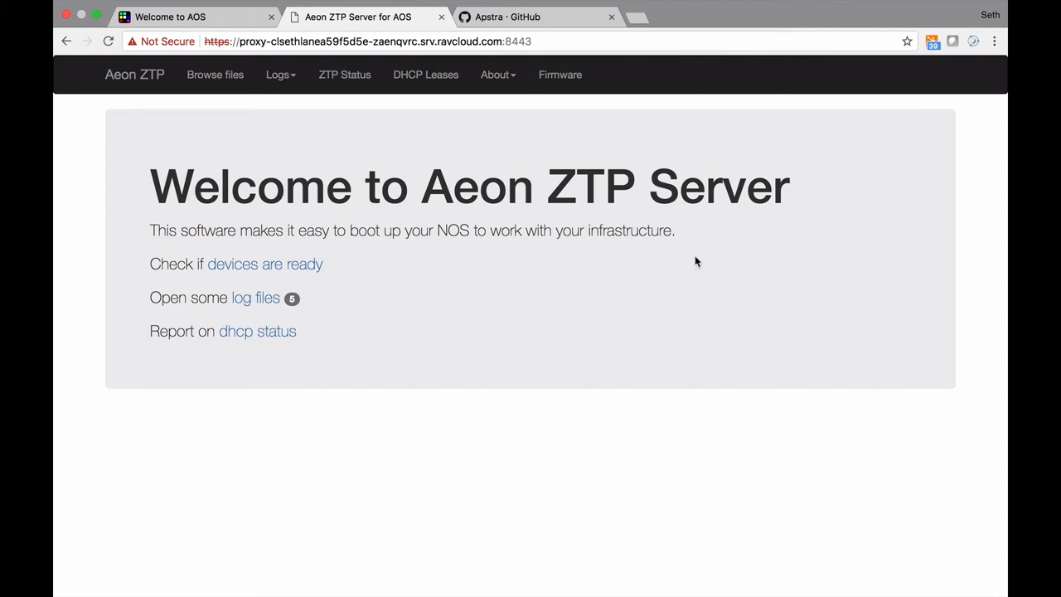
mouse_move(445, 240)
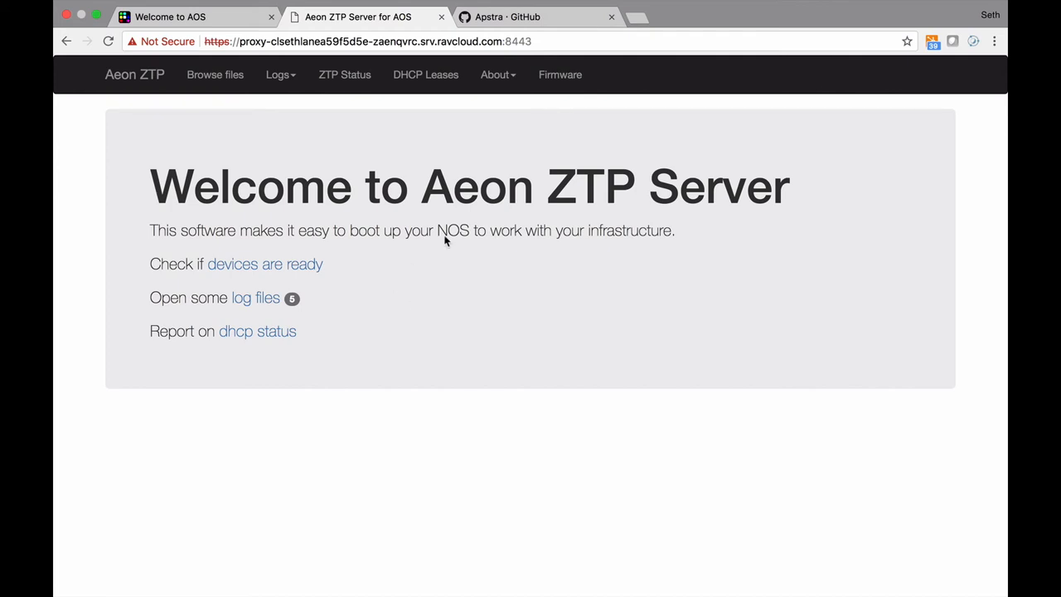
click(507, 16)
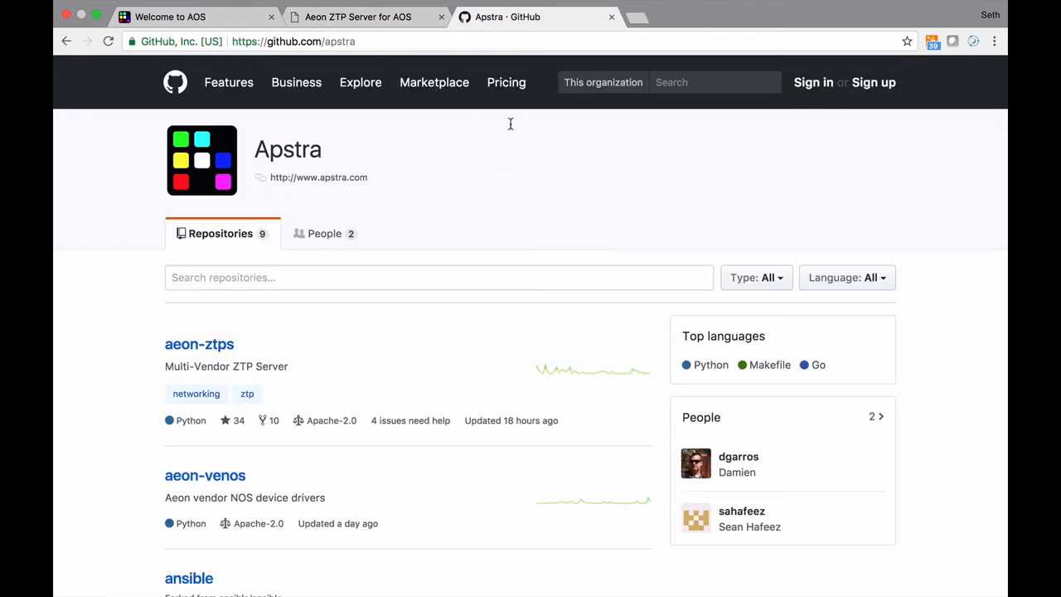
mouse_move(608, 231)
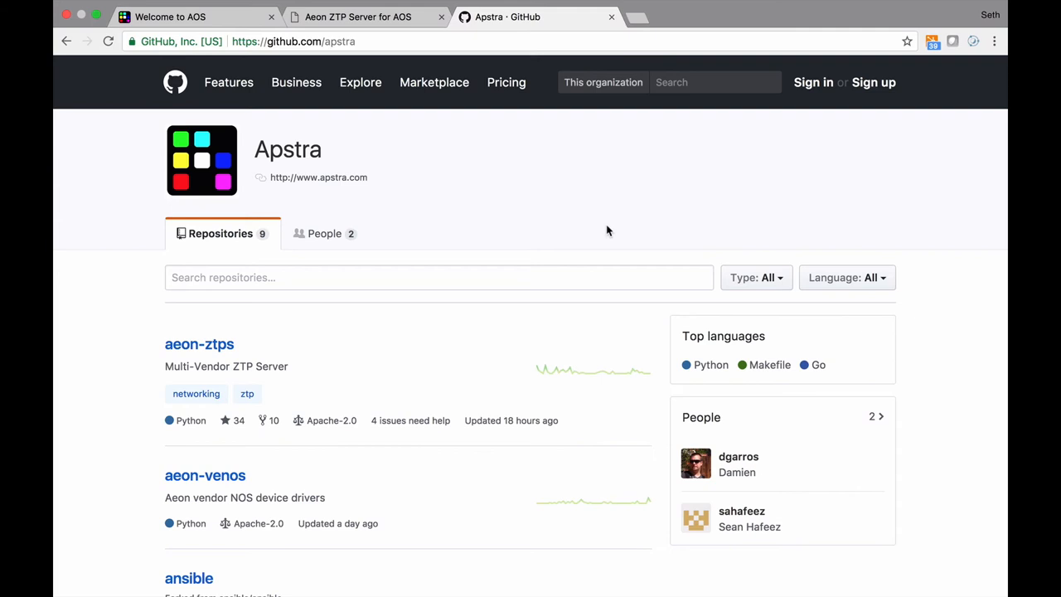
mouse_move(199, 344)
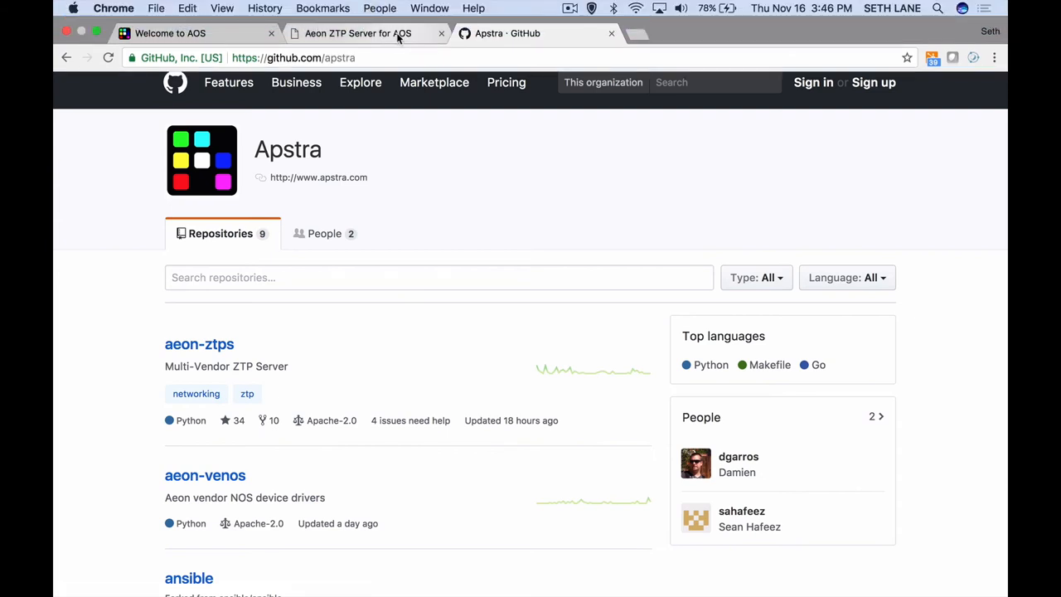
Leave Apstra's GitHub repository list and return to the AOS blueprint tab
click(170, 33)
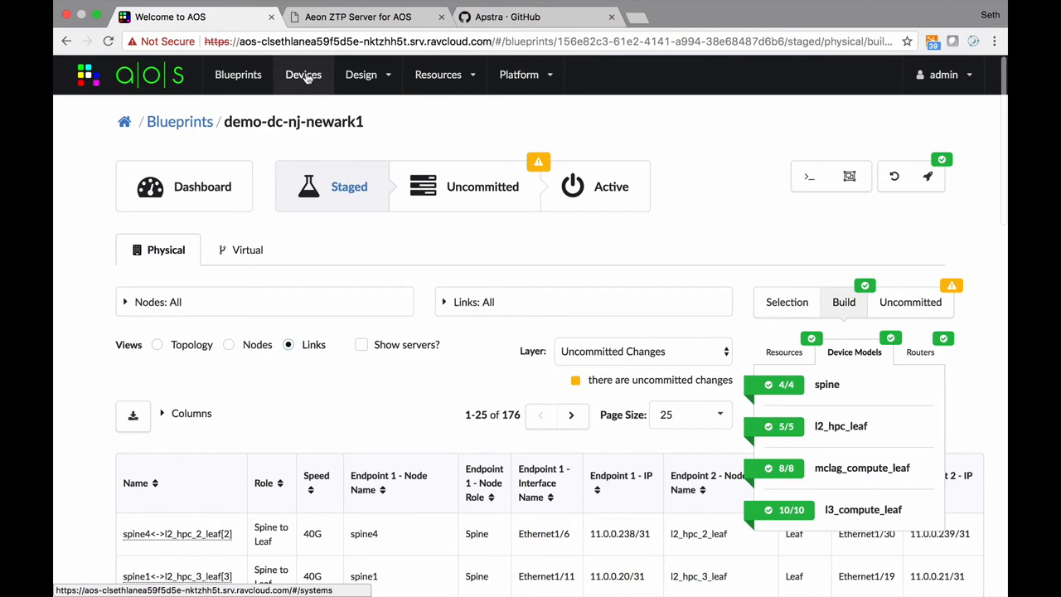
Review the Devices list of 11 managed systems, then go back to Blueprints
click(303, 74)
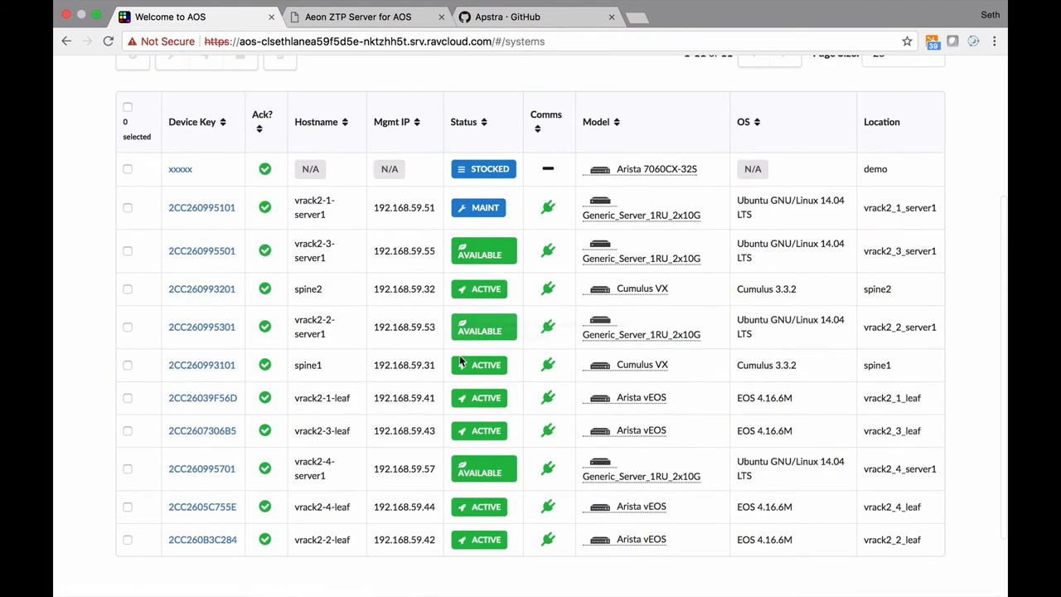
mouse_move(531, 114)
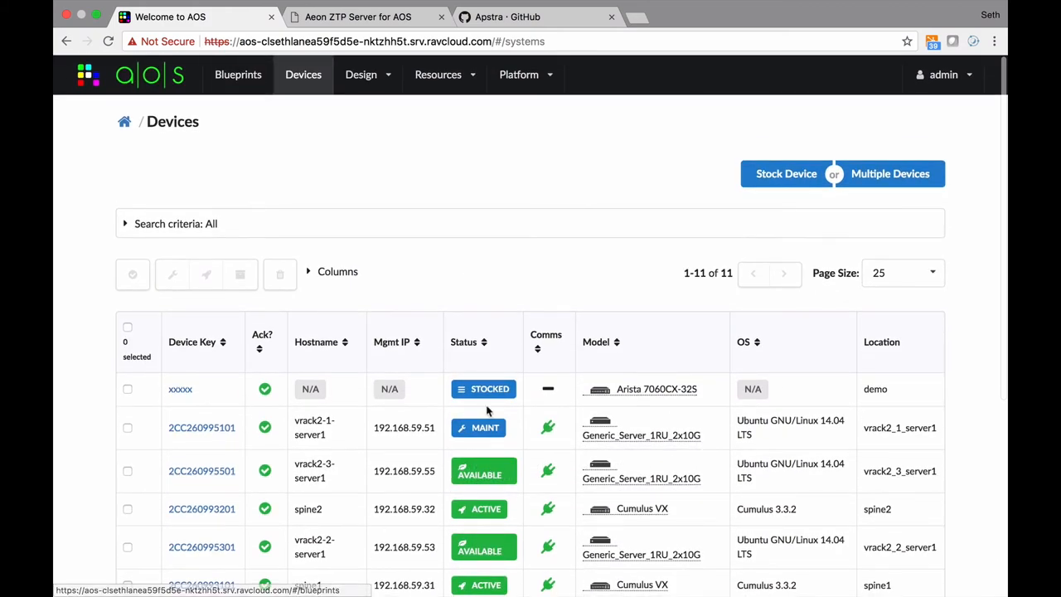
mouse_move(483, 388)
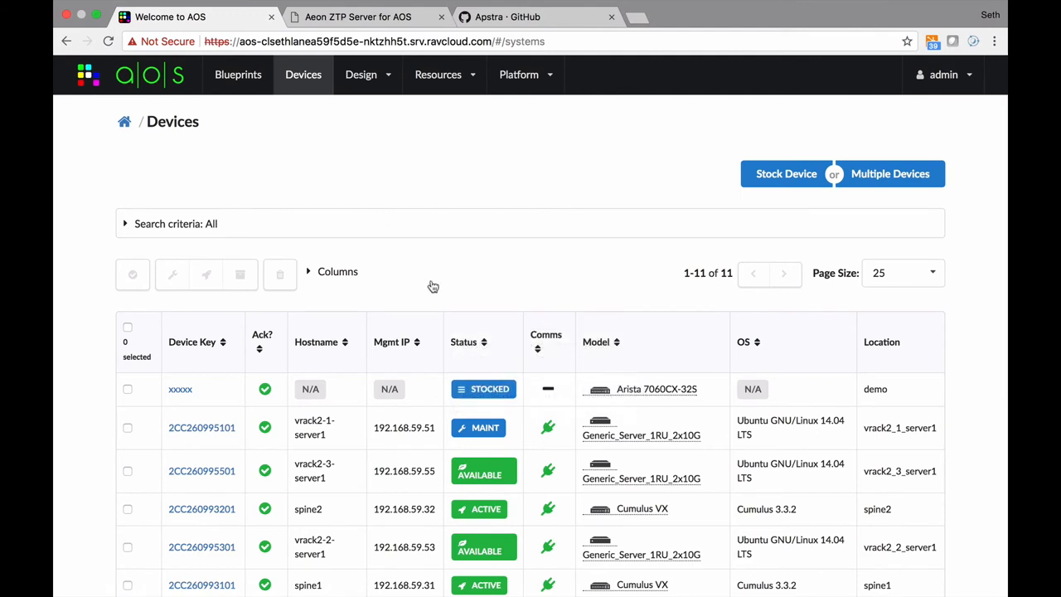
mouse_move(238, 74)
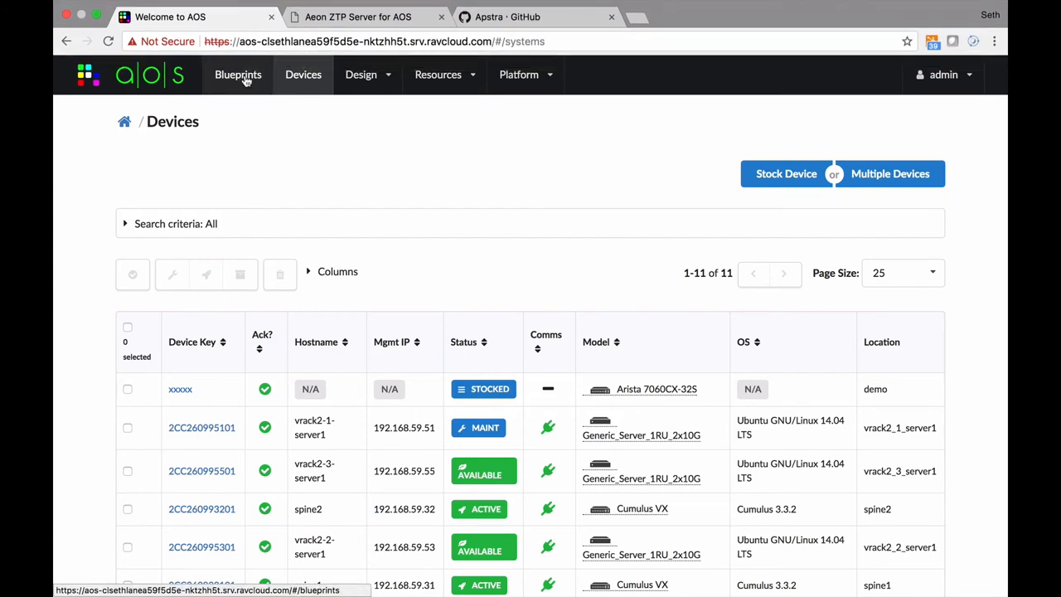
click(238, 75)
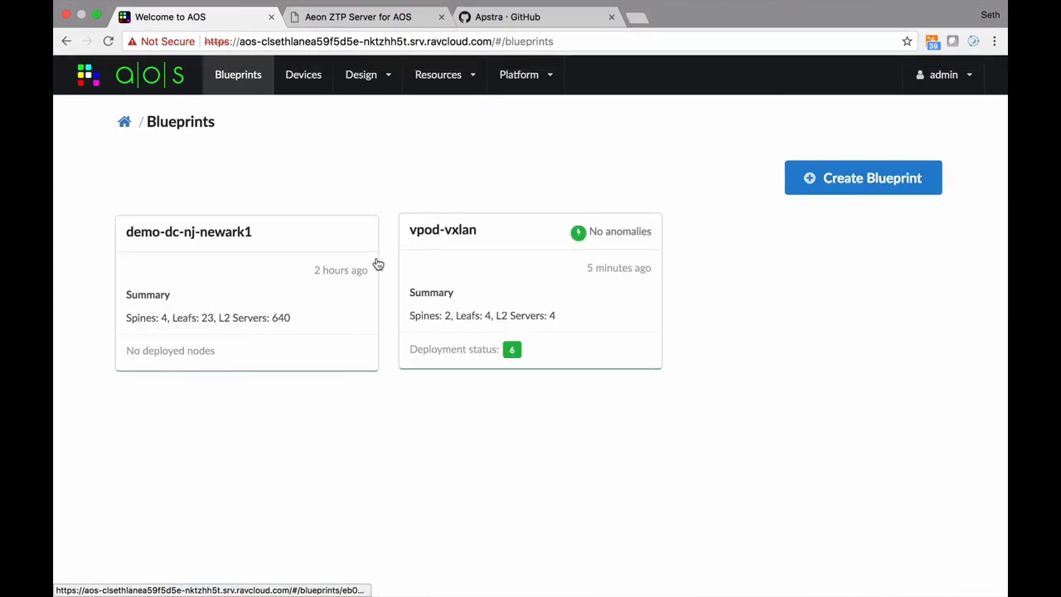
Review demo-dc-nj-newark1's Staged uncommitted diffs and start the commit to Active
click(188, 231)
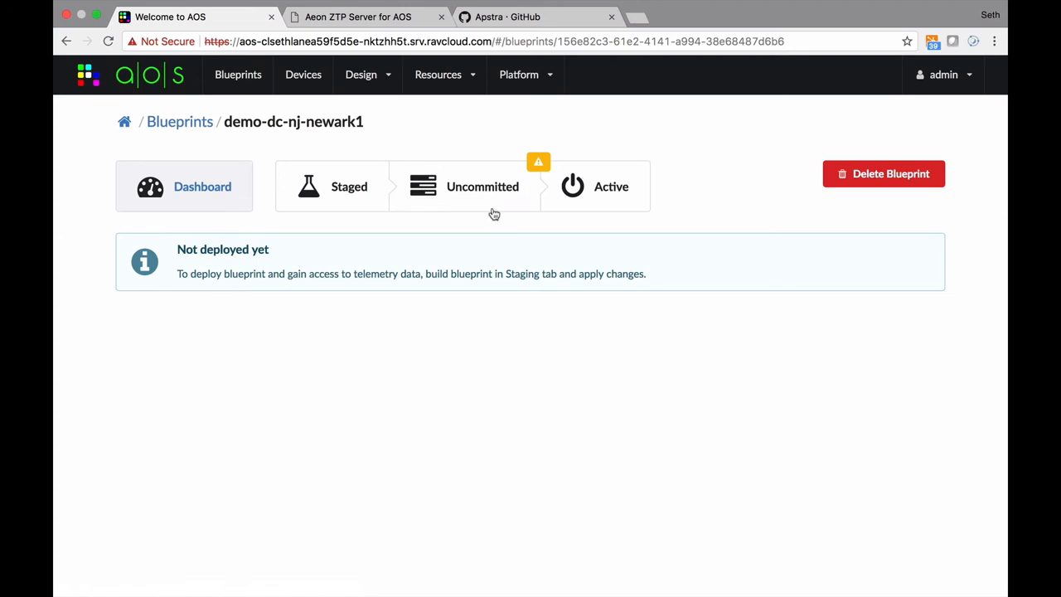
click(331, 186)
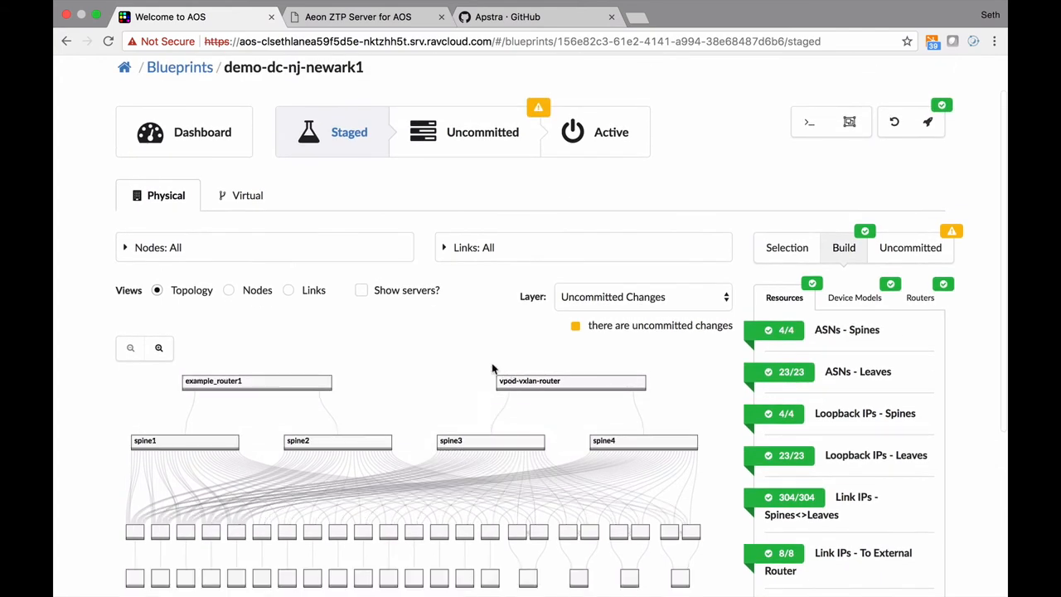
click(483, 131)
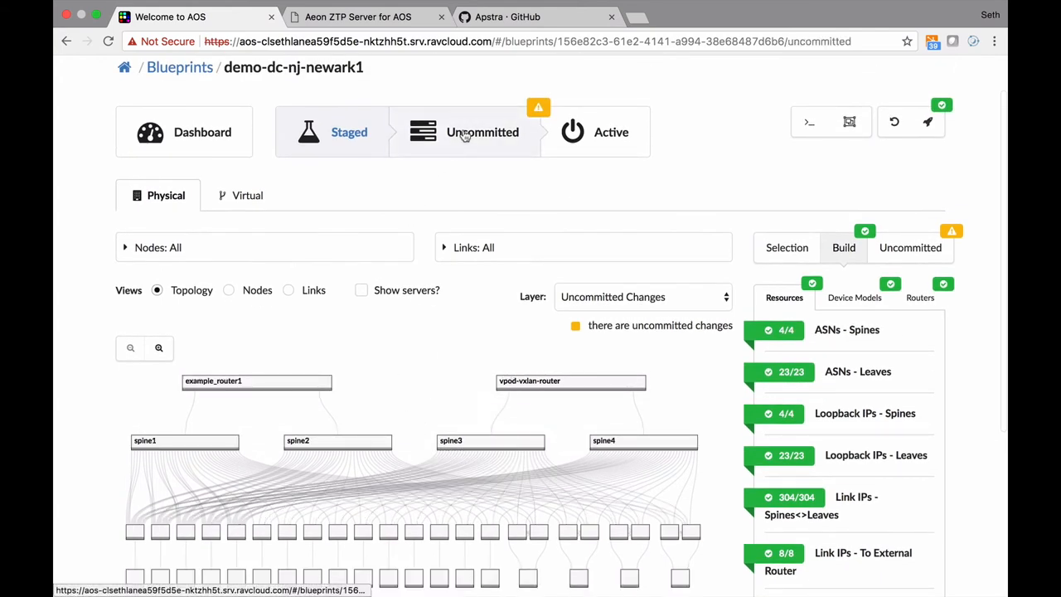
click(483, 132)
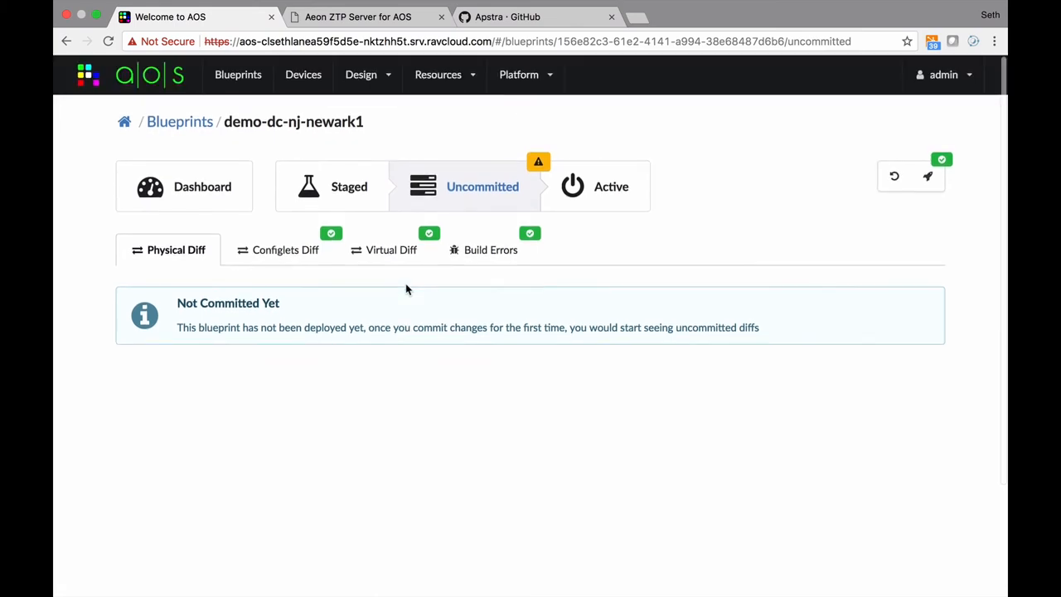
mouse_move(895, 176)
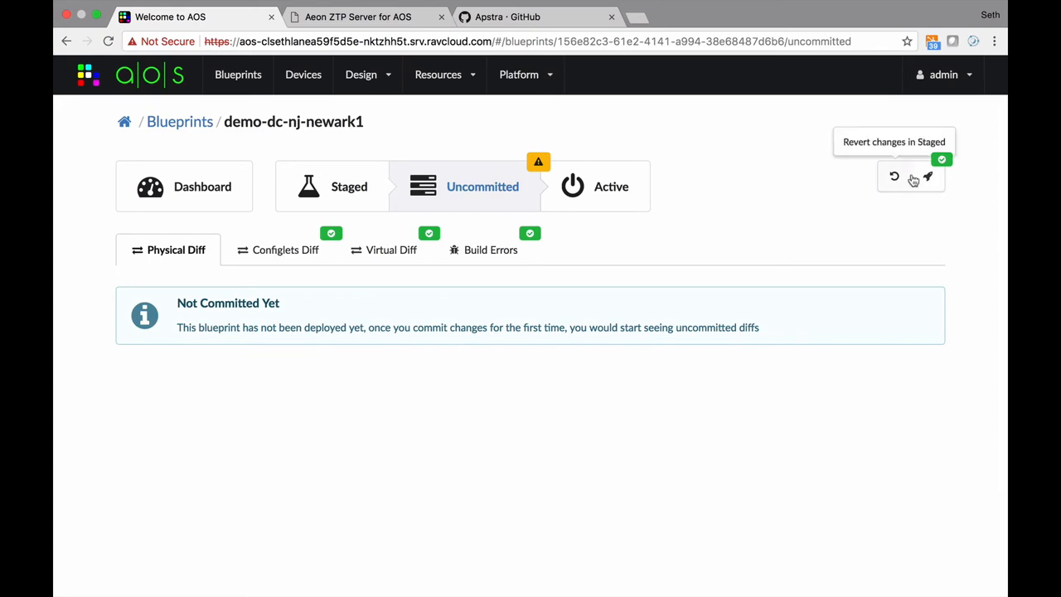
click(928, 176)
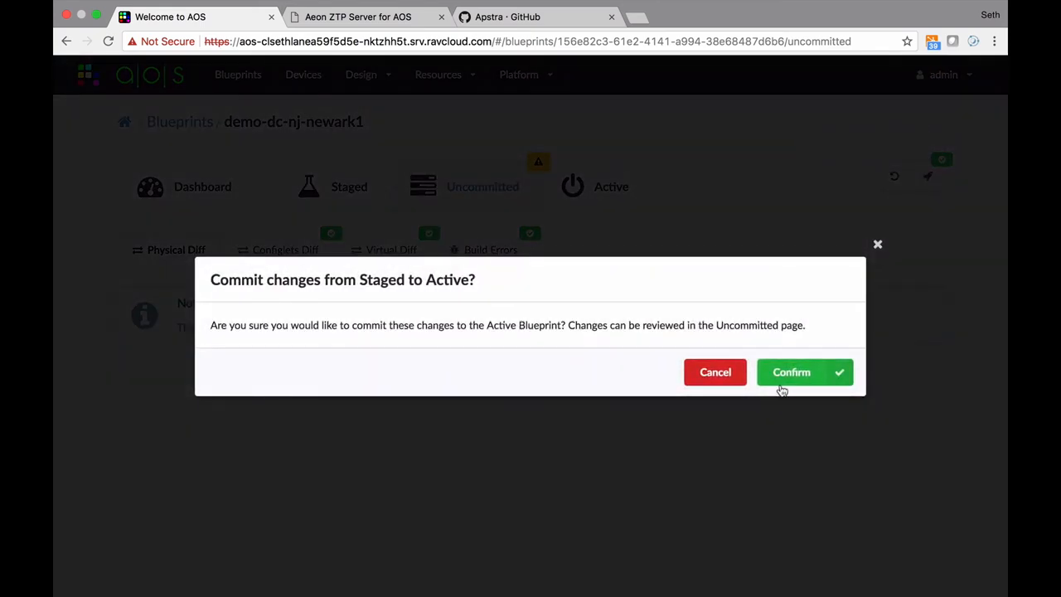
Confirm the commit and open demo-dc-nj-newark1's Active blueprint view
click(791, 372)
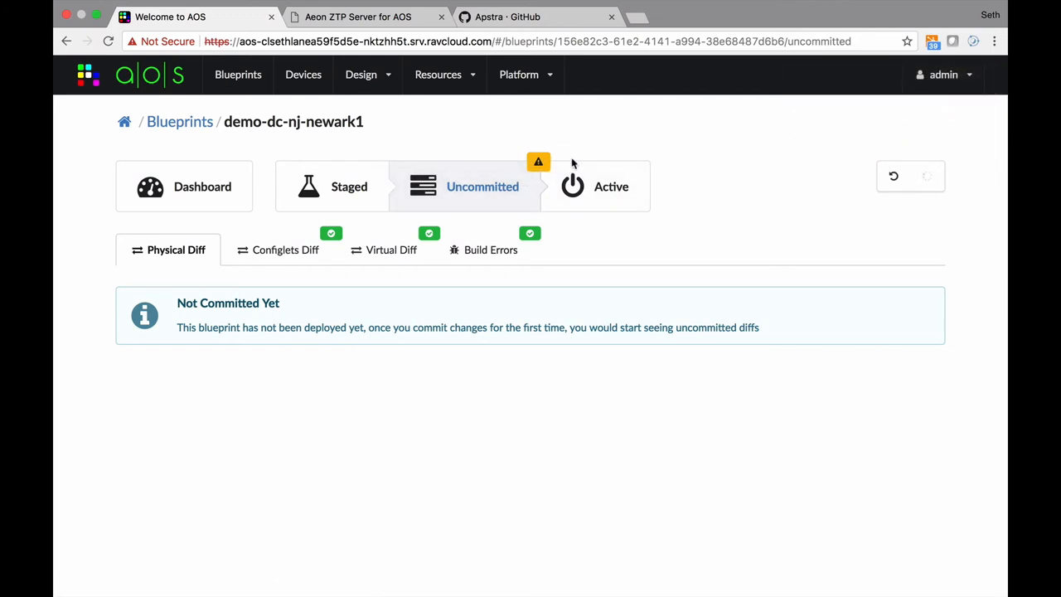
mouse_move(515, 272)
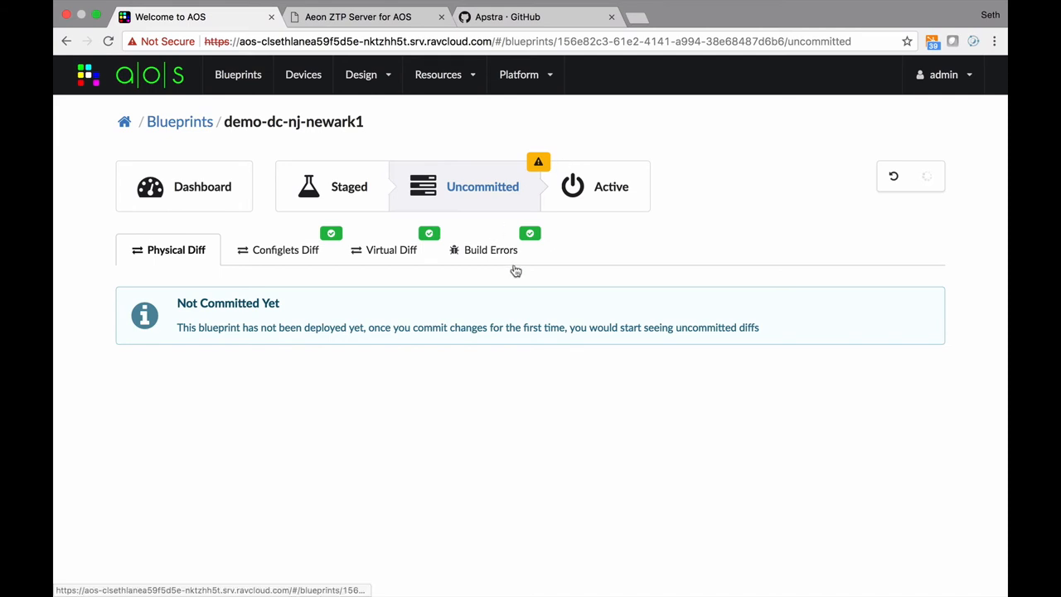
click(611, 186)
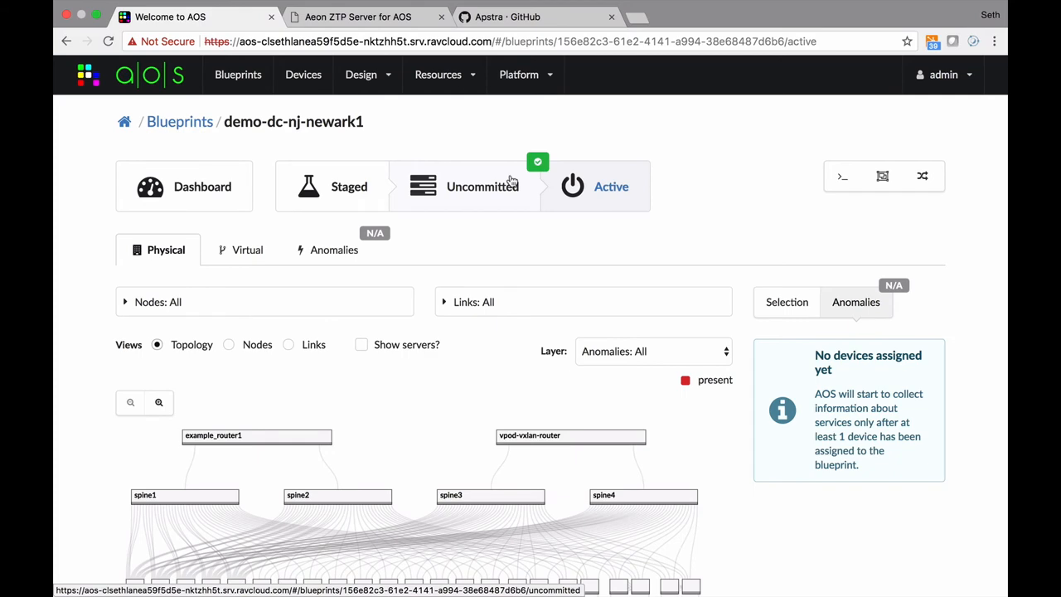
scroll(down, 3)
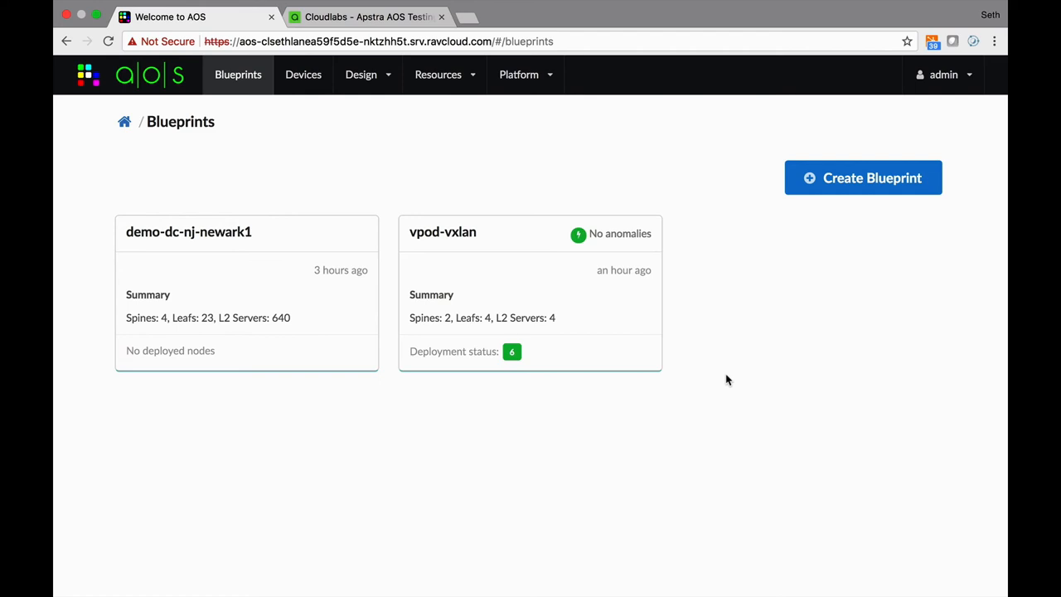
mouse_move(569, 386)
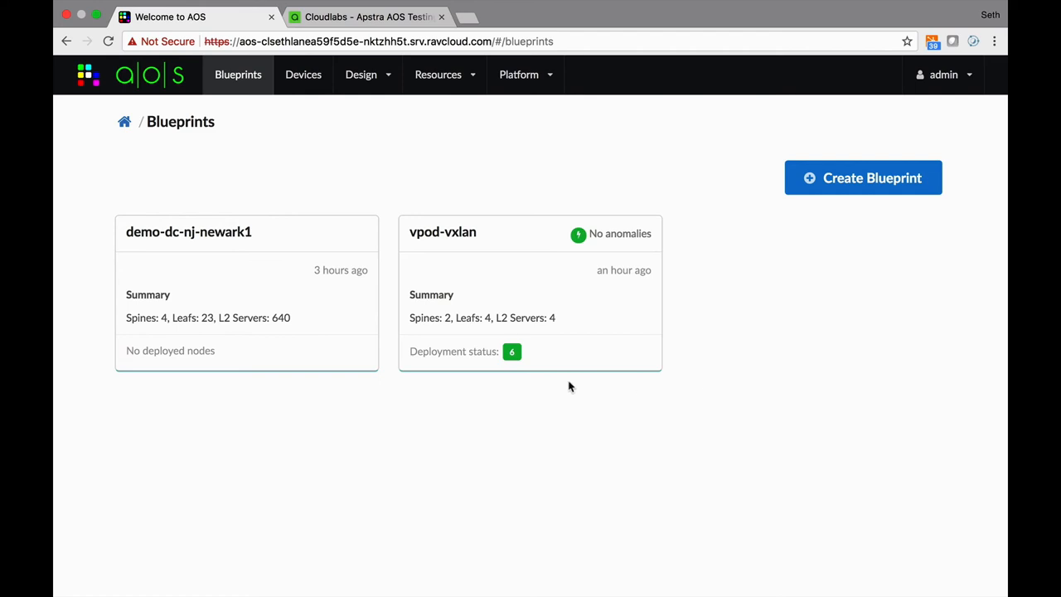
mouse_move(390, 167)
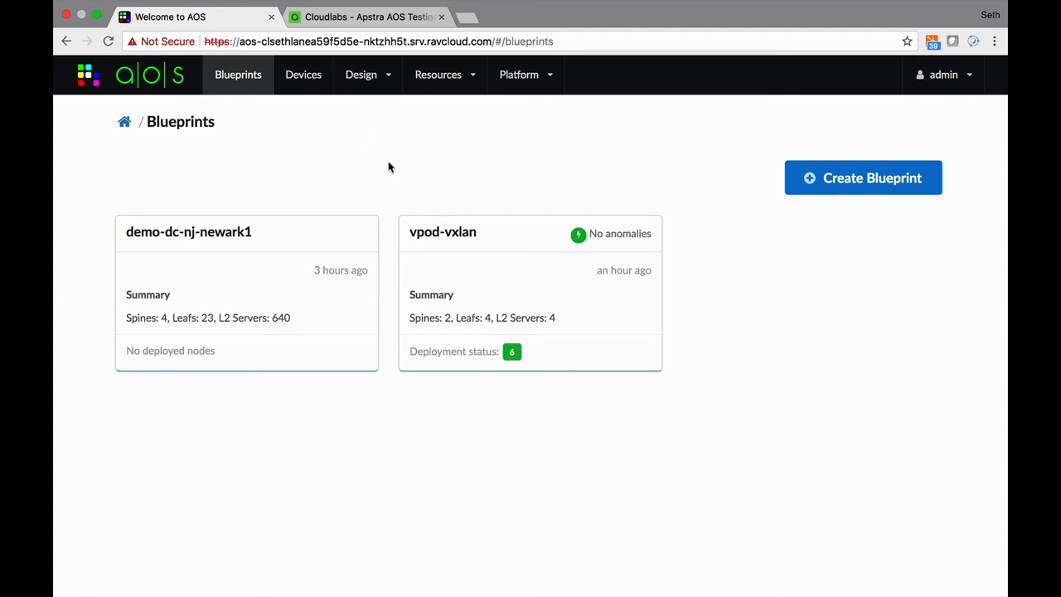
click(443, 232)
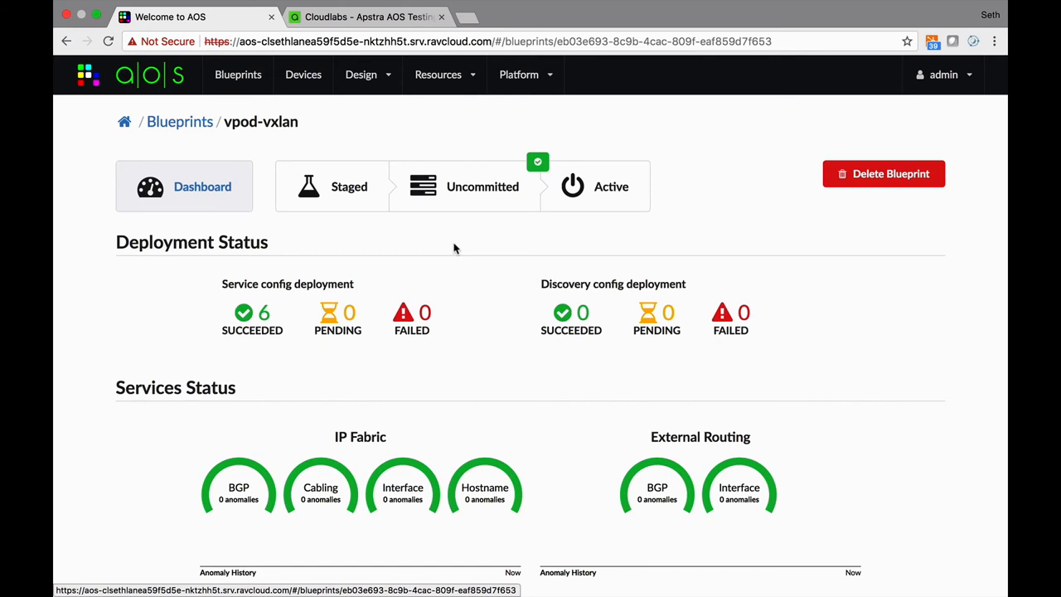
scroll(down, 3)
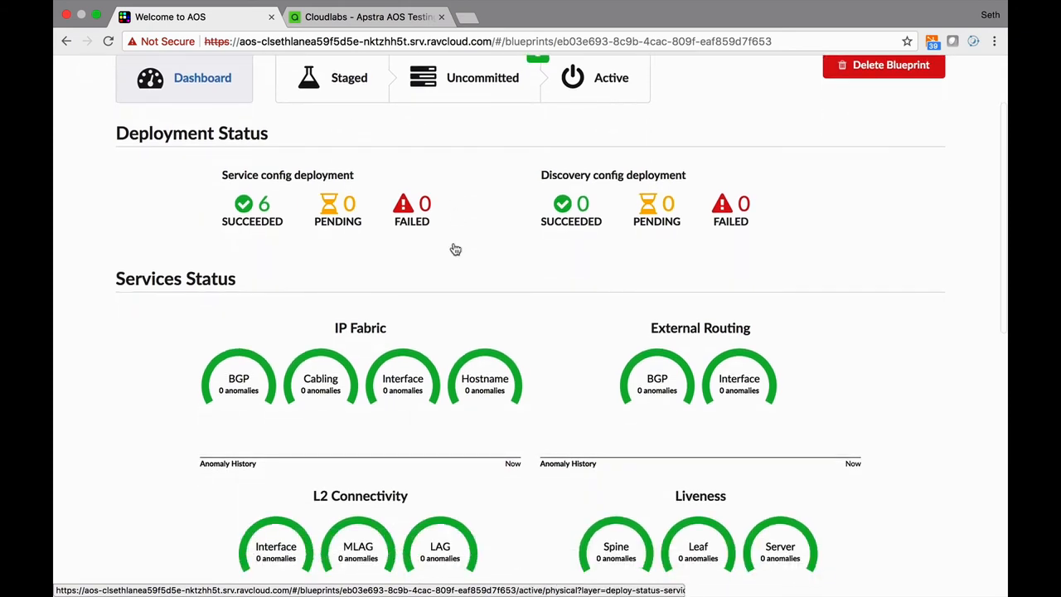
scroll(down, 3)
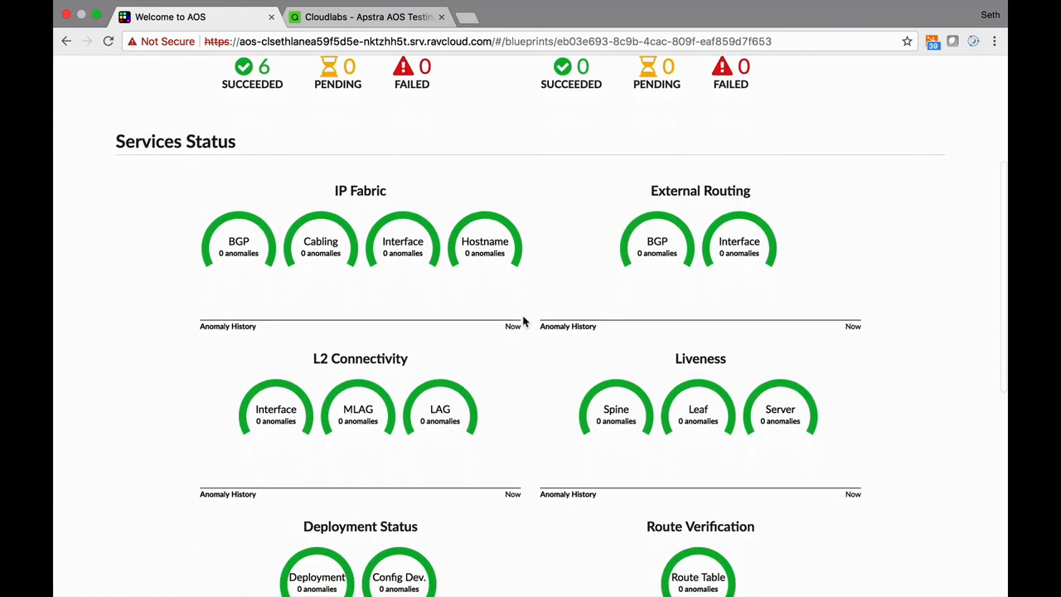
scroll(down, 3)
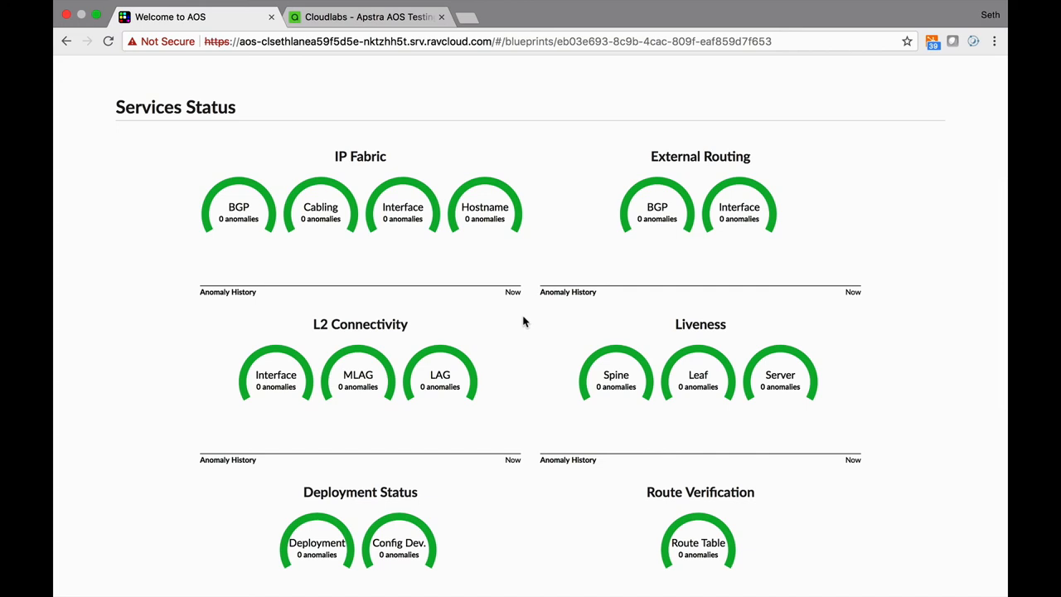
scroll(down, 3)
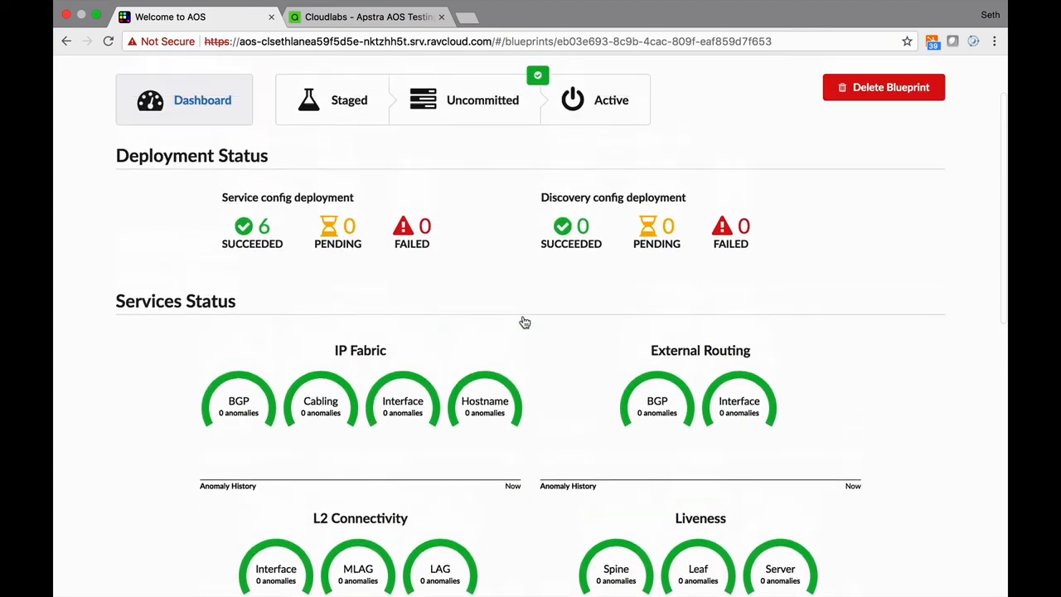
scroll(down, 3)
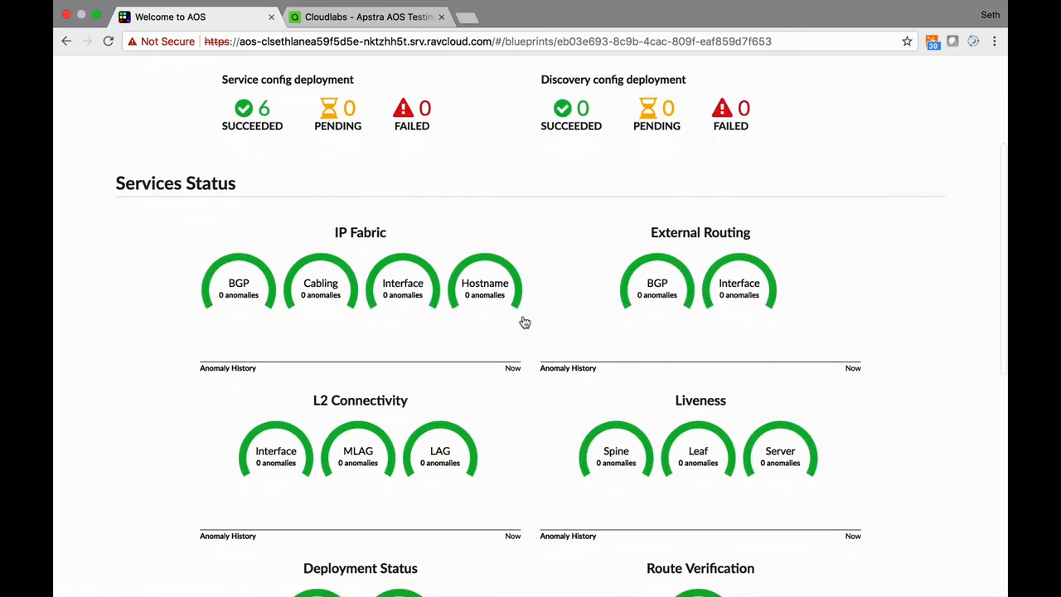
scroll(down, 3)
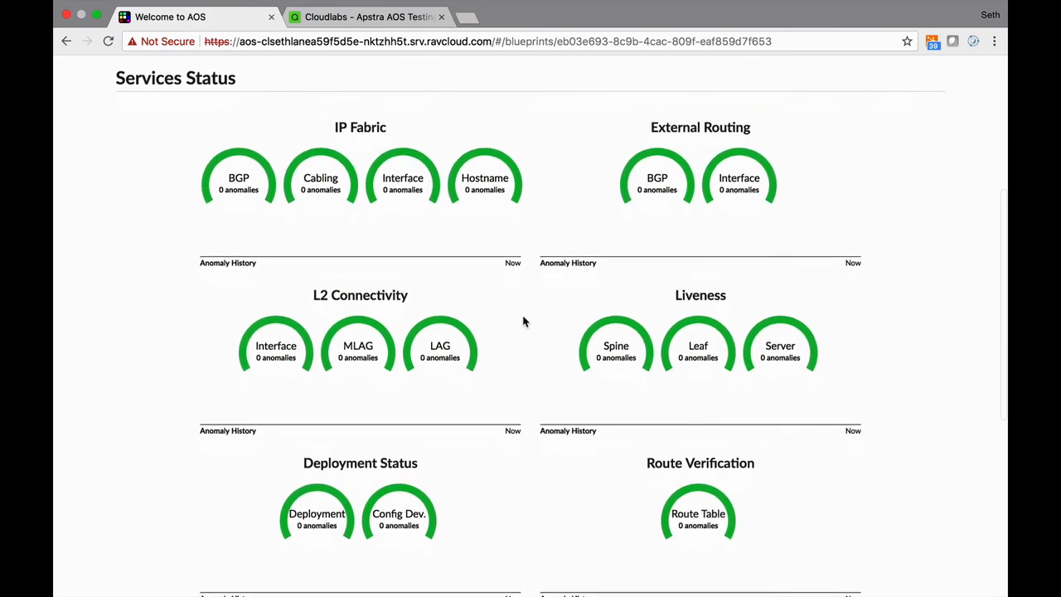
In Cloudlabs, simulate the Spine1 cabling error and insert the Spine2 static-route change
click(368, 16)
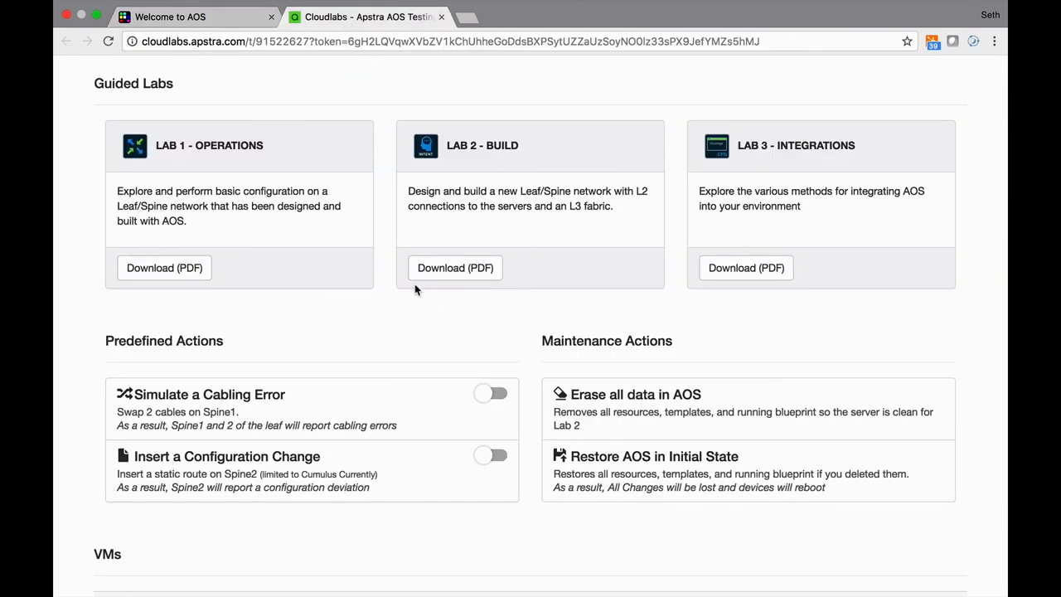
click(489, 393)
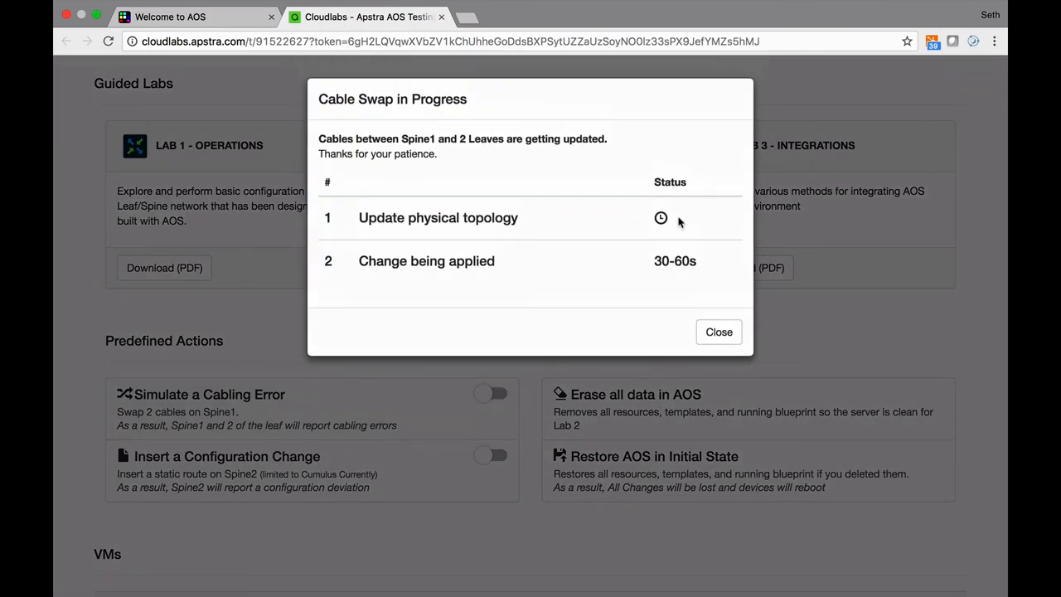
click(718, 331)
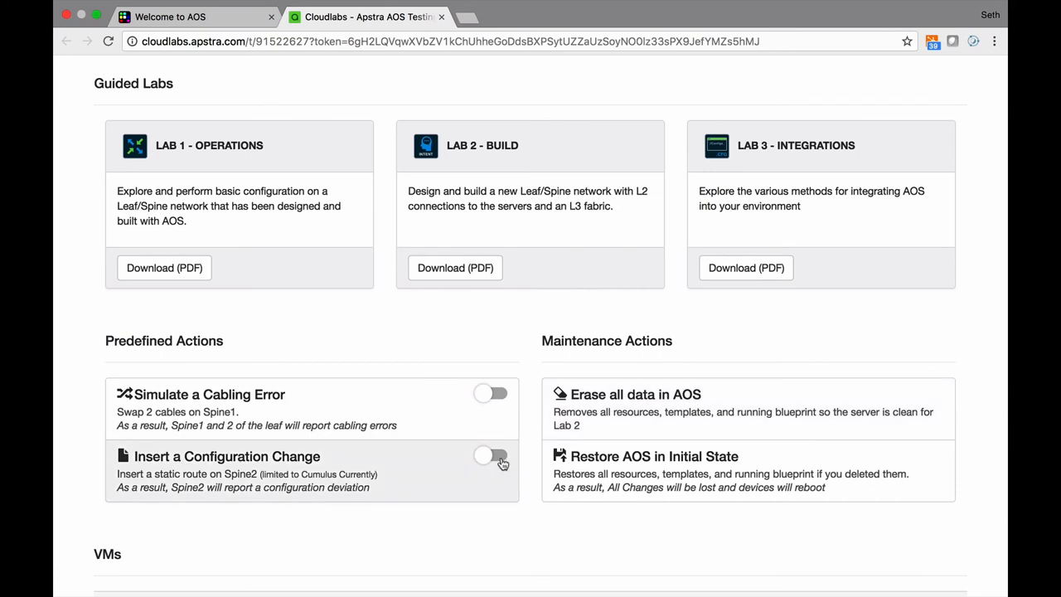
click(491, 456)
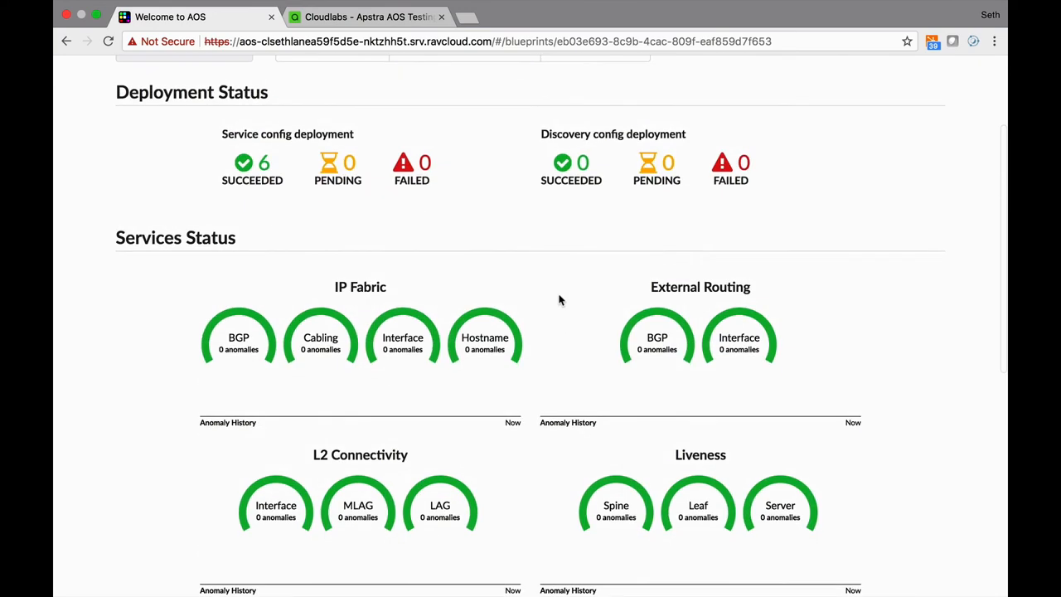
Scroll the vpod-vxlan dashboard to find 4 BGP, 1 cabling, 1 config deviation and 38 route anomalies
scroll(down, 3)
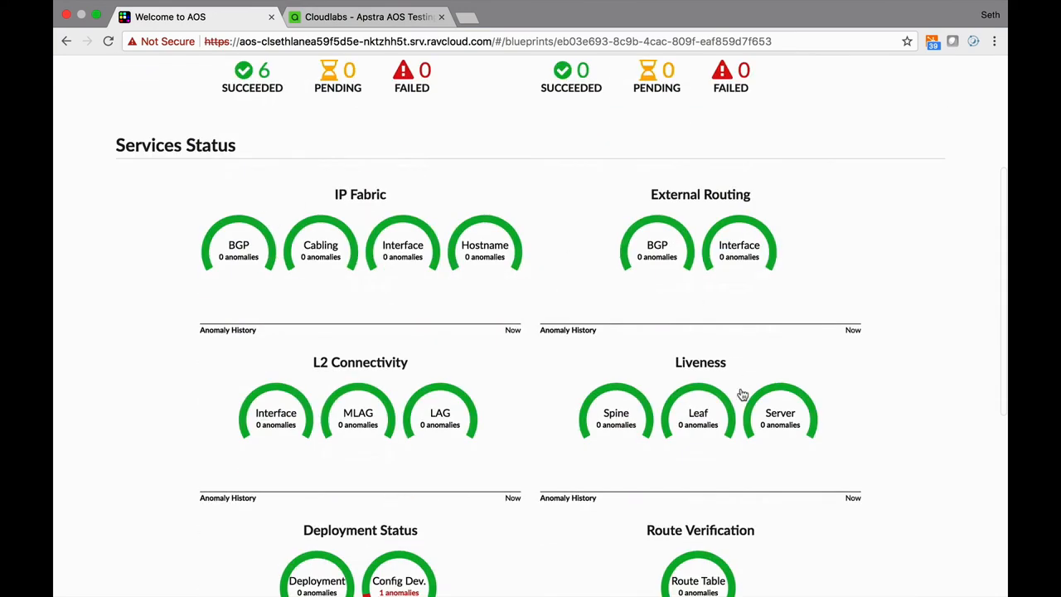
mouse_move(717, 417)
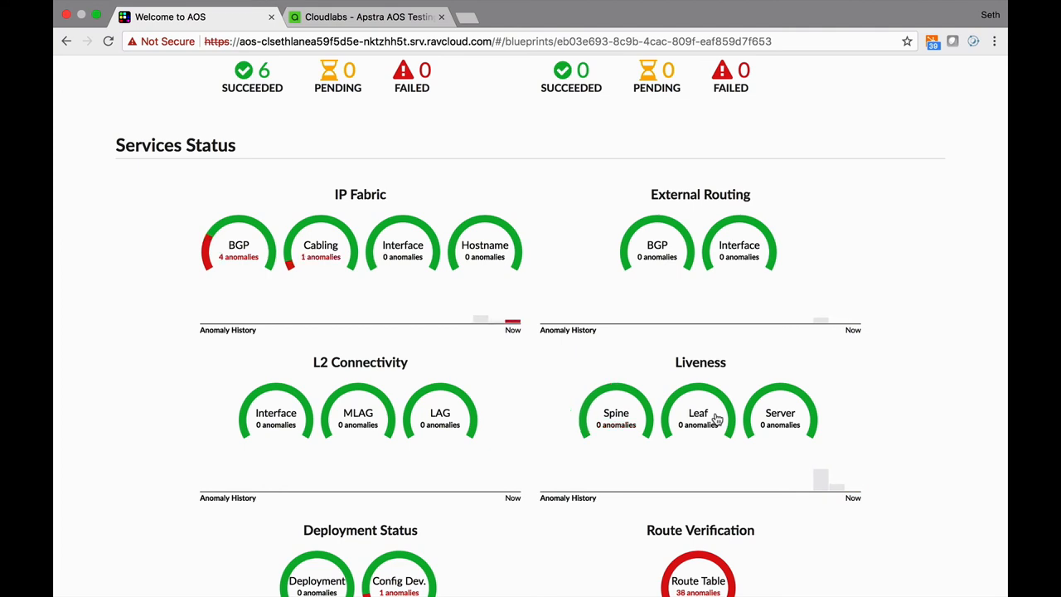
scroll(down, 3)
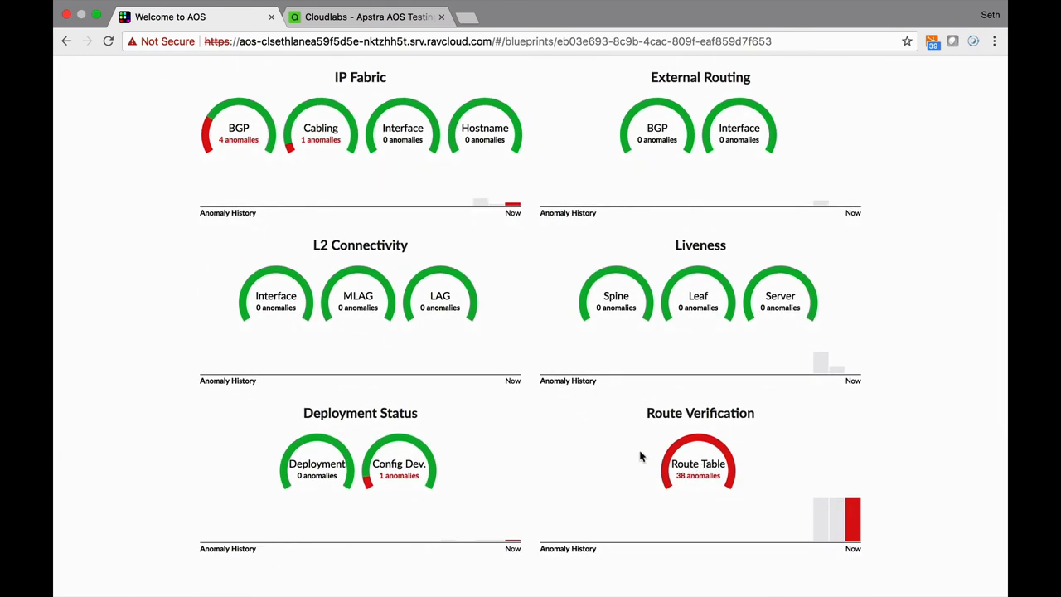
mouse_move(655, 454)
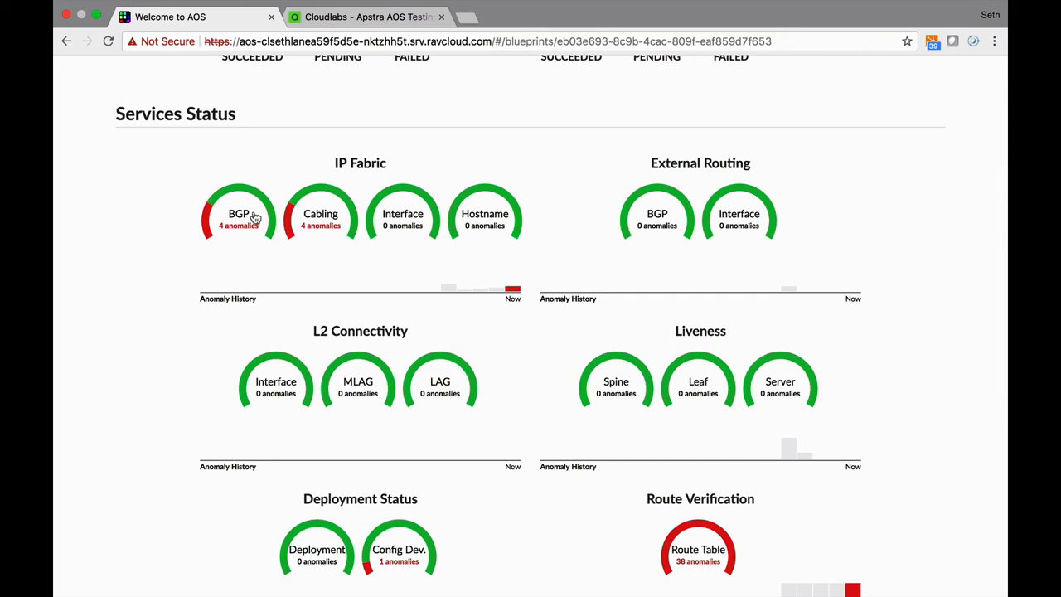
mouse_move(371, 236)
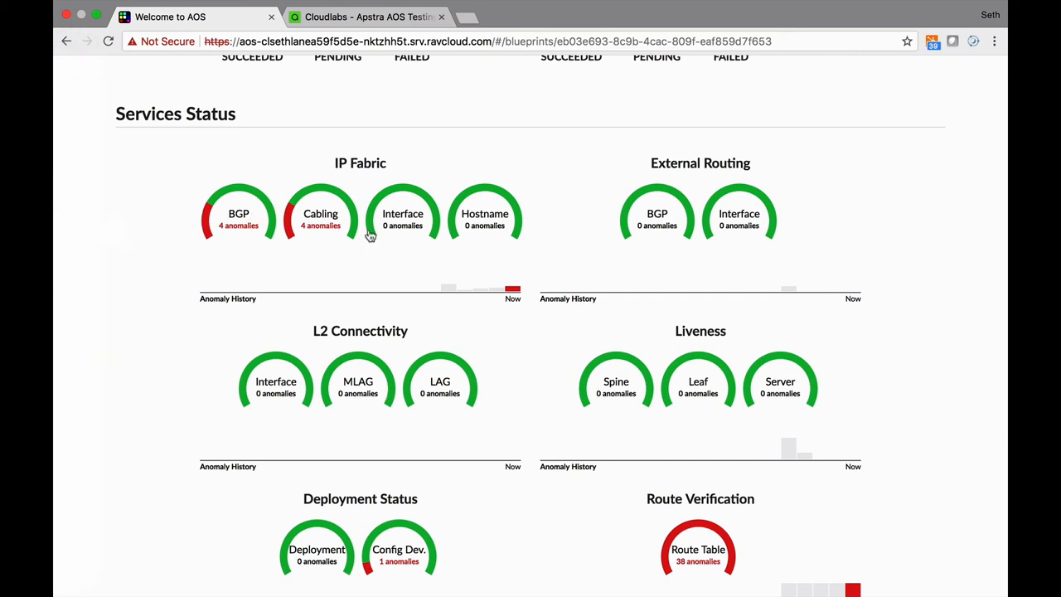
mouse_move(434, 234)
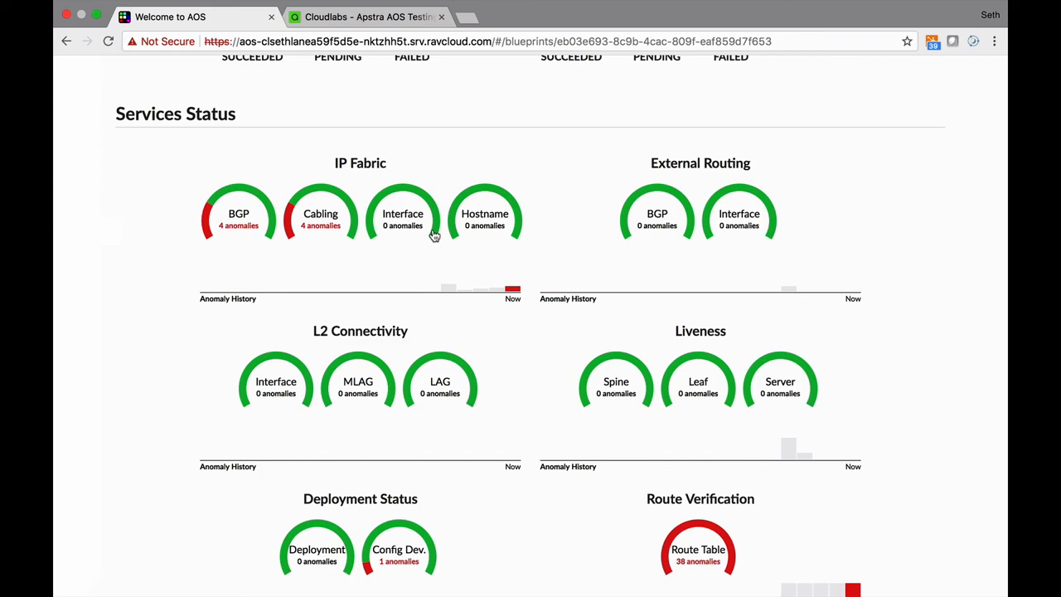
Select spine1 under Nodes Status to list its 10 anomalies
scroll(up, 3)
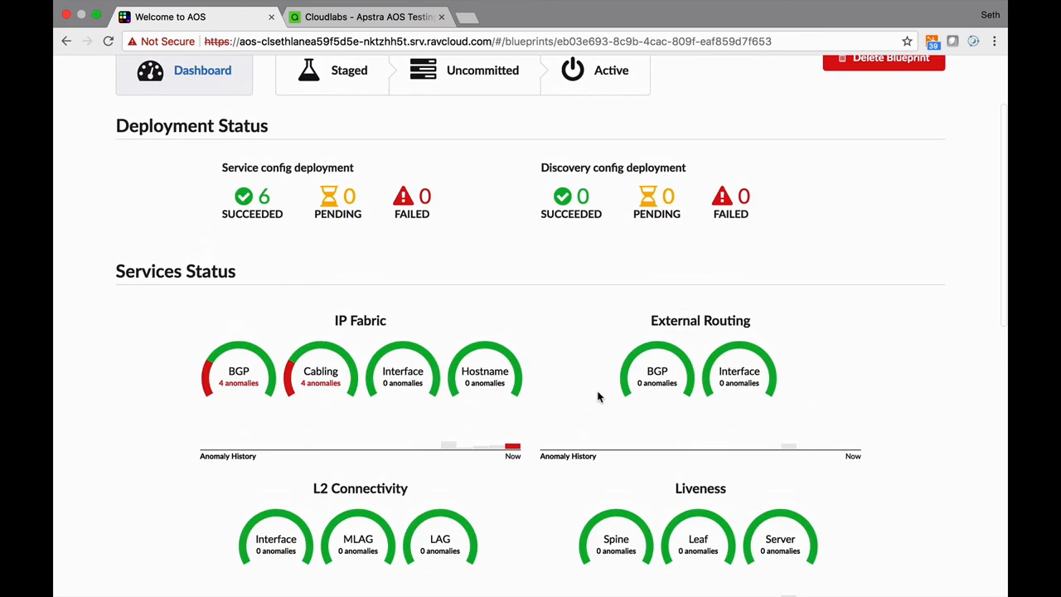
scroll(down, 3)
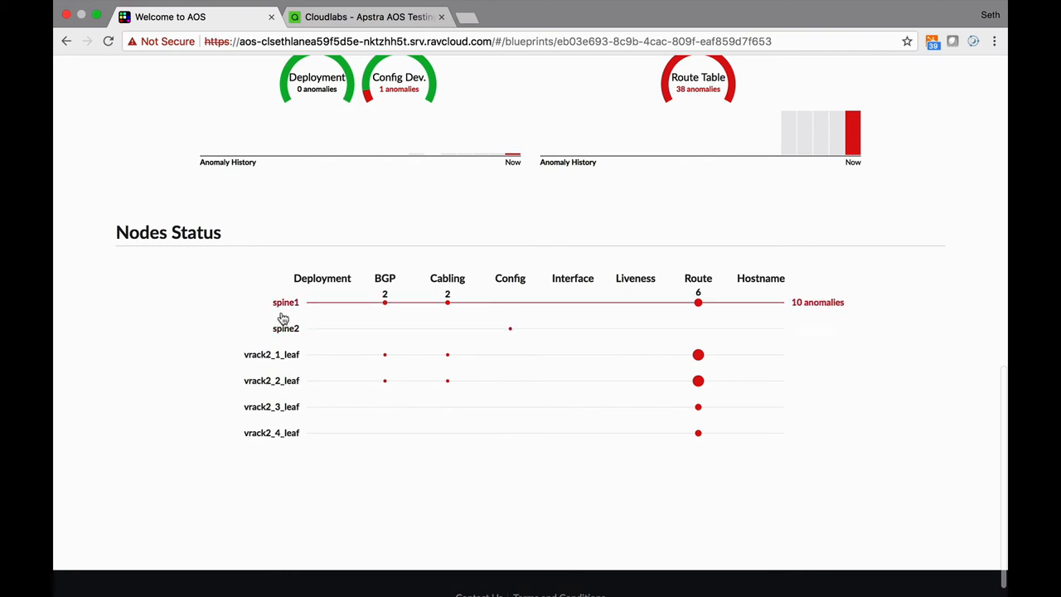
mouse_move(263, 320)
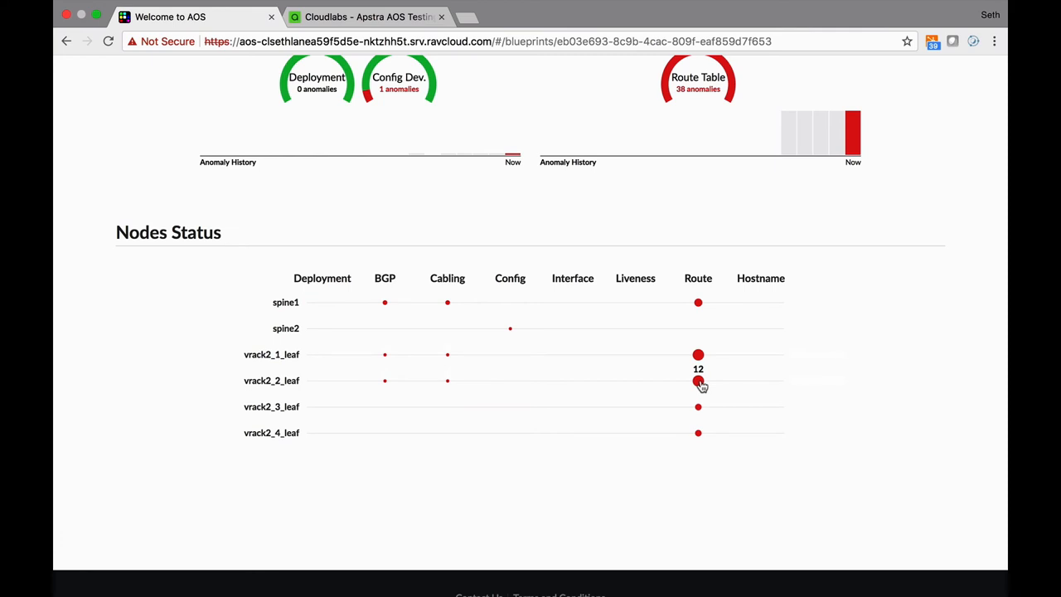
mouse_move(699, 301)
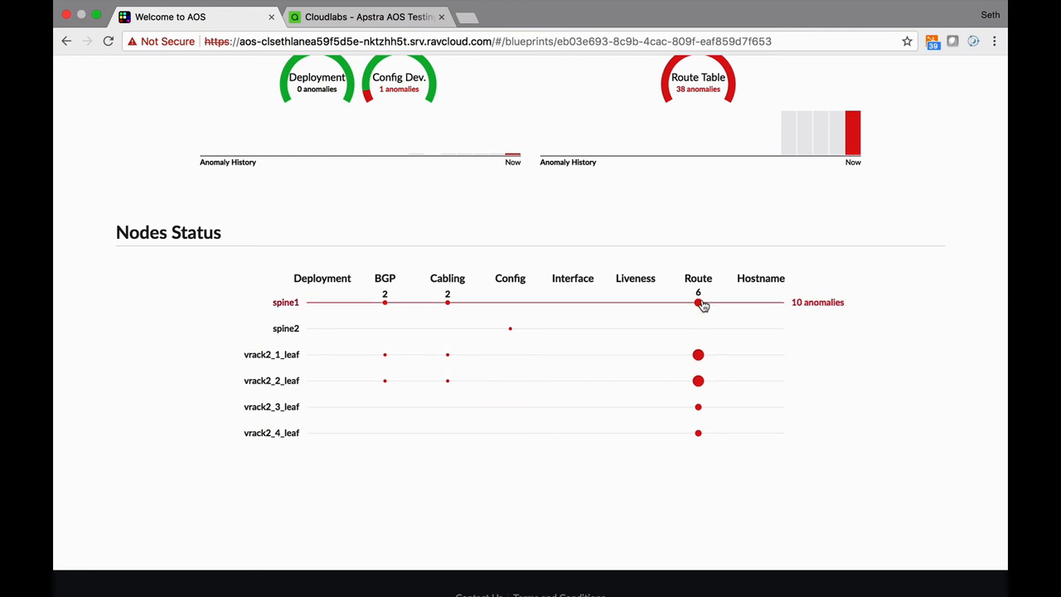
mouse_move(469, 299)
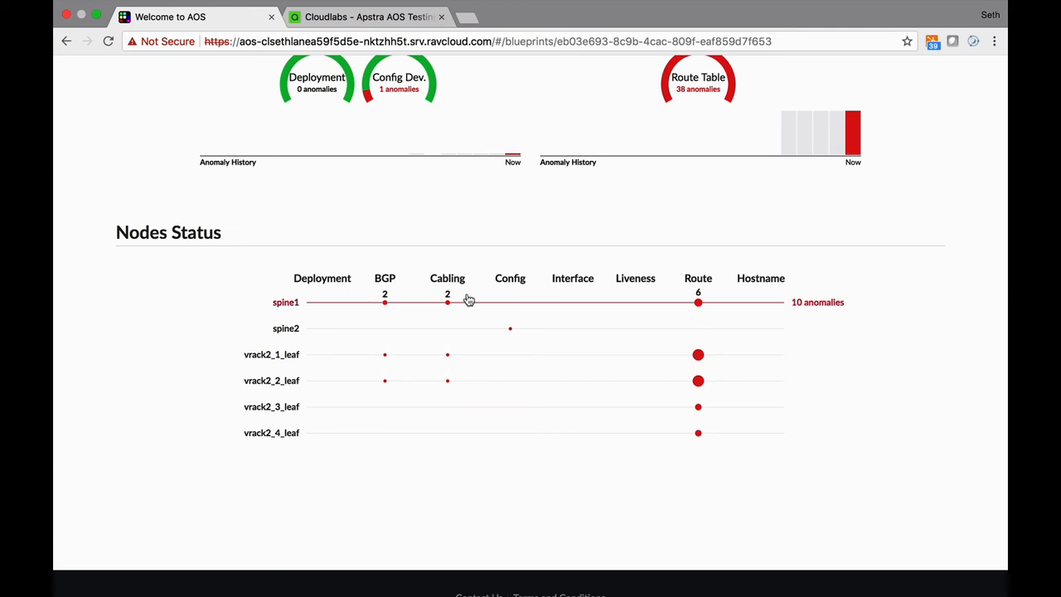
click(448, 301)
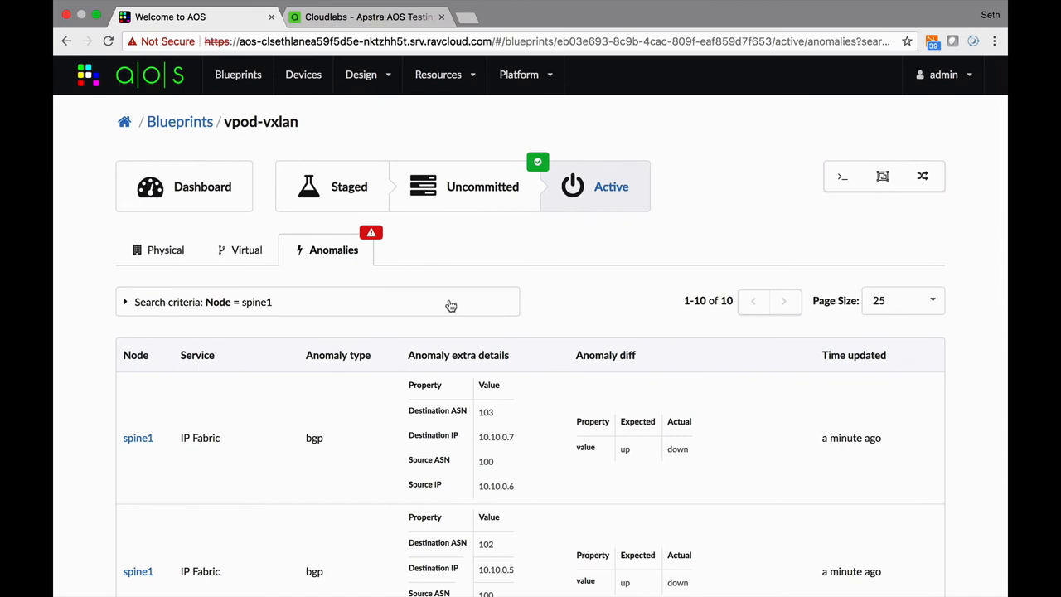
click(165, 249)
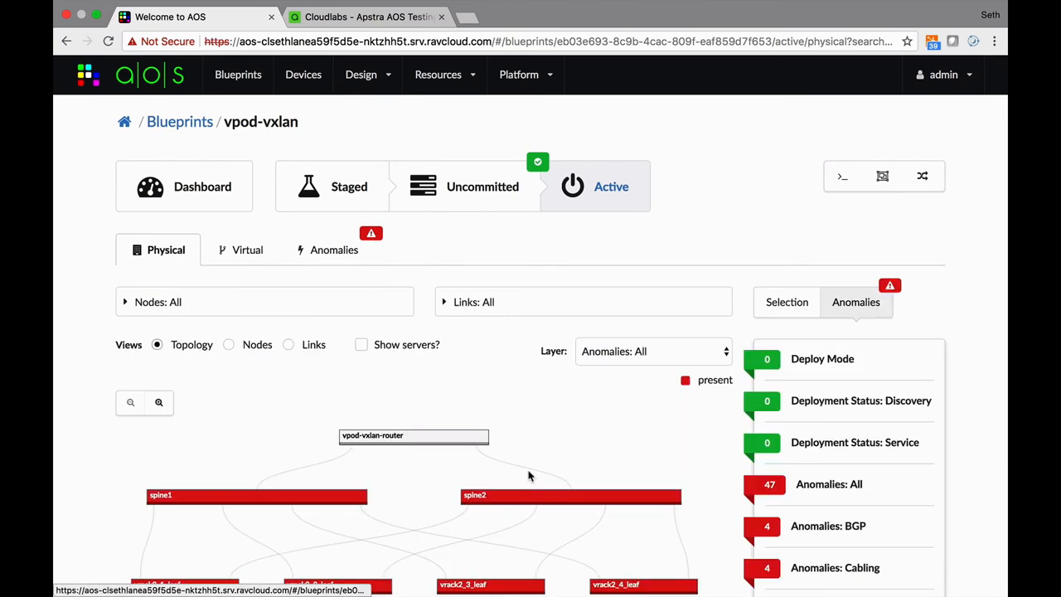
scroll(down, 3)
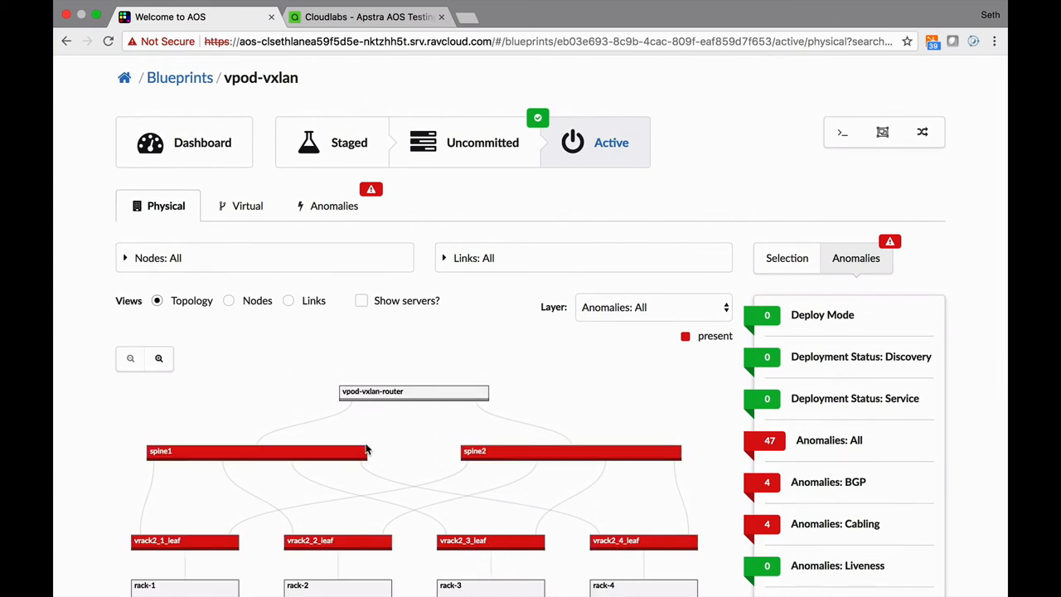
click(333, 205)
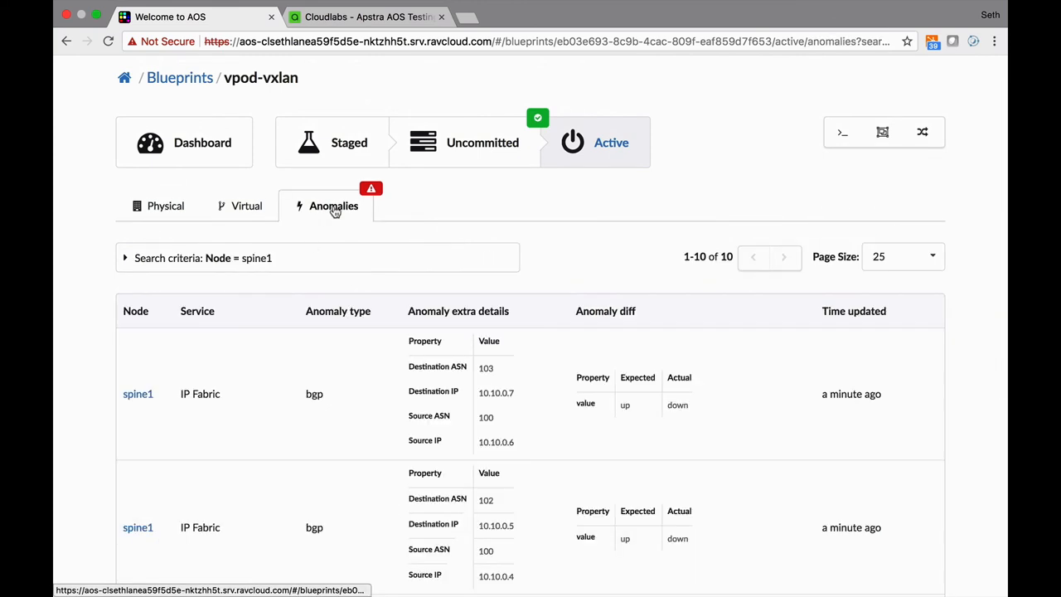
mouse_move(313, 422)
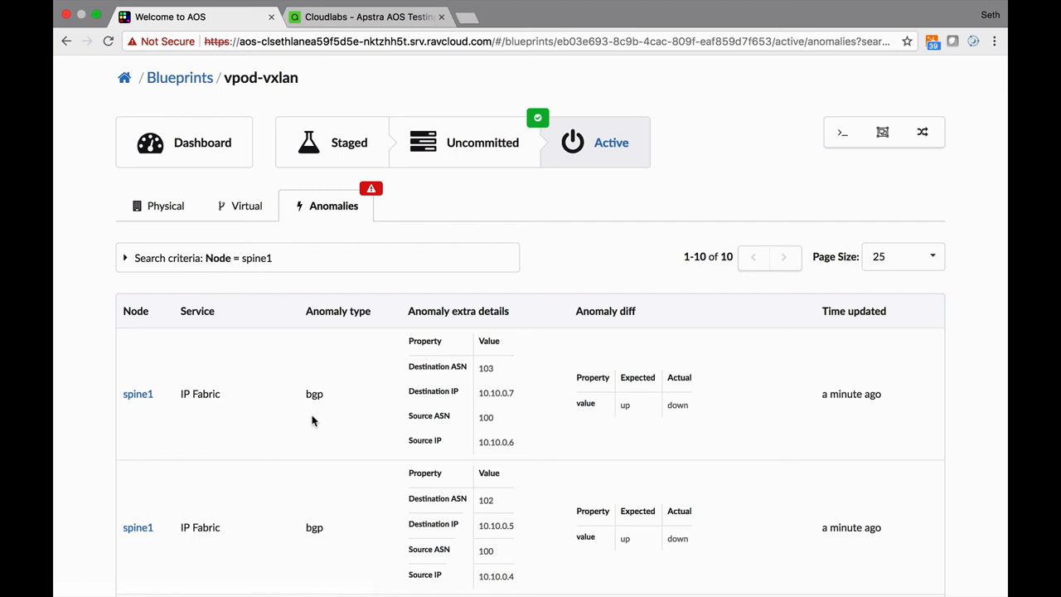
mouse_move(635, 410)
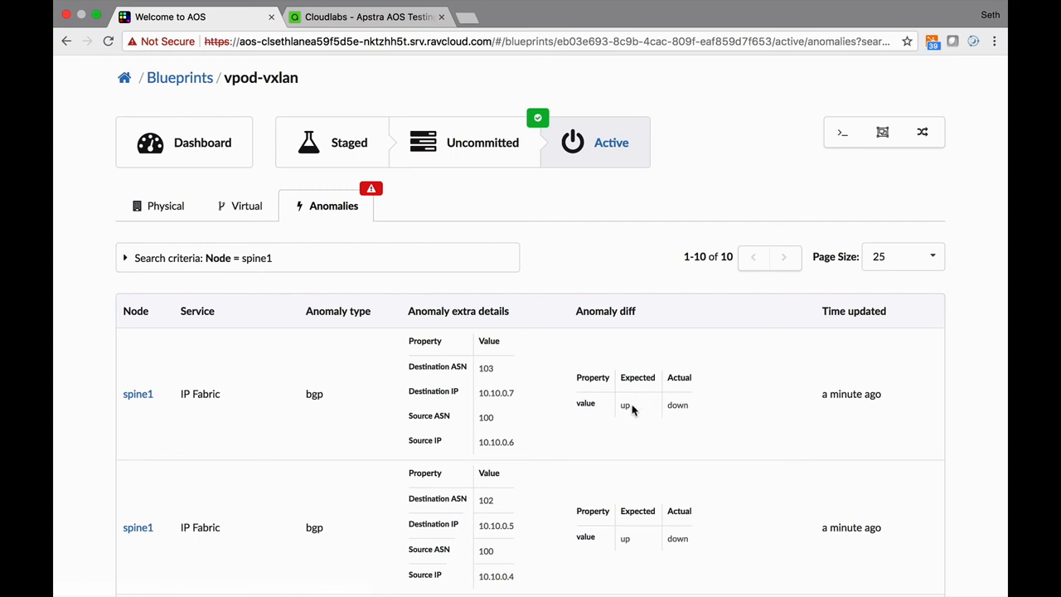
mouse_move(618, 430)
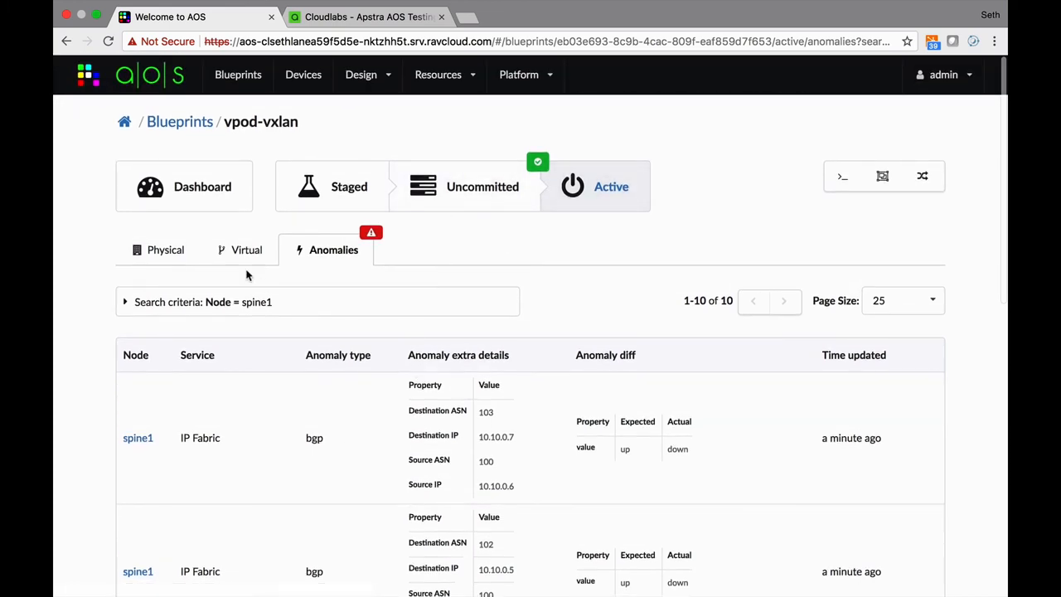
Inspect spine1's swp1 and swp2 links in the physical topology, then return to the dashboard and Cloudlabs
click(165, 249)
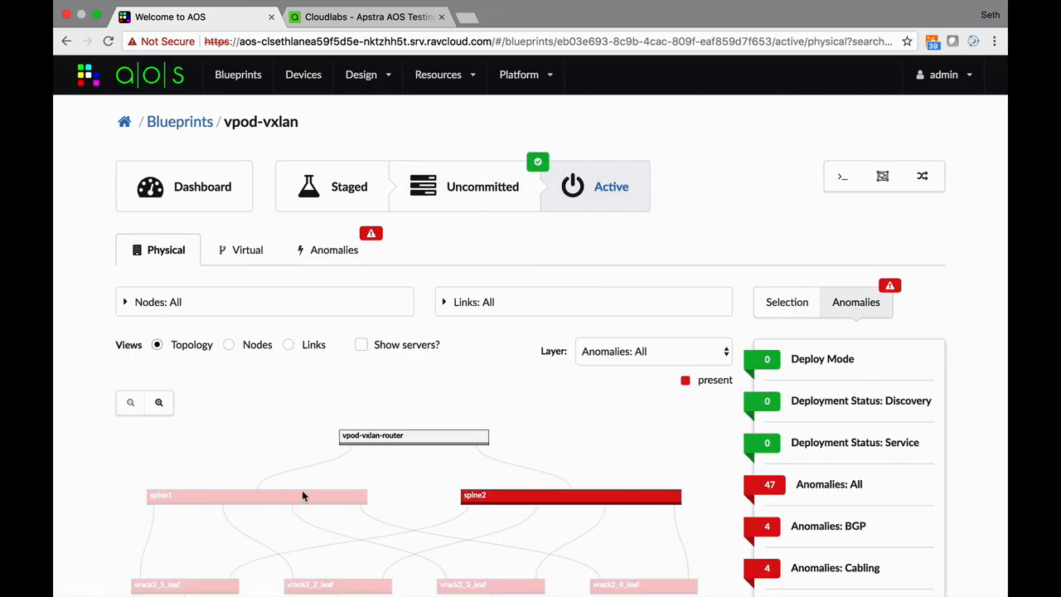
click(787, 302)
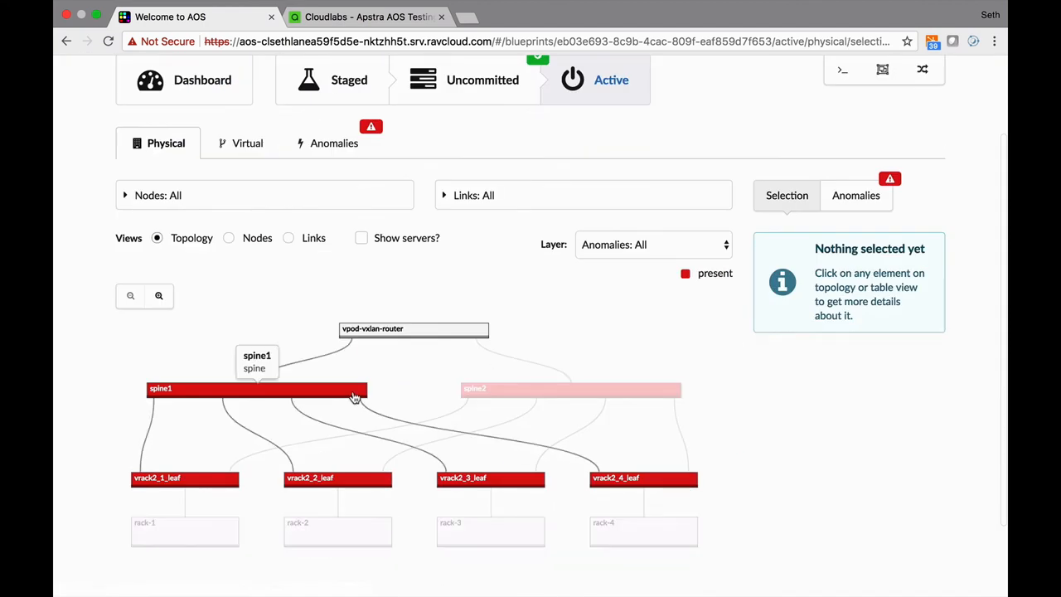
click(257, 388)
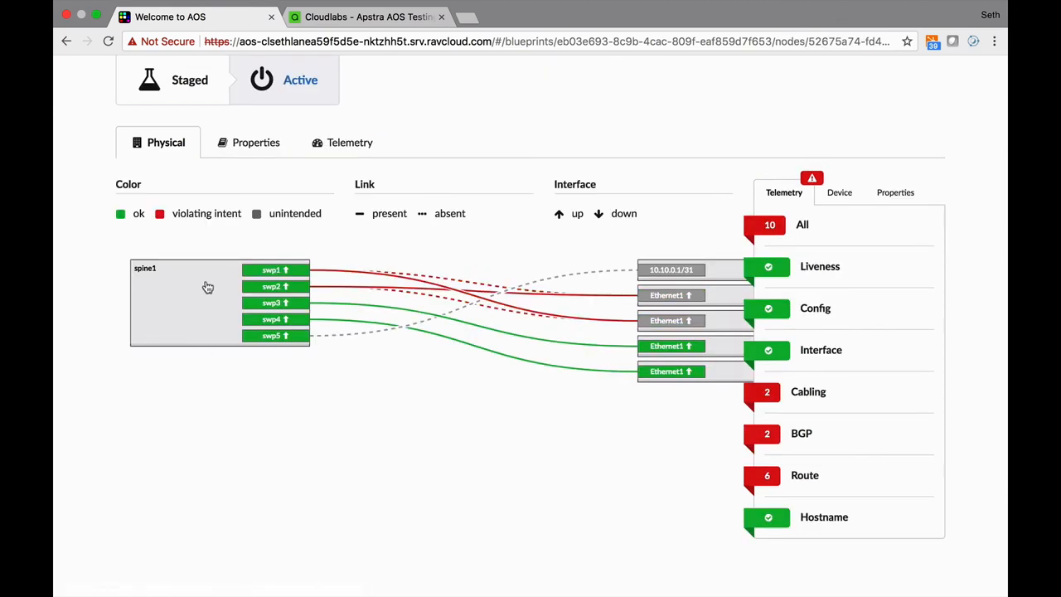
mouse_move(361, 131)
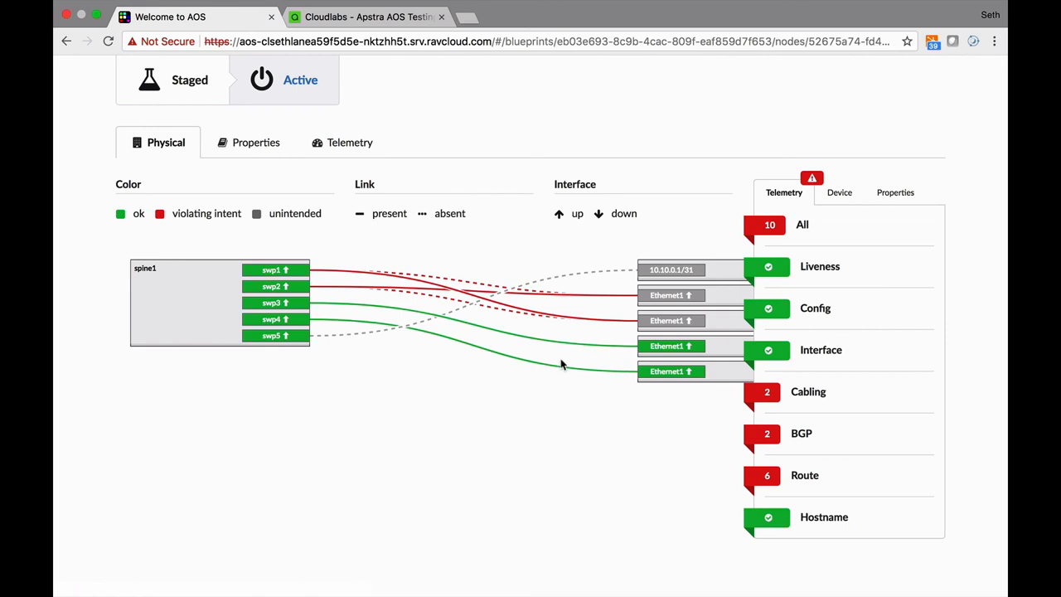
mouse_move(424, 250)
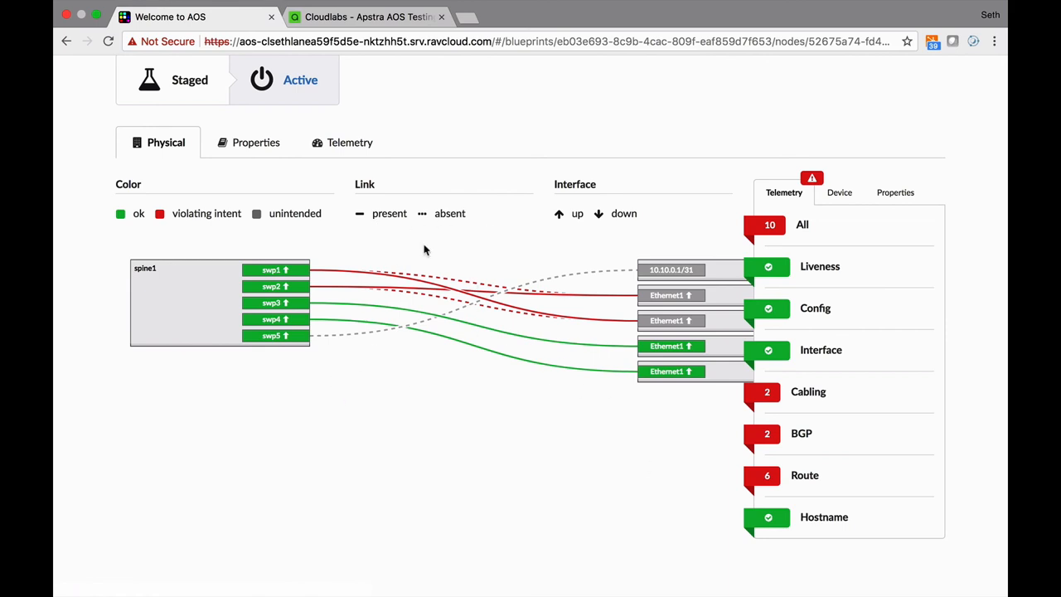
mouse_move(243, 230)
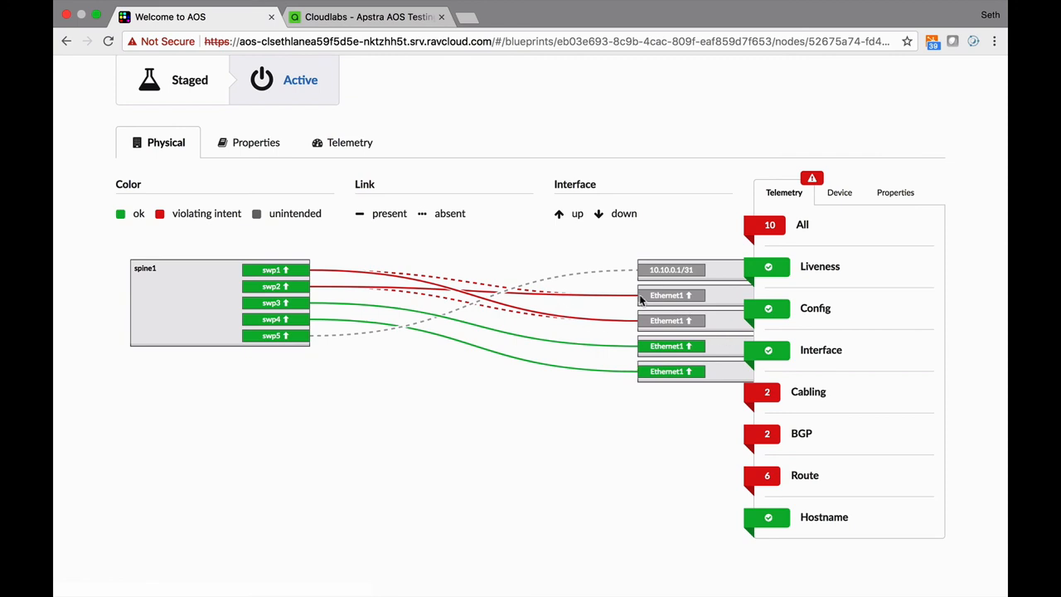
mouse_move(663, 371)
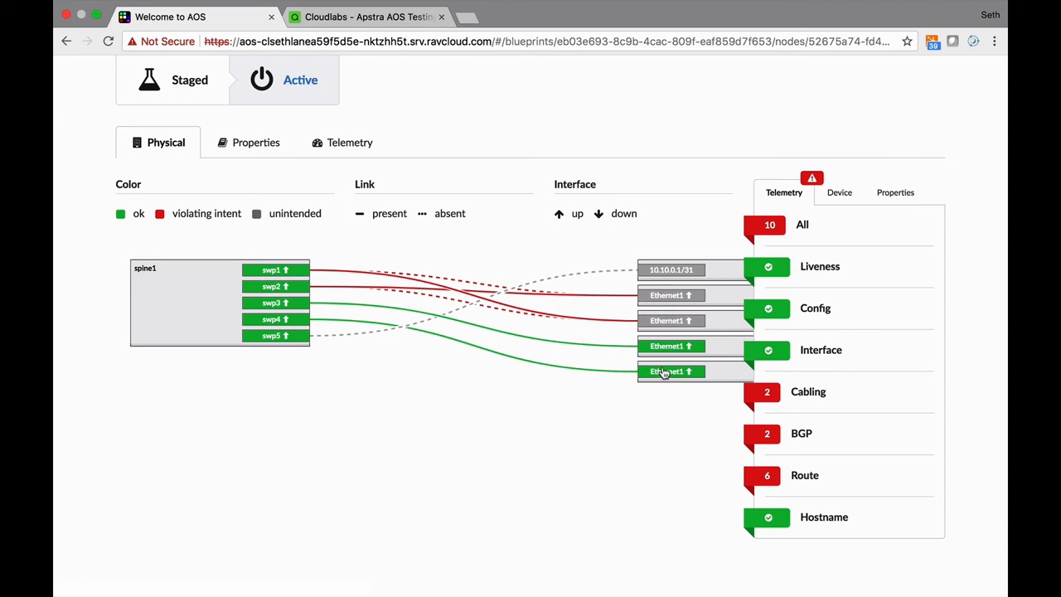
mouse_move(667, 372)
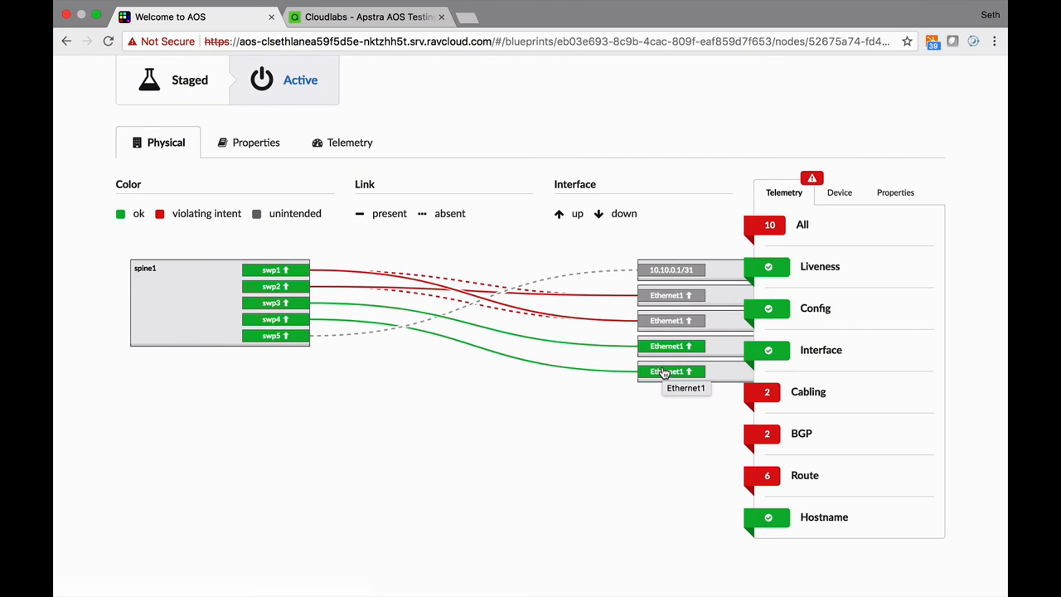
mouse_move(695, 309)
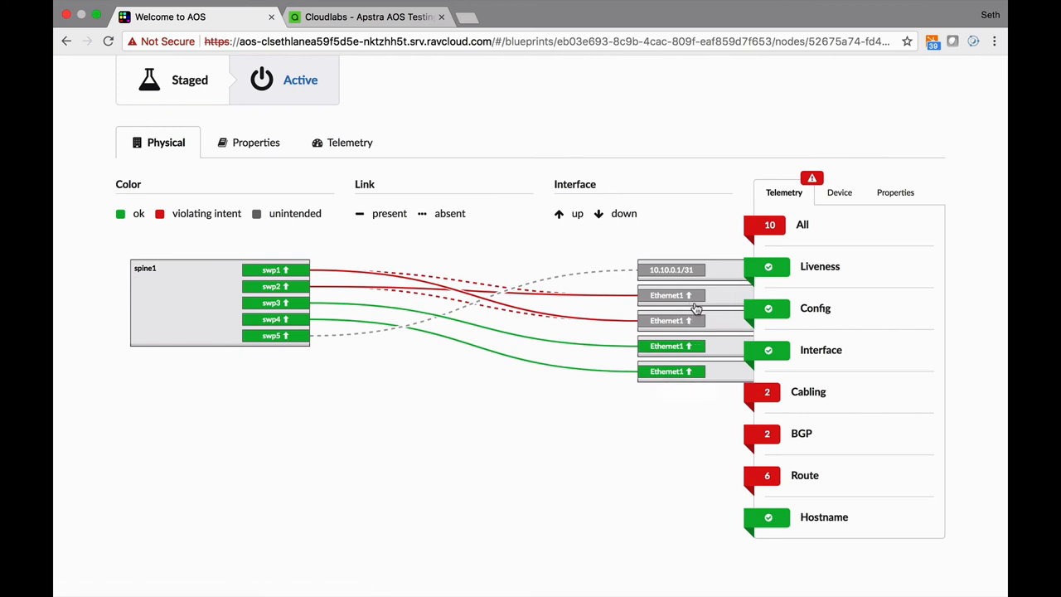
mouse_move(672, 296)
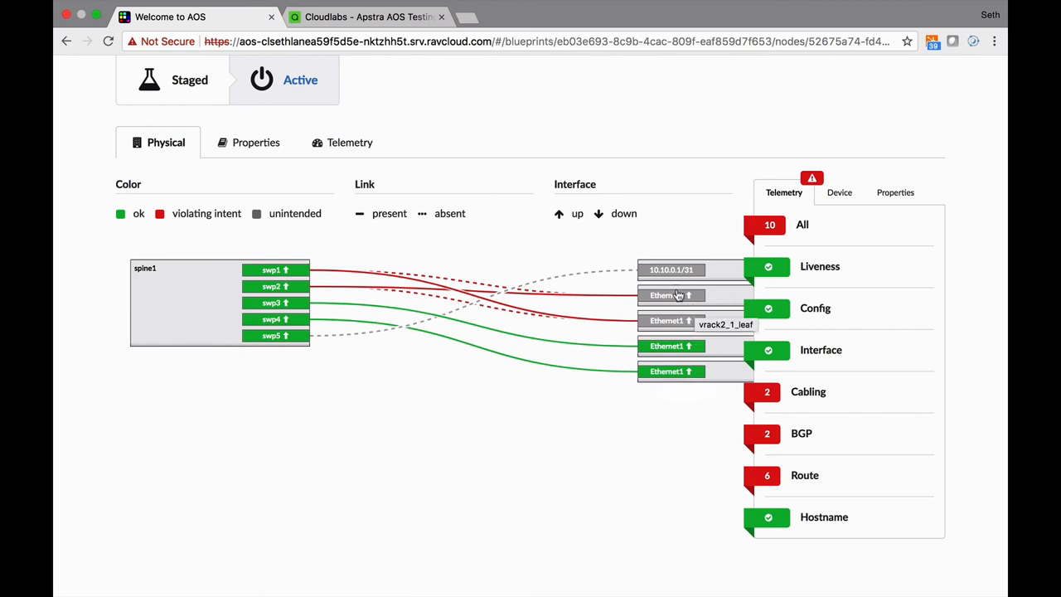
mouse_move(605, 334)
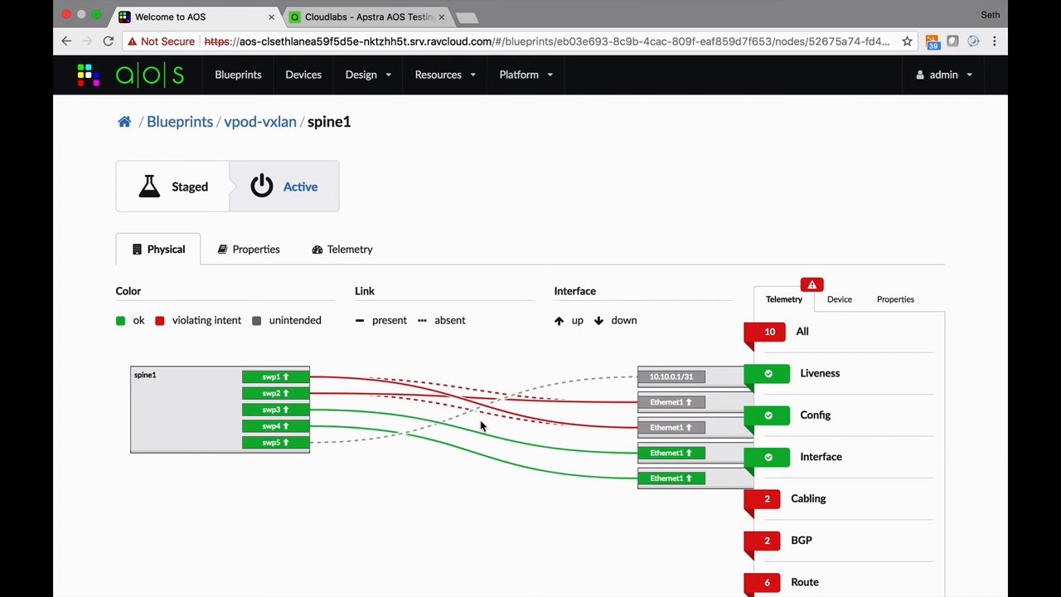
mouse_move(210, 342)
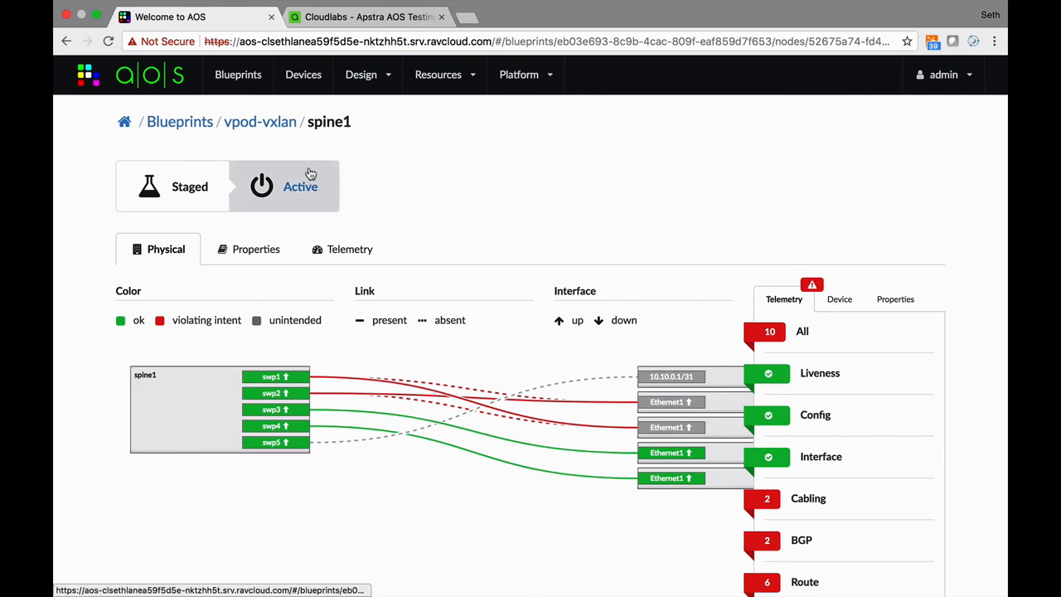
click(260, 121)
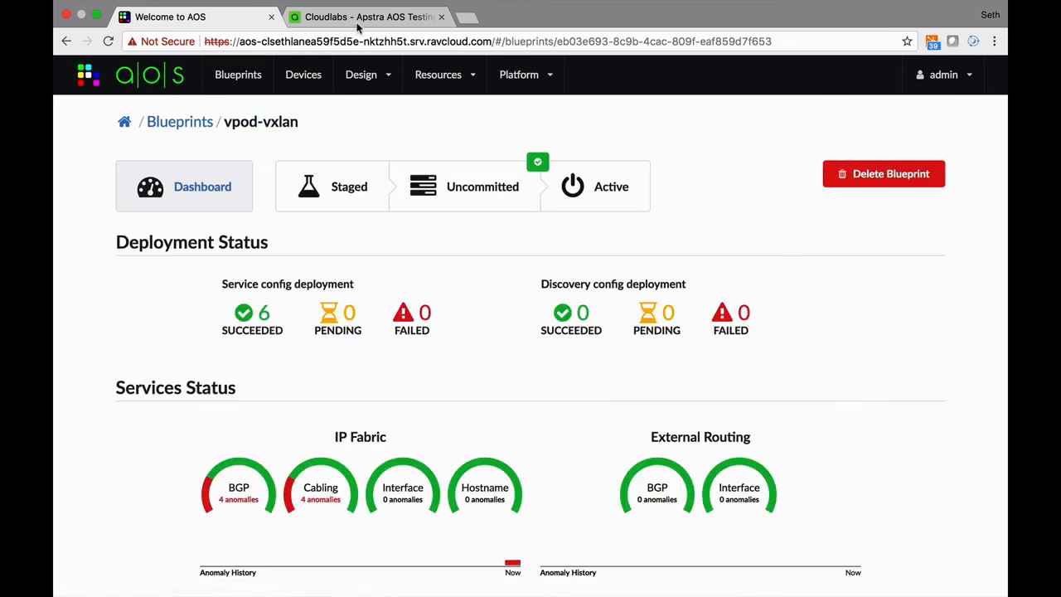
click(365, 17)
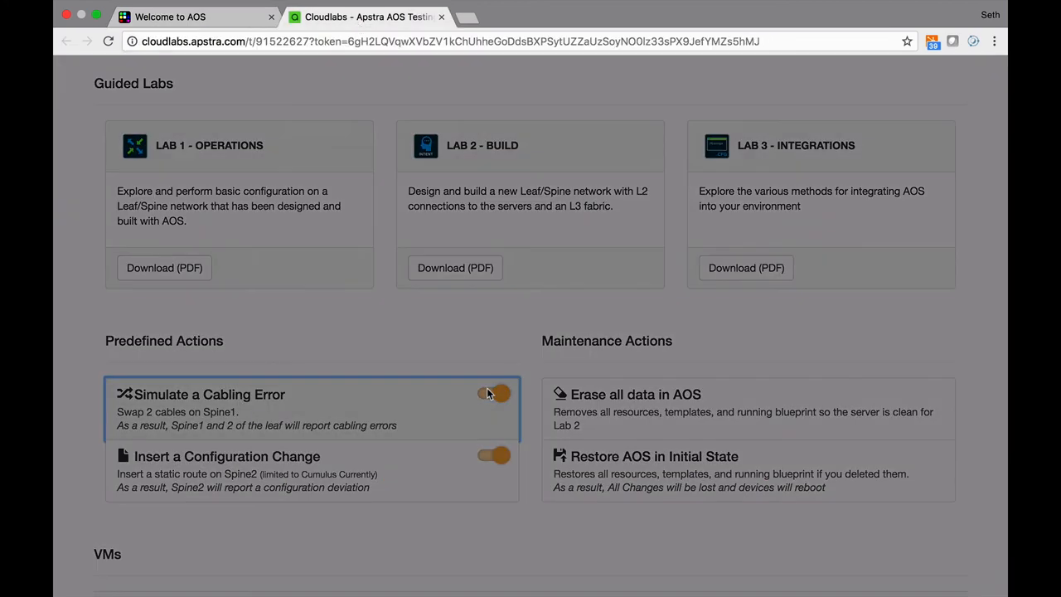
Turn off Simulate a Cabling Error in Cloudlabs and scroll the AOS dashboard anomaly gauges
click(494, 394)
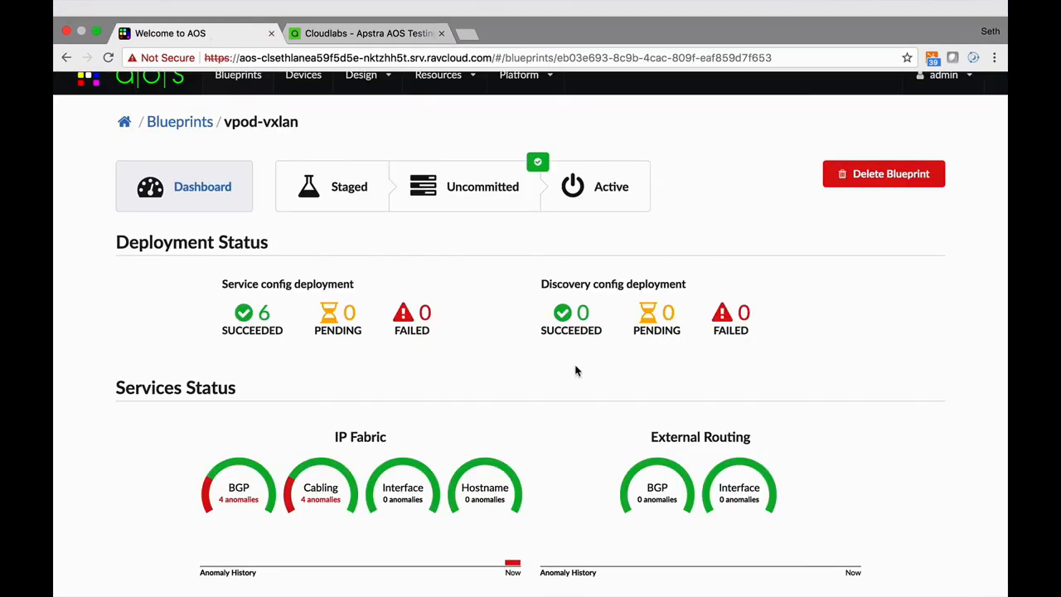
scroll(down, 3)
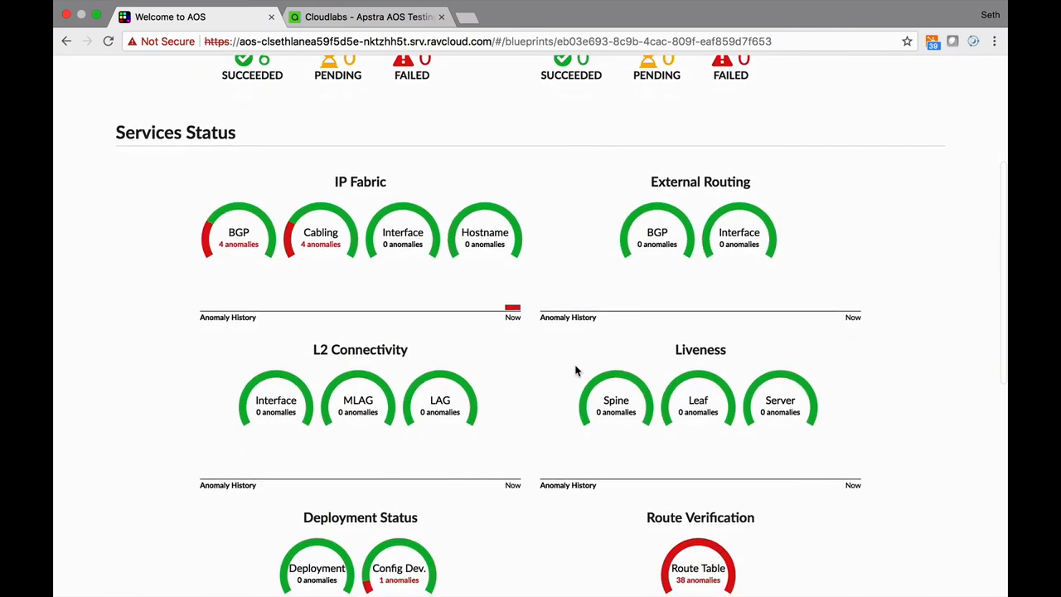
scroll(down, 3)
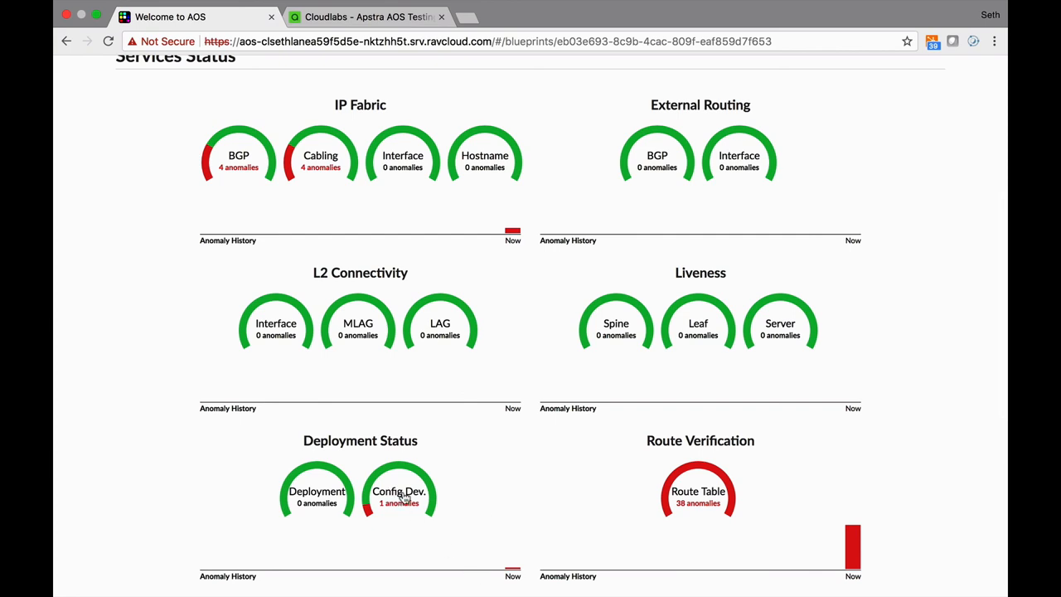
mouse_move(399, 491)
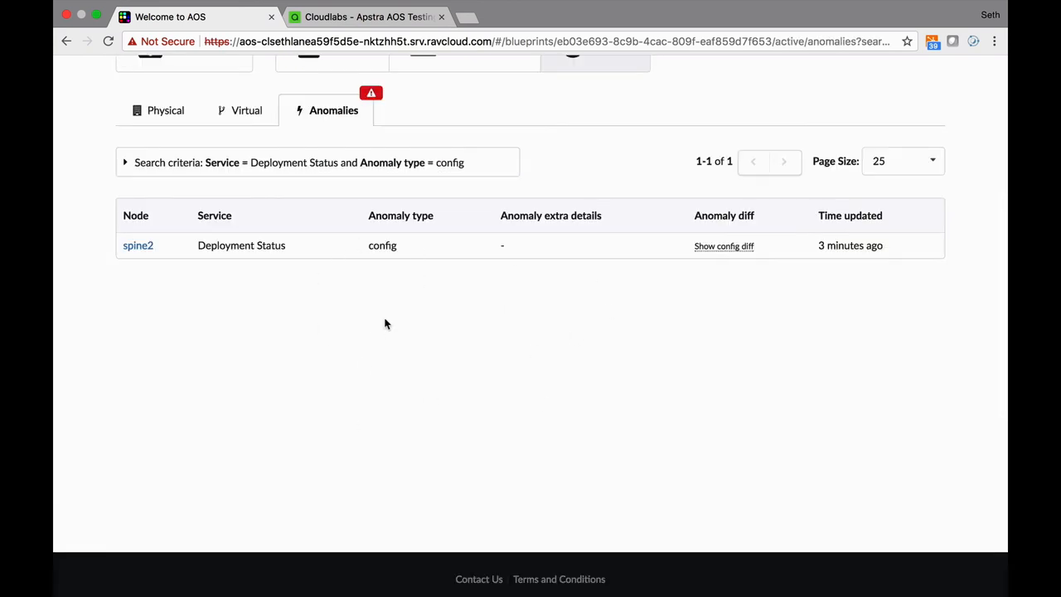
mouse_move(746, 269)
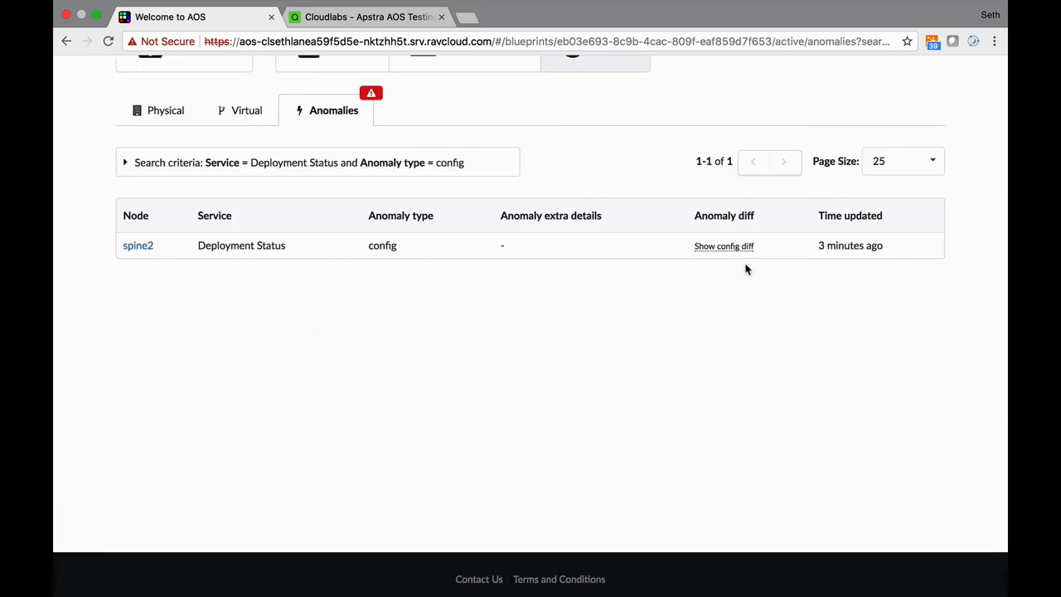
click(724, 245)
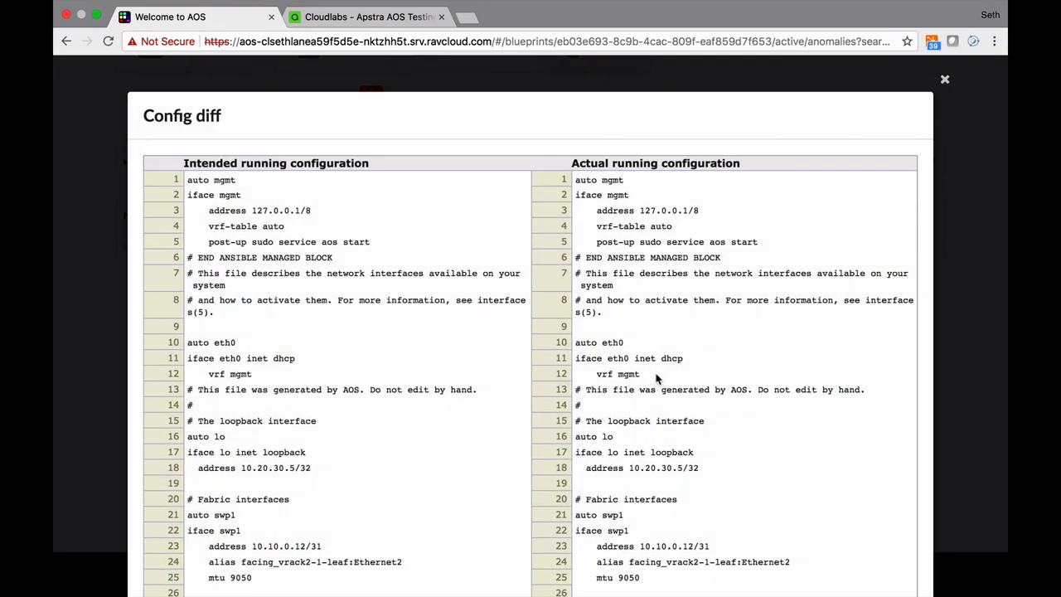
scroll(down, 3)
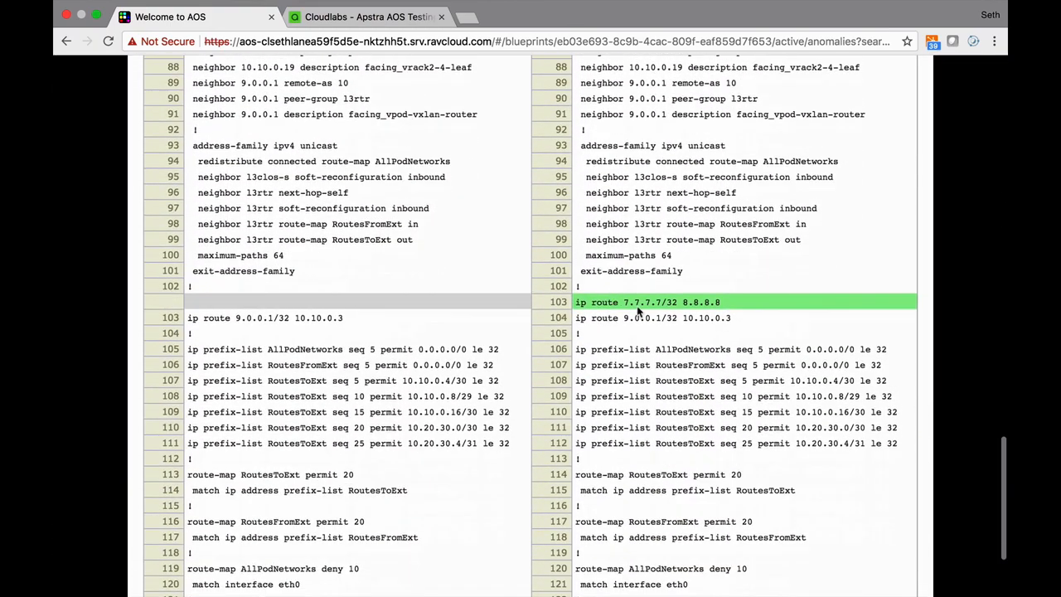
mouse_move(687, 338)
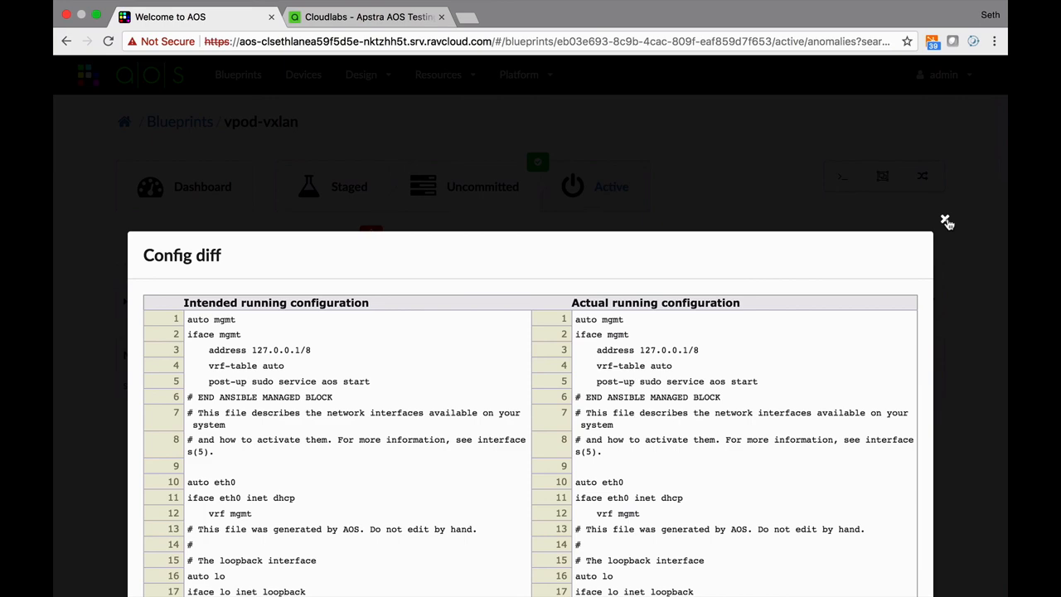
click(943, 221)
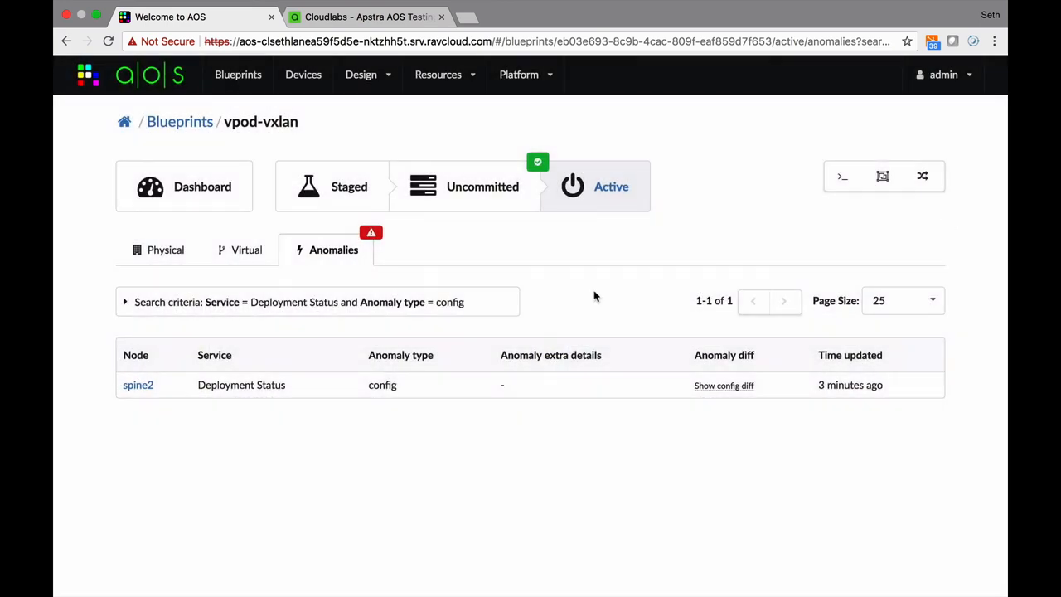
Toggle off Insert a Configuration Change in Cloudlabs and dismiss the static route cleanup notice
click(365, 33)
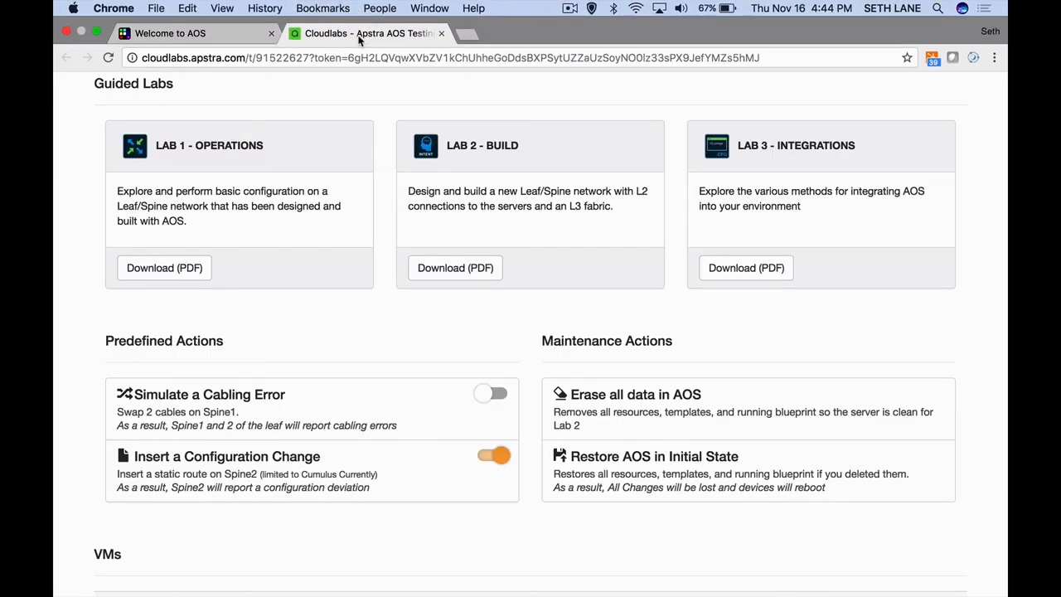
click(493, 455)
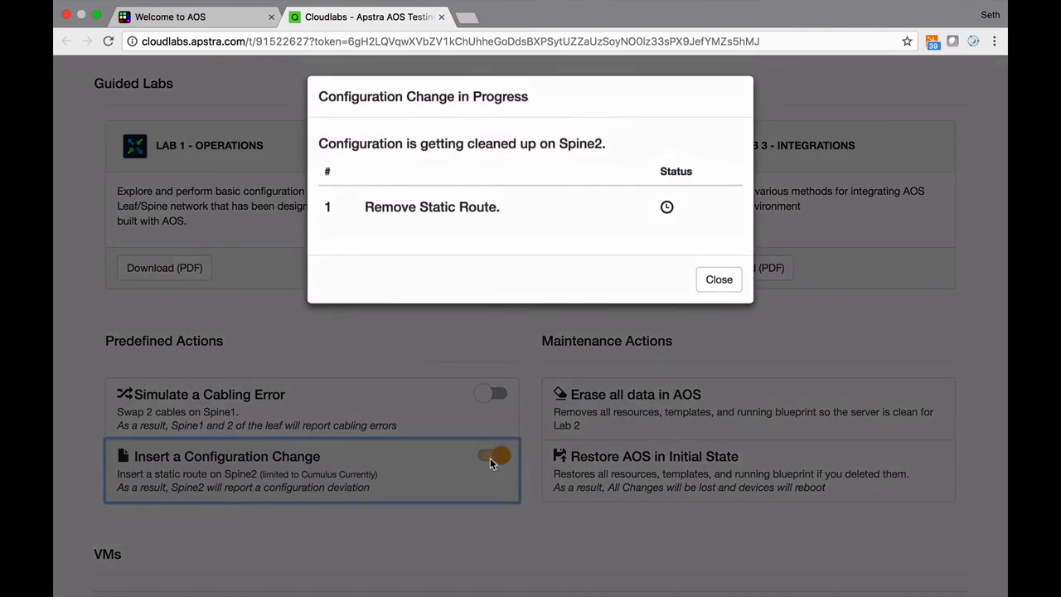
click(718, 280)
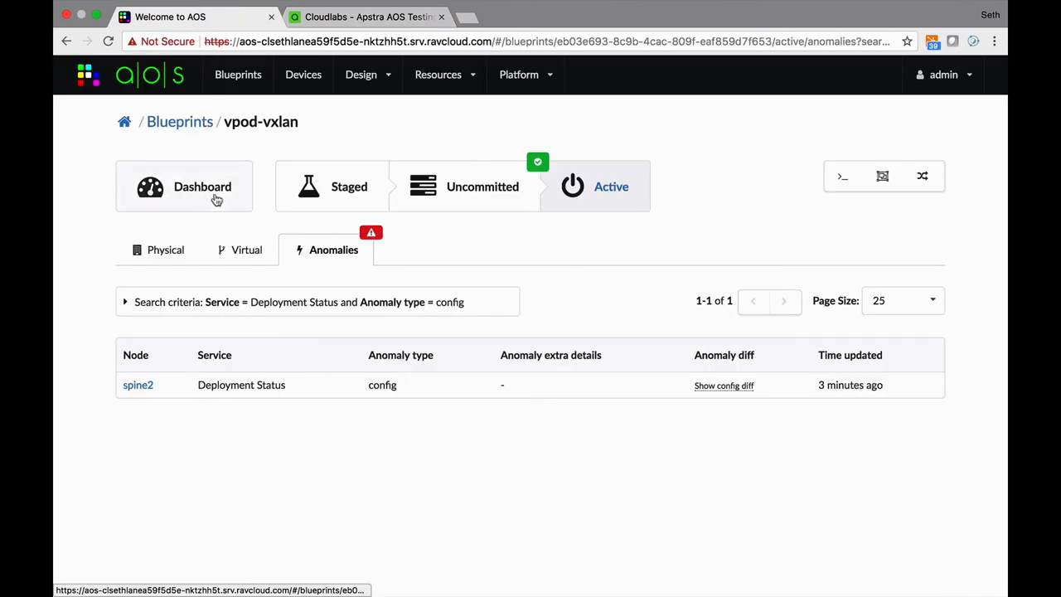
Return to the dashboard and scroll to Services Status showing 0 anomalies on every gauge
click(202, 187)
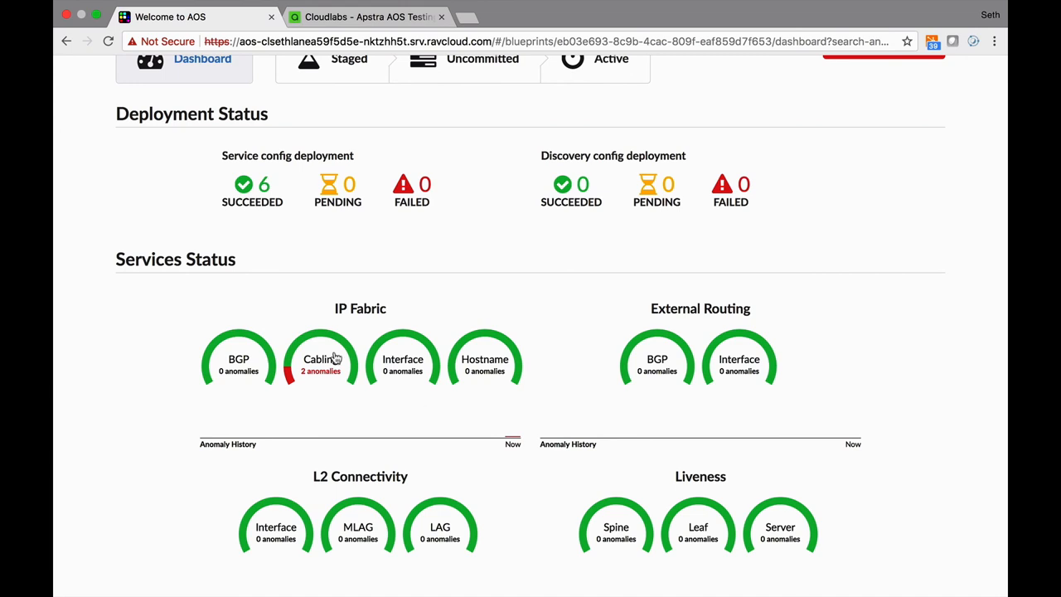
scroll(down, 3)
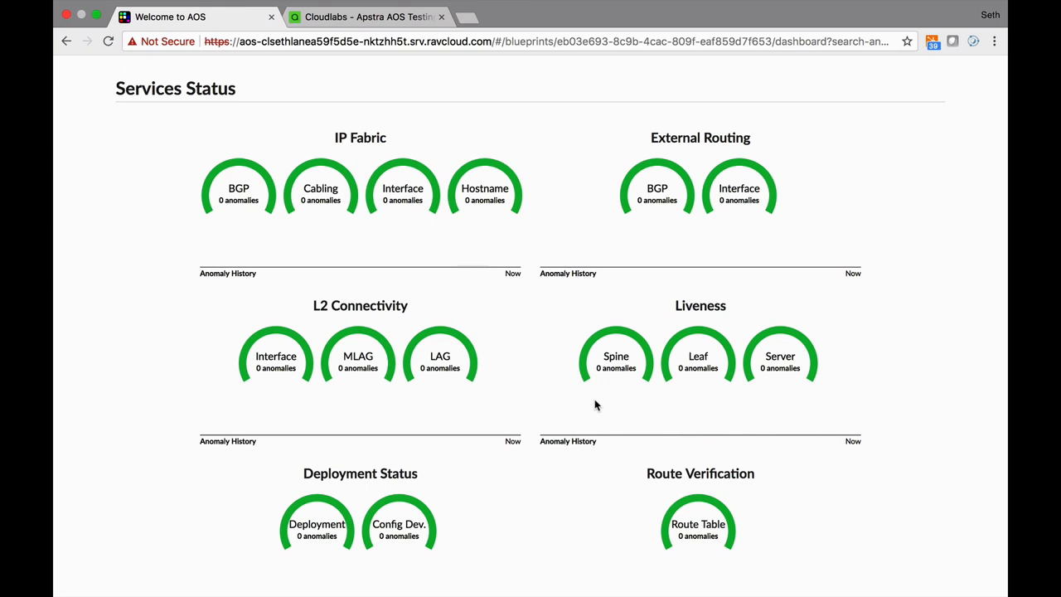
mouse_move(591, 351)
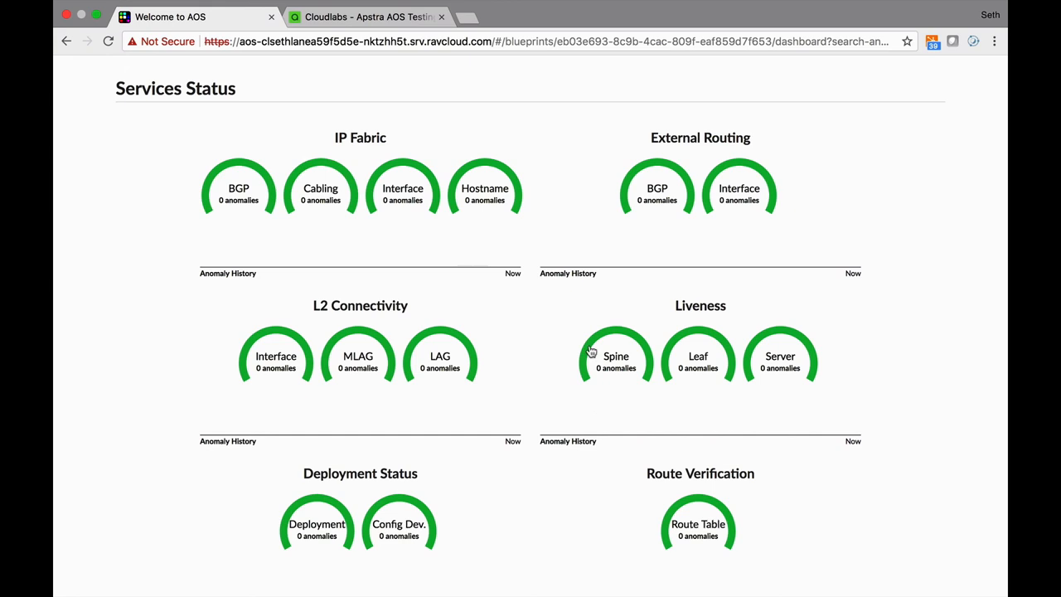